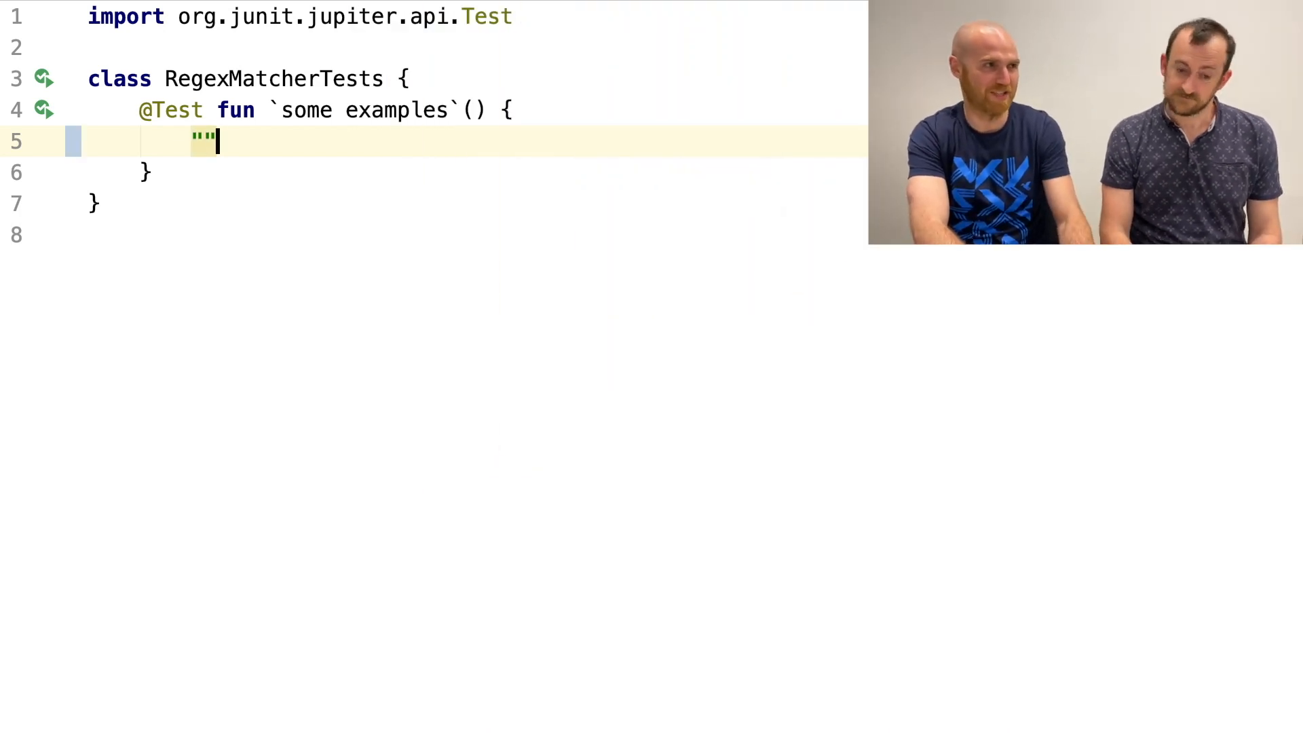
- Assert "".matchesRegex("") shouldEqual true, generating a matchesRegex extension that returns true
text(.)
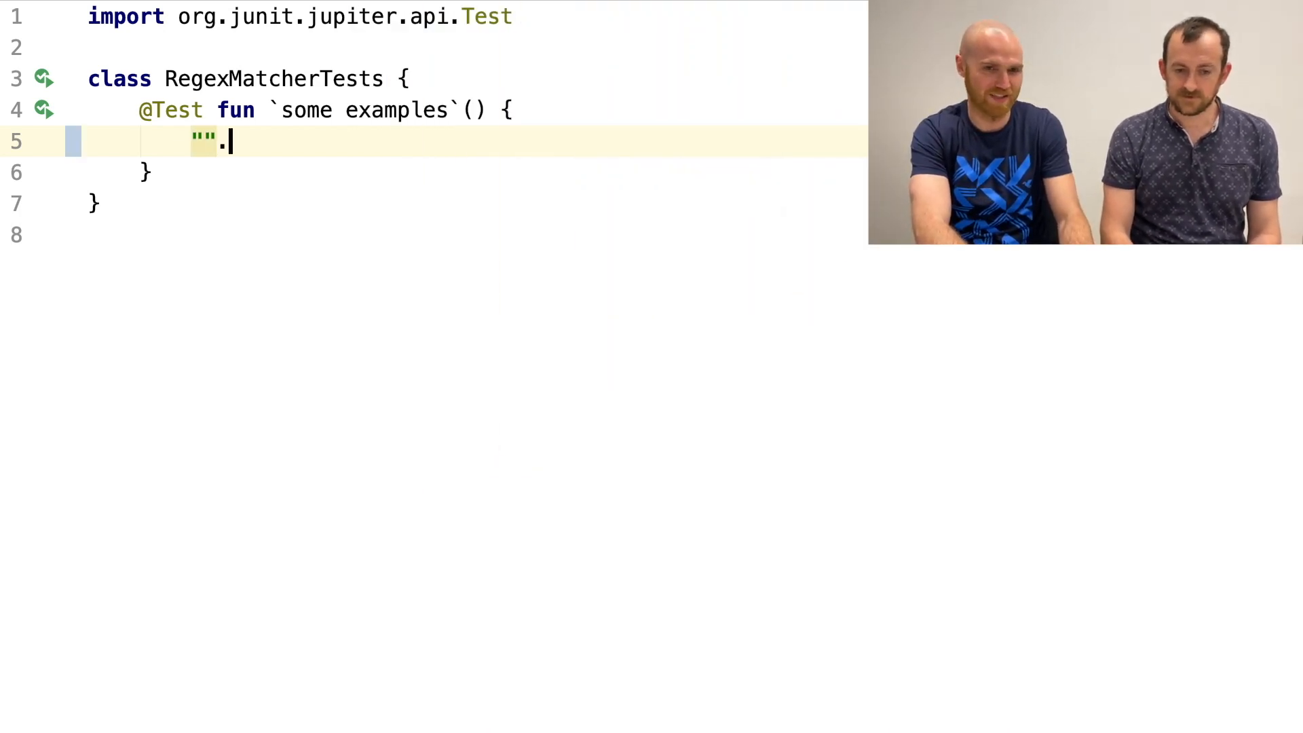
text(matchesREge)
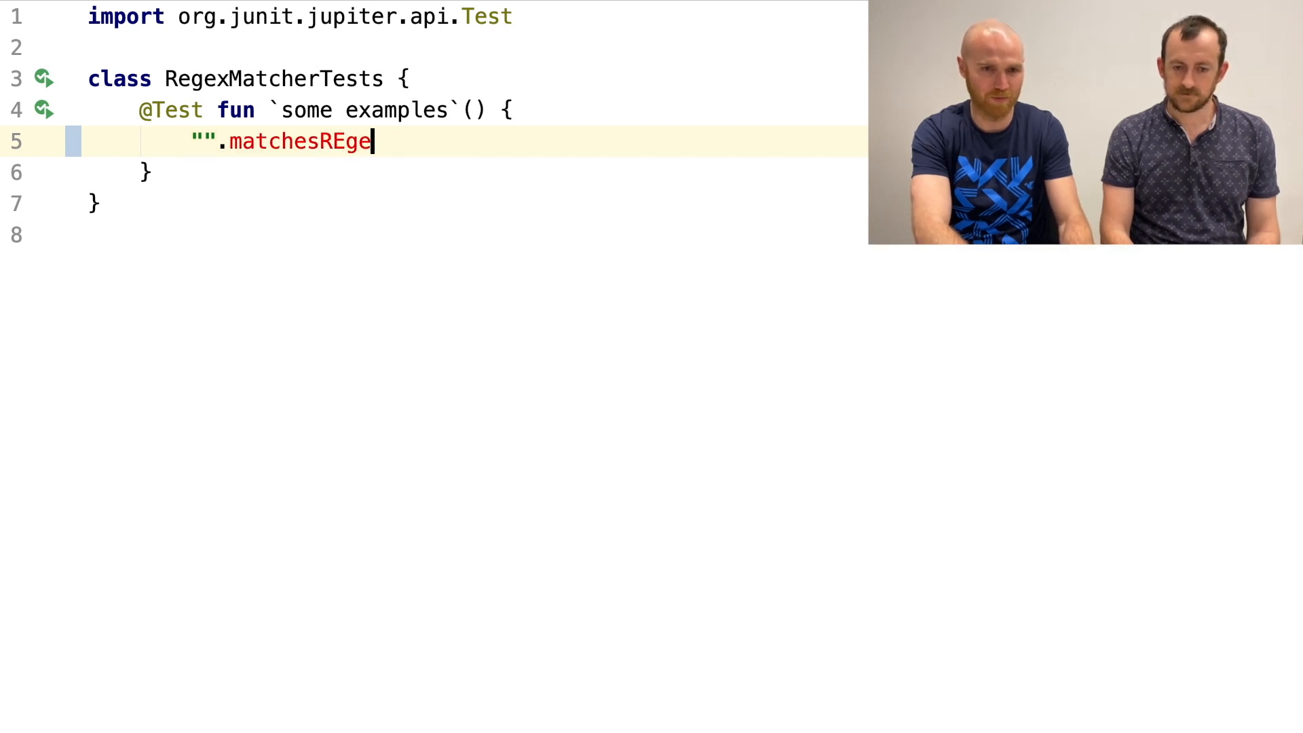
text(x(""))
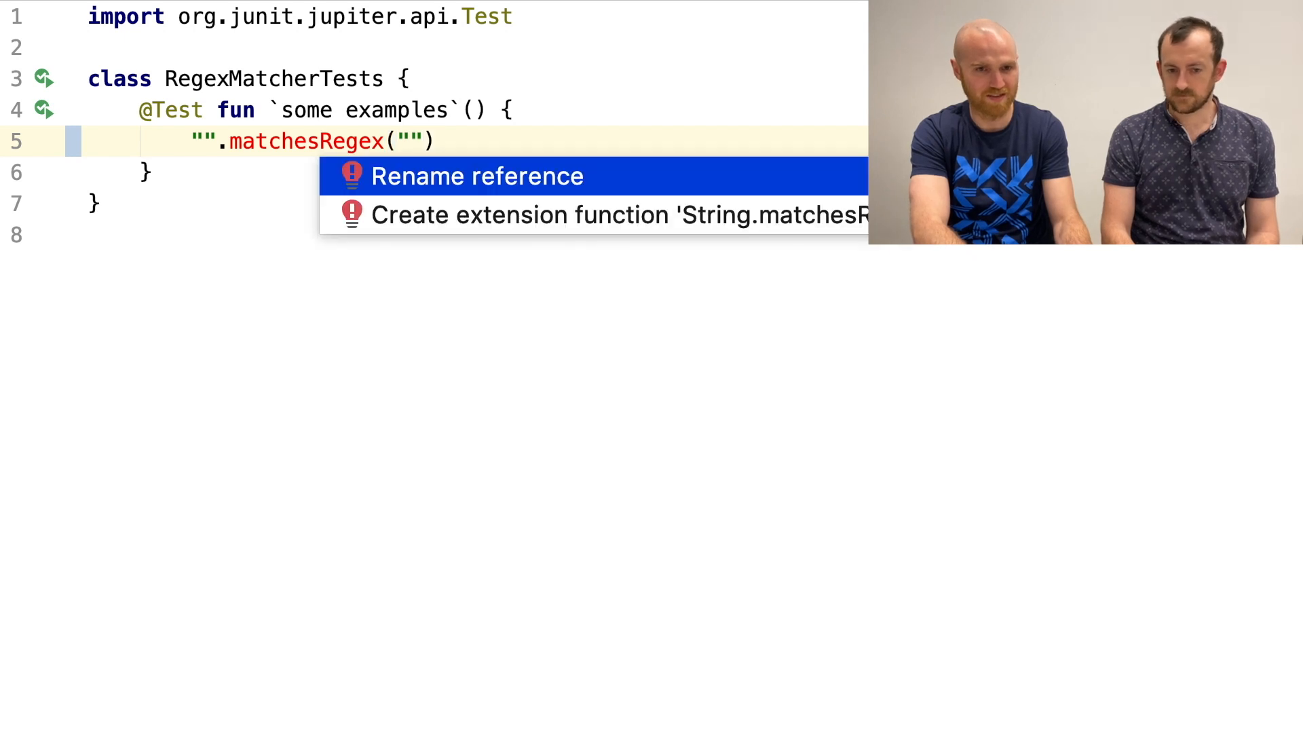
click(618, 214)
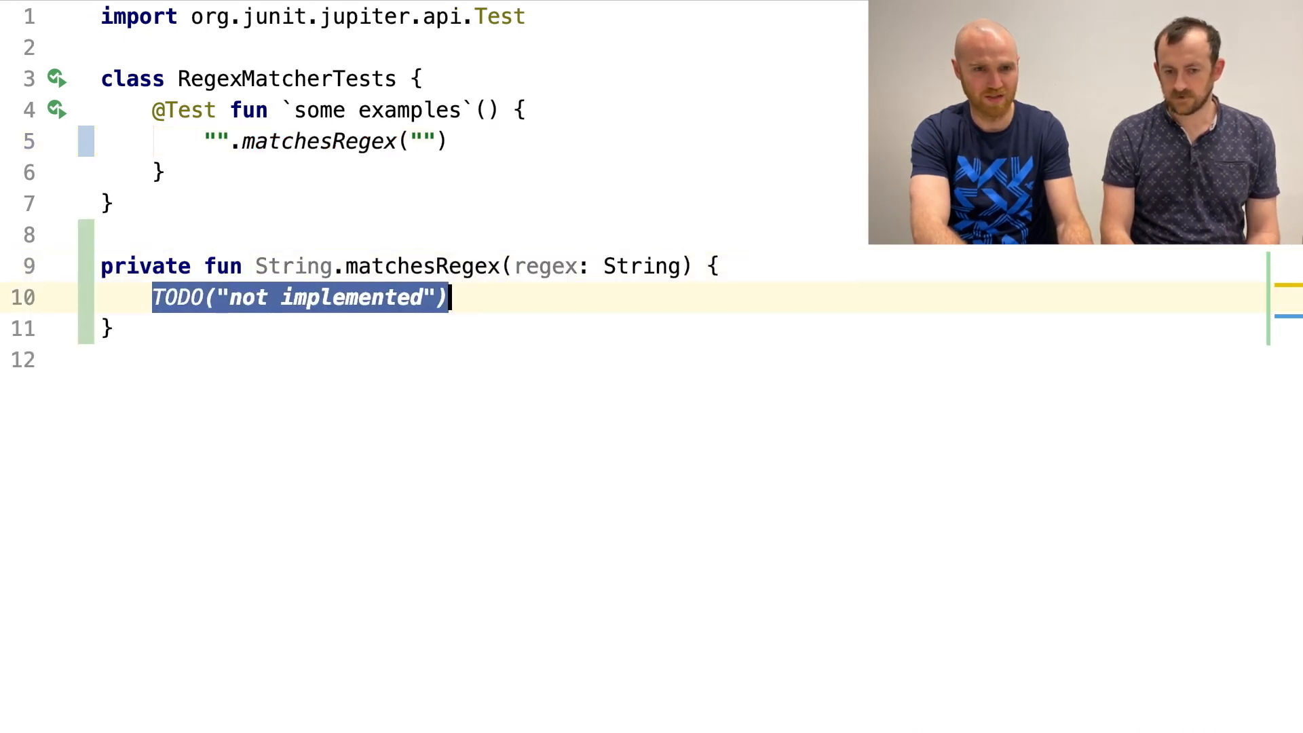
text(return true)
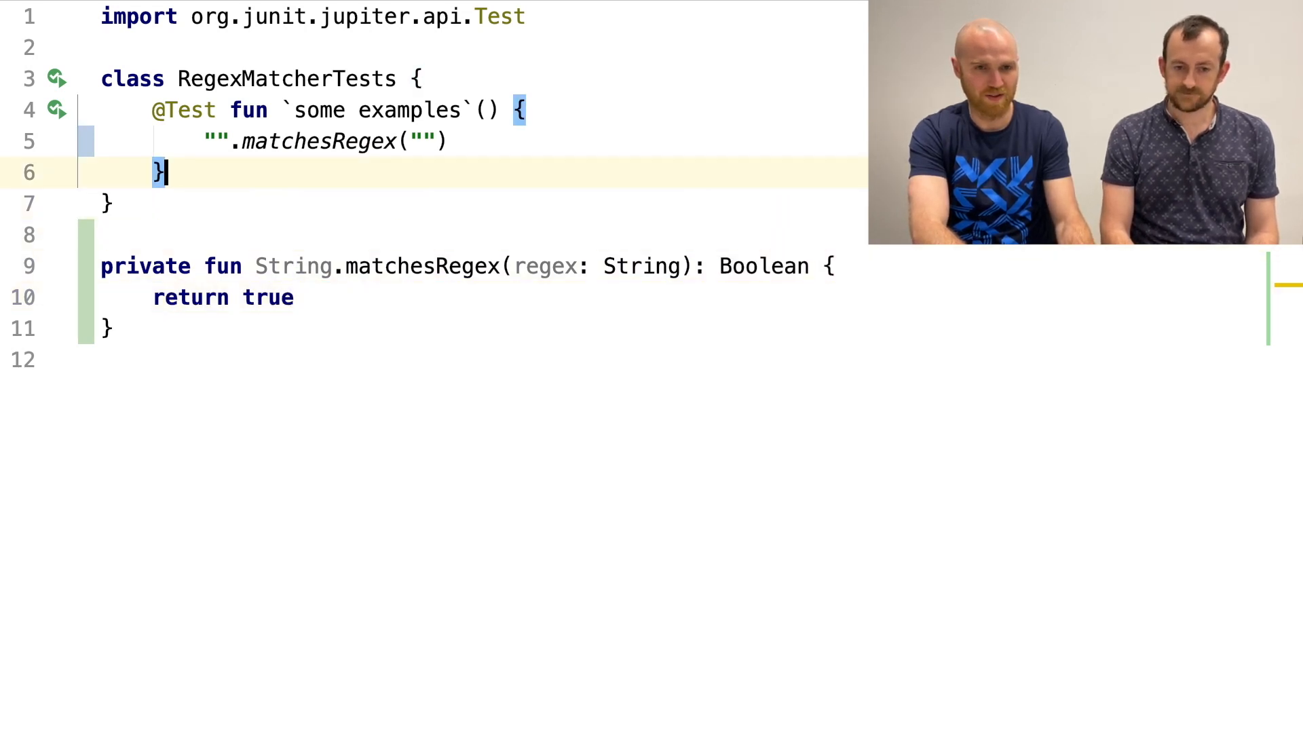
text(shouldEqual tru)
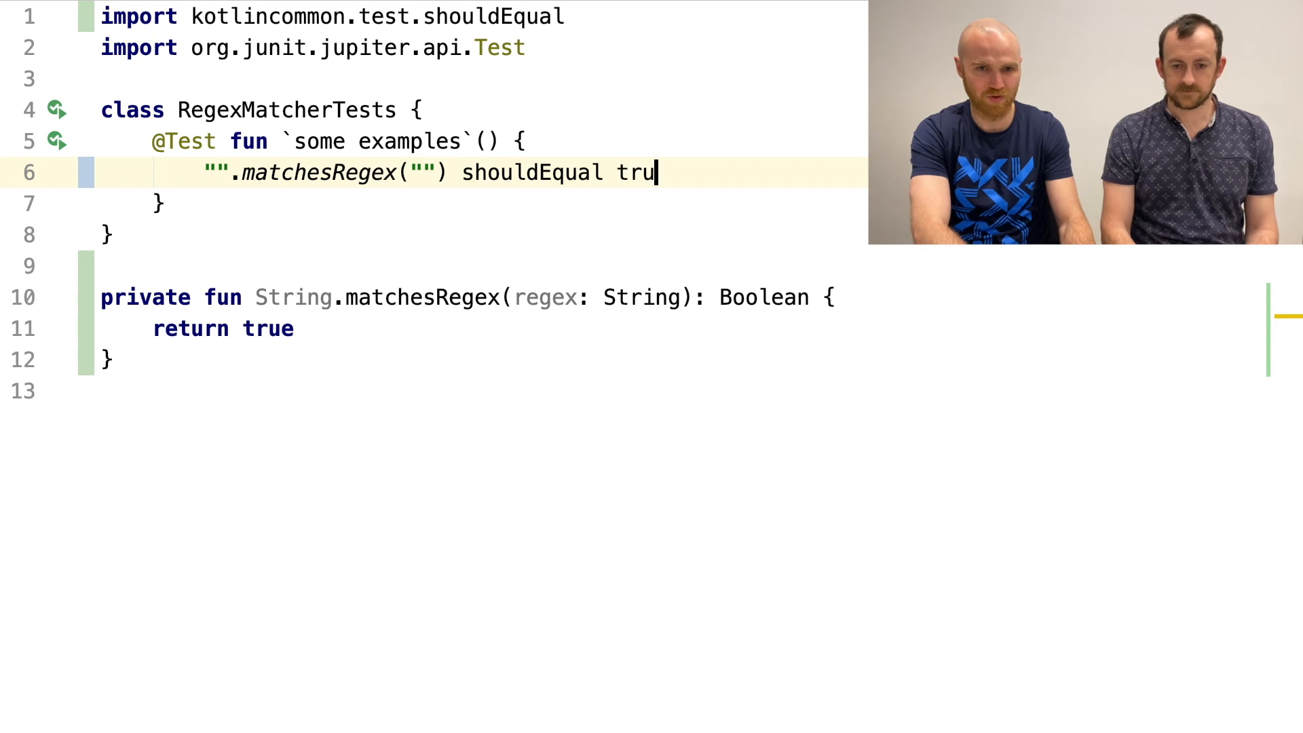
text(e)
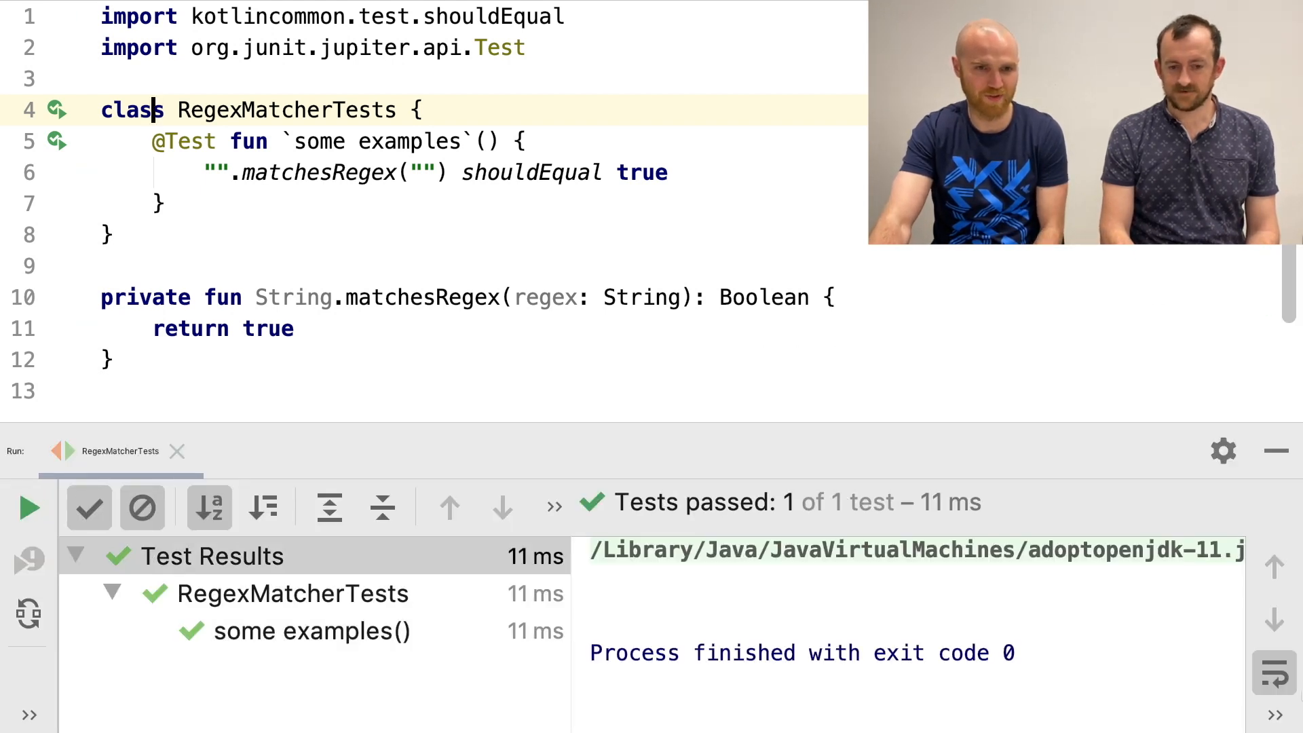
mouse_move(1065, 363)
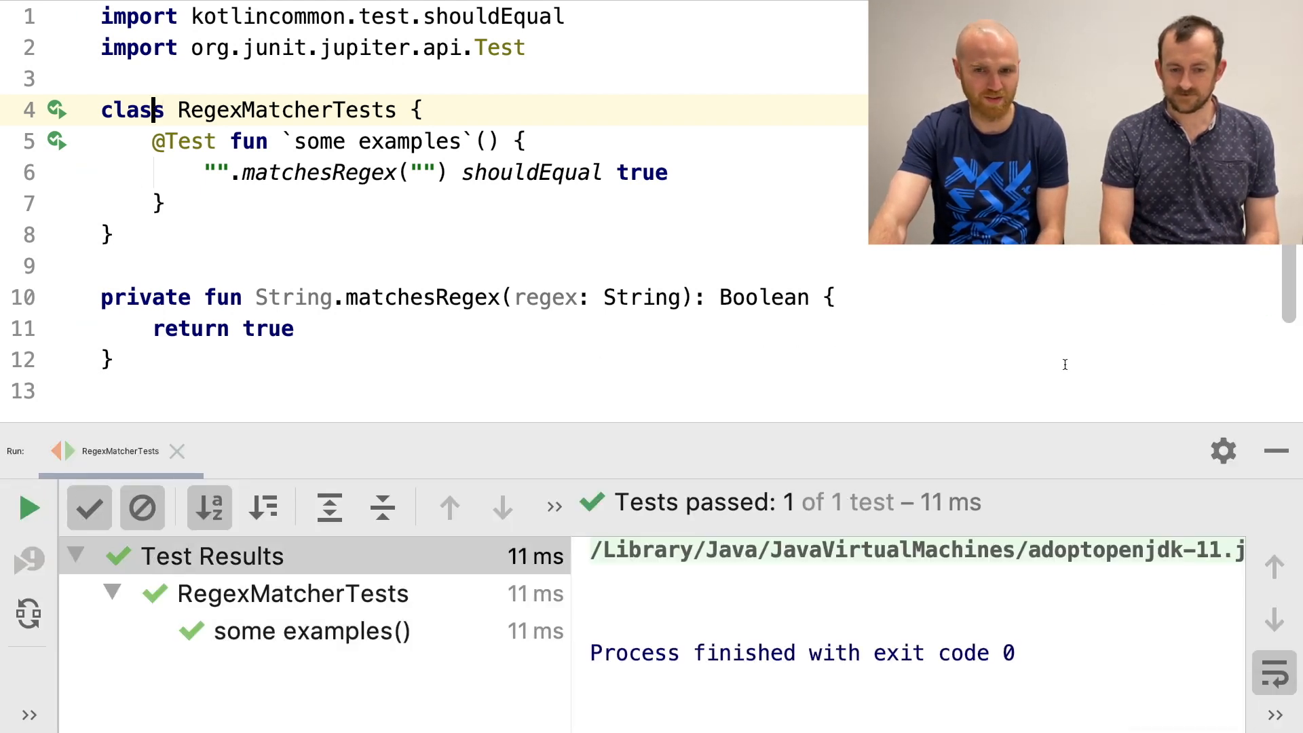
- Duplicate the assertion and change both strings to "a"
click(1277, 451)
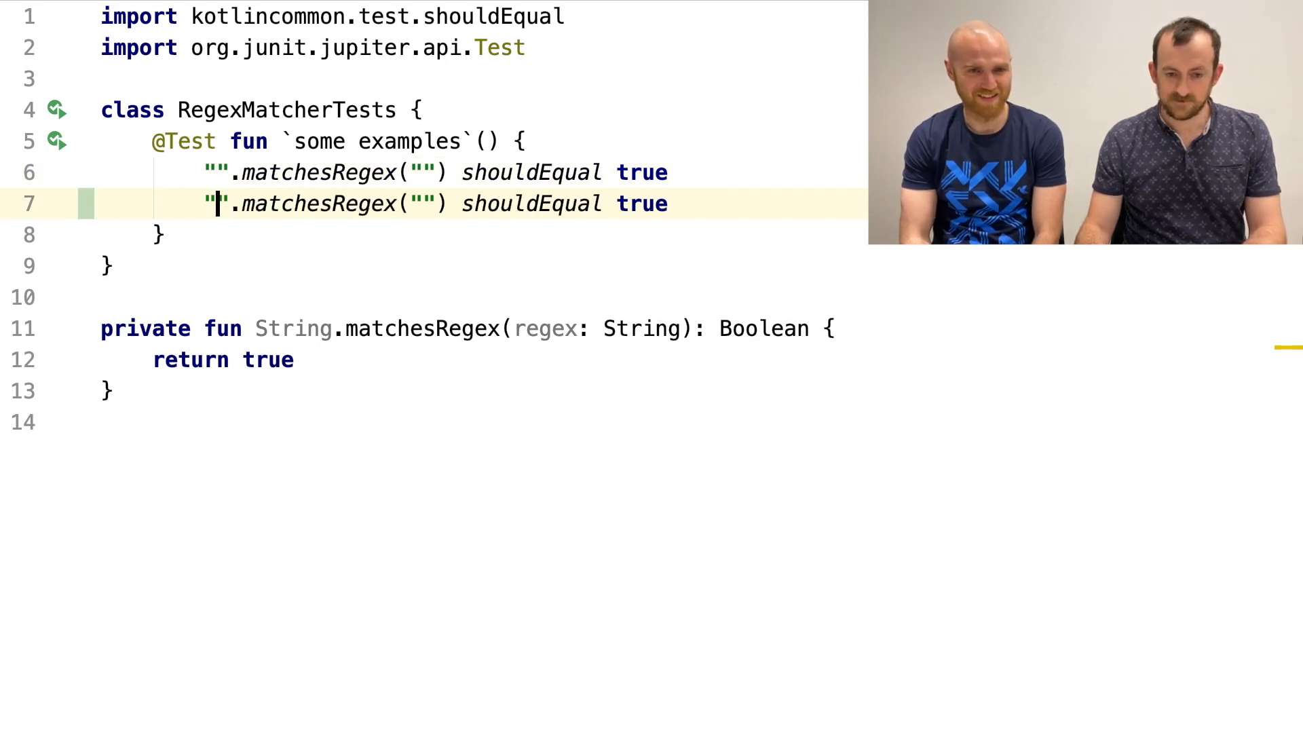
text(a)
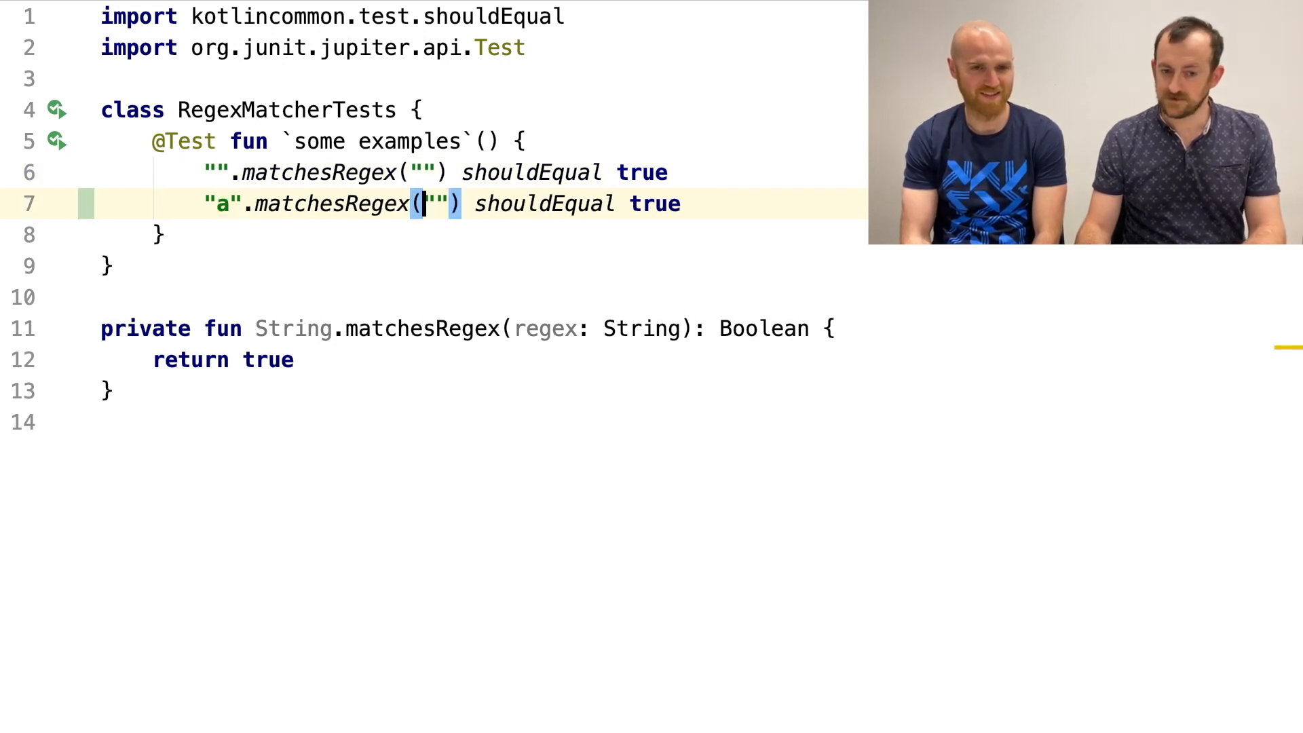
text(a)
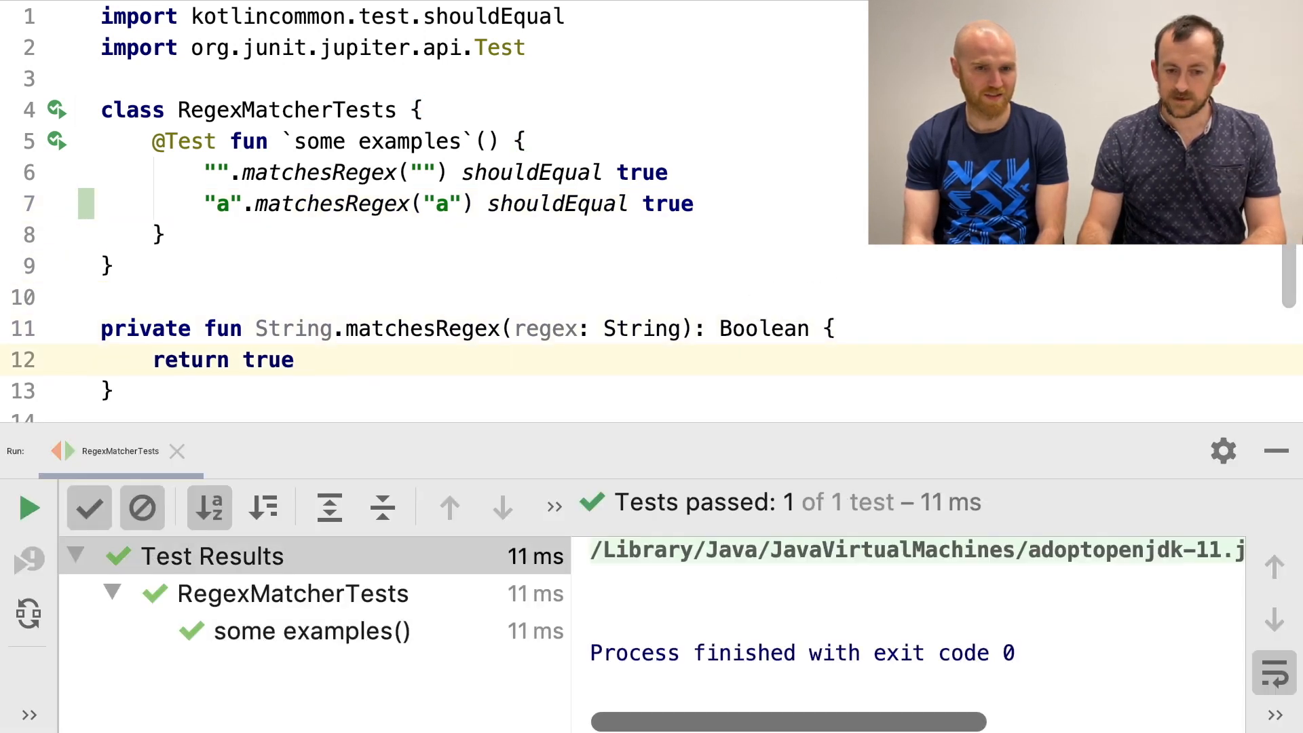
- Replace matchesRegex's hardcoded true with this == regex
click(295, 359)
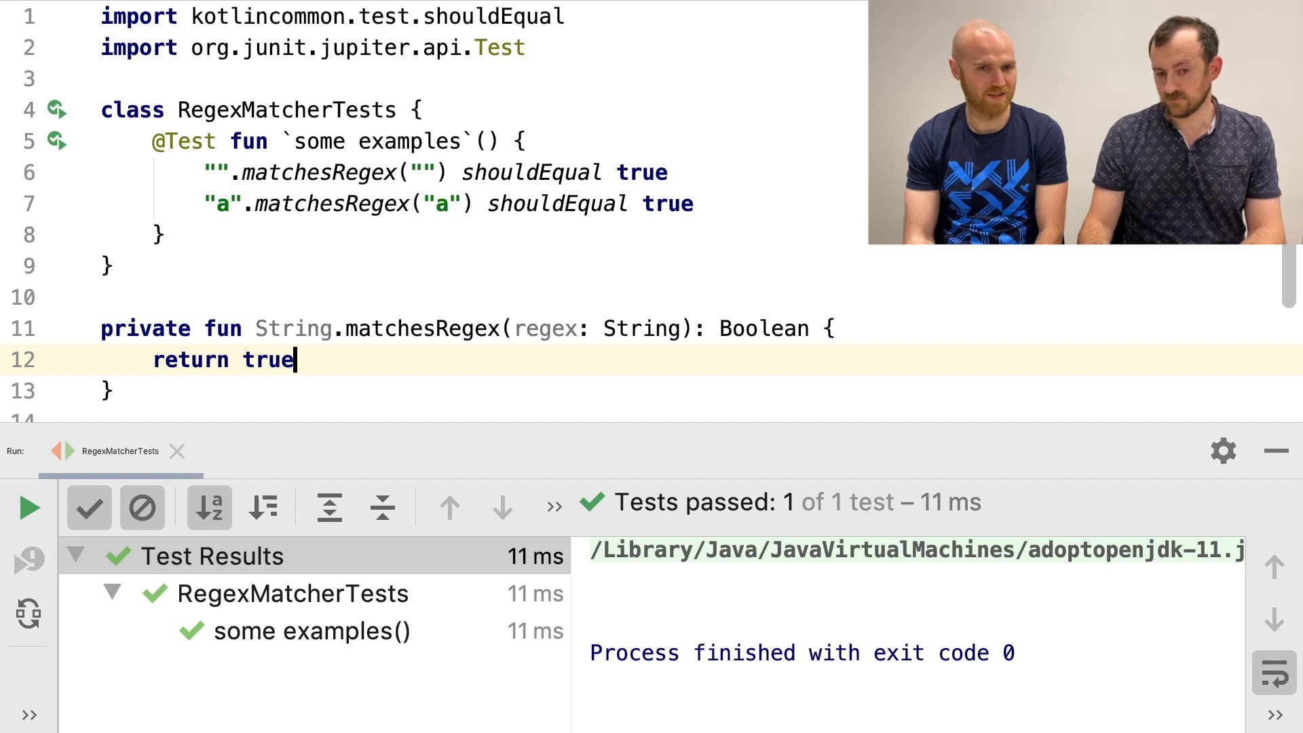
double_click(267, 360)
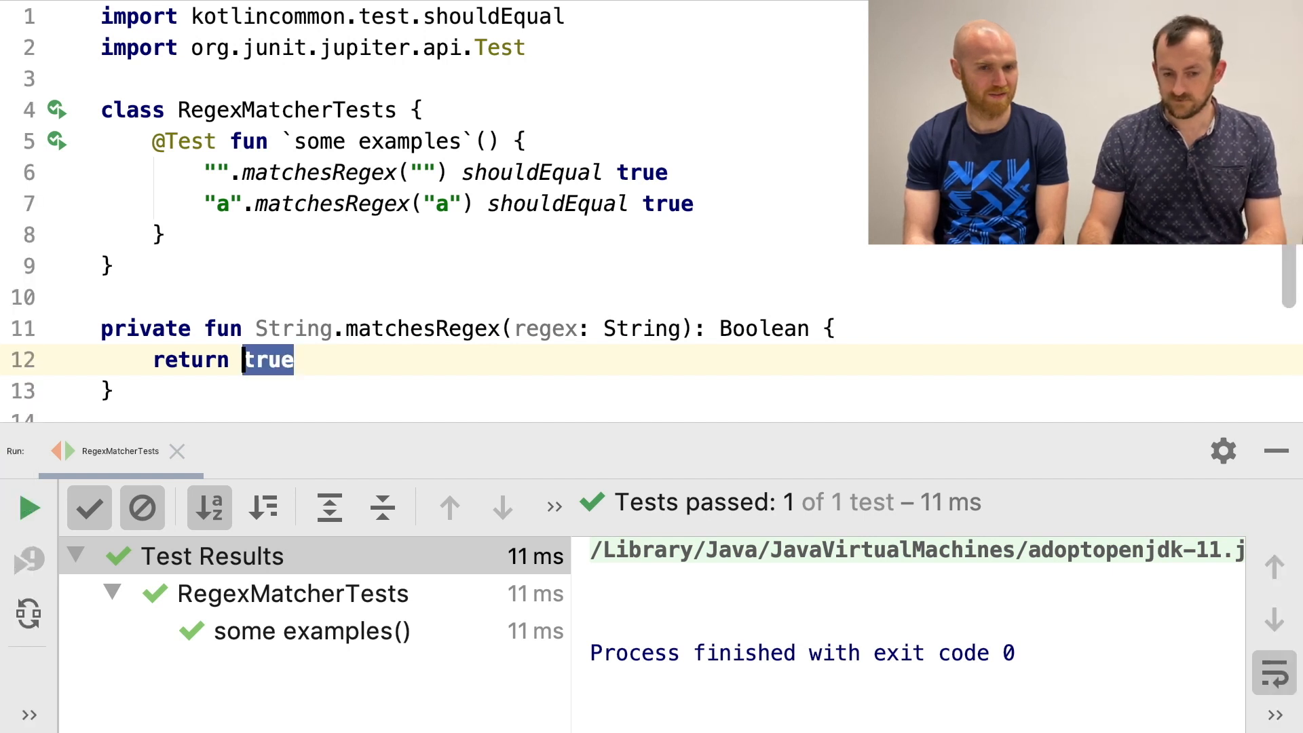
text(this)
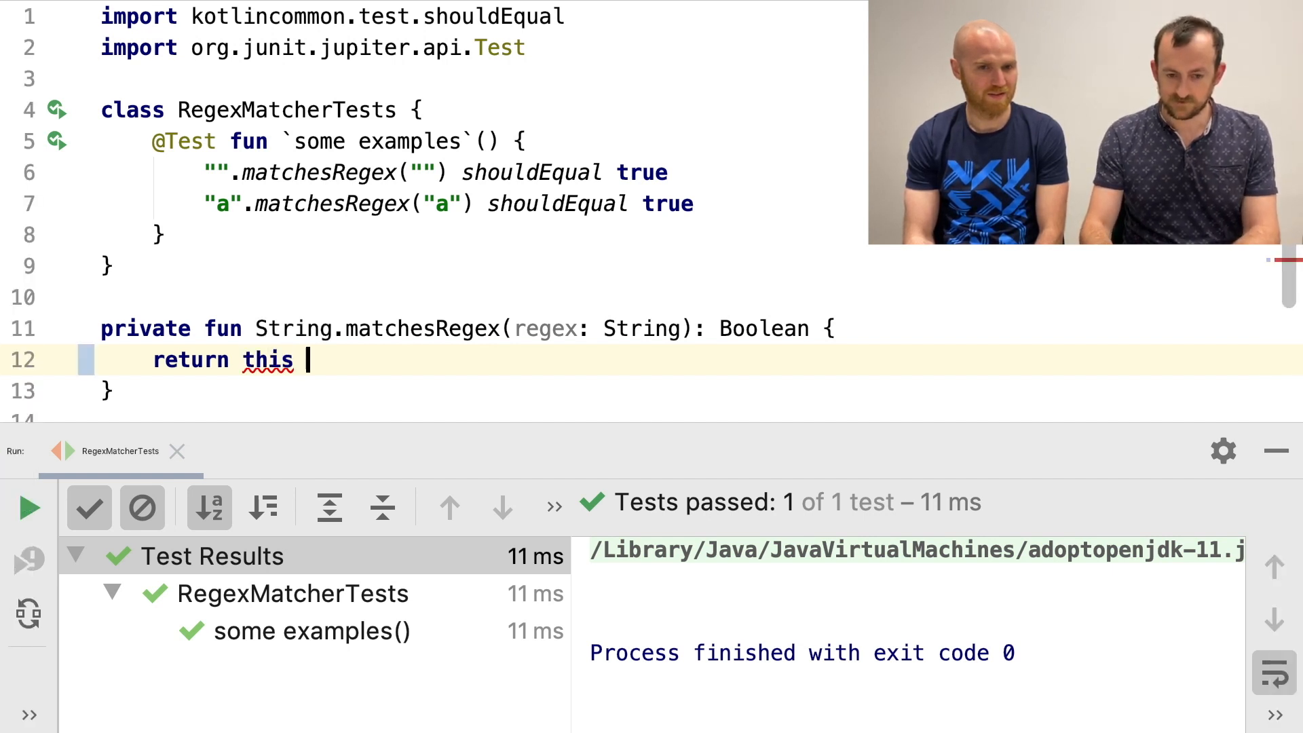
text(== regex)
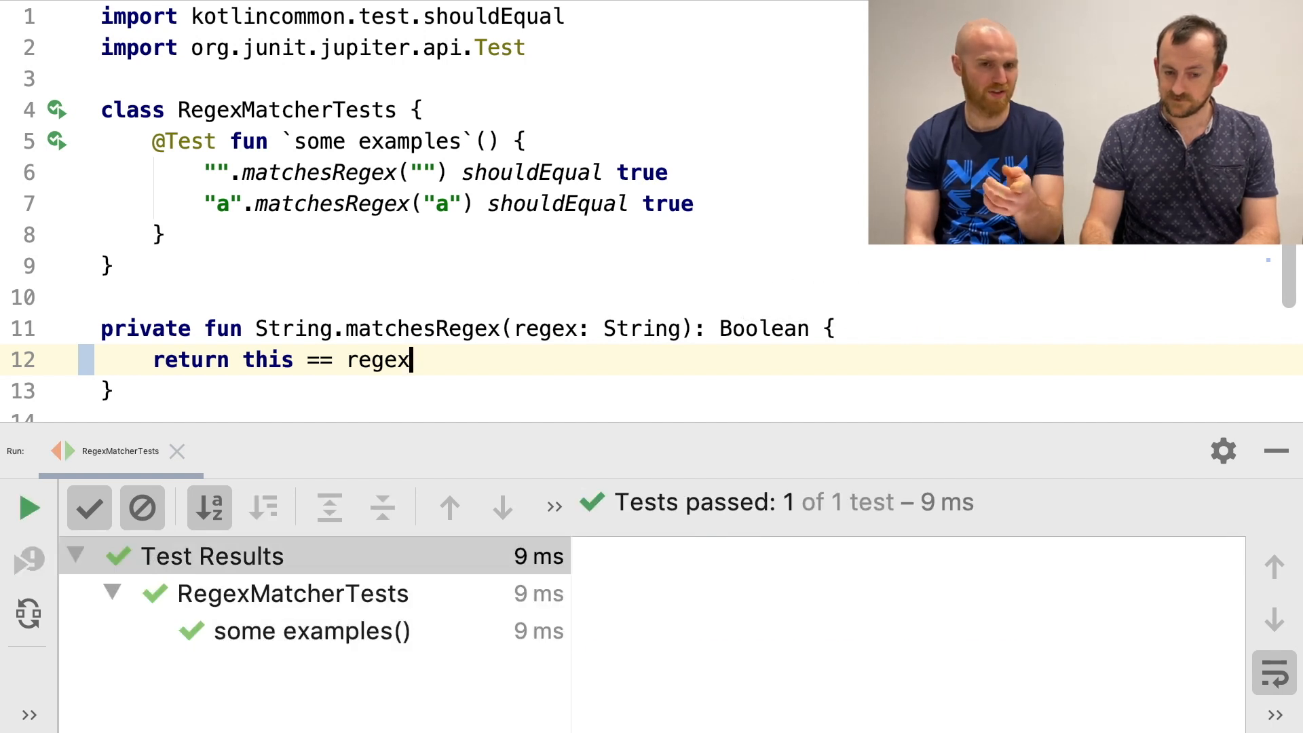
- Add assertions that "" fails regex "a" and "a" matches "."
click(424, 172)
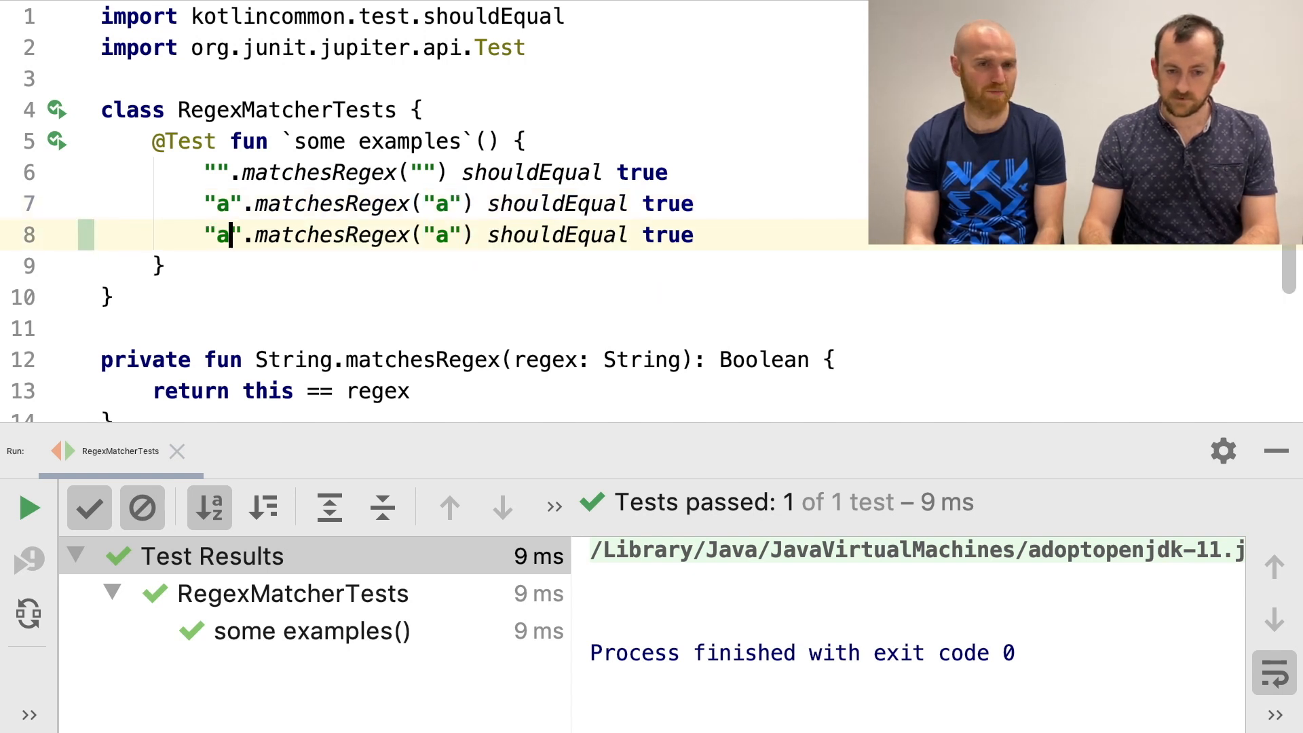
text(a)
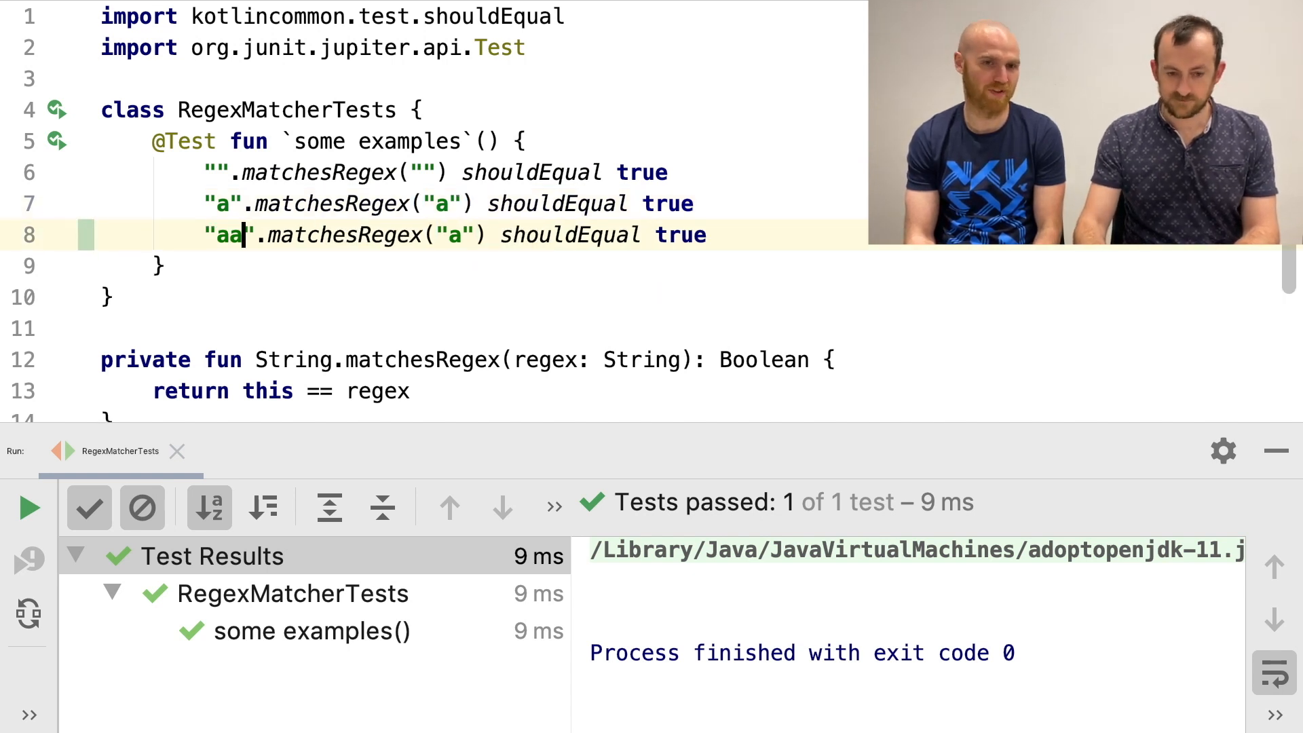
key(Backspace)
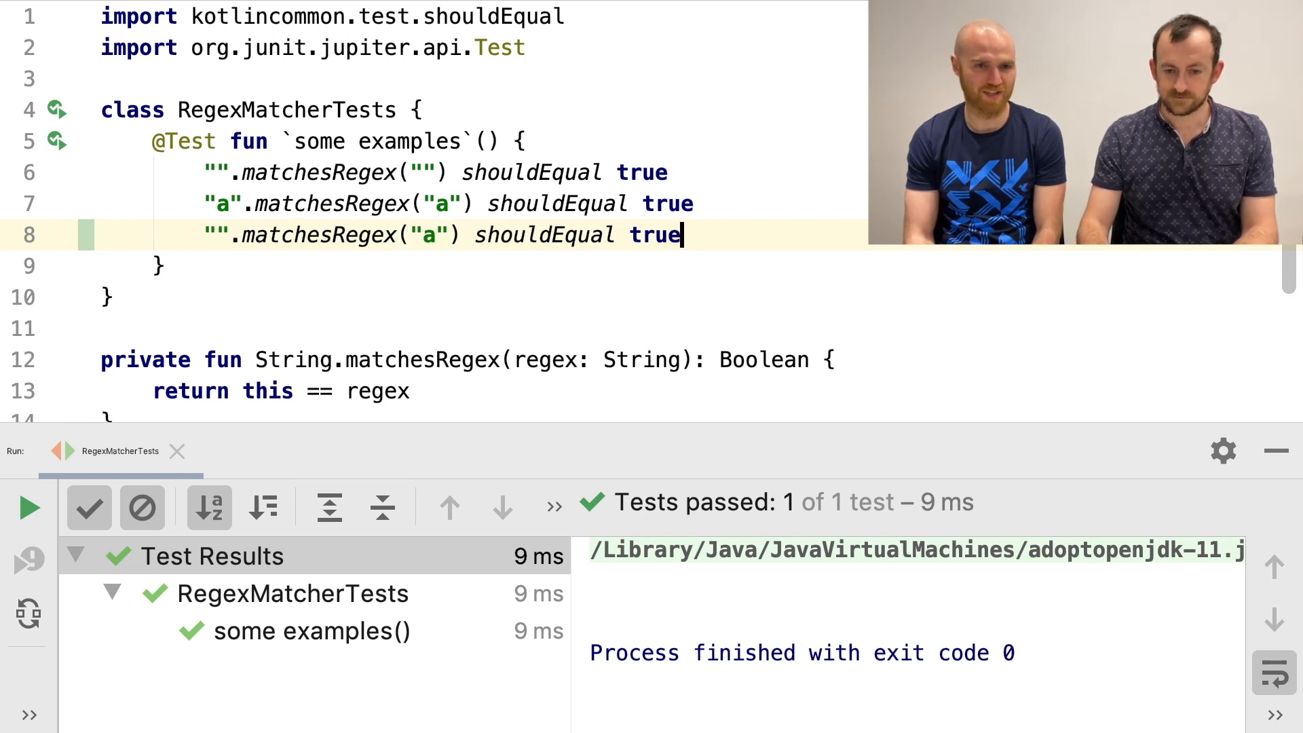
text(false)
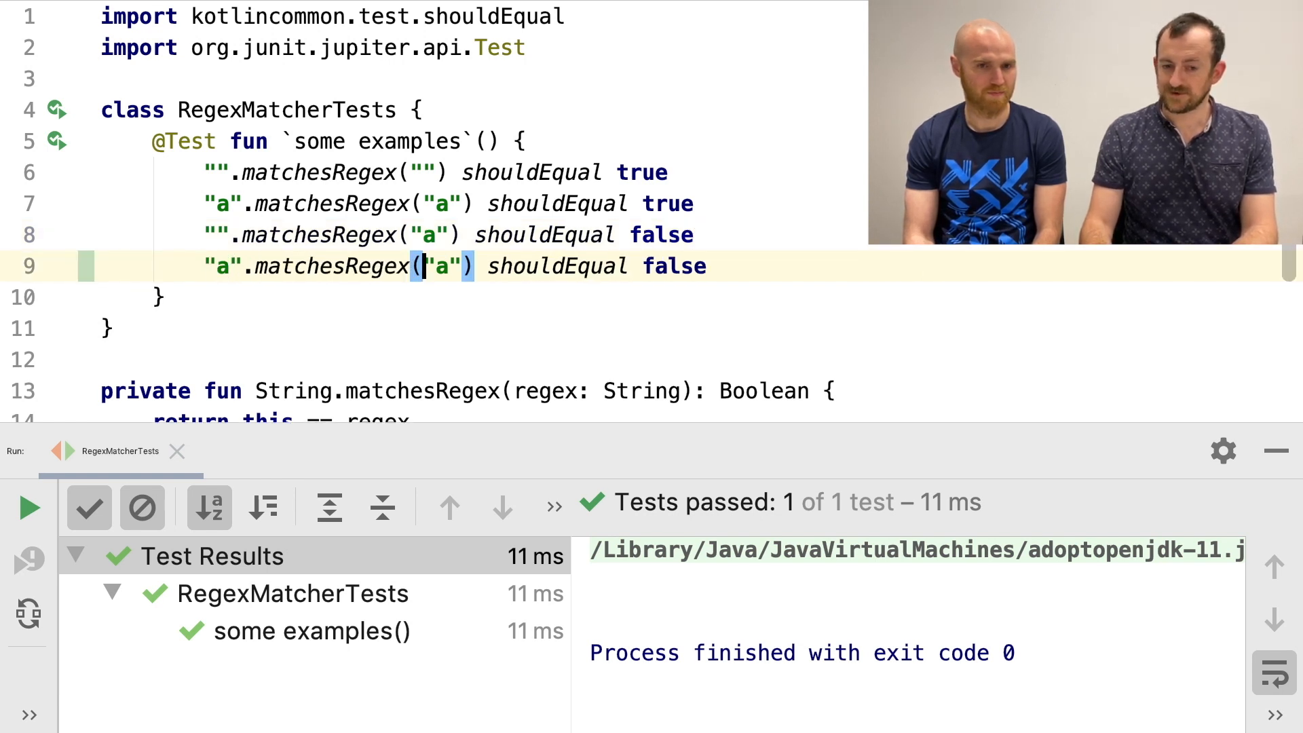
text(.)
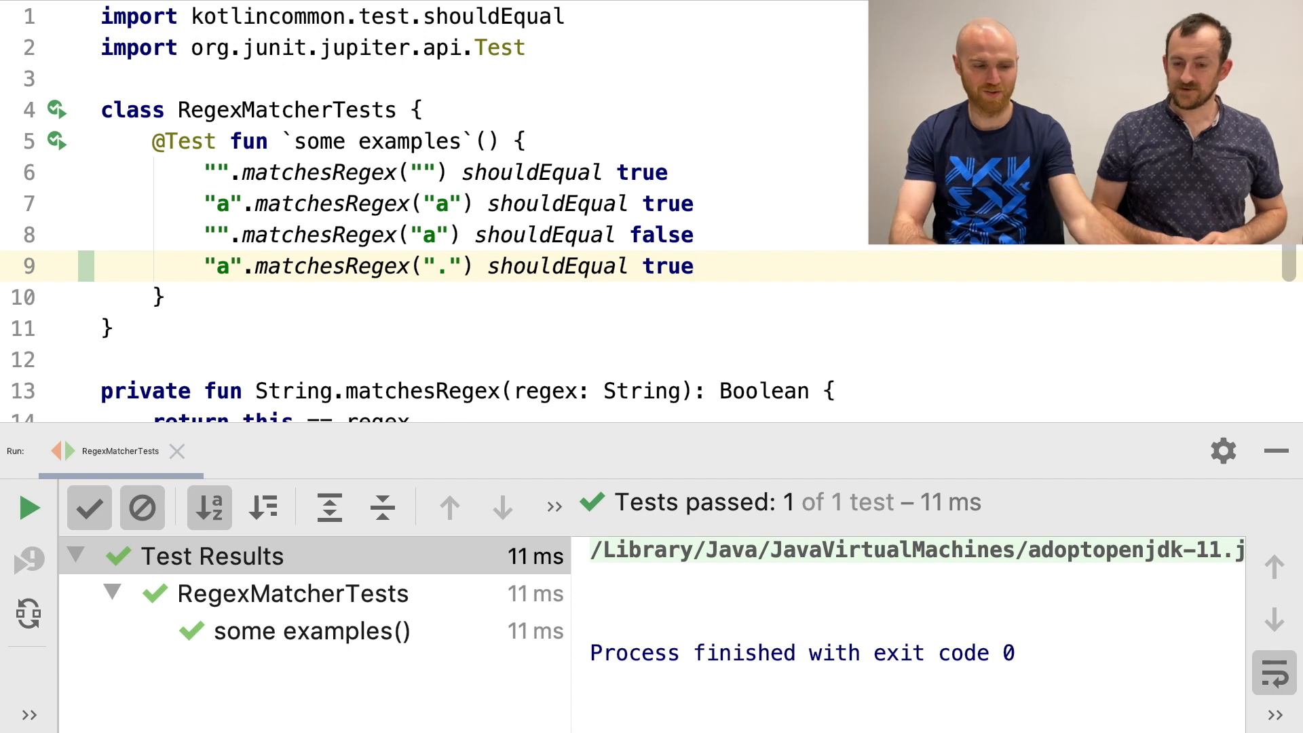
- Start the matchesRegex body as this.zip(regex).all
click(1284, 451)
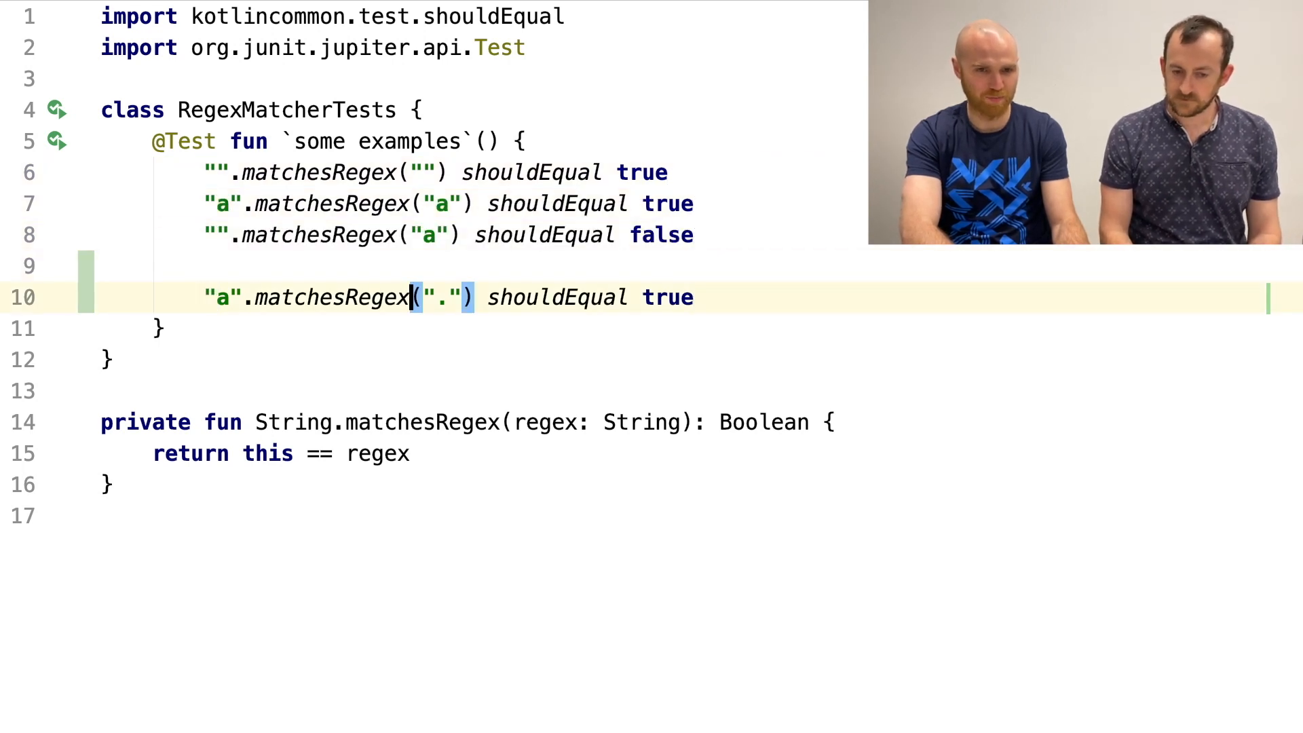
click(410, 454)
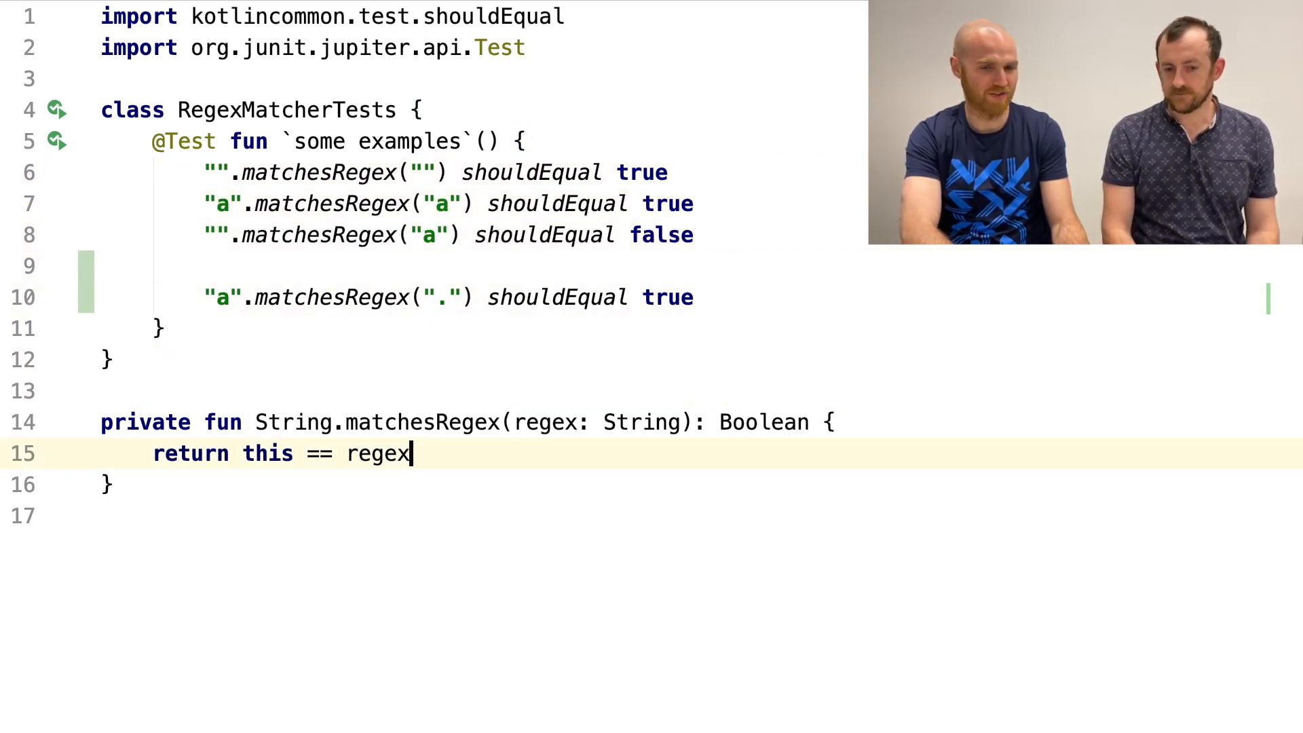
click(822, 422)
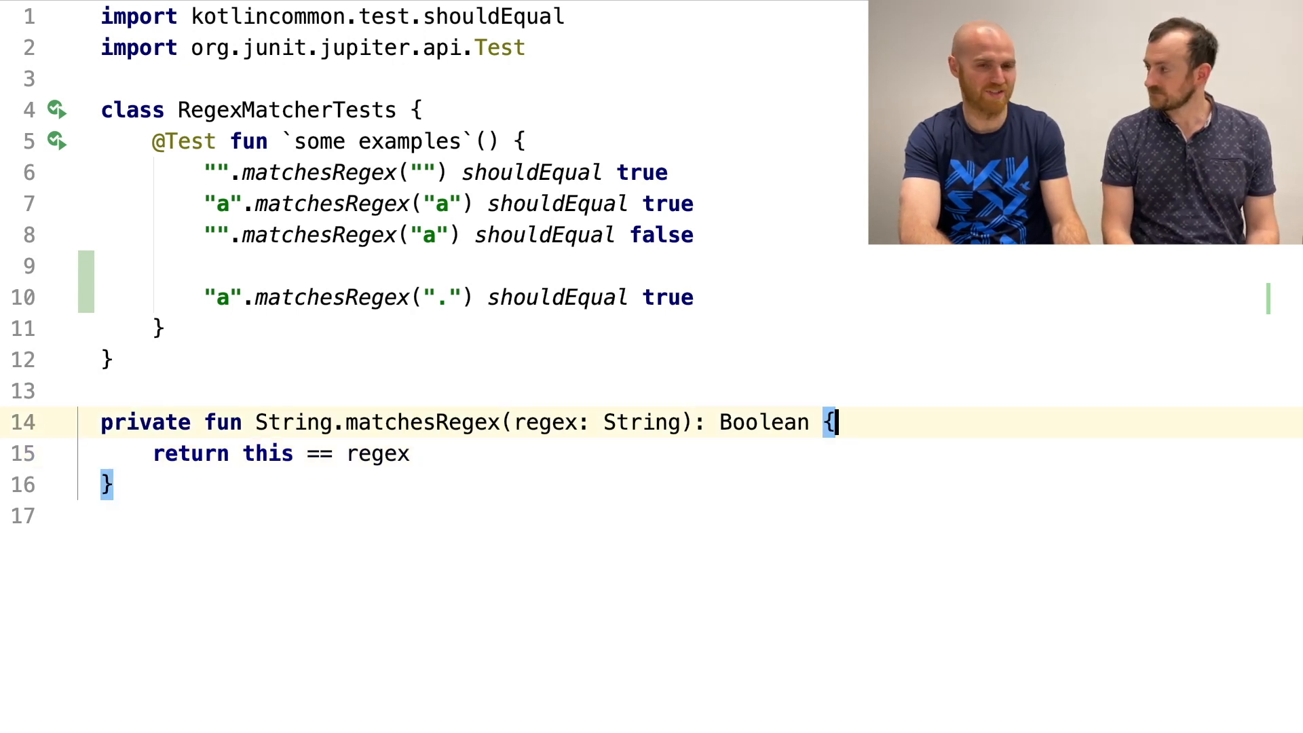
text(thiz.)
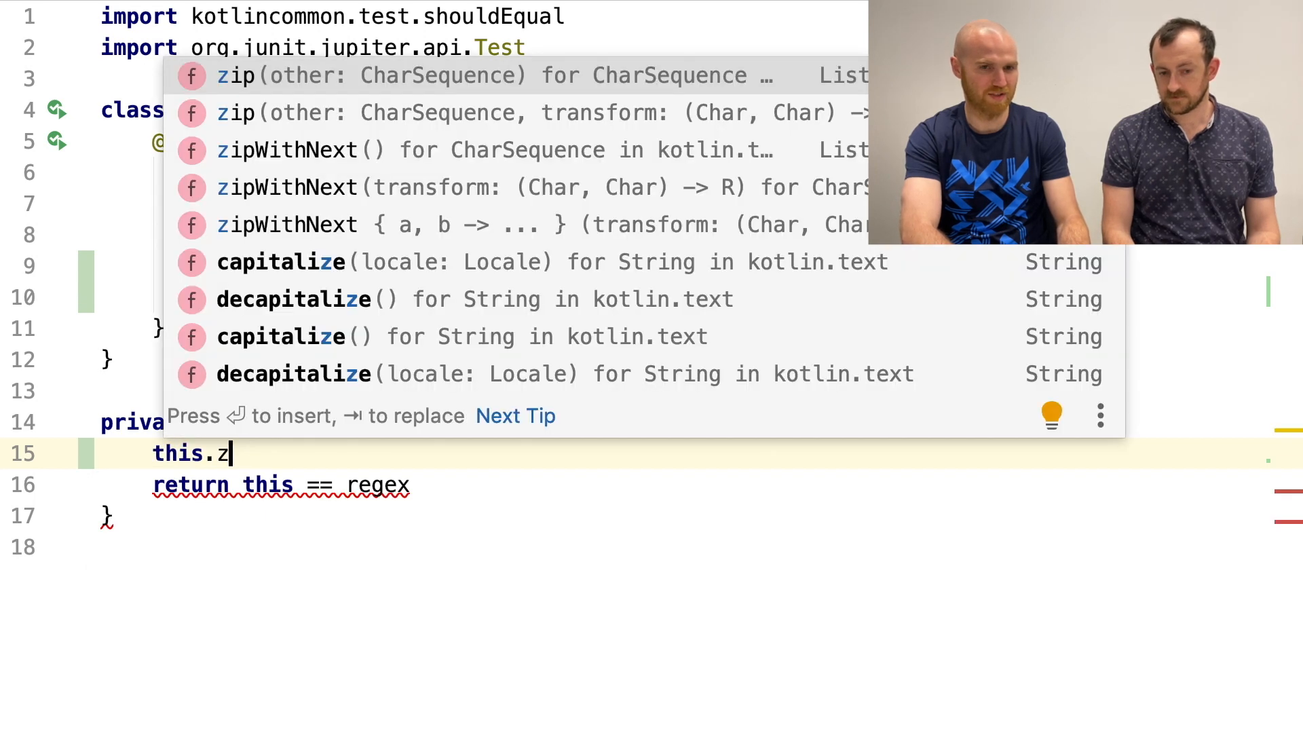
text(ip(regex)
text(.)
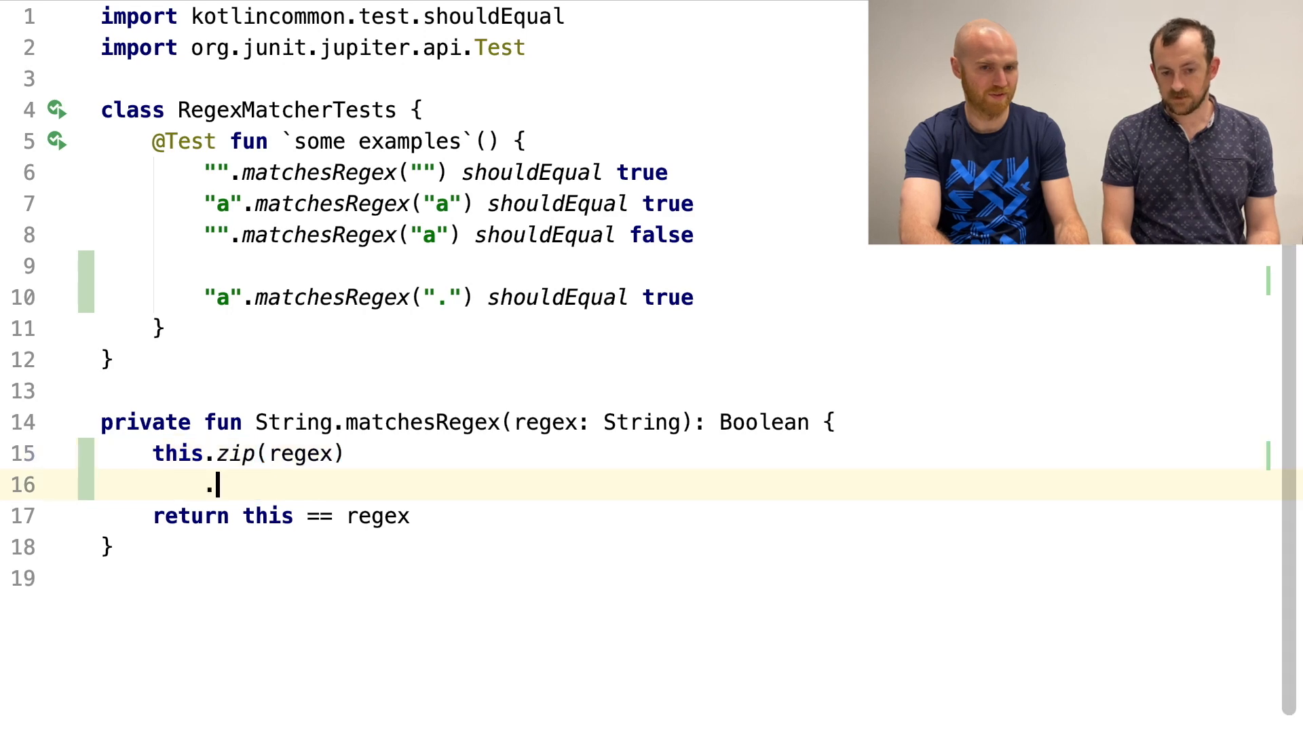
text(all { if ())
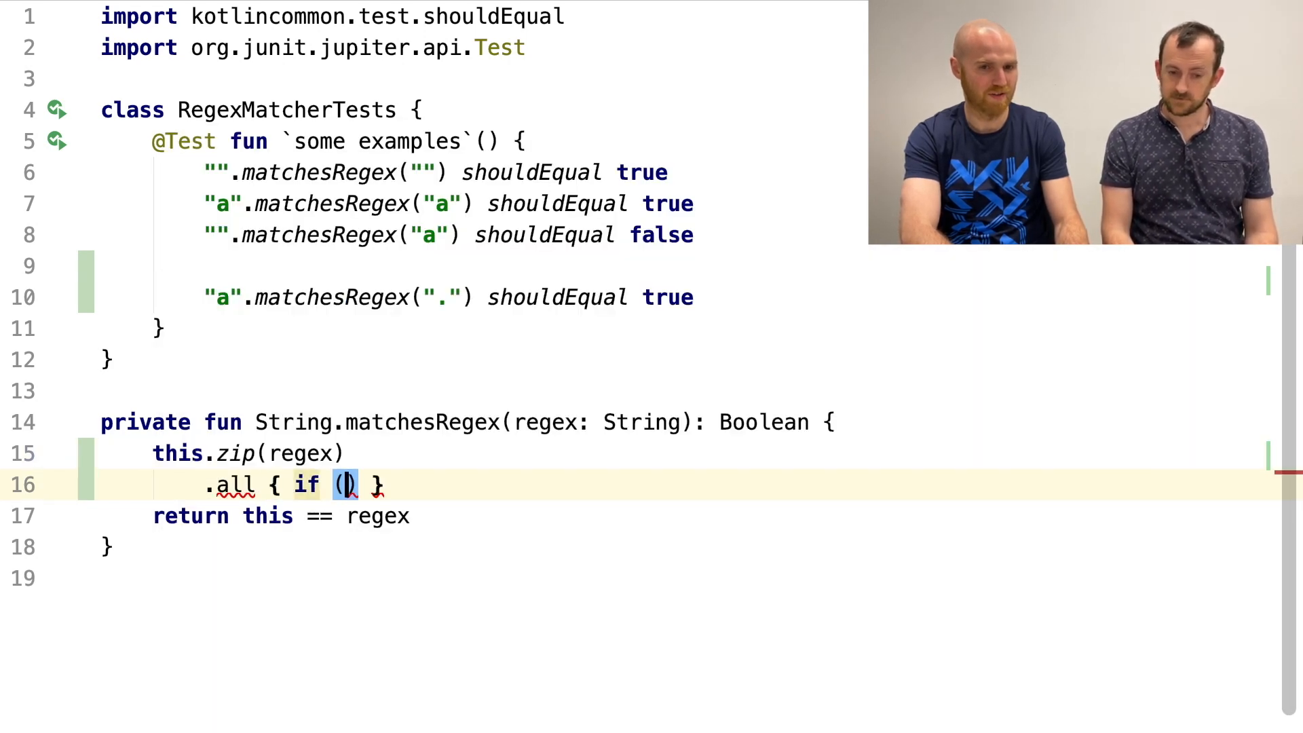
- Fill the lambda with it.second == "." || it.first == it.second and return it
text(sec)
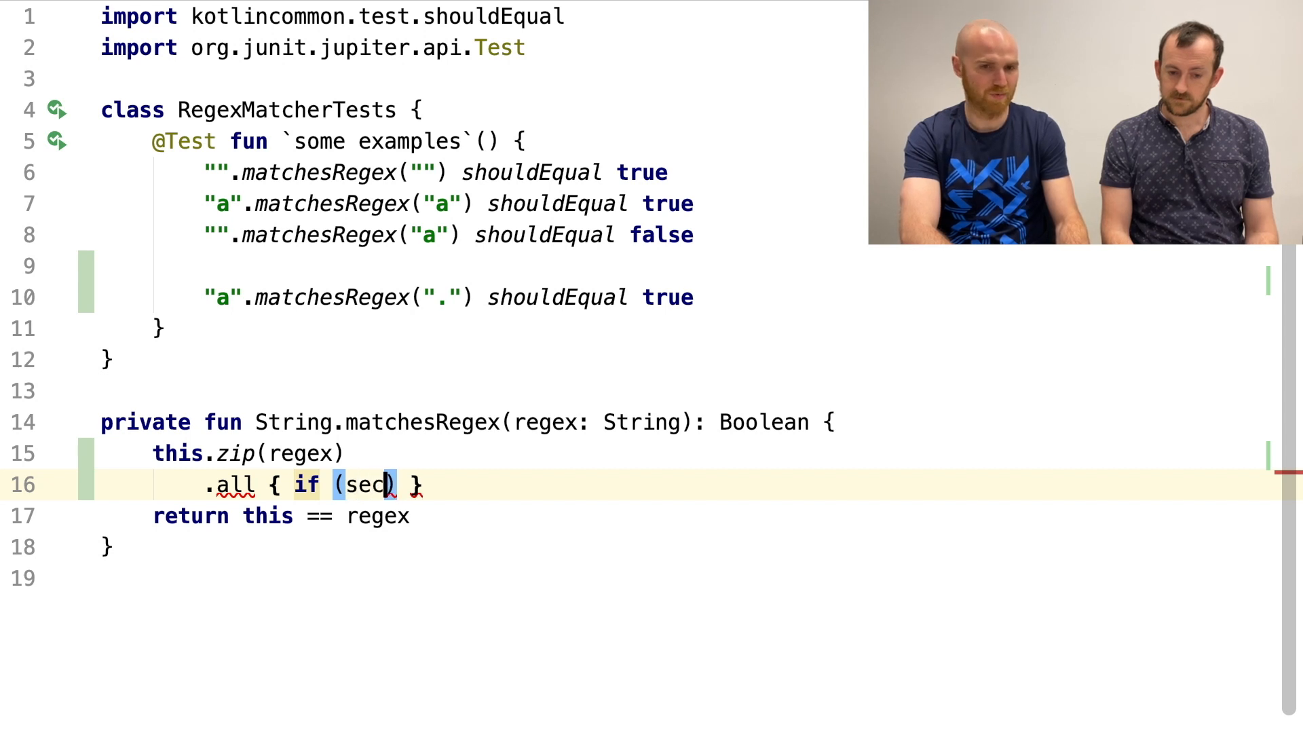
text(on)
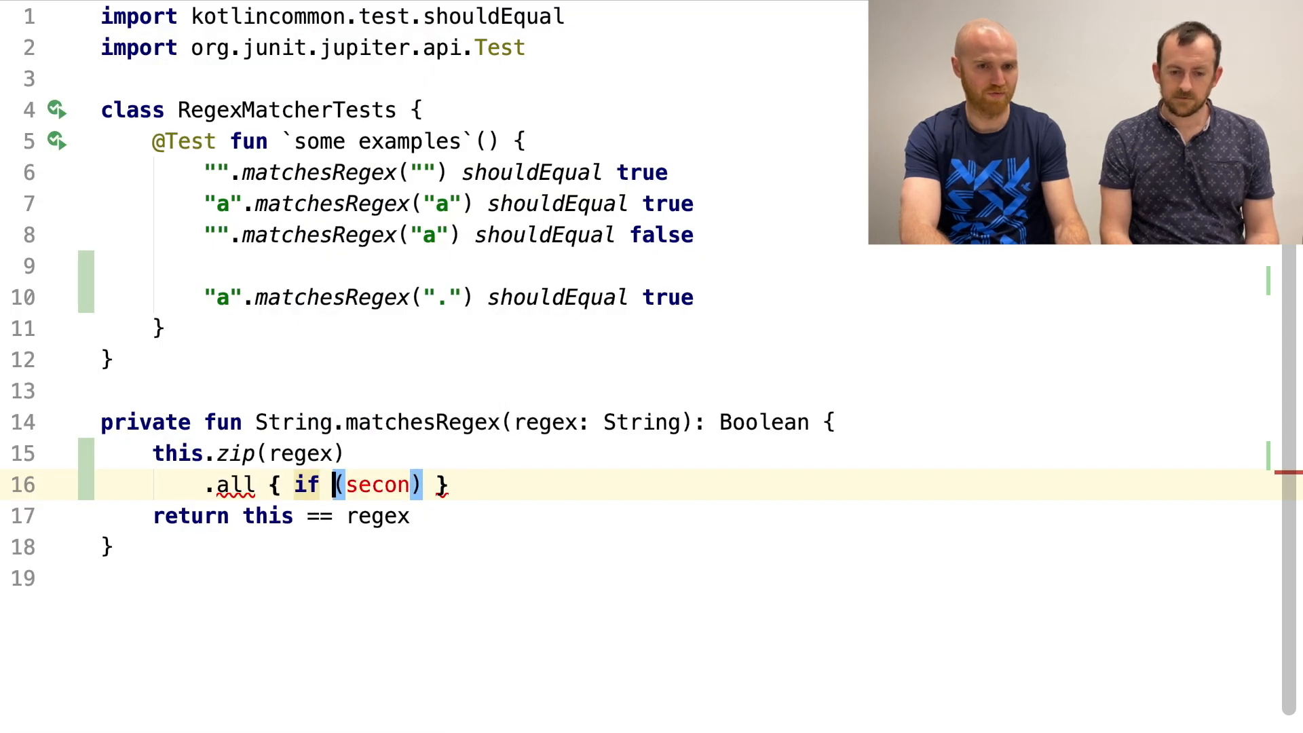
text(it.second)
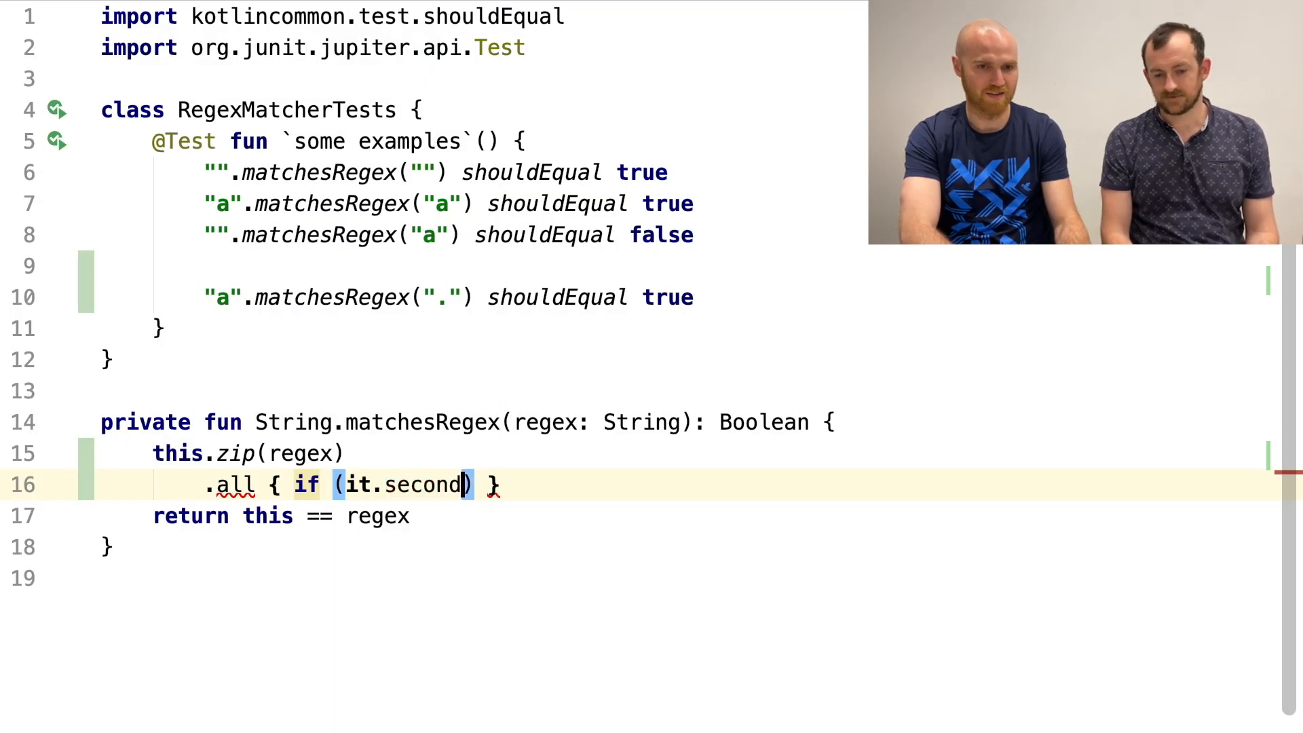
text(== "")
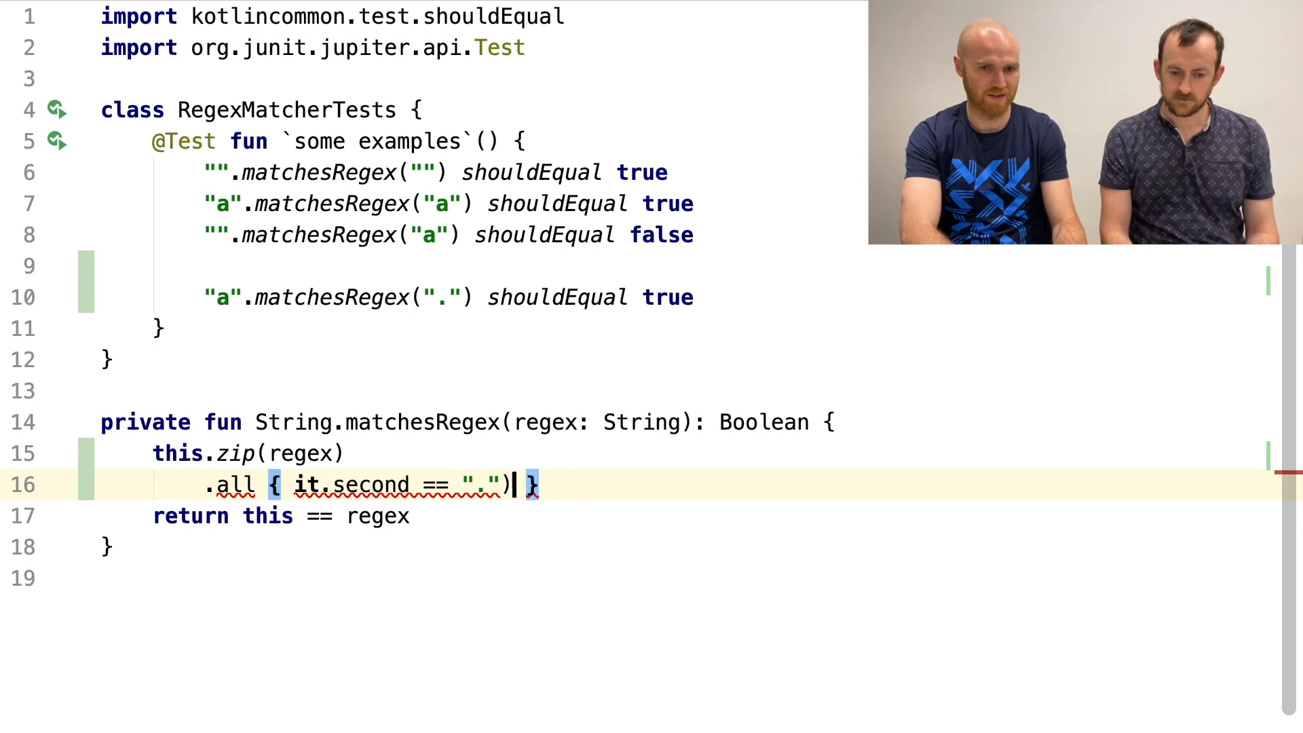
text(|| it.)
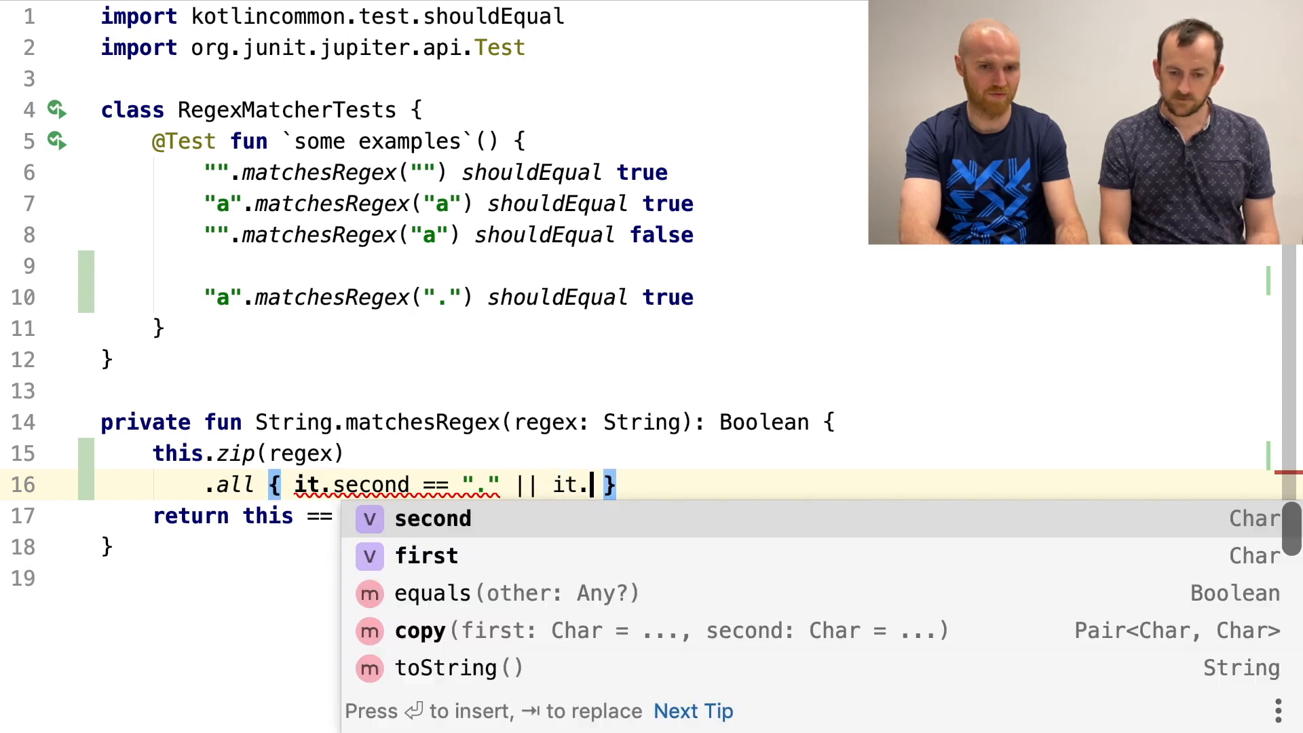
text(first == it.second)
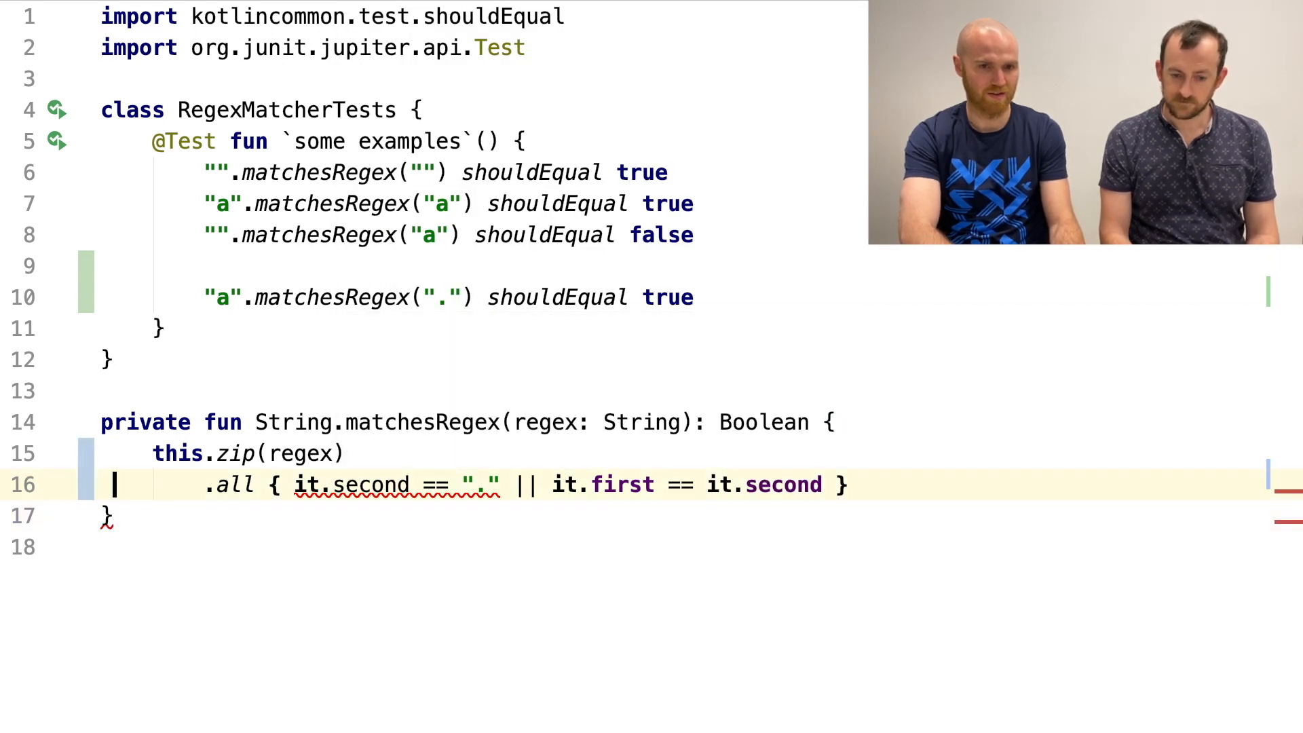
text(return this == regex)
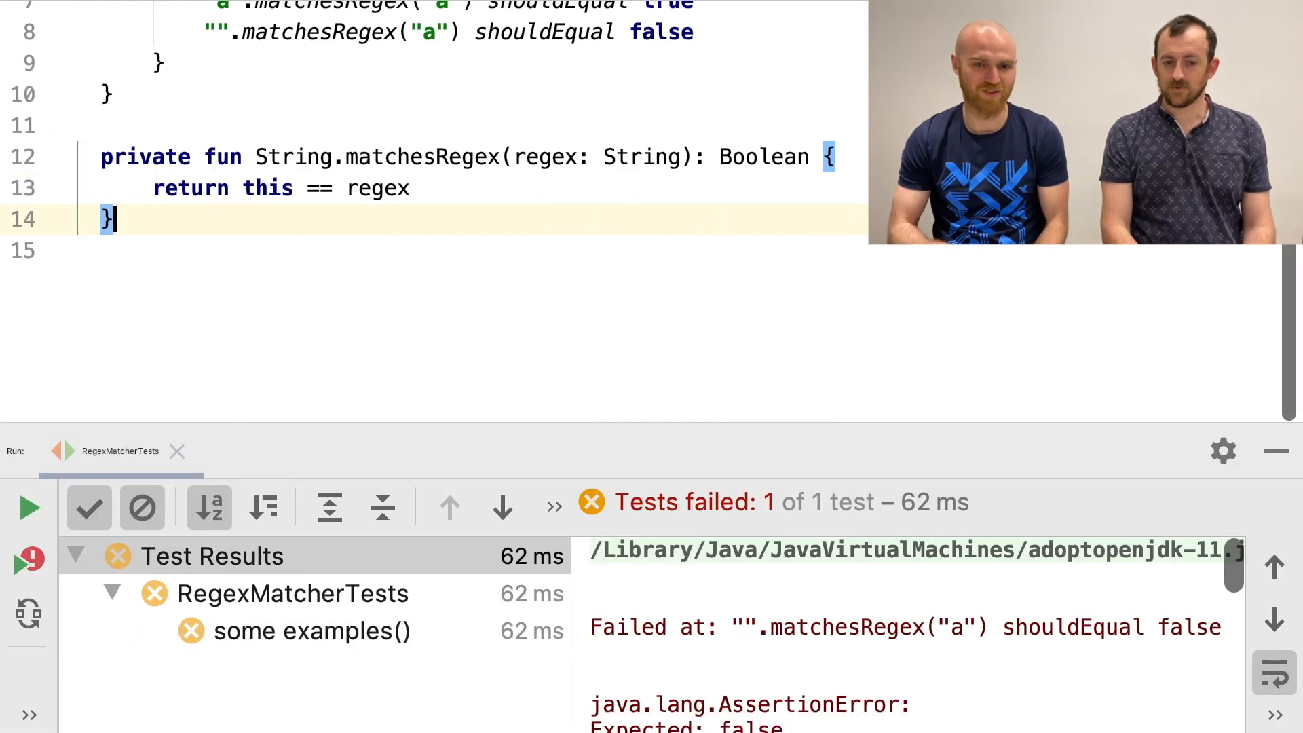
mouse_move(1036, 347)
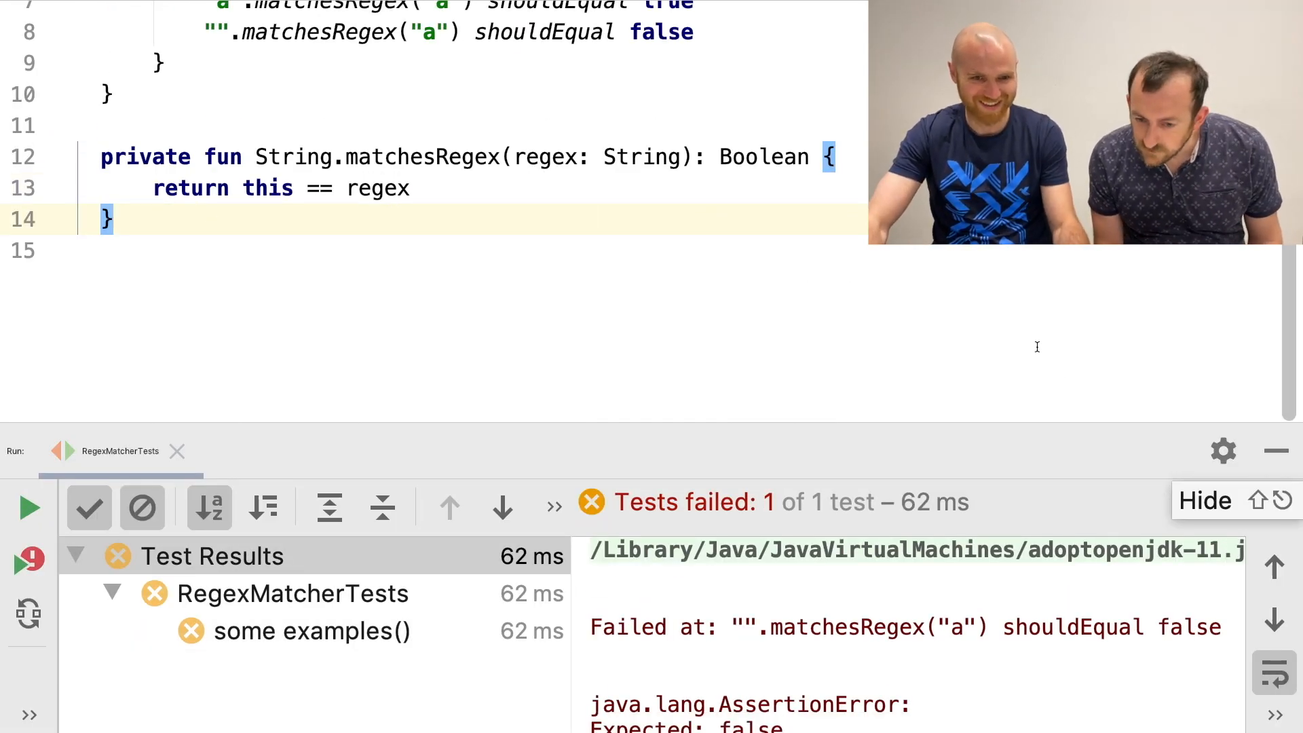
- Scroll the editor right along the edited fourth assertion line
scroll(right, 3)
text(".".matchesRegex("a") shouldEqual false)
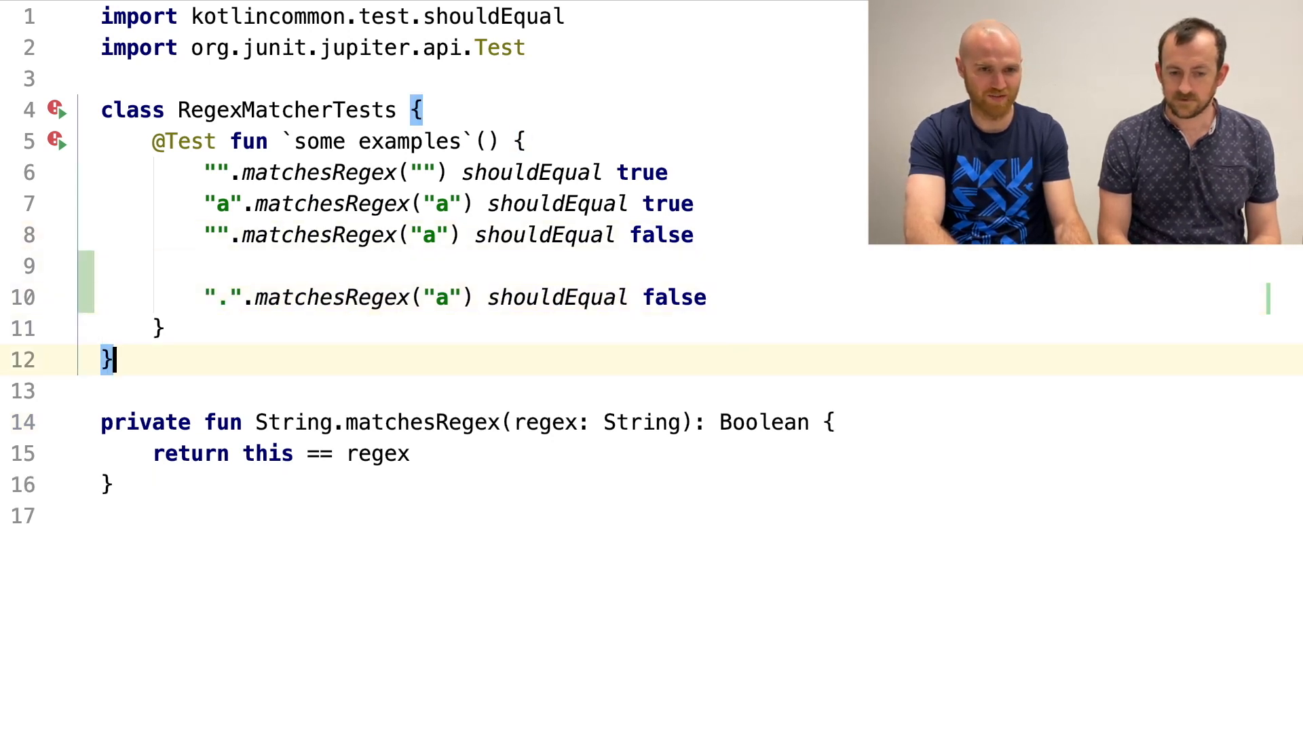
- Add a check returning false when this.length differs from regex.length
text(if ()
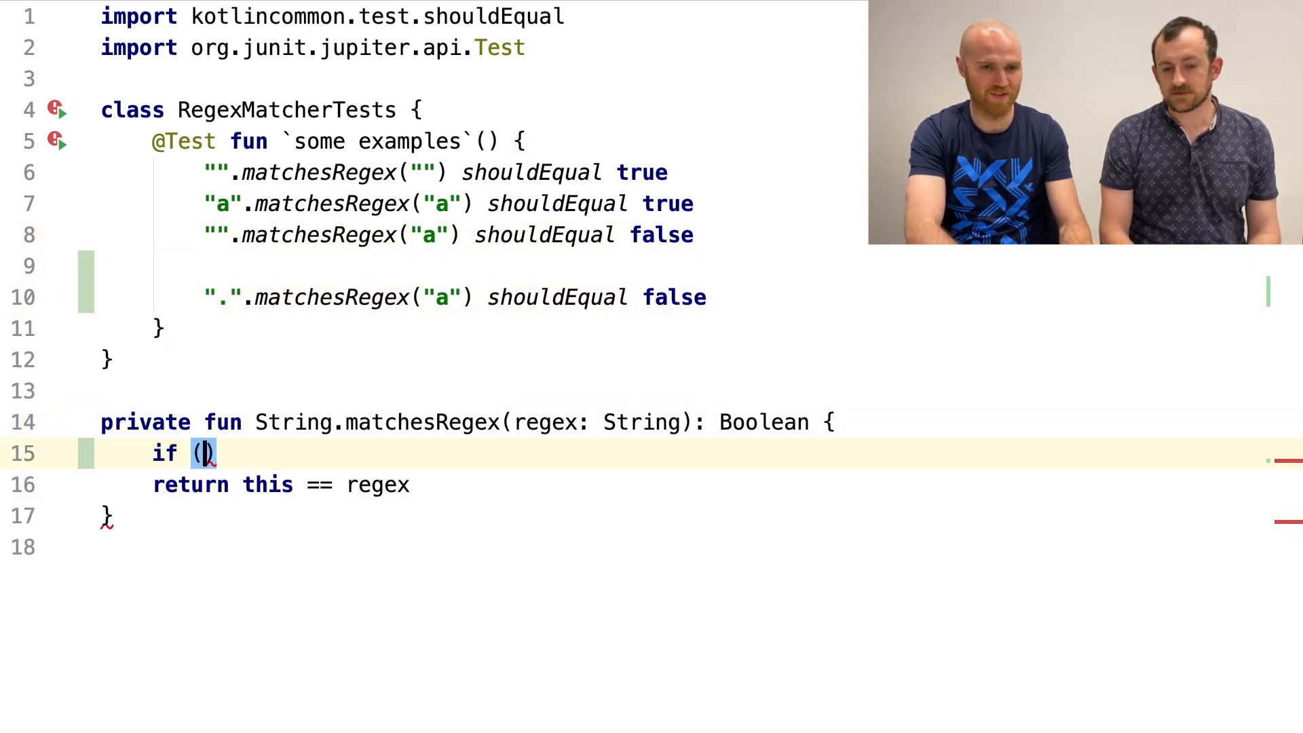
text(this.length != regex.)
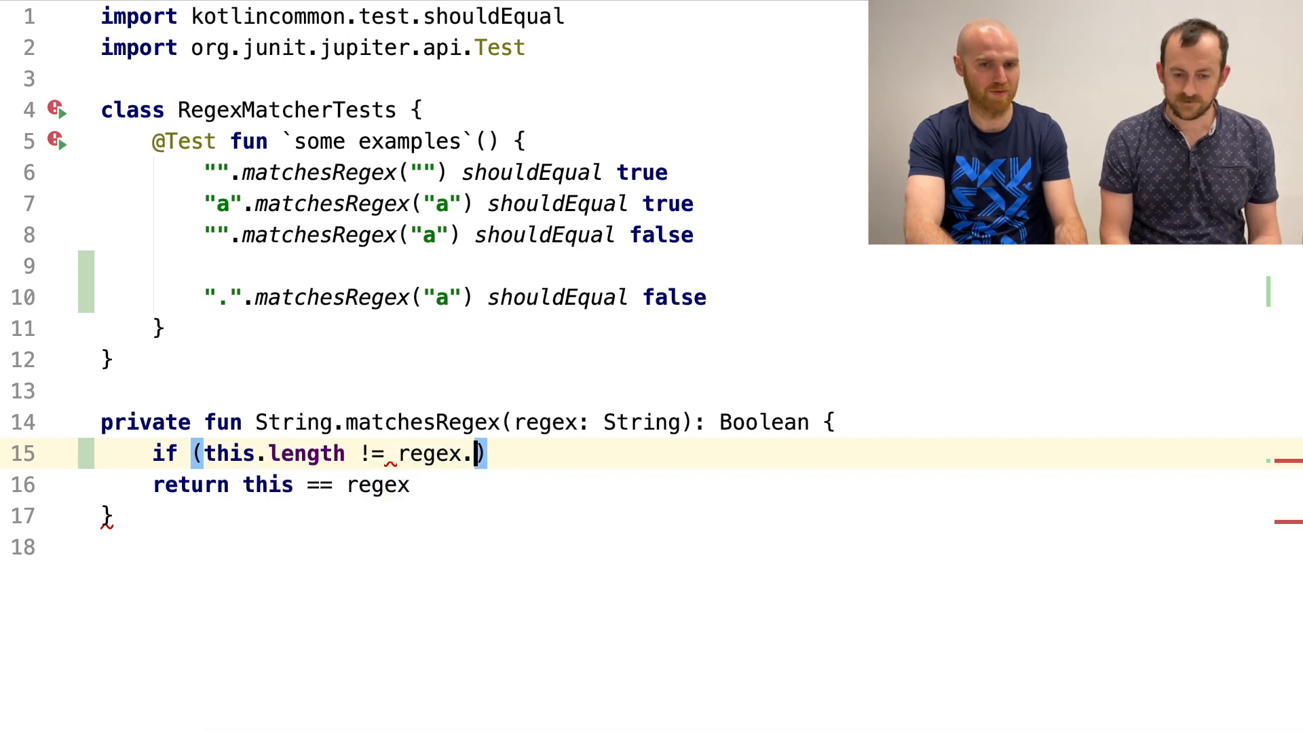
text(length)
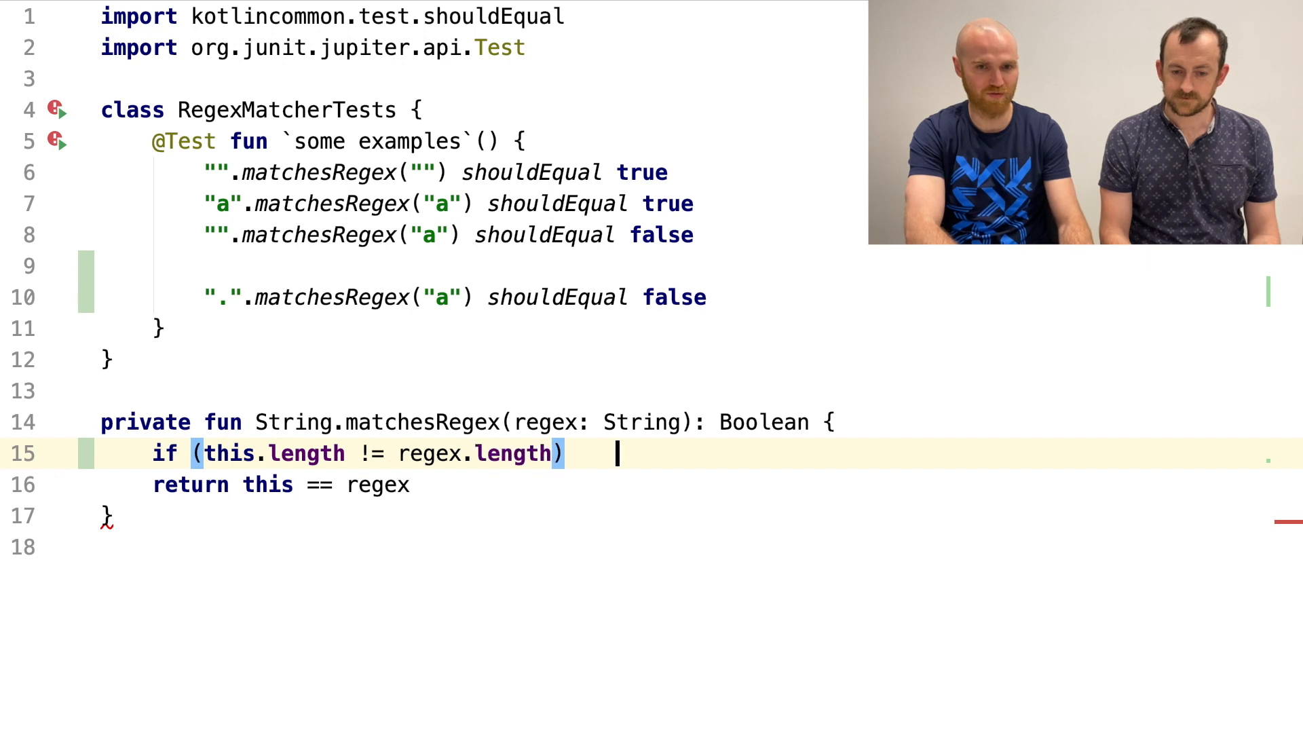
text(return false)
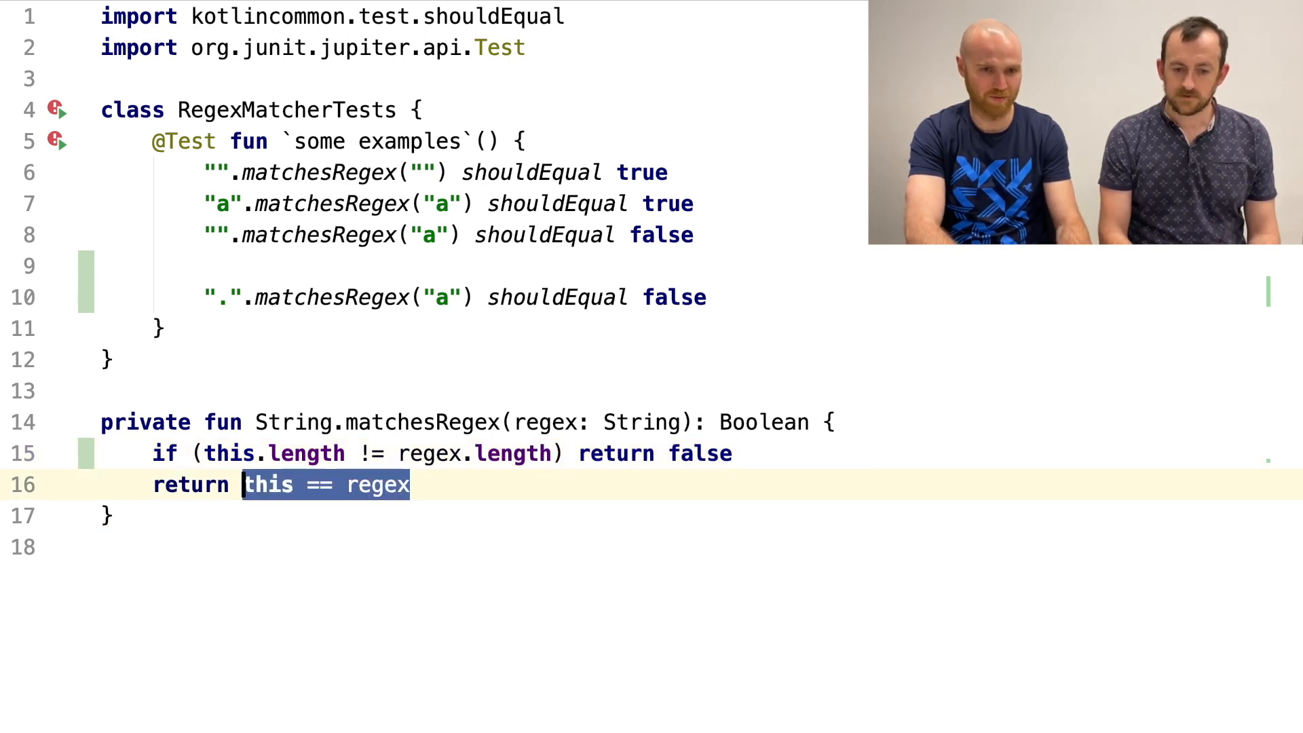
- Change the return to this.zip(regex) and set the dot test's regex to "."
text(this.zip()
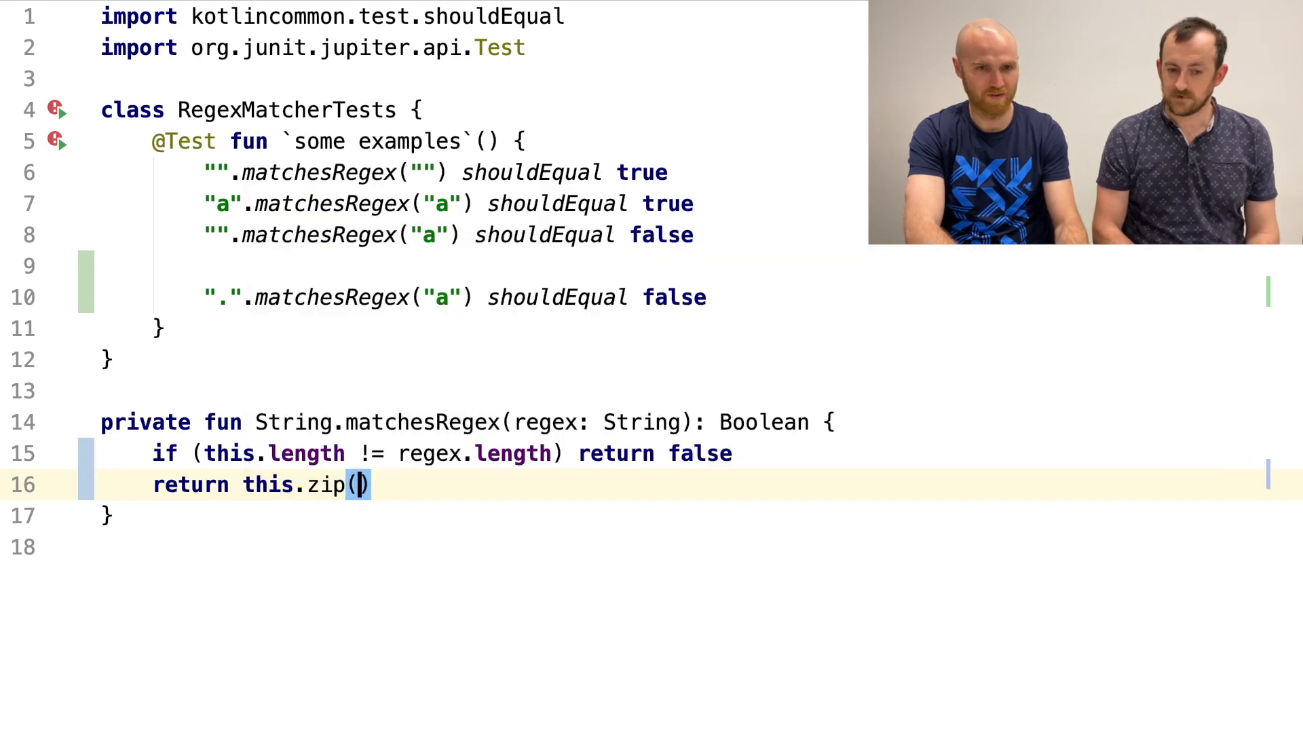
text(regex)
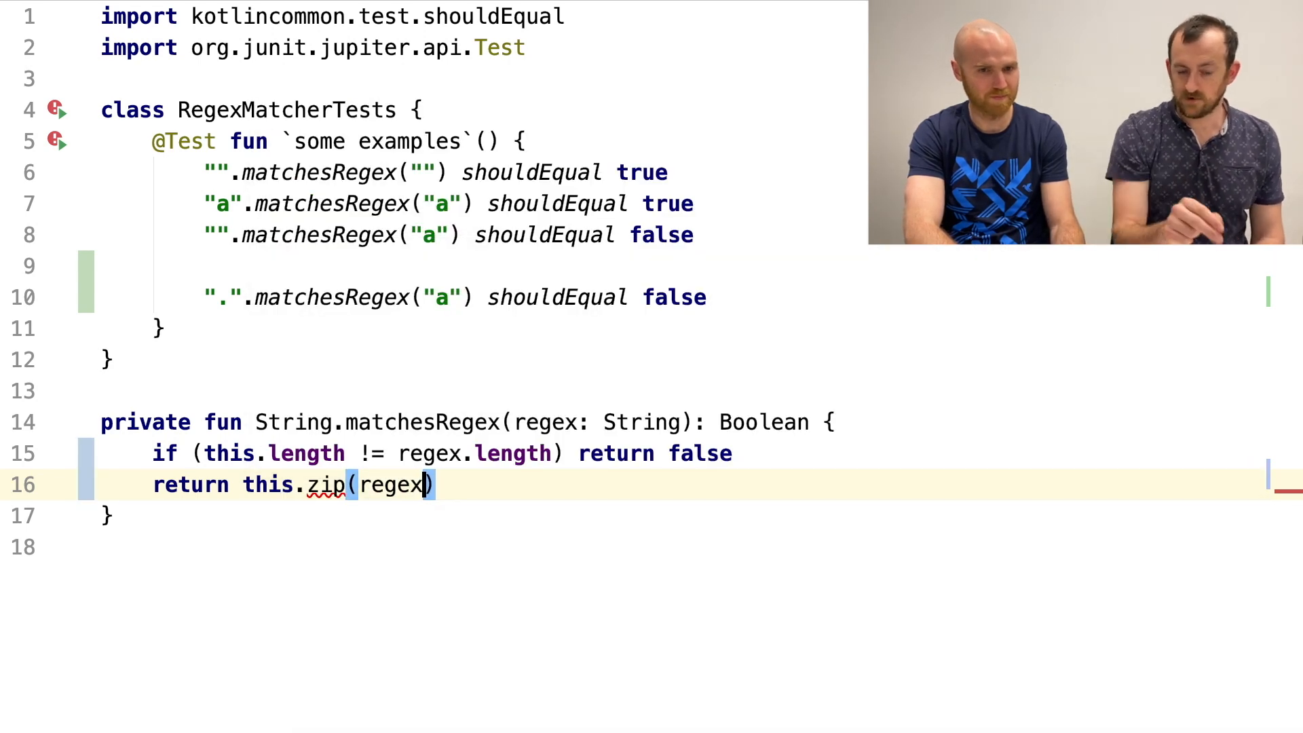
click(709, 297)
text(a)
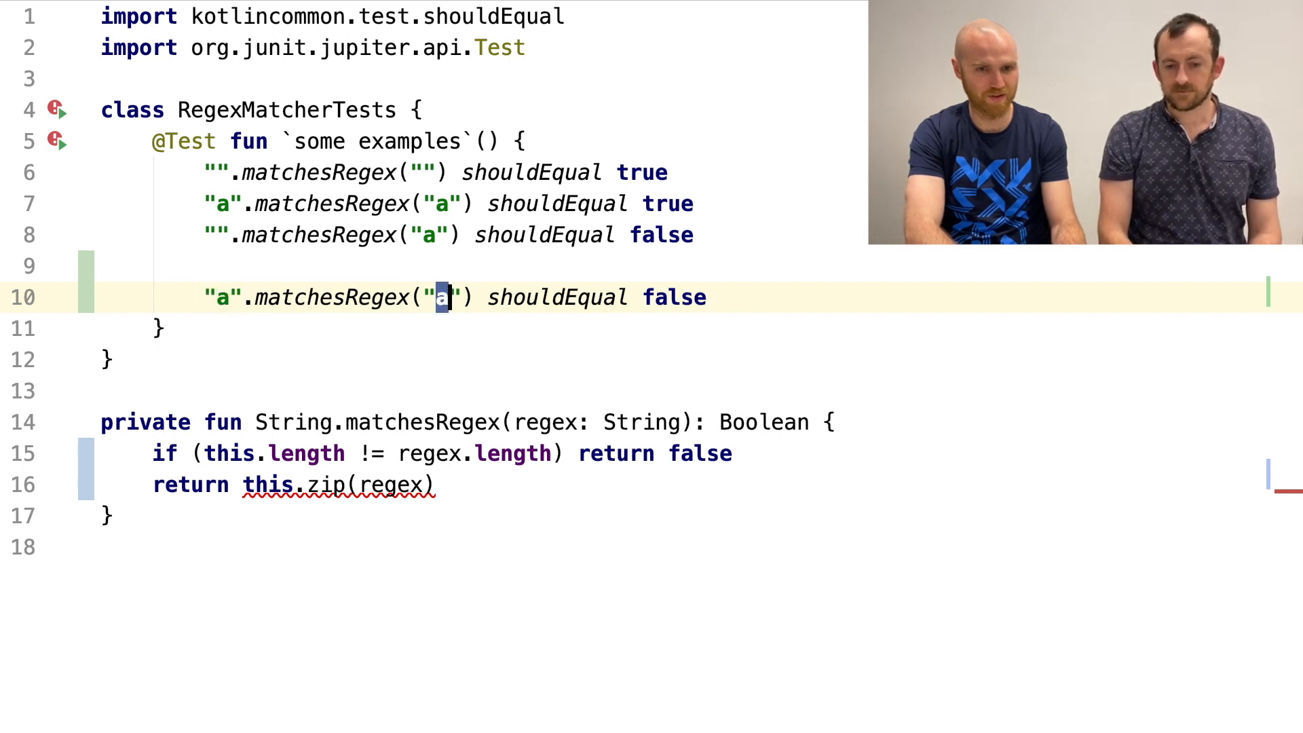
text(.)
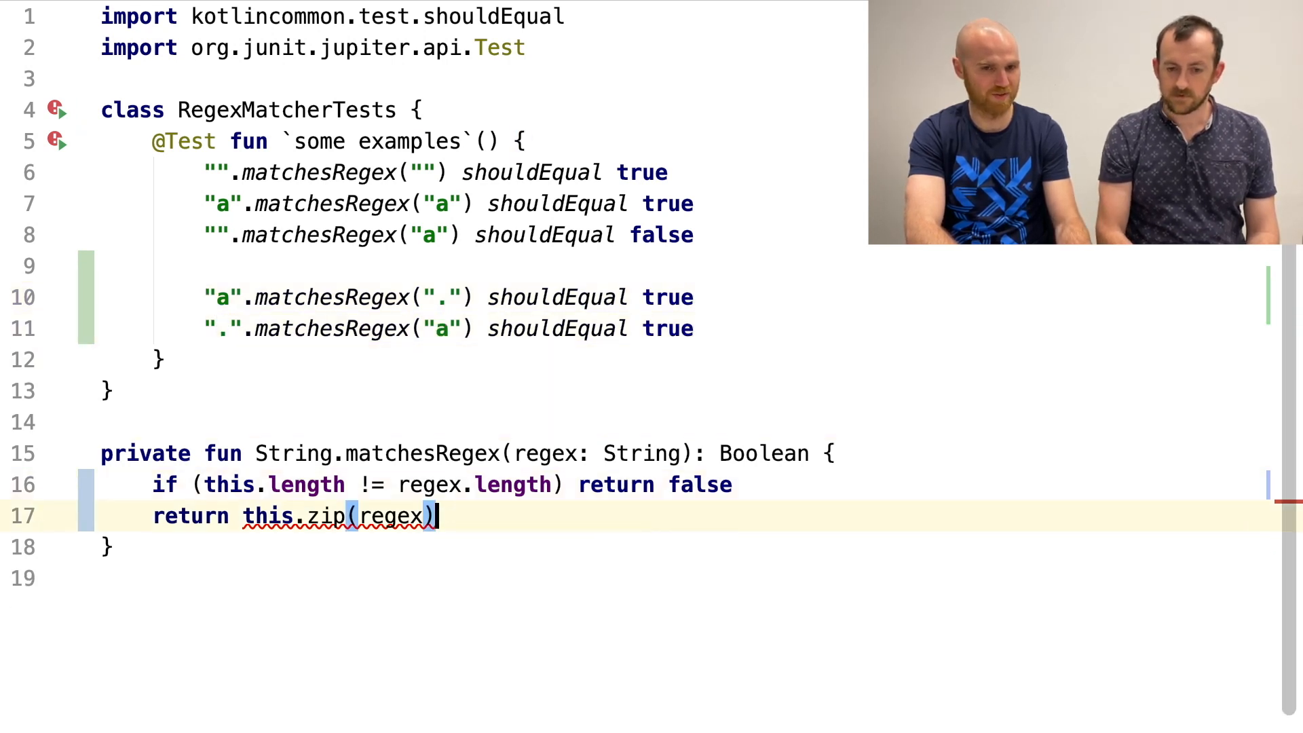
key(Enter)
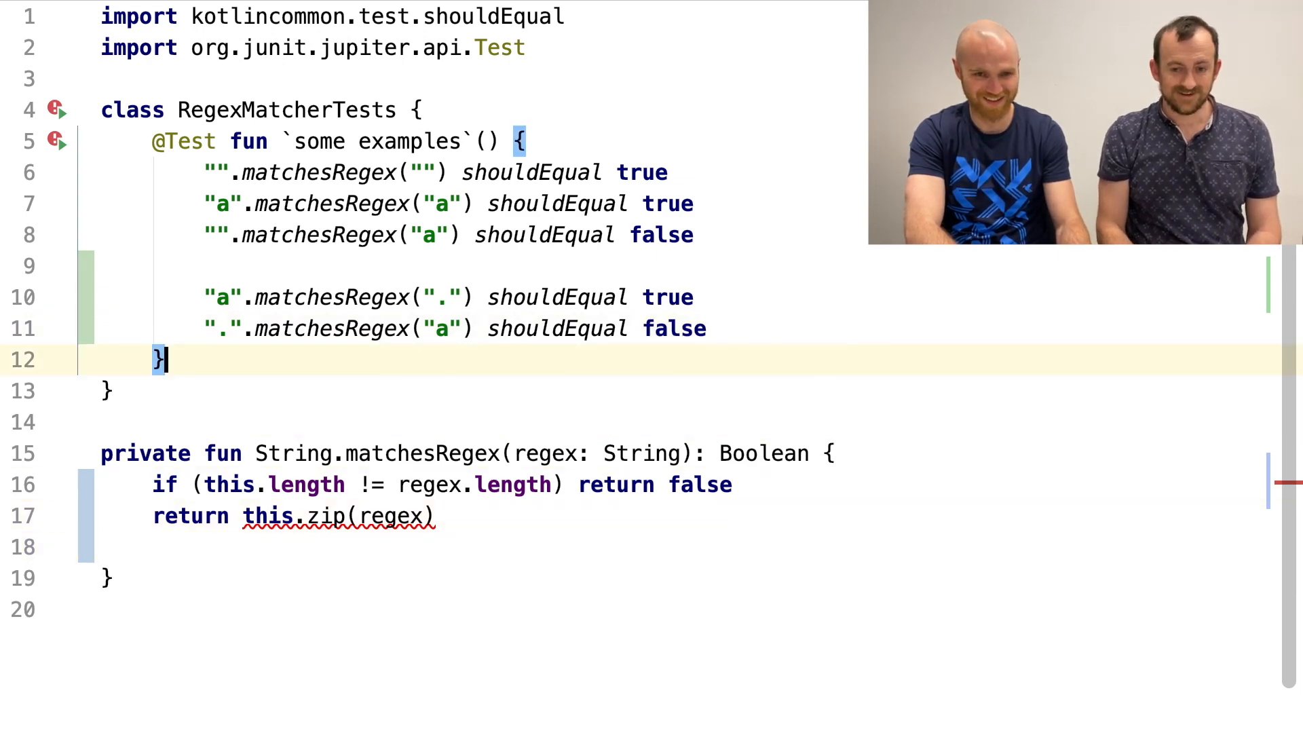
- Finish the zip with .all { it.second == '.' || it.first == it.second } and run the tests
text(.all)
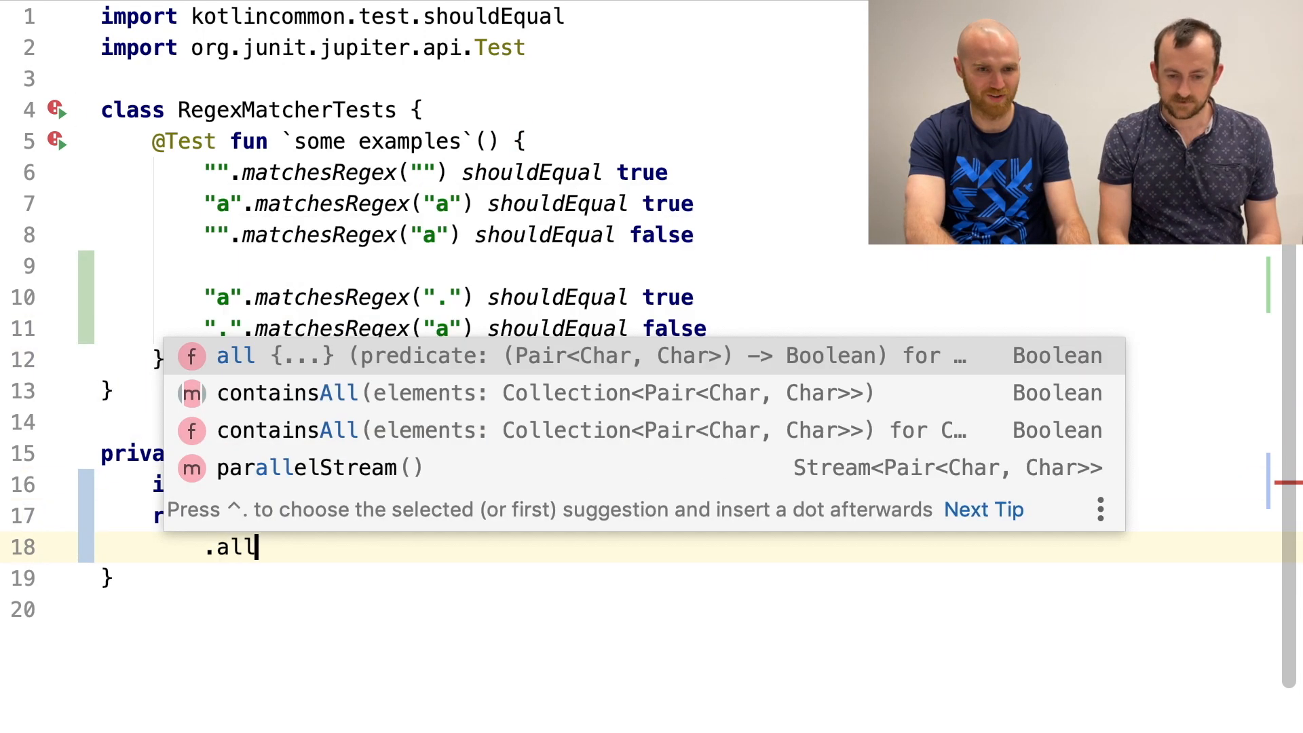
text({ it.second == '.' || it.first == it.second)
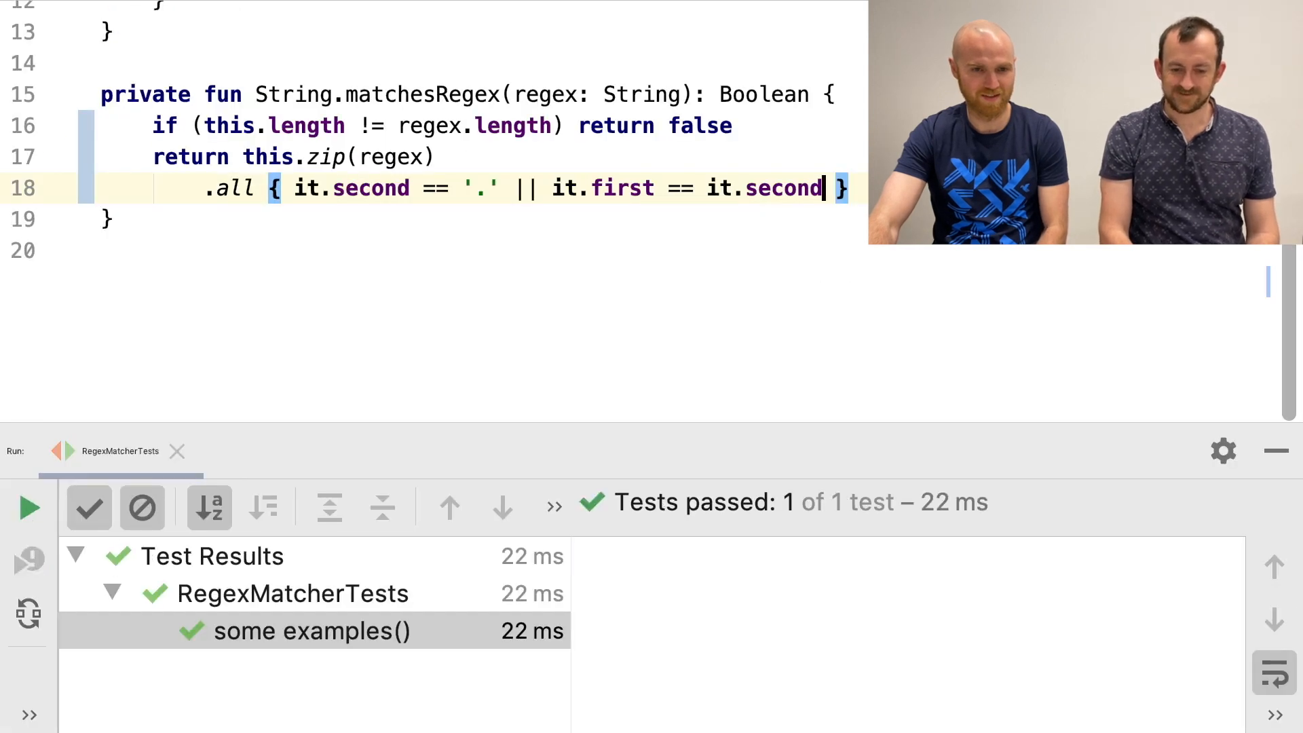
scroll(up, 3)
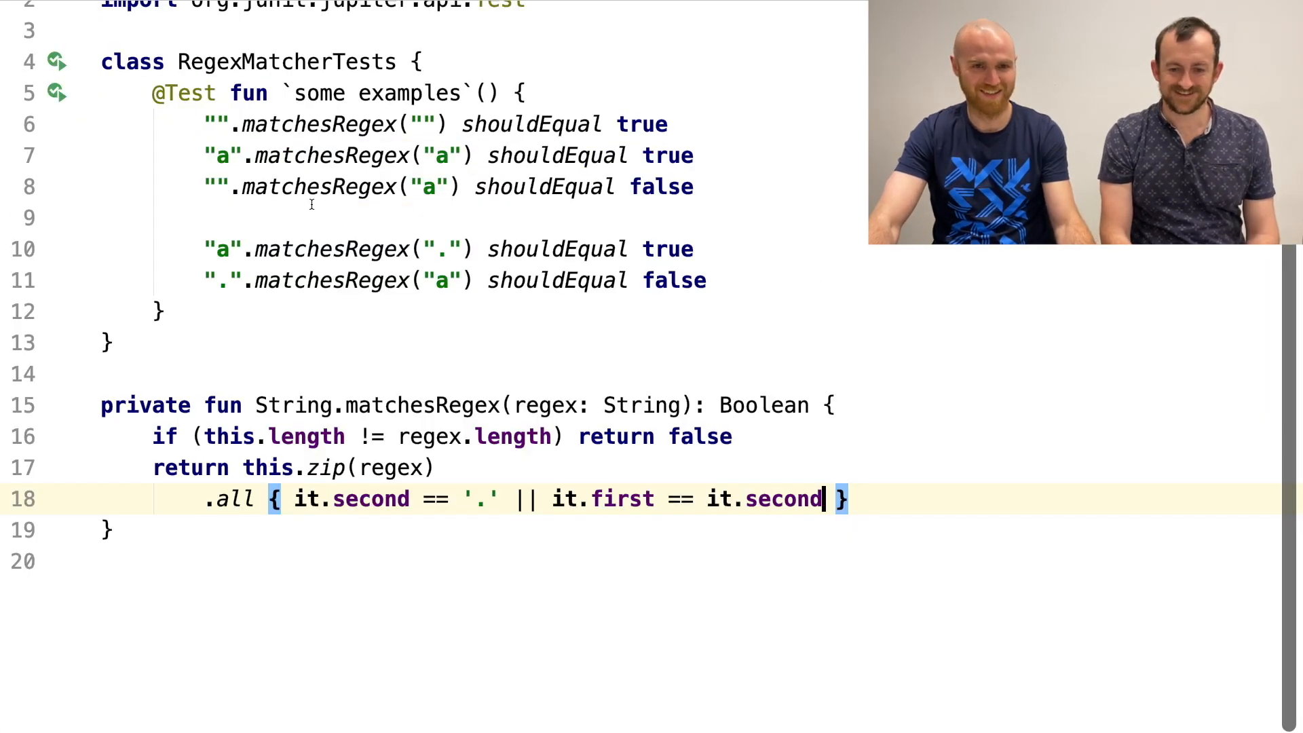
- Add three commented-out "a?" assertions and remove "this." before zip(regex)
click(264, 281)
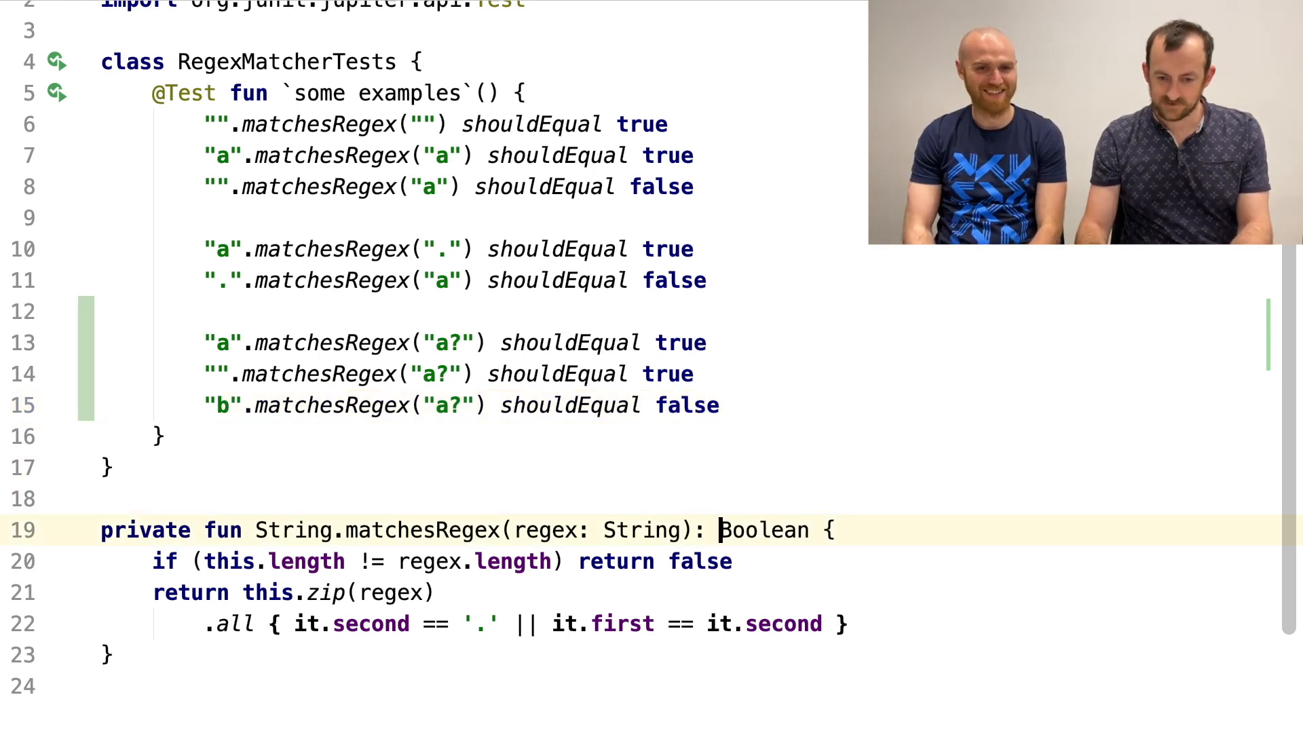
click(716, 622)
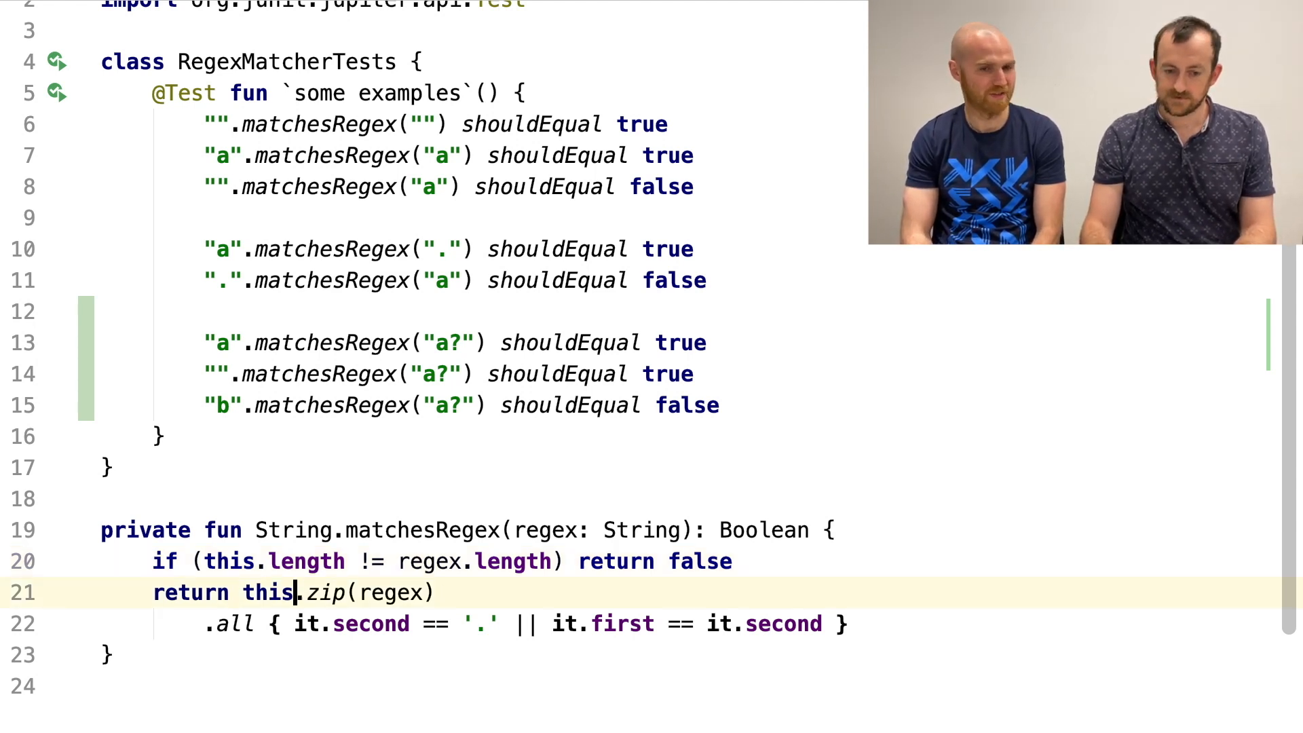
click(307, 530)
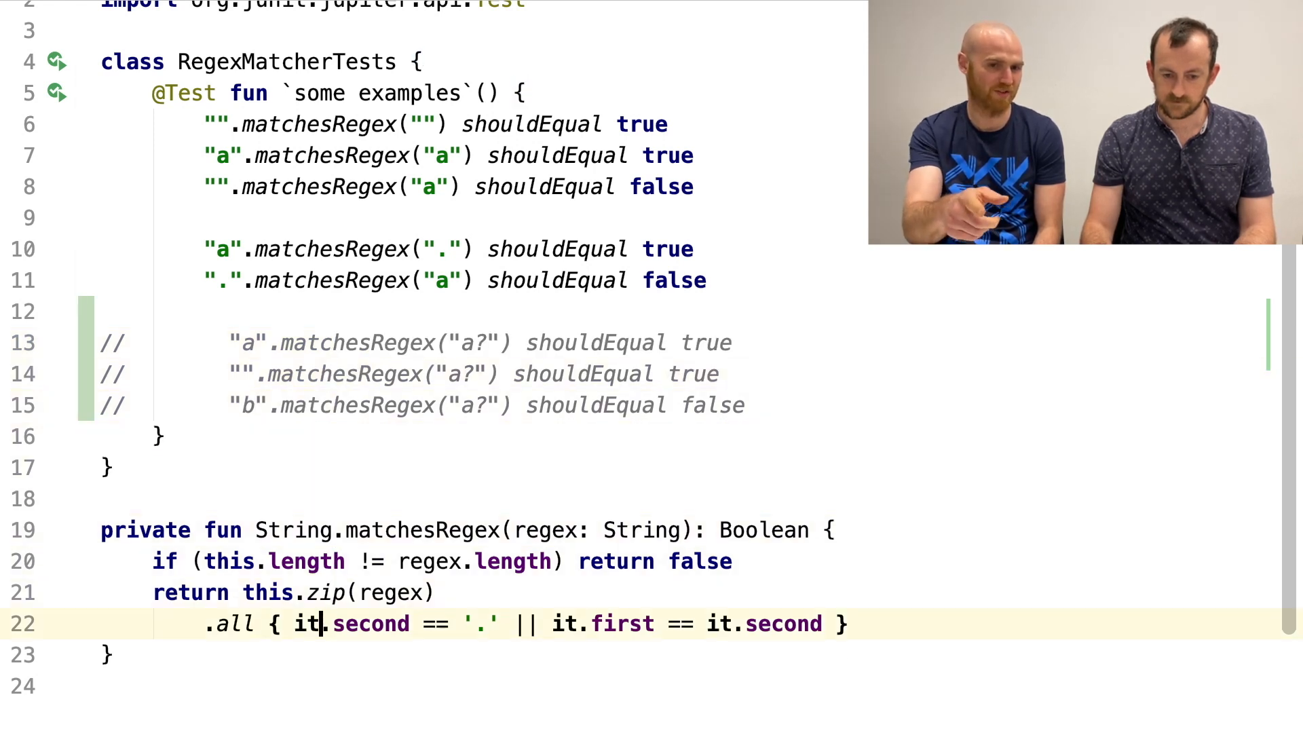
click(310, 592)
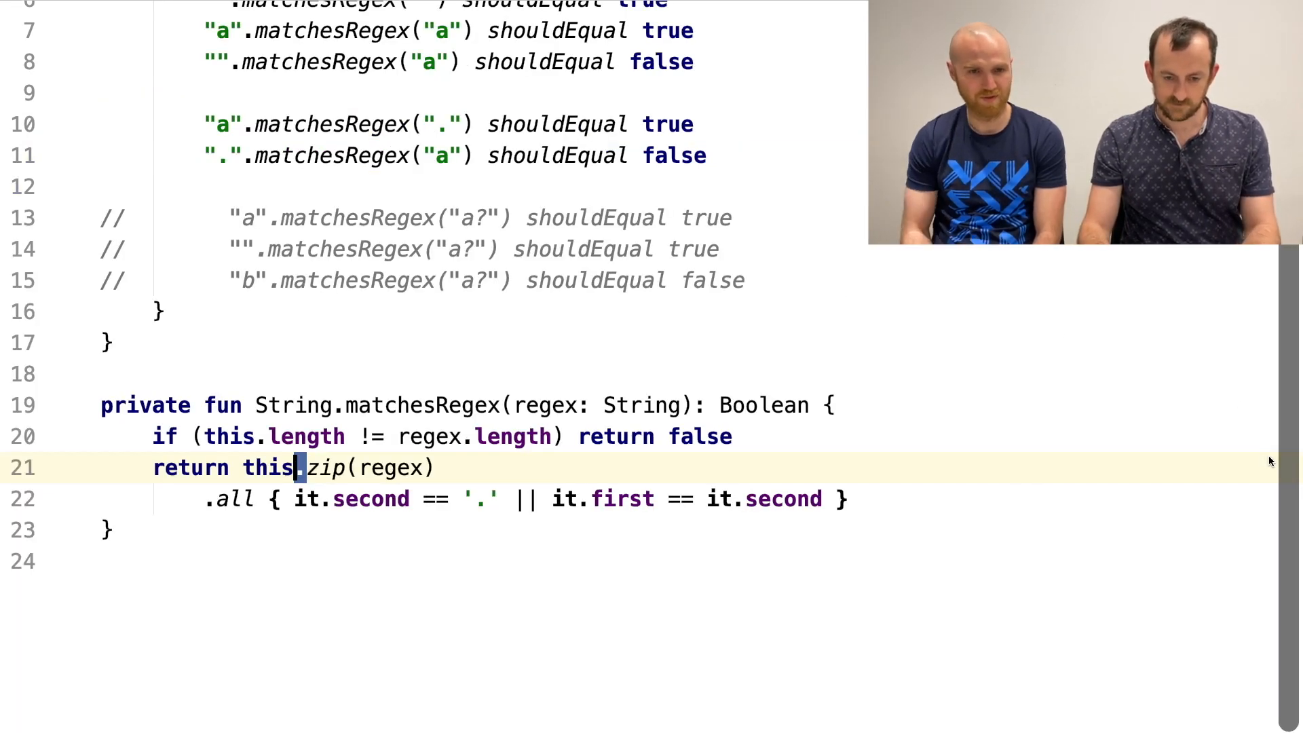
key(Backspace)
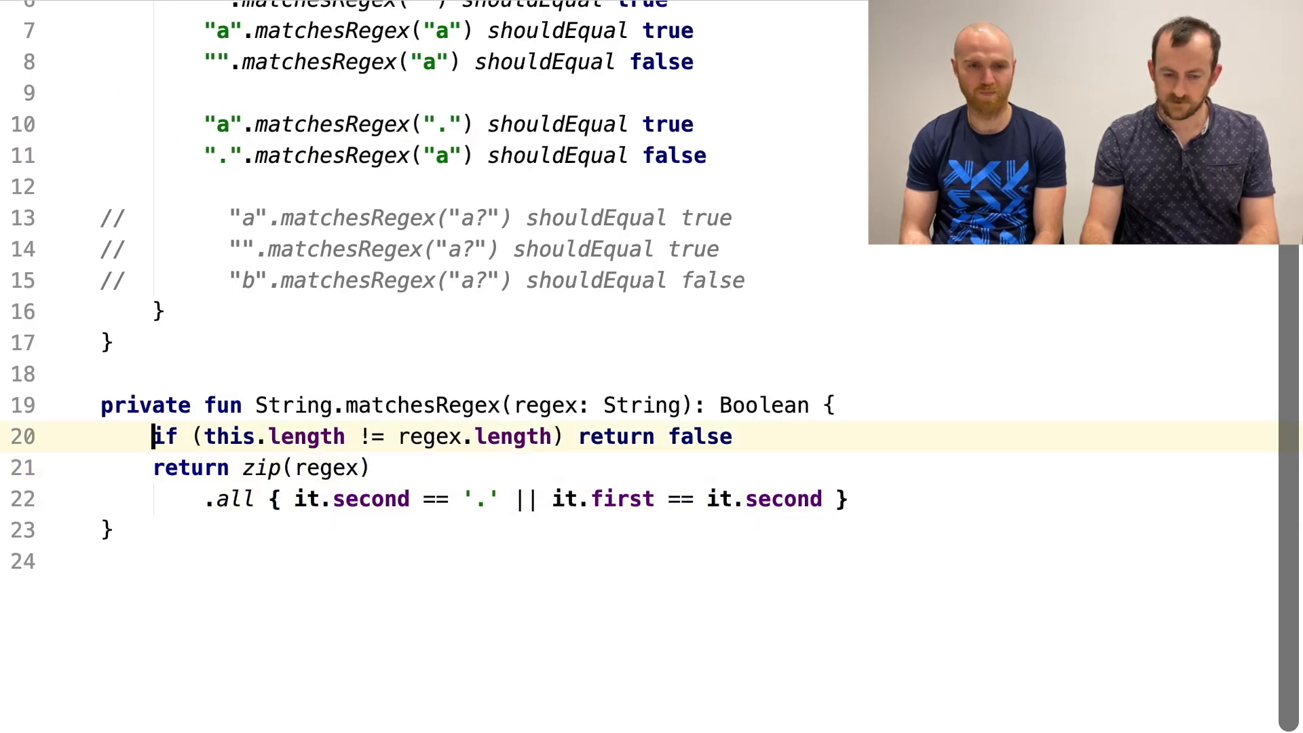
click(293, 467)
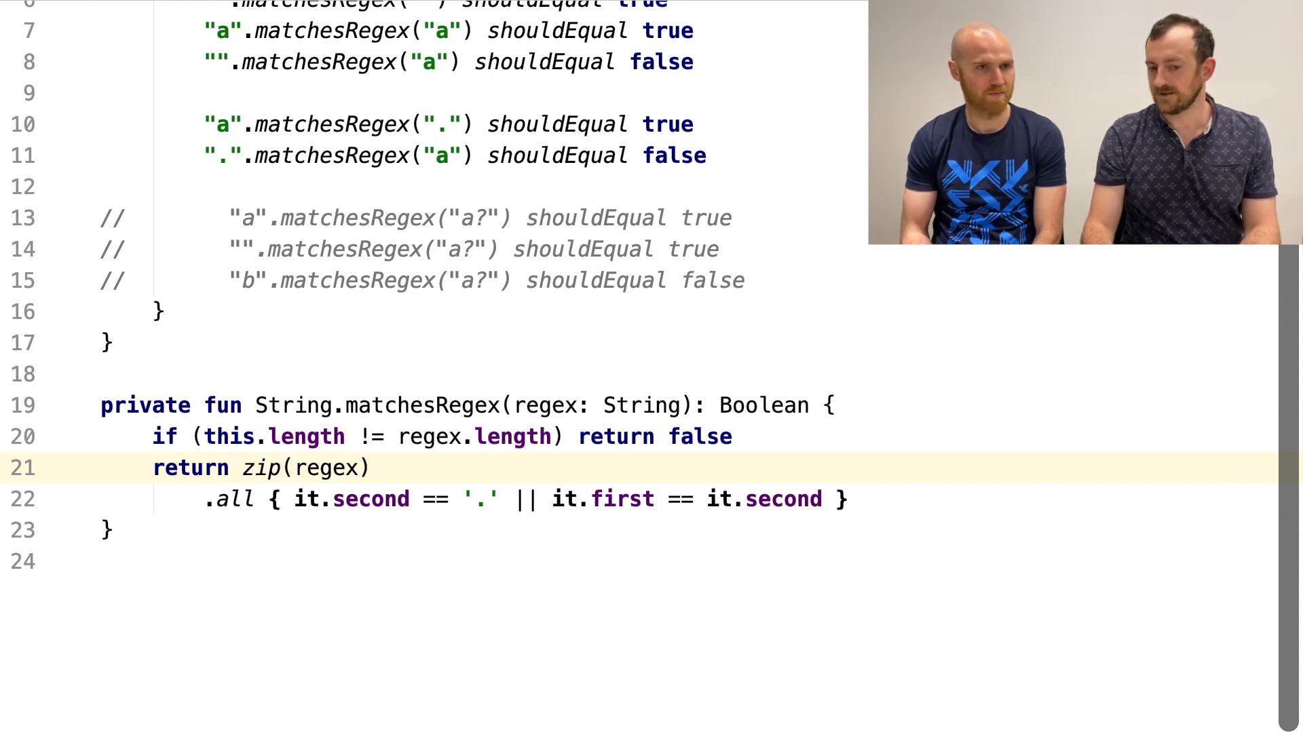
click(240, 436)
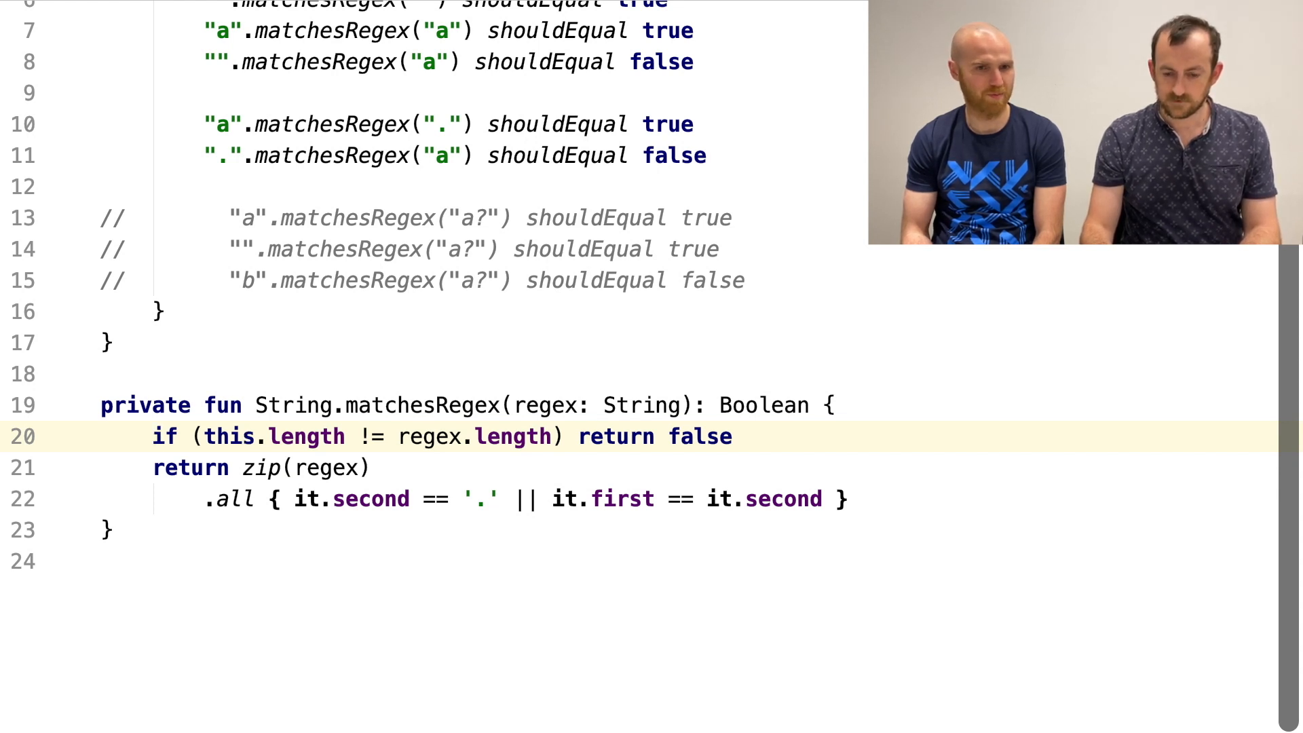
- Declare interface RegexMatcher : (String) -> Set<String> above the function
click(99, 373)
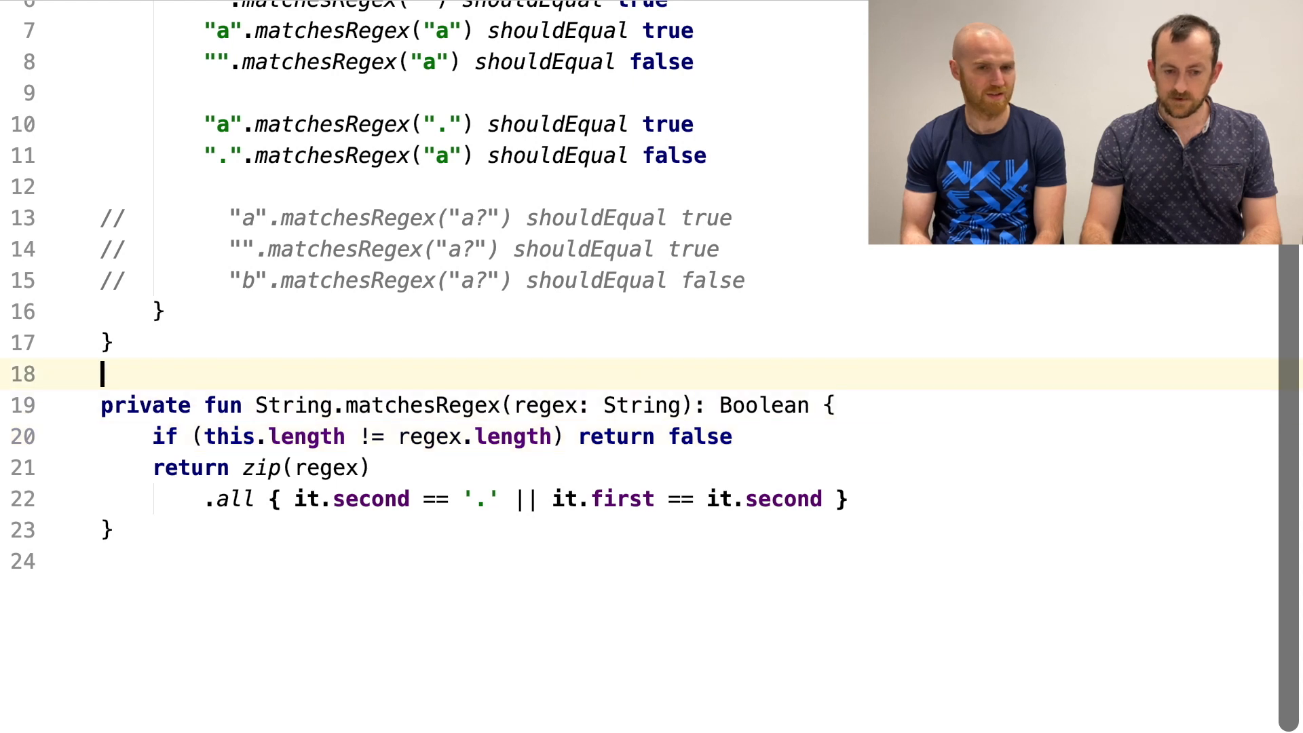
text(i)
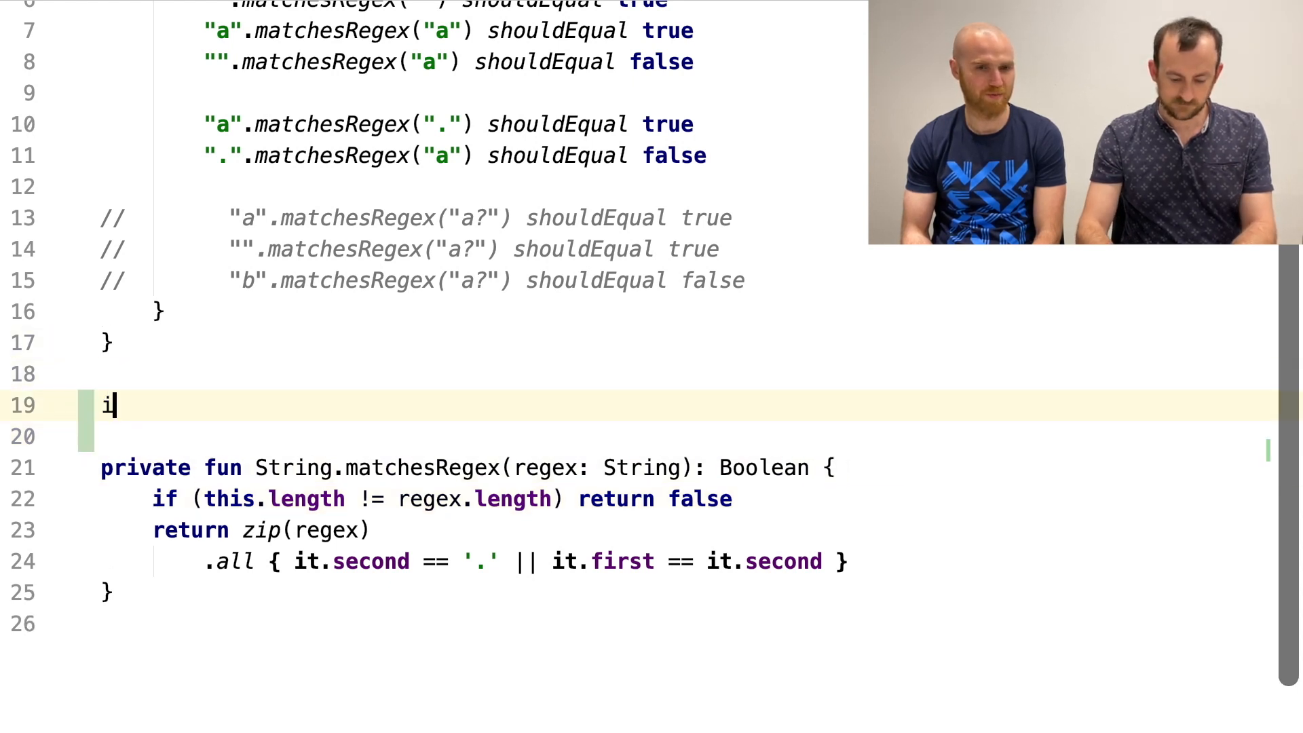
text(nterface Matvche)
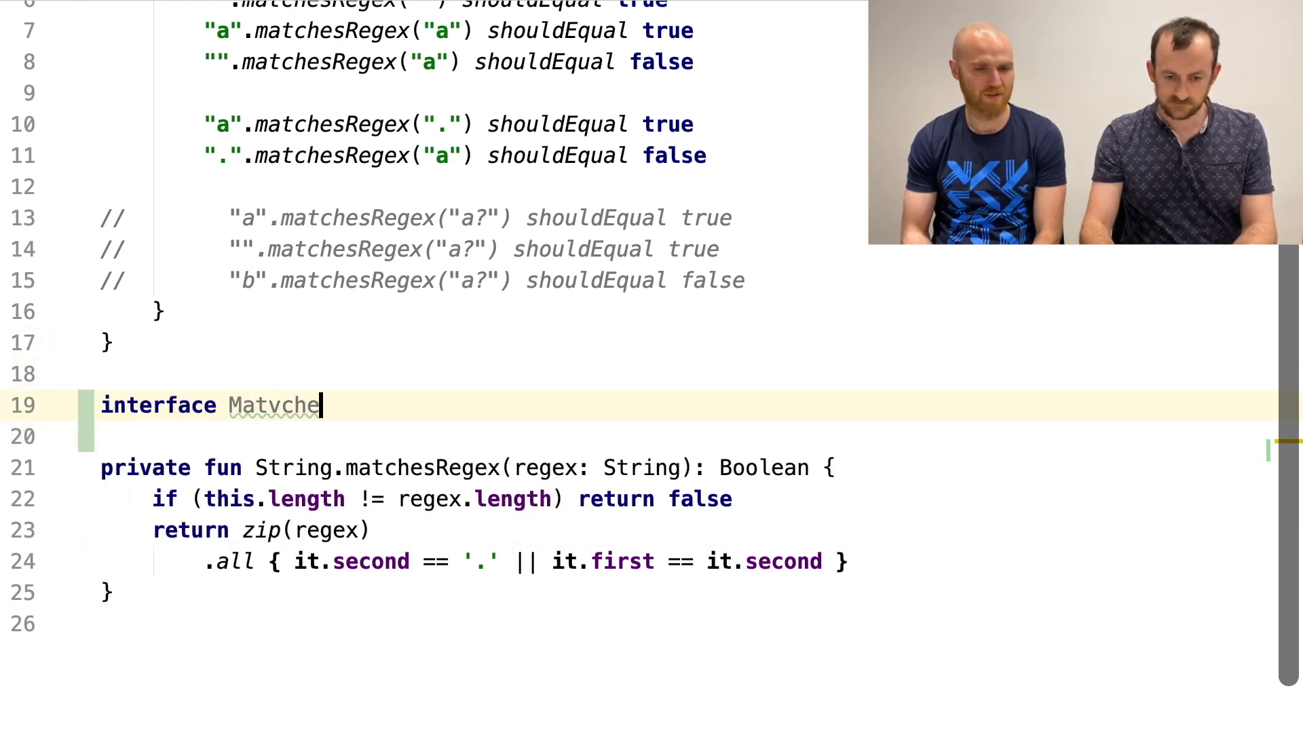
key(Backspace)
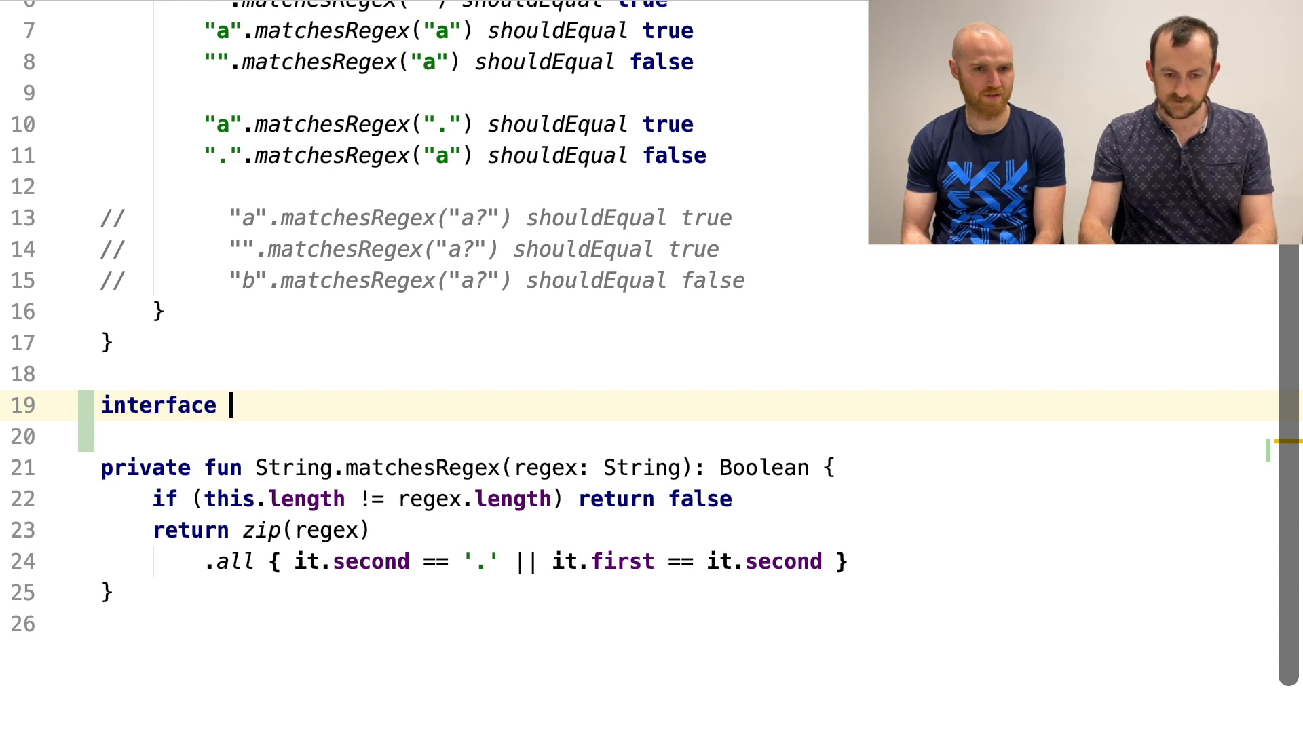
text(RegexMa)
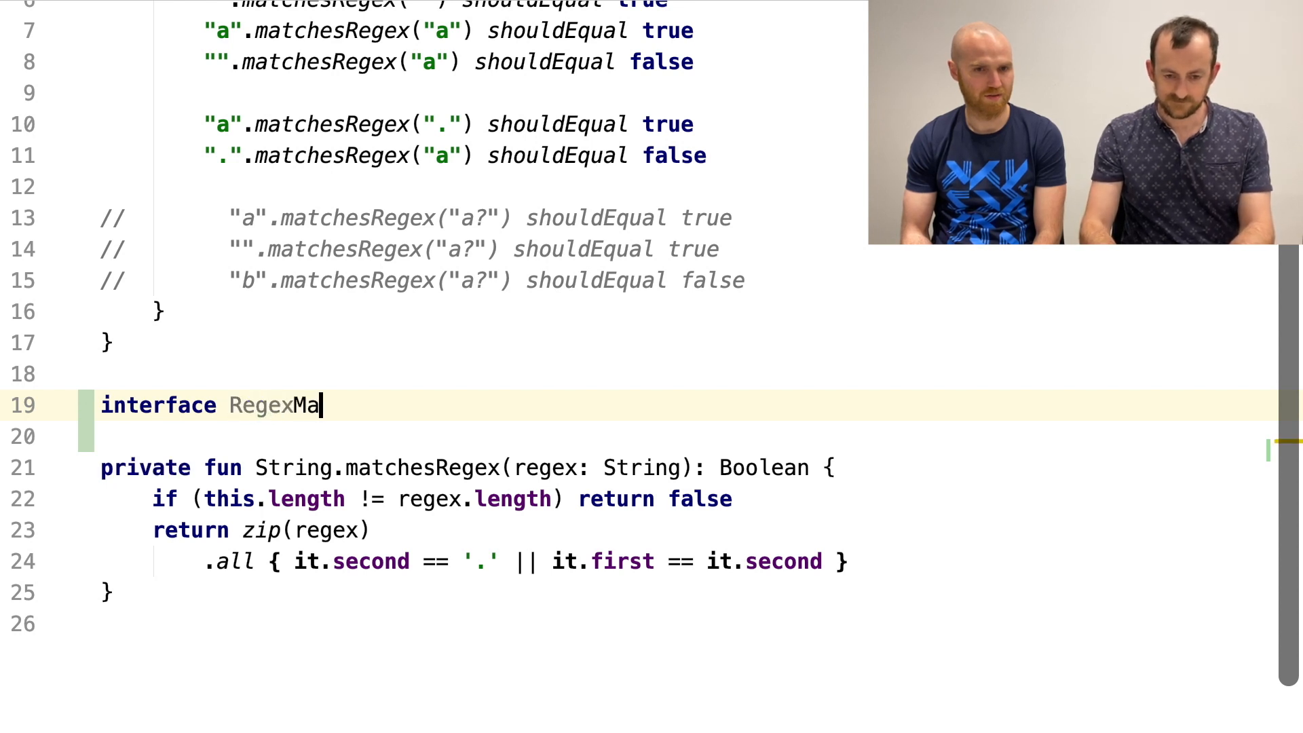
text(tcher : ())
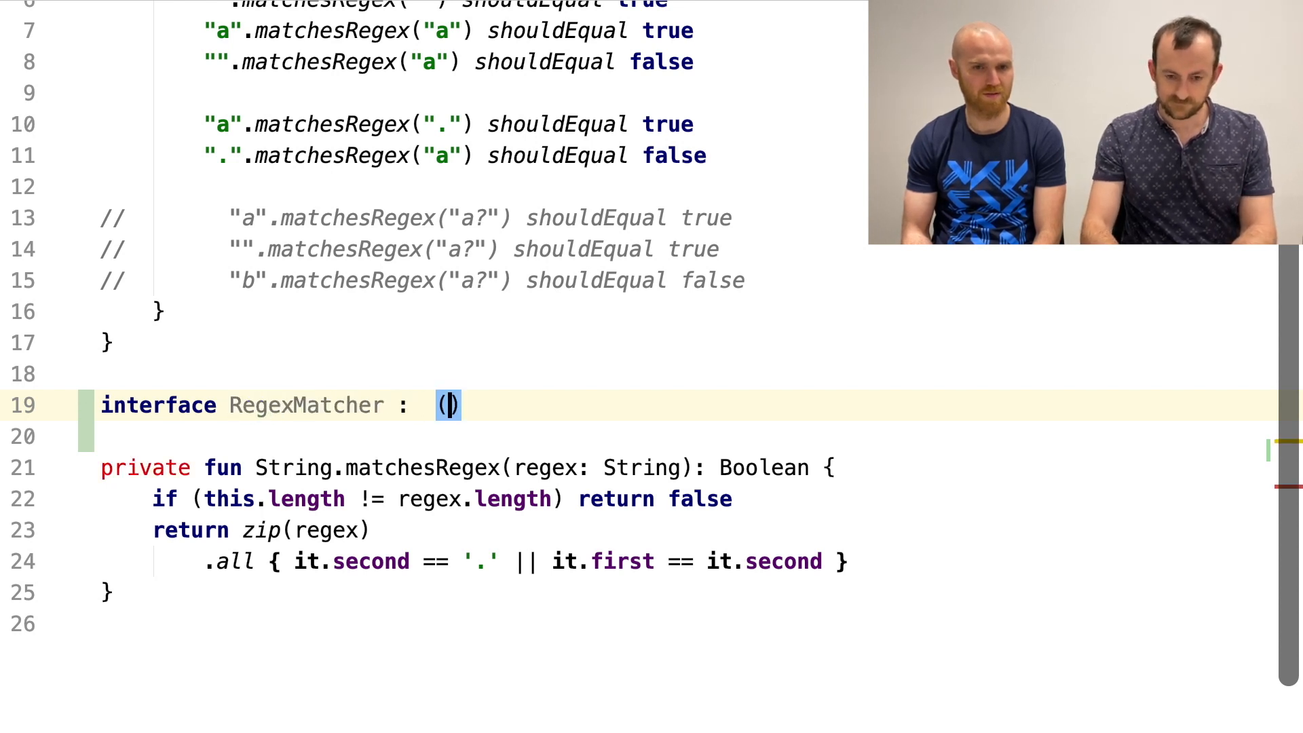
mouse_move(441, 405)
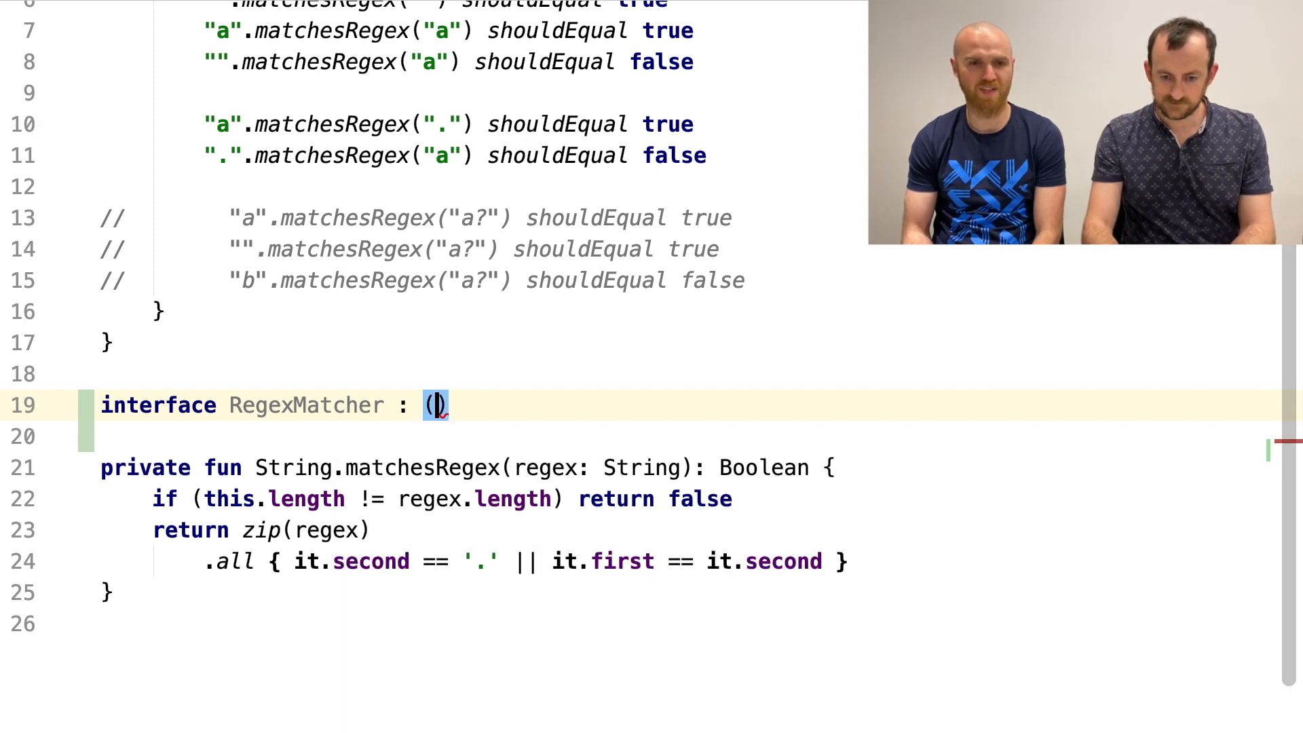
text(String)
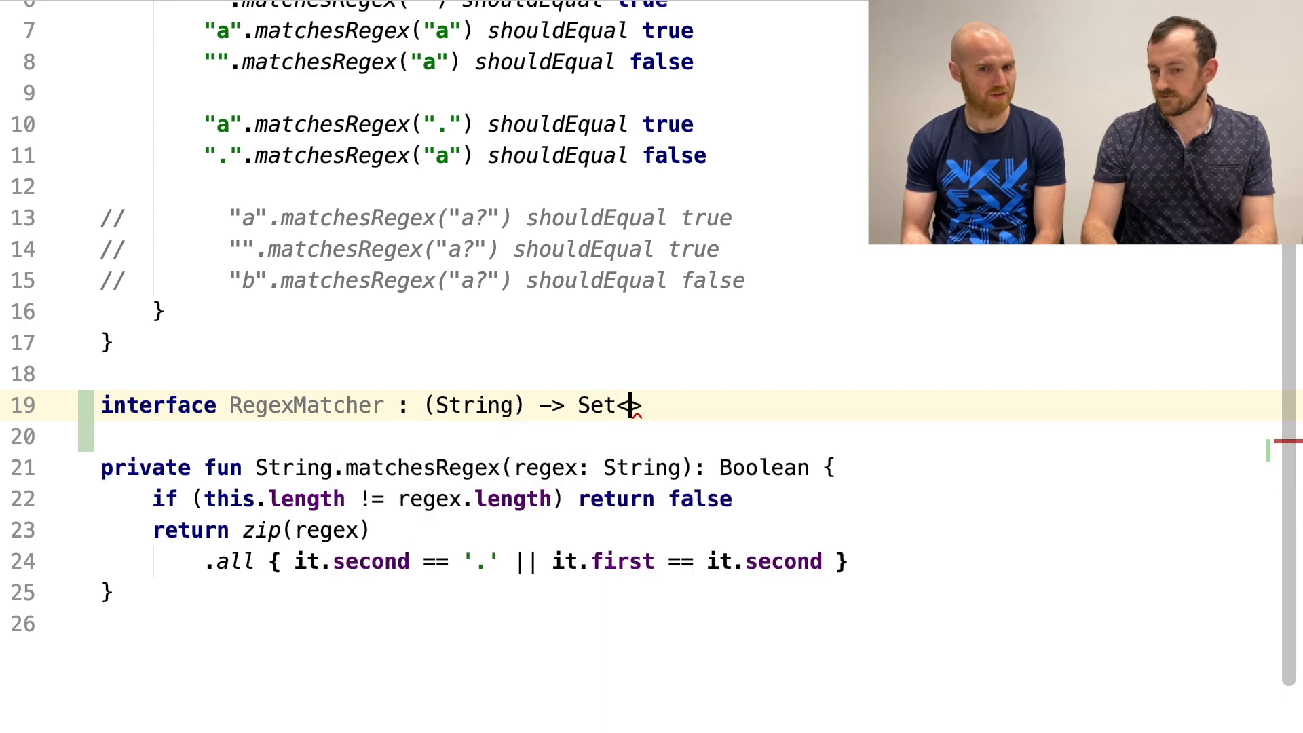
text(String>)
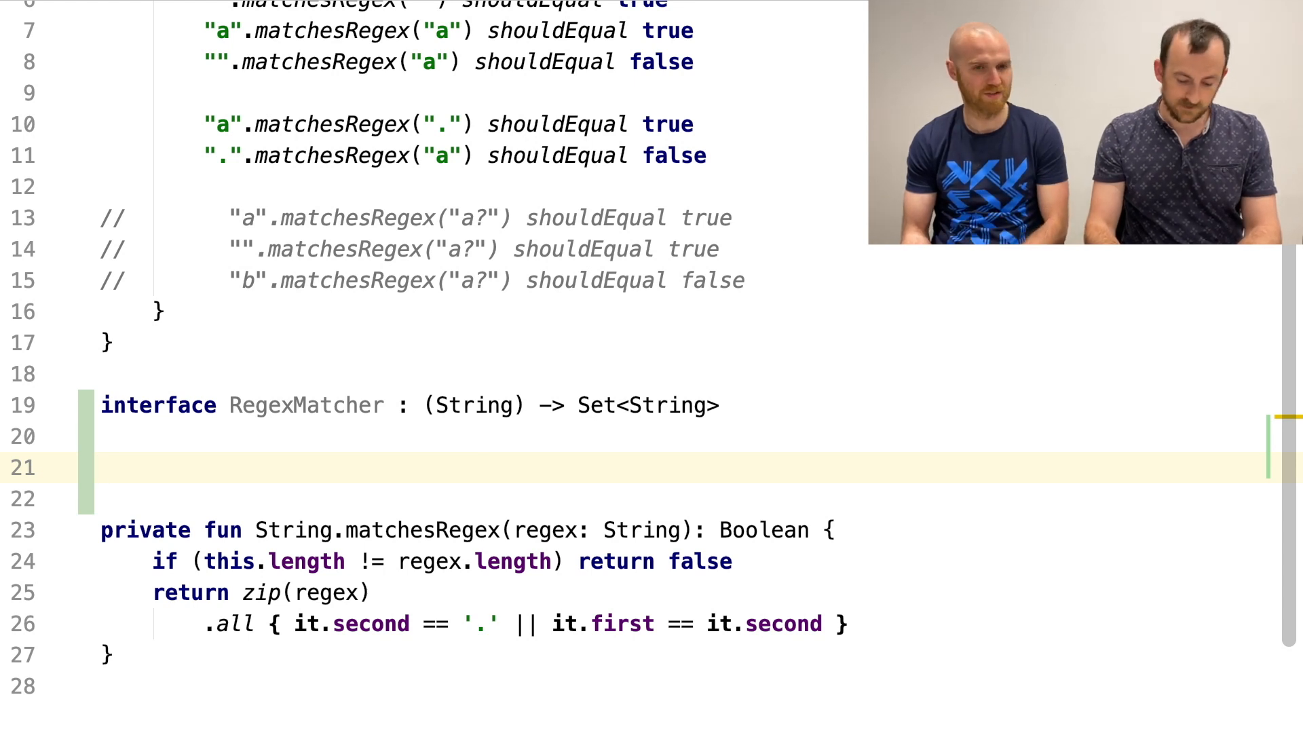
- Begin a class CharMatcher : declaration below the interface
text(clas)
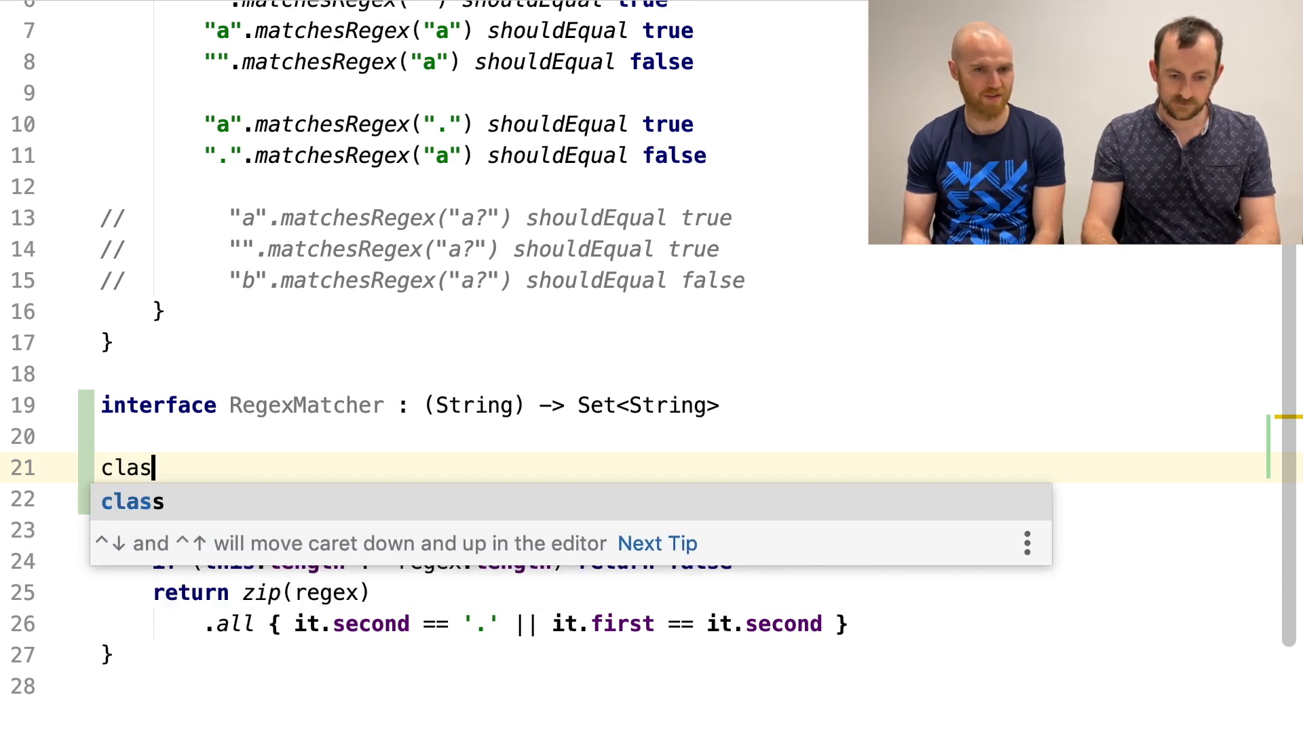
text(s Char)
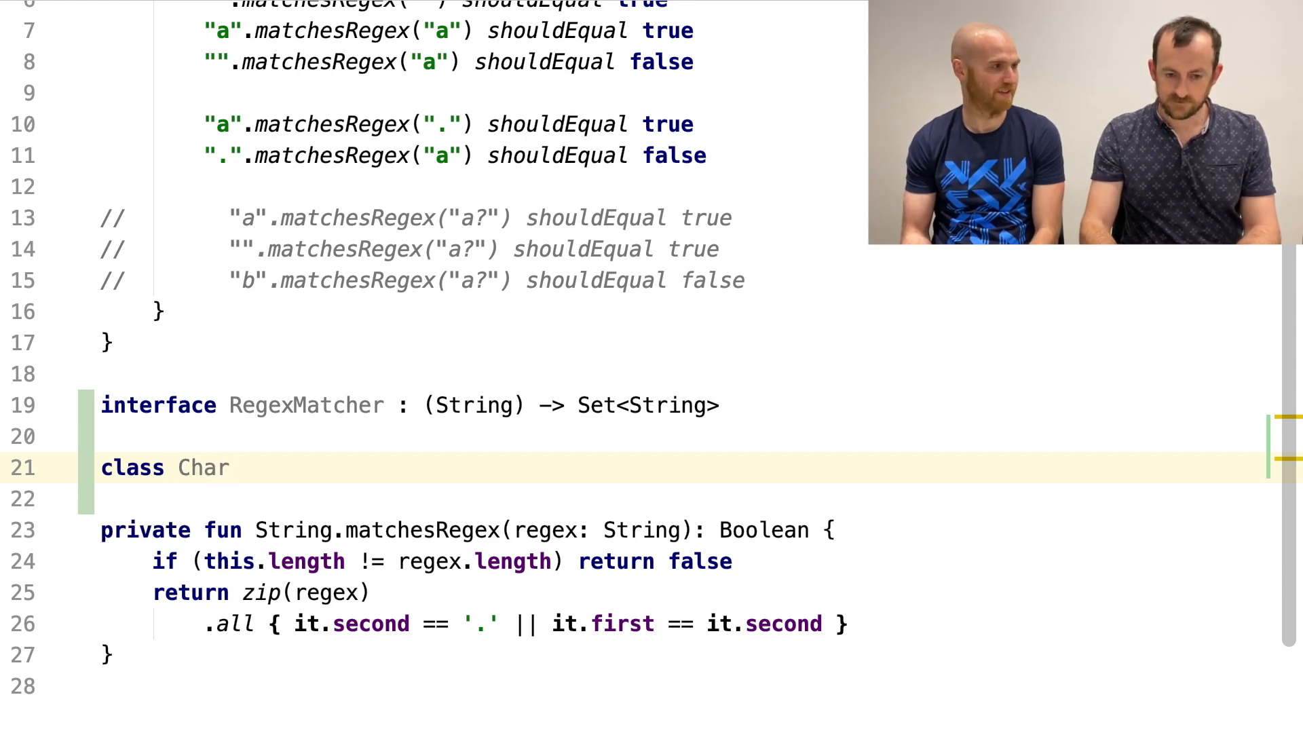
text(Matcher)
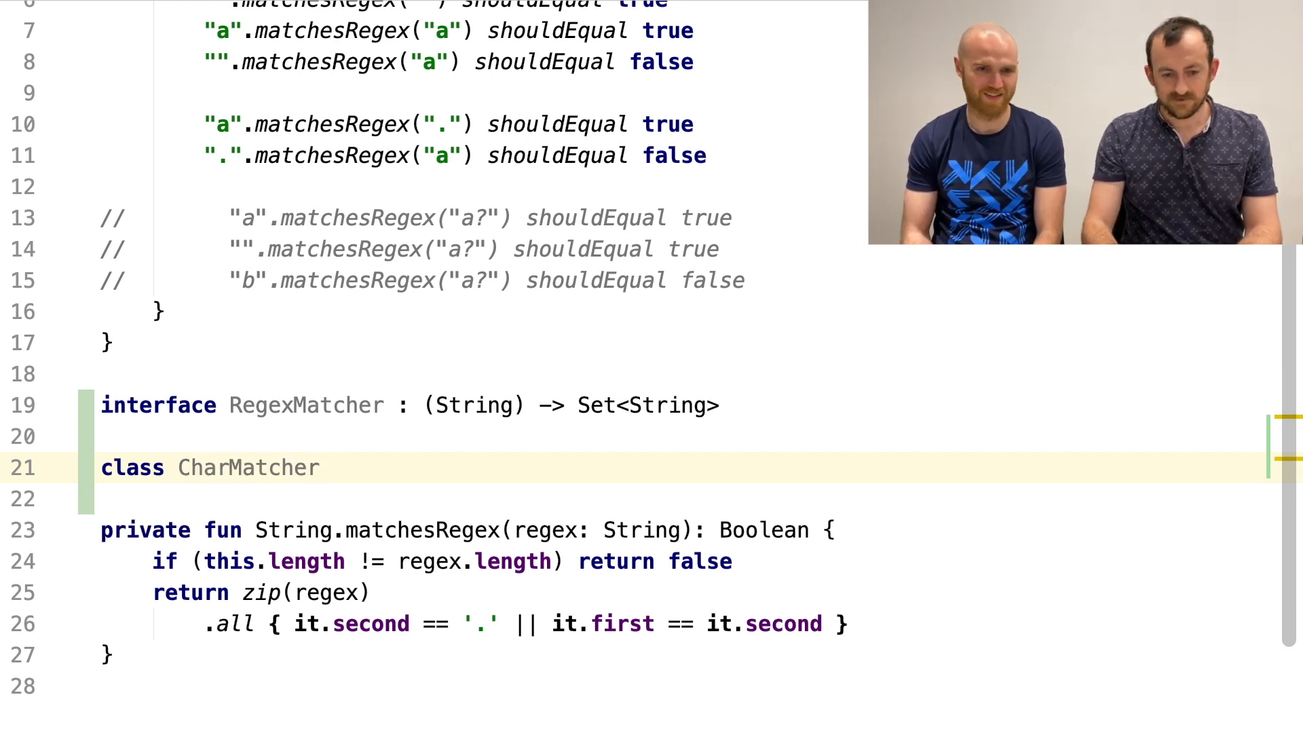
text(:)
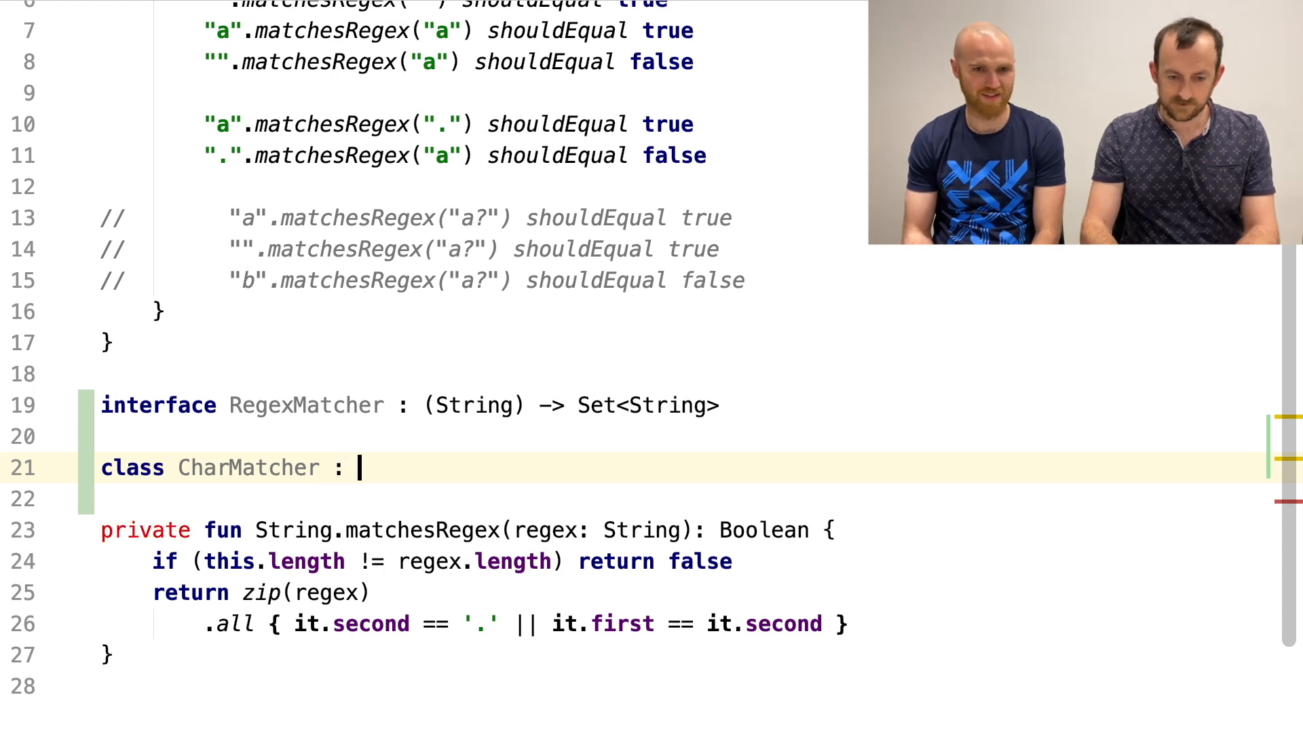
- Make CharMatcher implement RegexMatcher with a generated invoke(p1: String) override
text(Re)
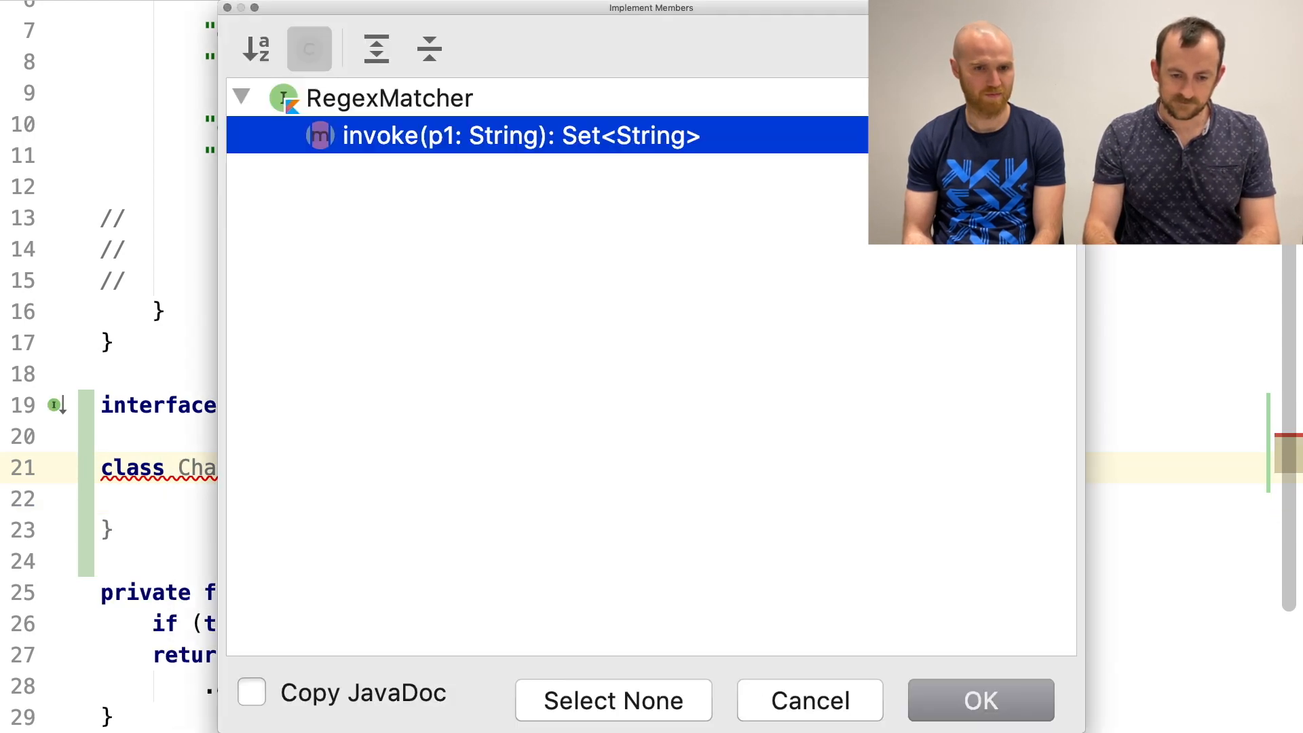
click(980, 699)
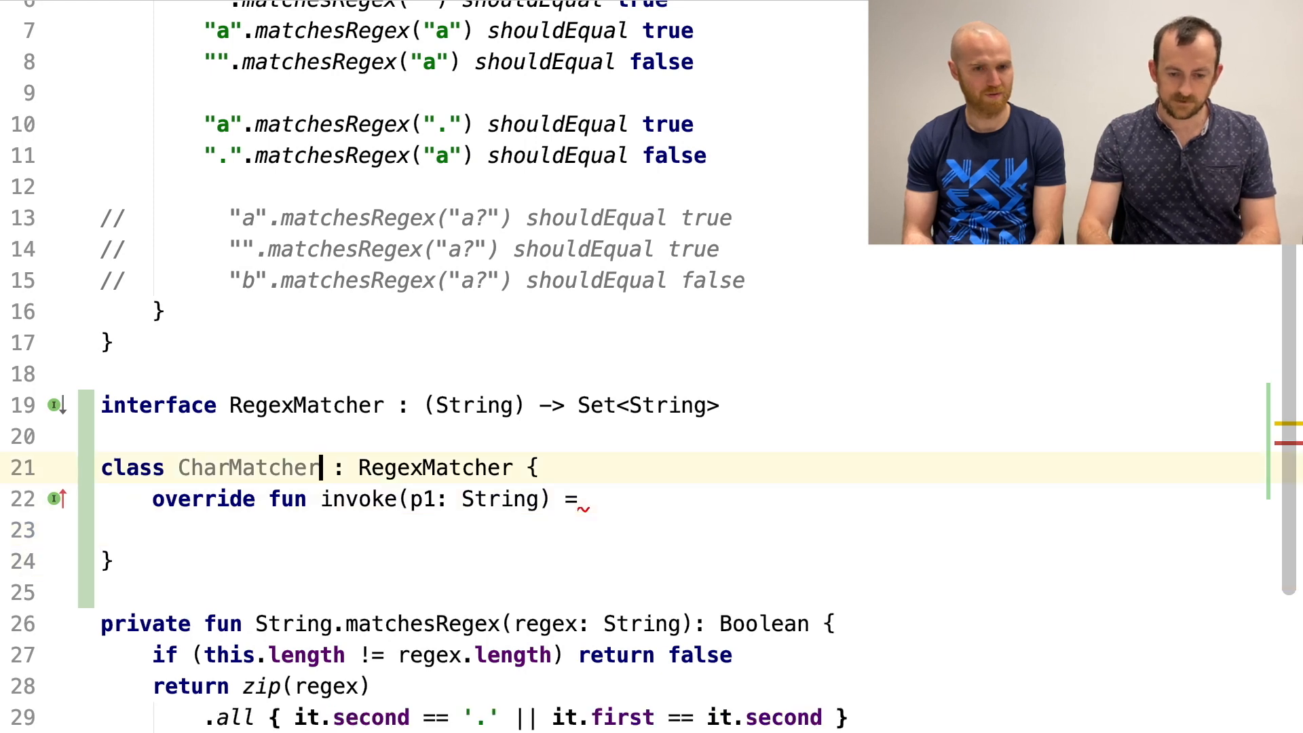
- Give CharMatcher a private char and return setOf(input.drop(1)) if input starts with it, else emptySet()
text((private v)
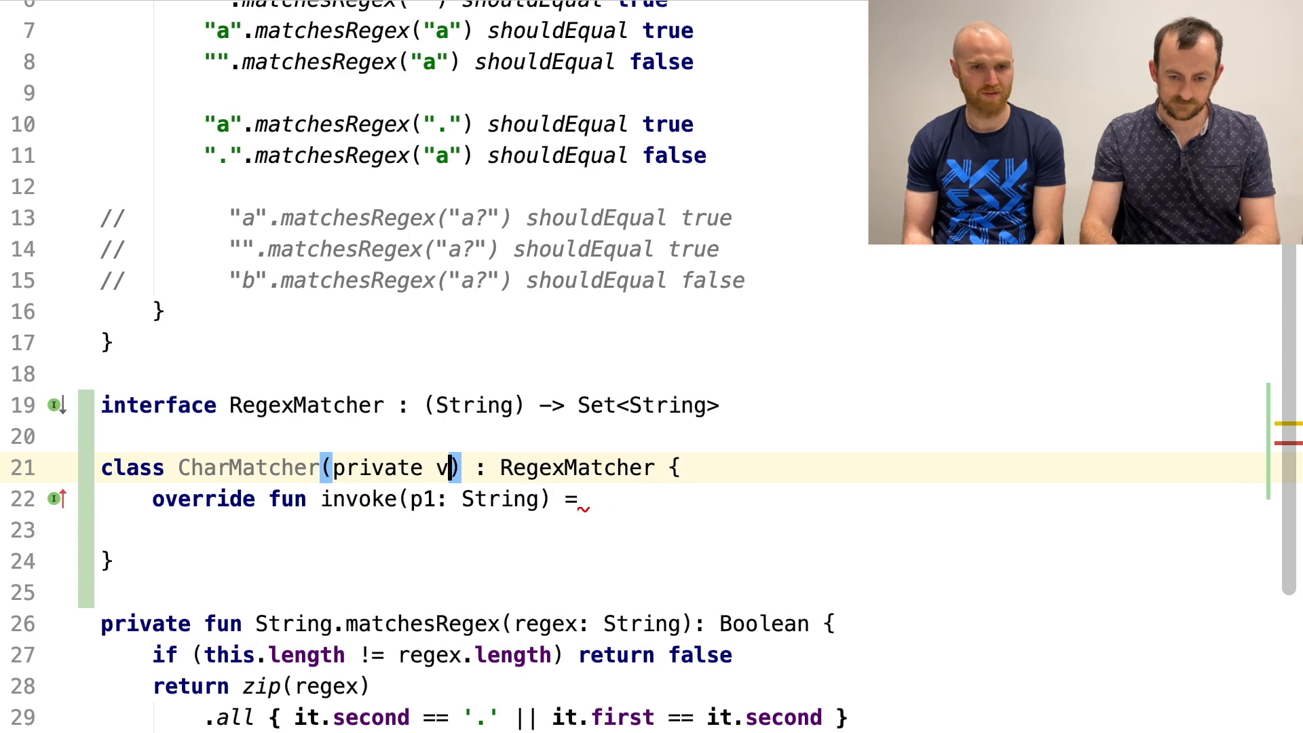
text(al char: Char)
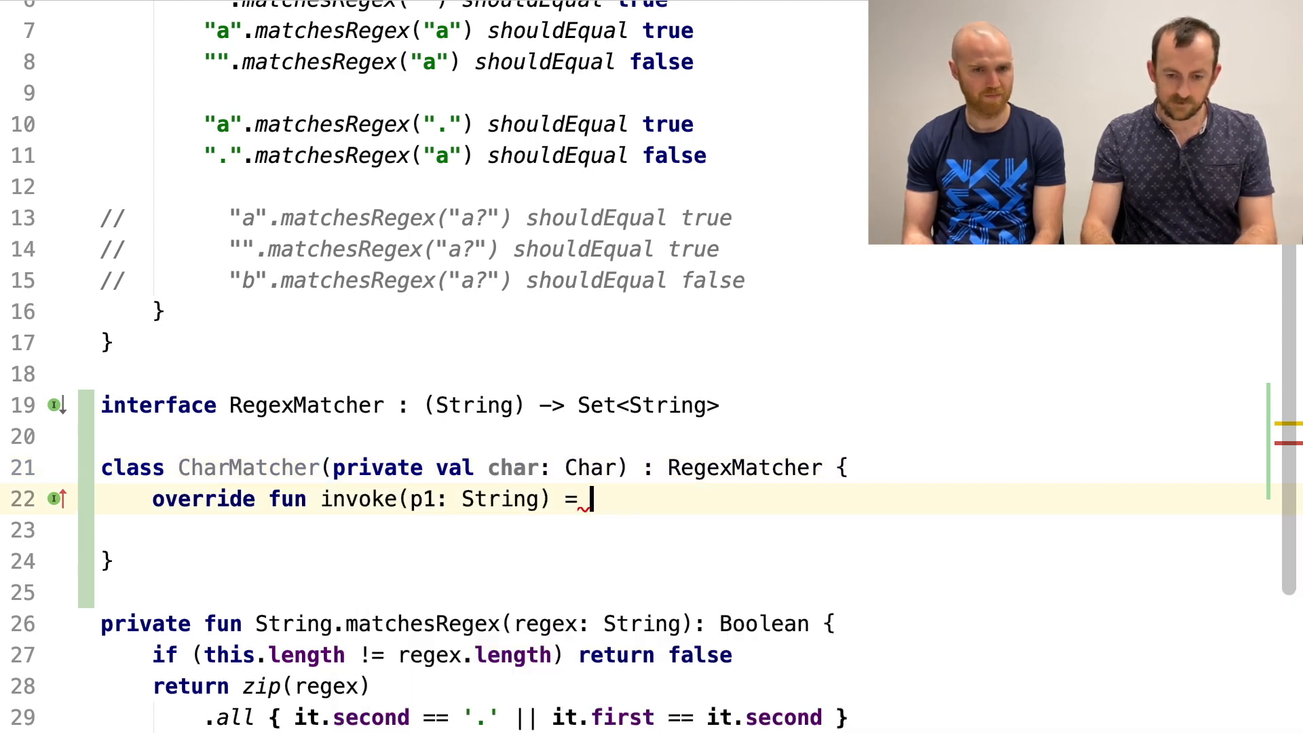
text(s)
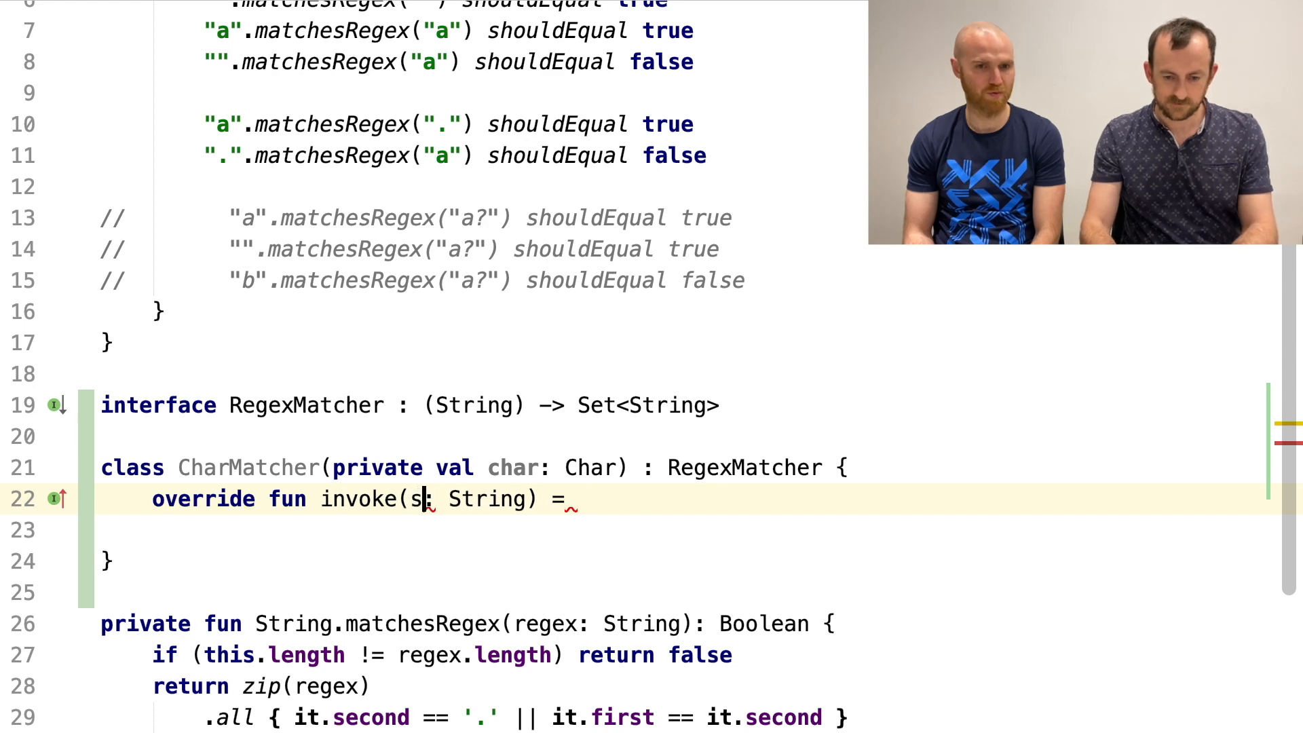
text(input)
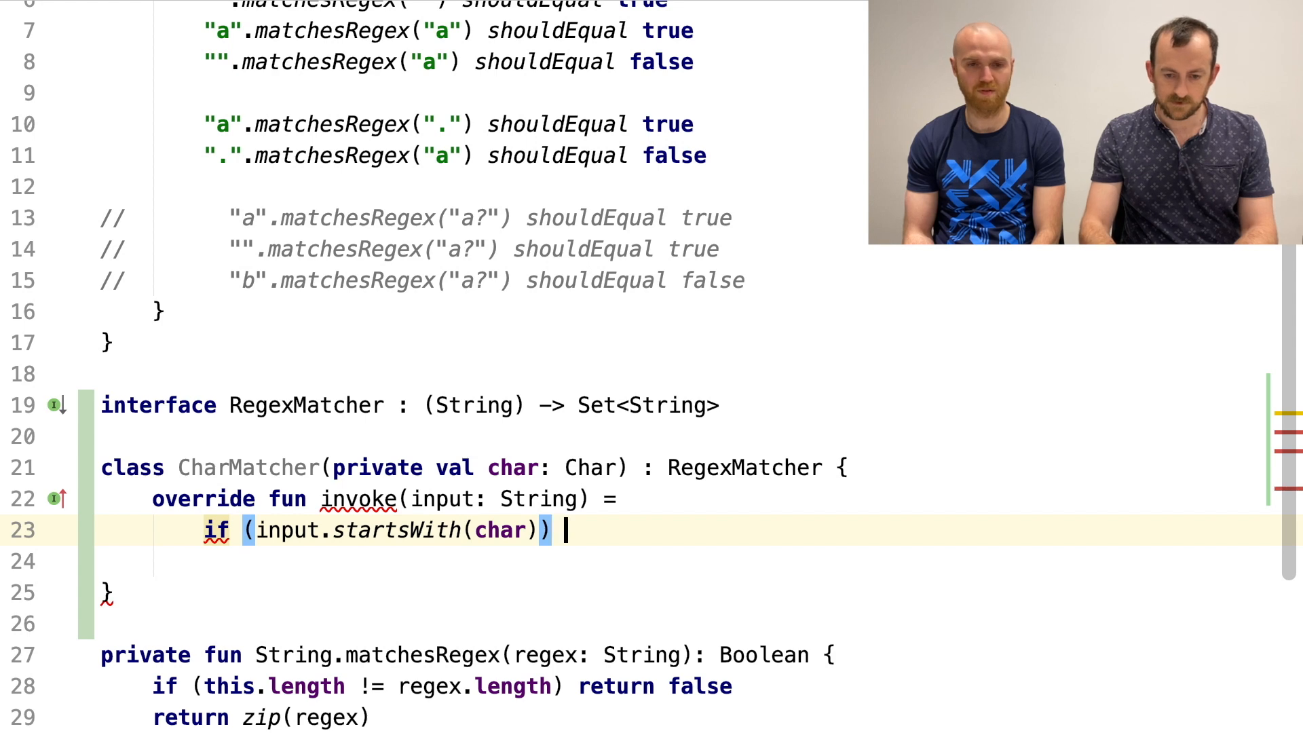
text(setOf(ibn)
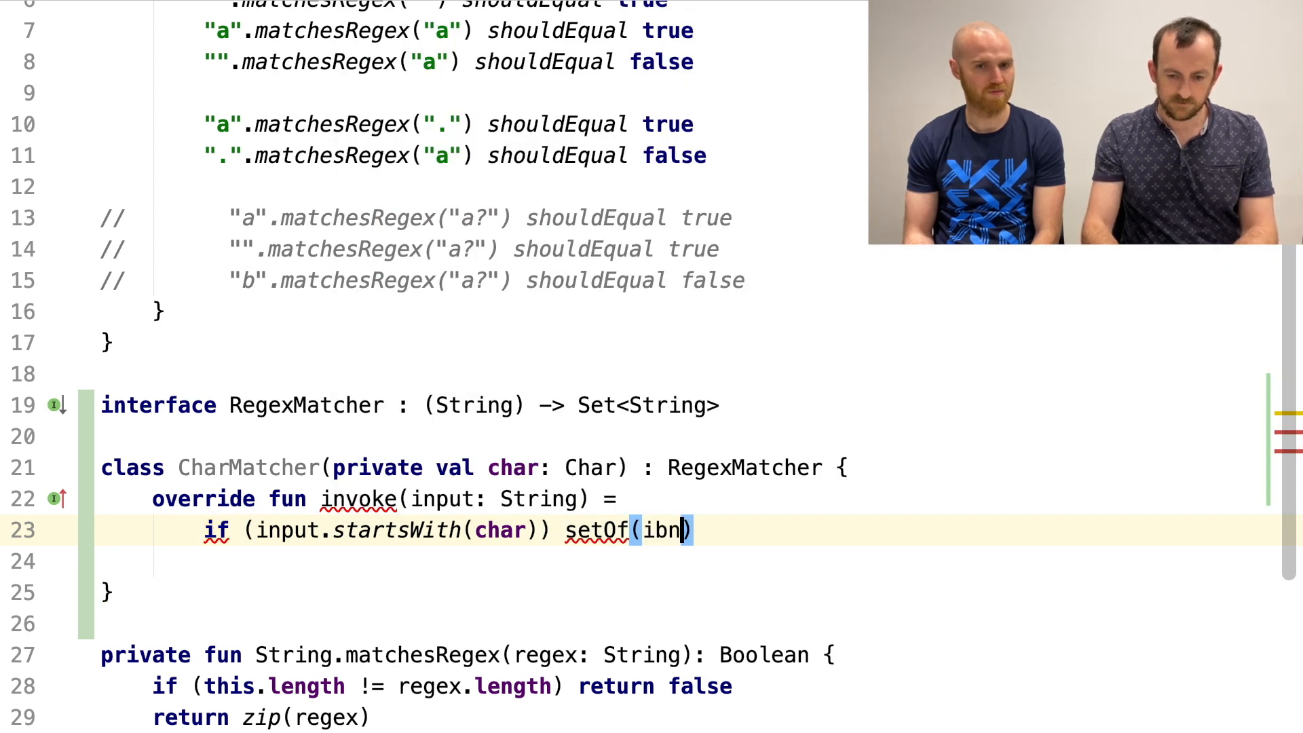
key(Backspace)
text(put.)
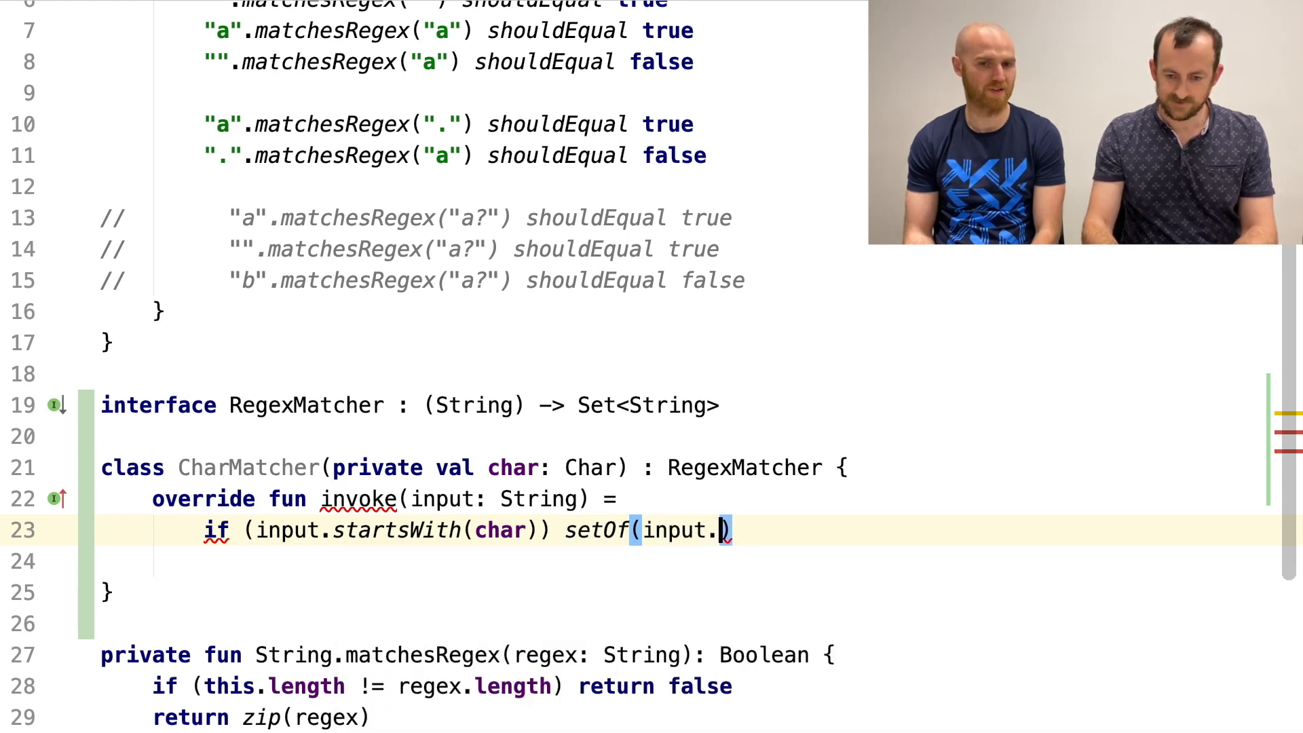
text(drop(1)
click(681, 562)
text(els)
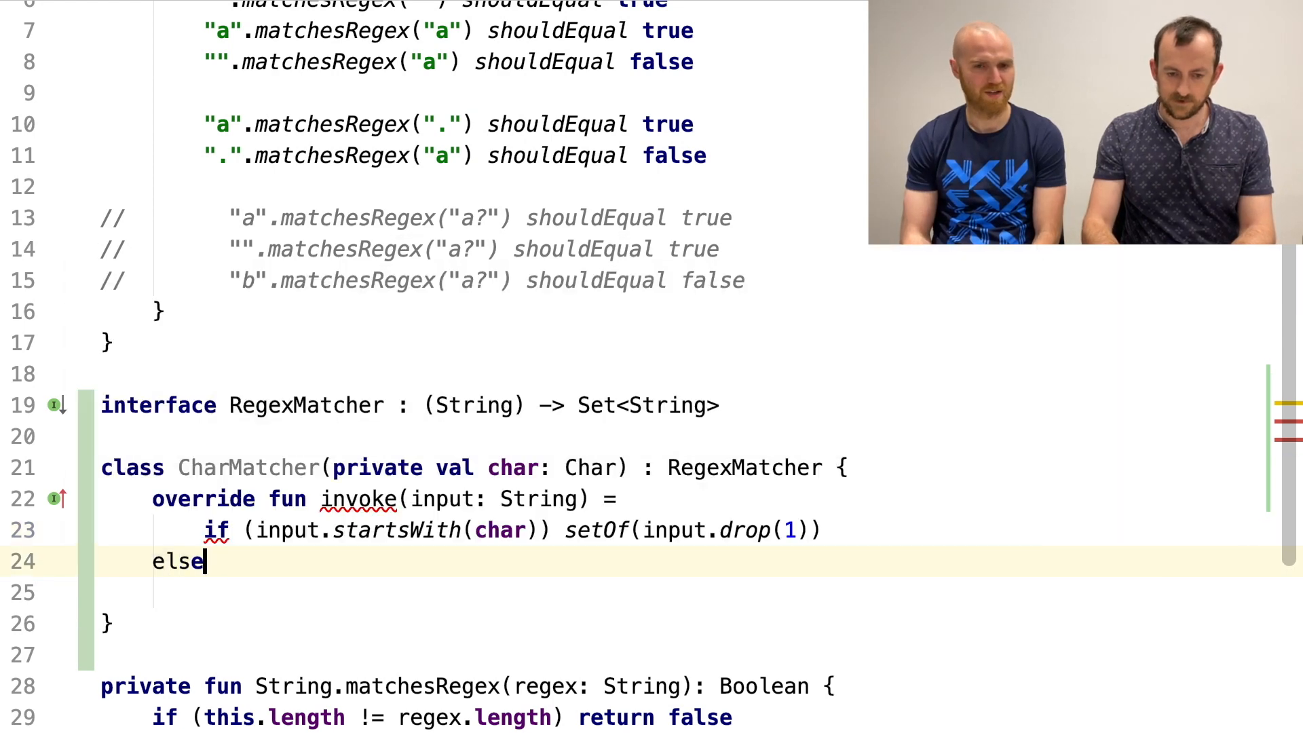
text(emptySet())
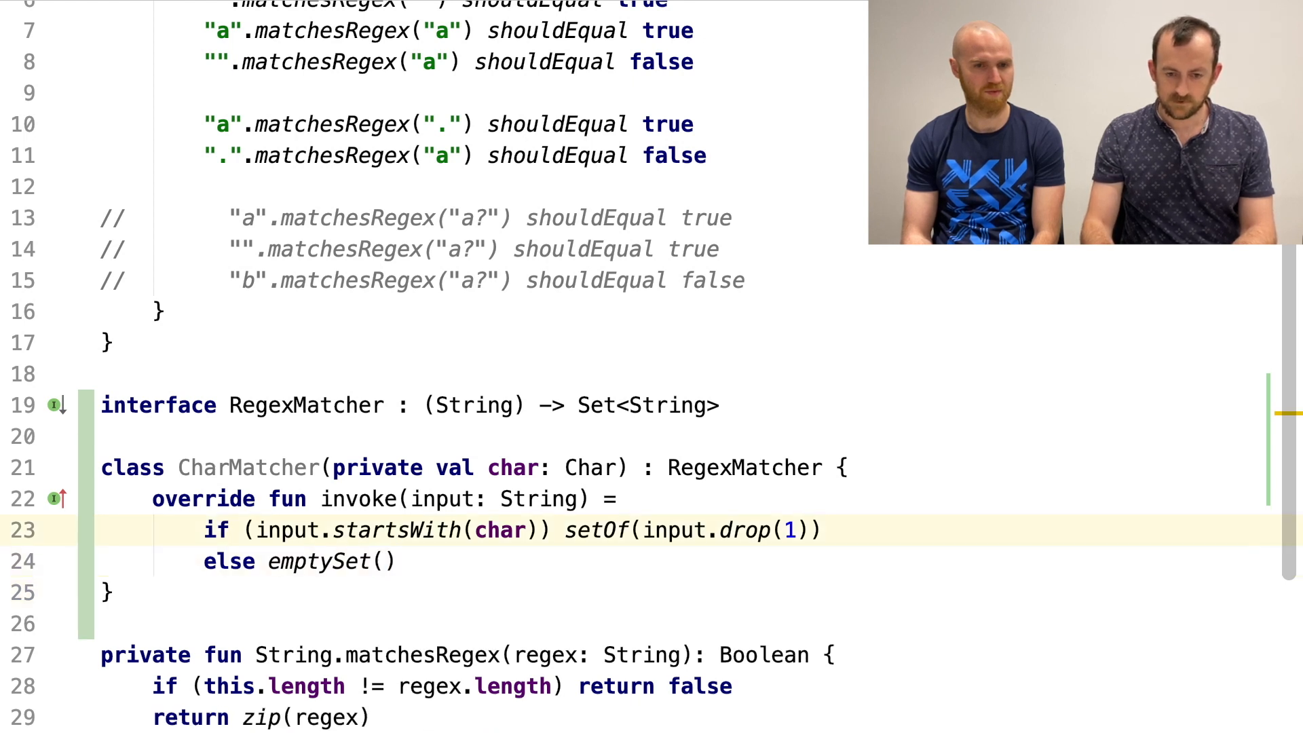
scroll(up, 3)
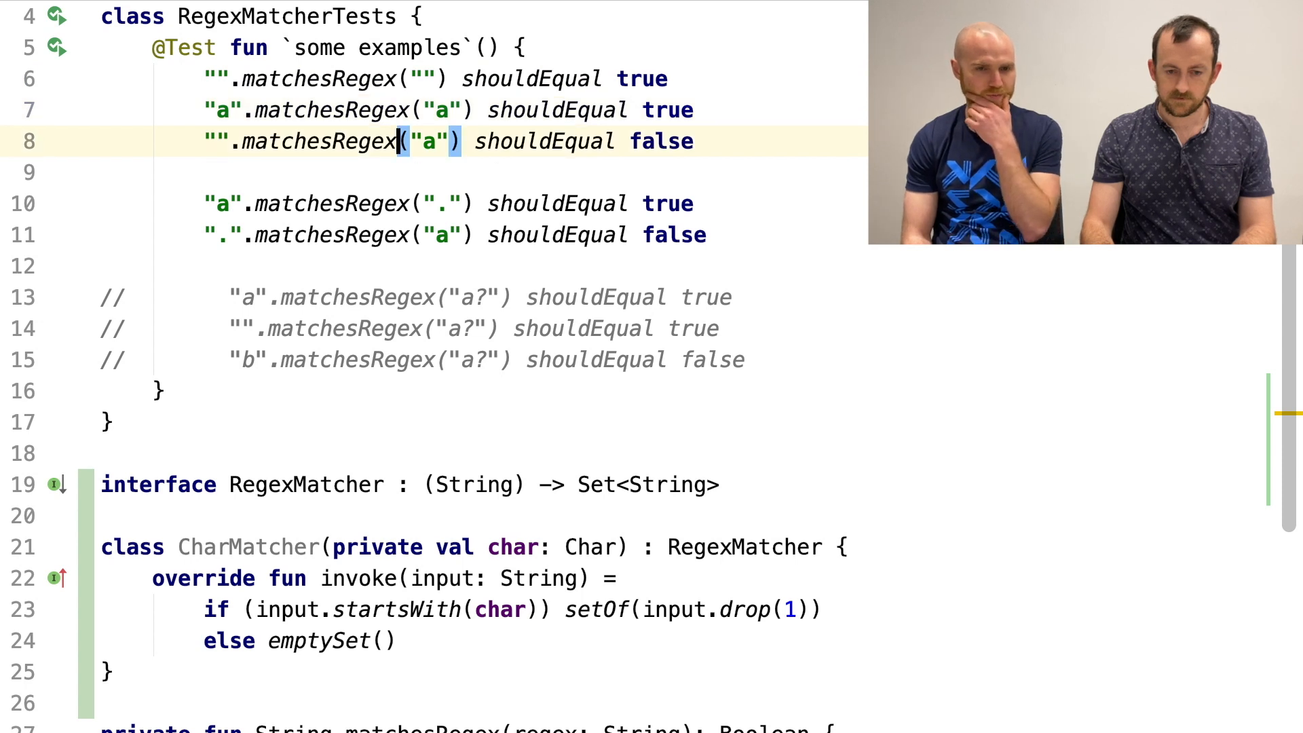
- Copy the CharMatcher class and paste a duplicate on the blank line below it
drag(399, 141, 399, 234)
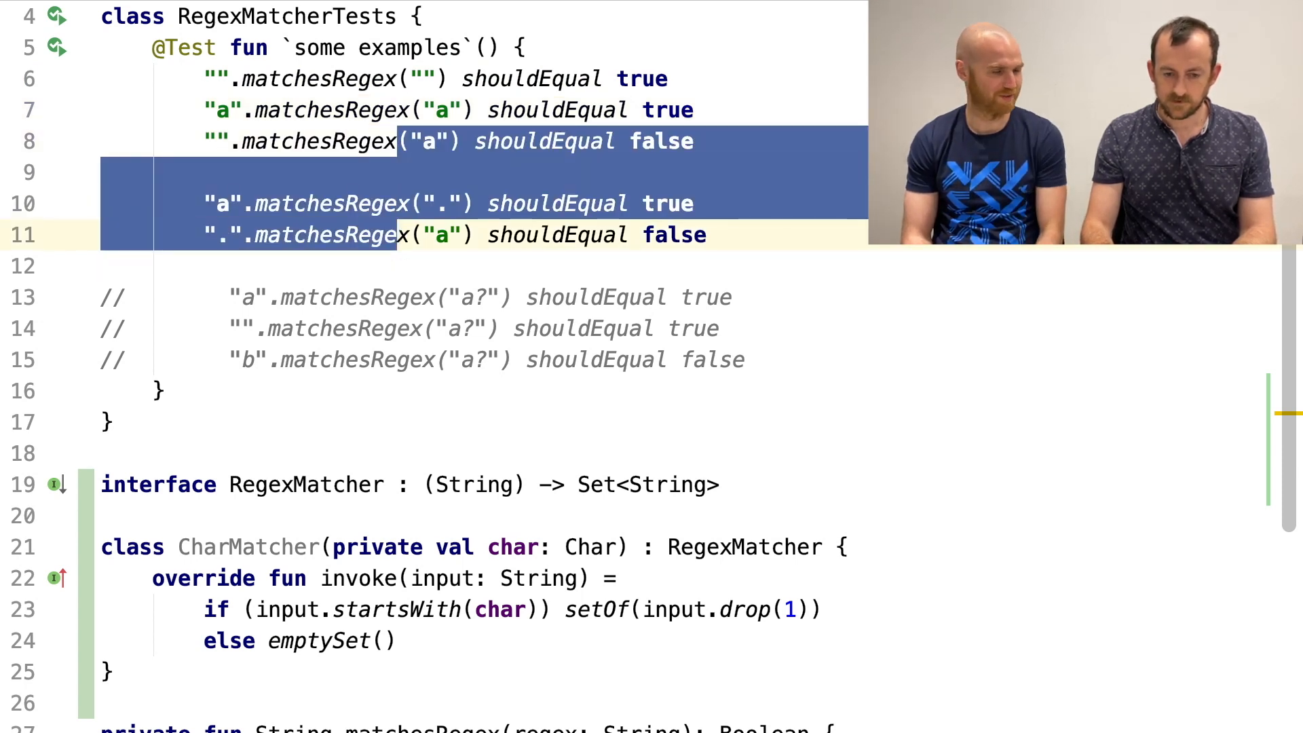
scroll(down, 3)
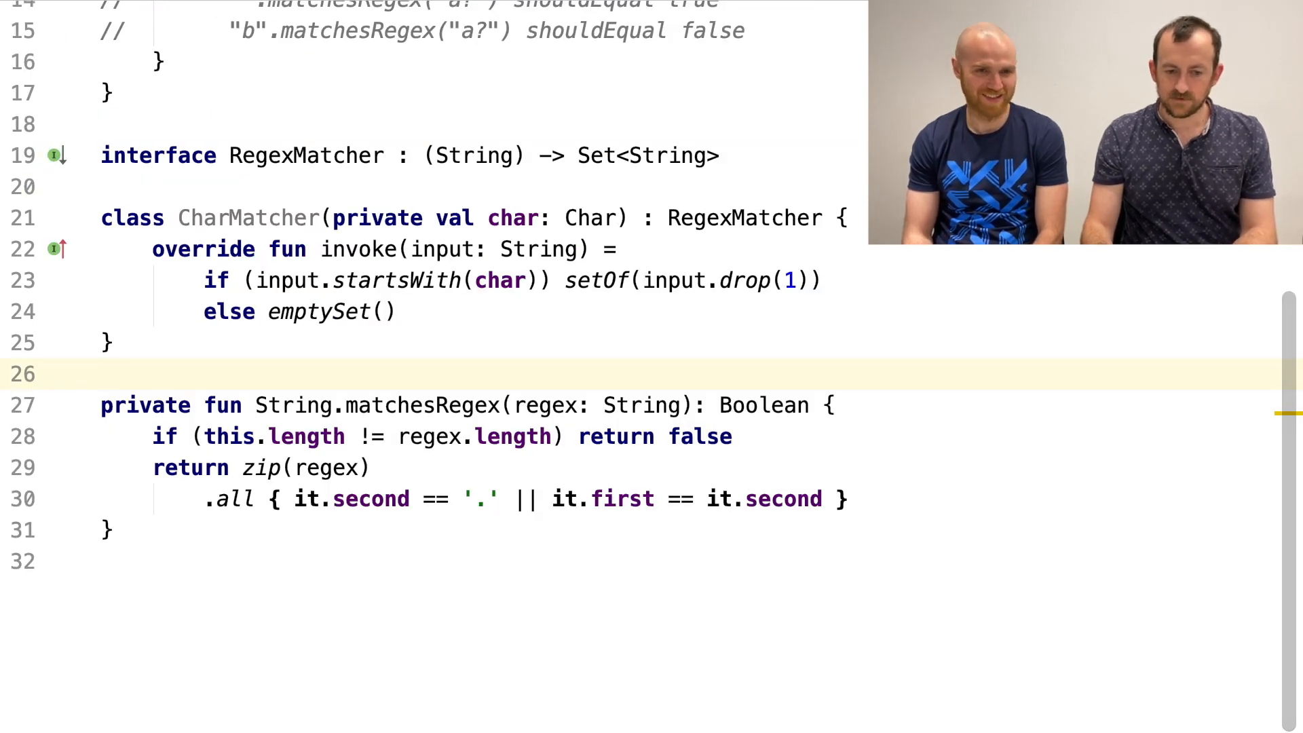
click(108, 342)
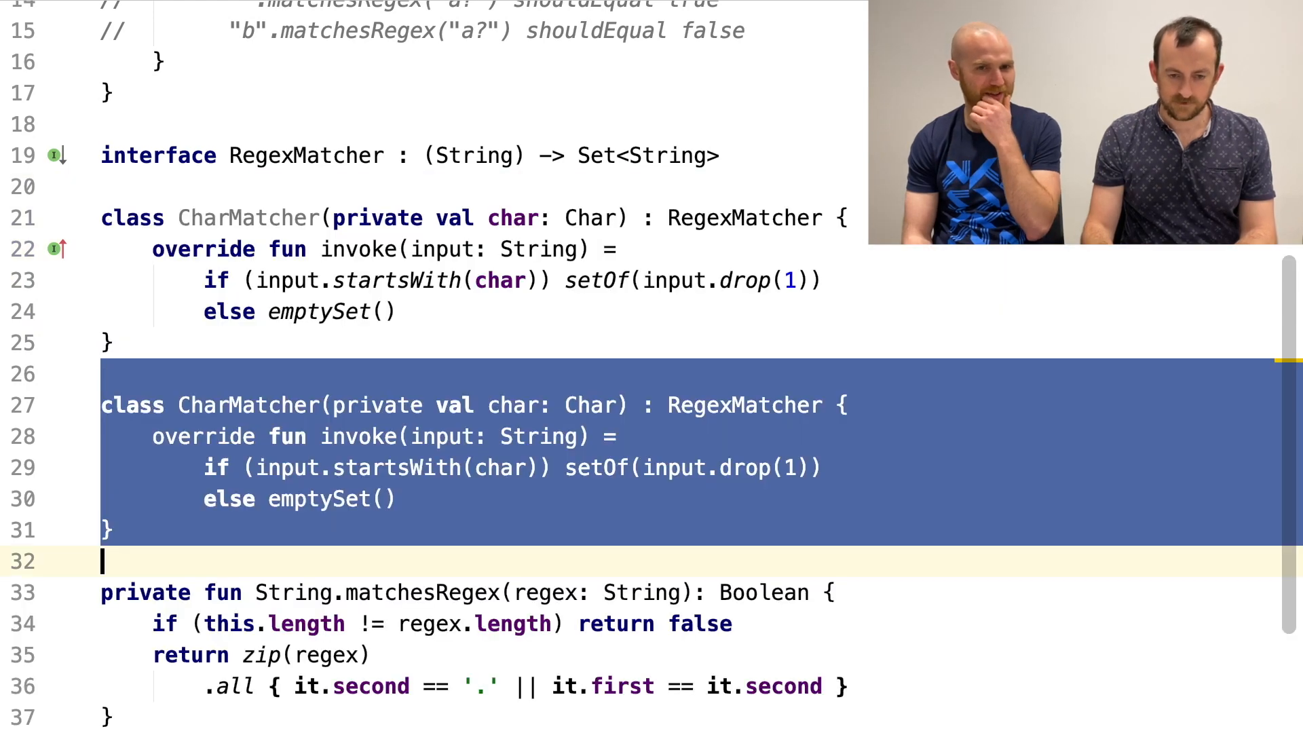
text(a)
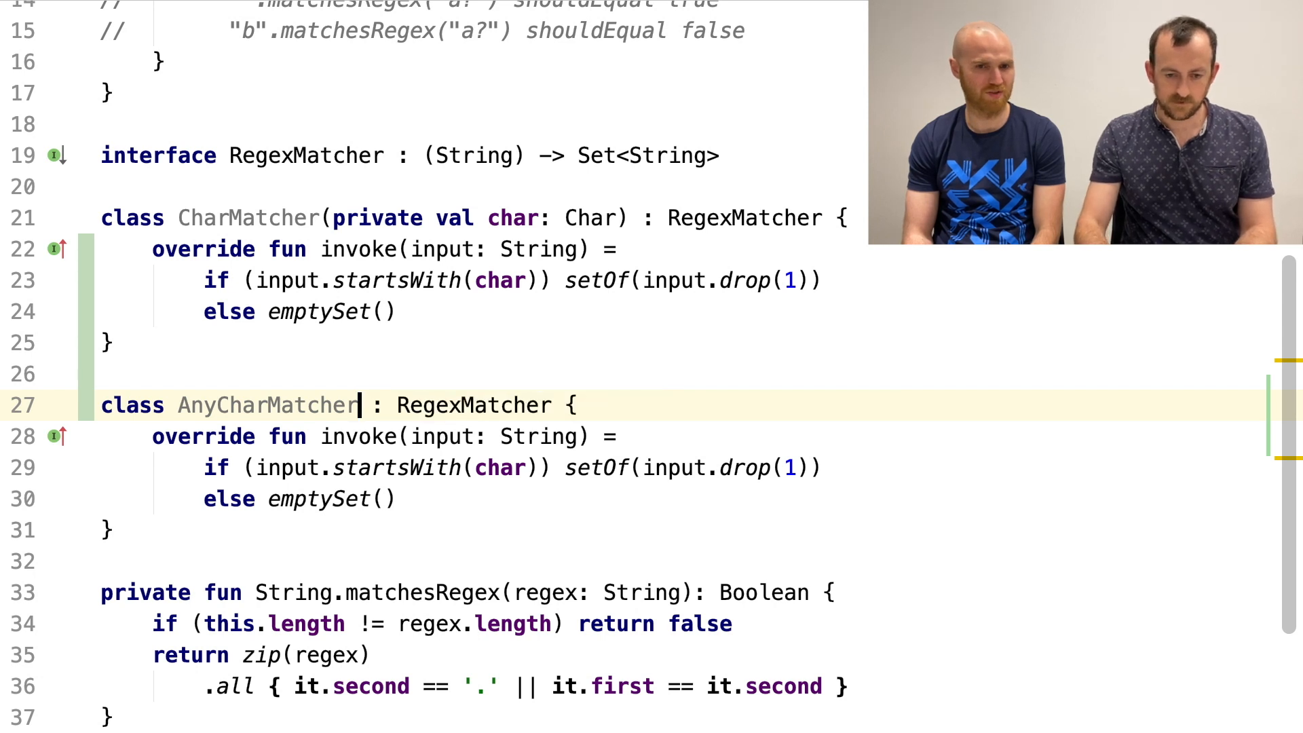
- Make the copy an AnyCharMatcher object checking isNotEmpty() instead of startsWith(char)
text(object)
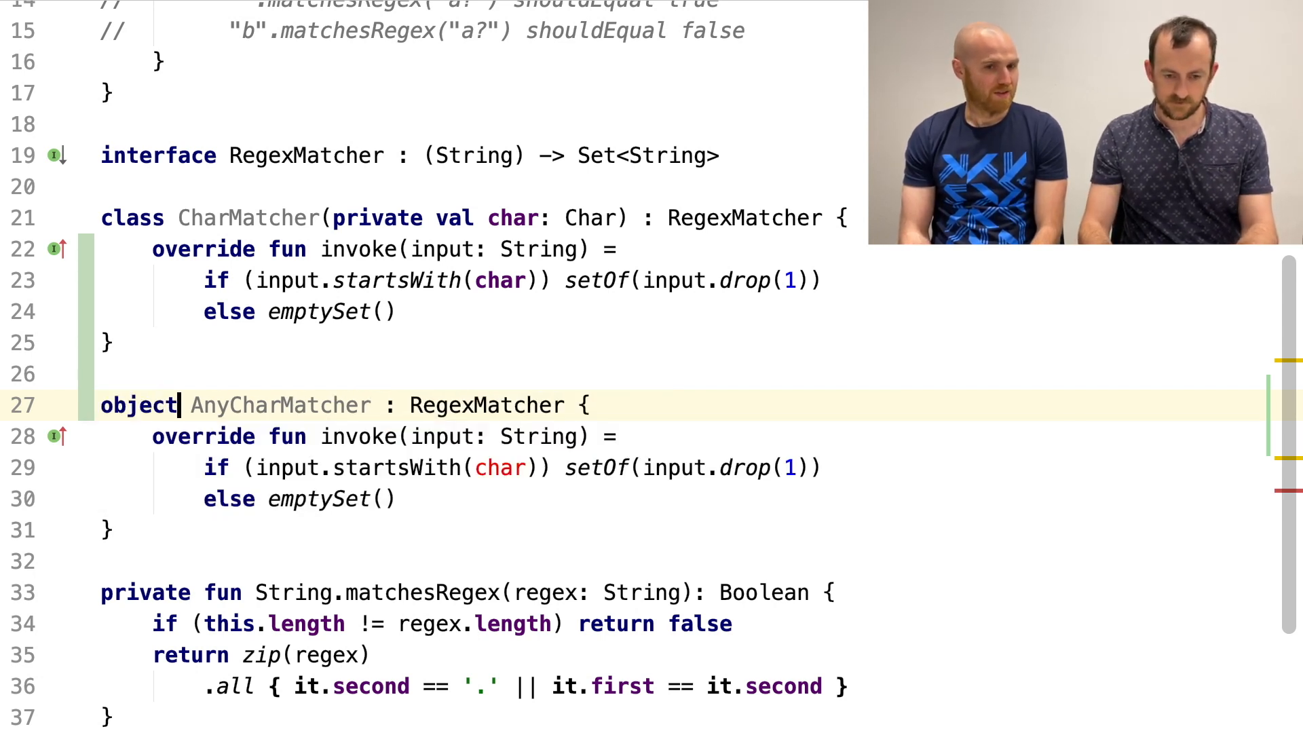
click(324, 467)
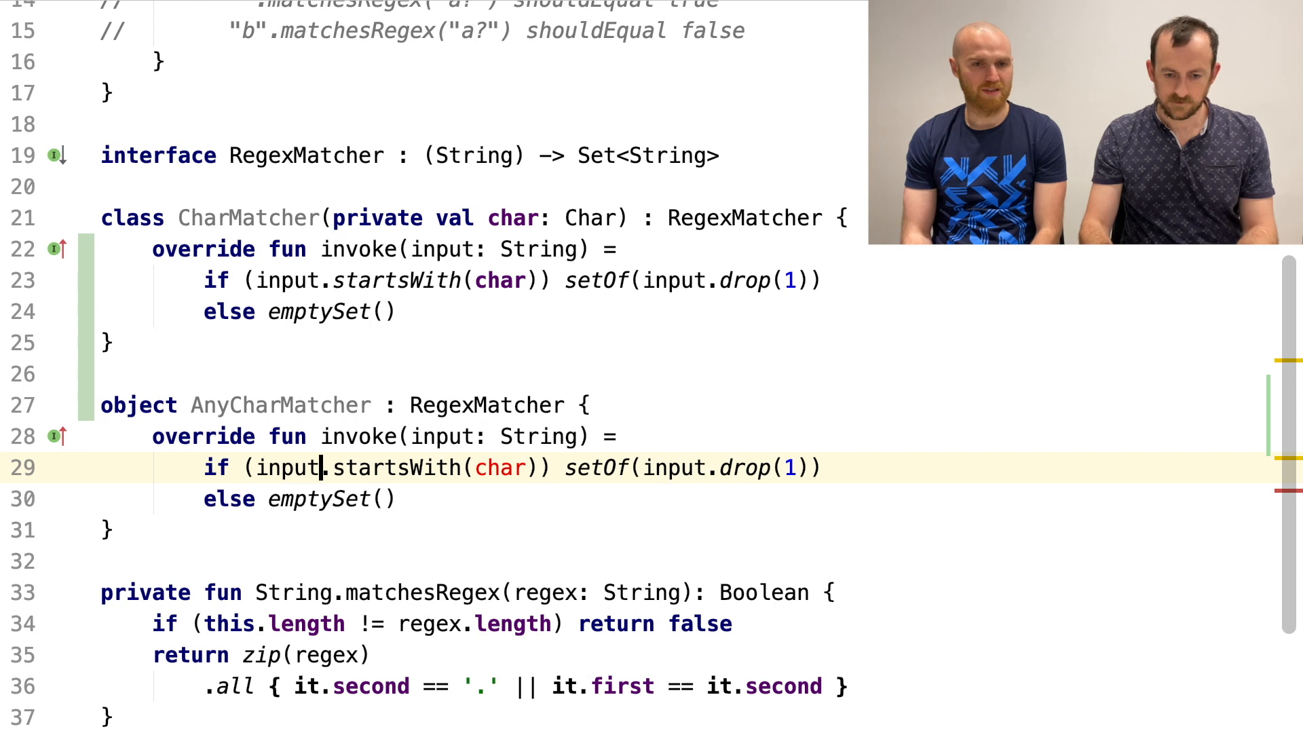
double_click(395, 467)
text(isNotEmpty)
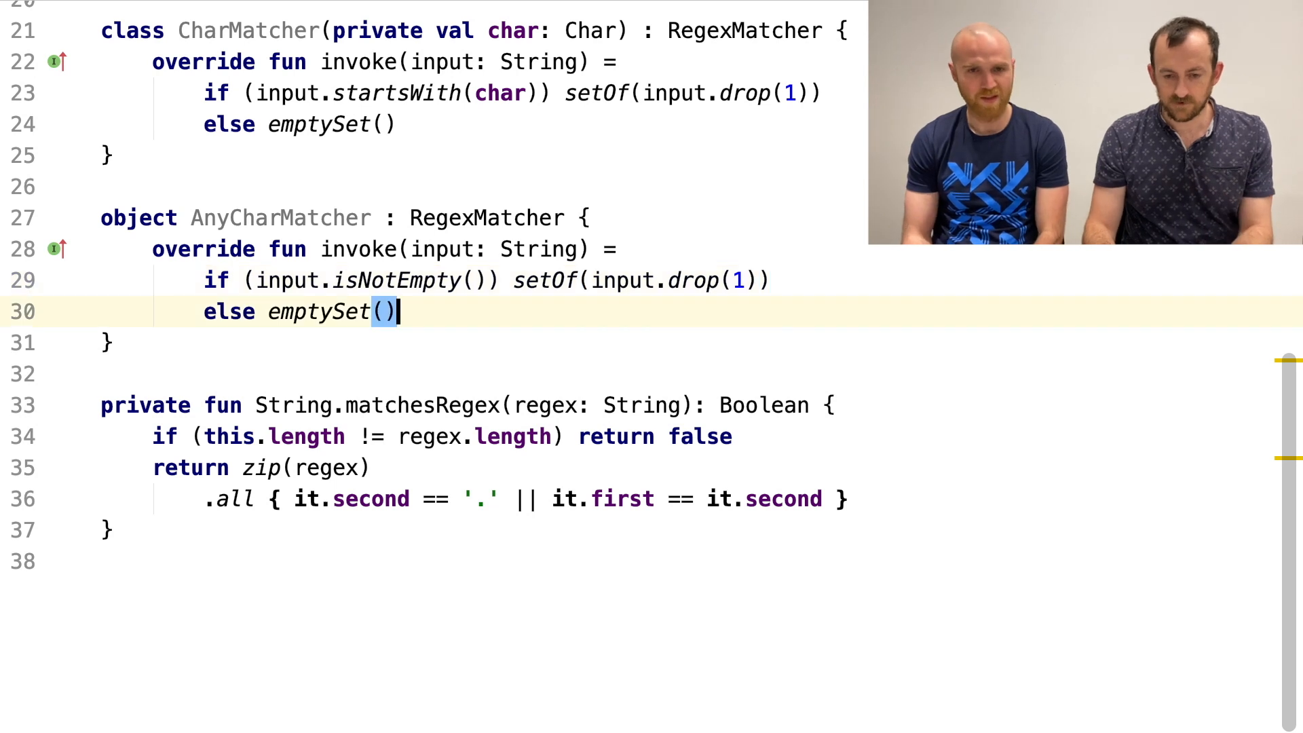
click(731, 499)
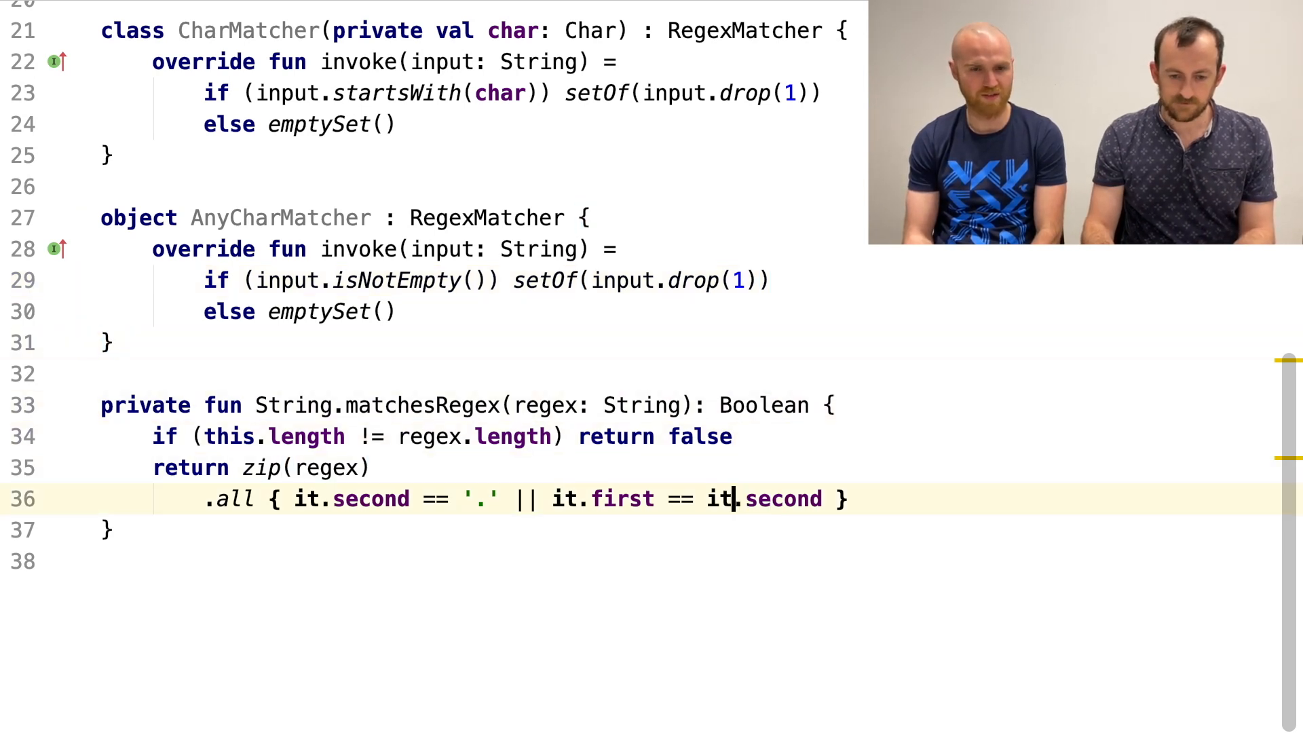
click(286, 468)
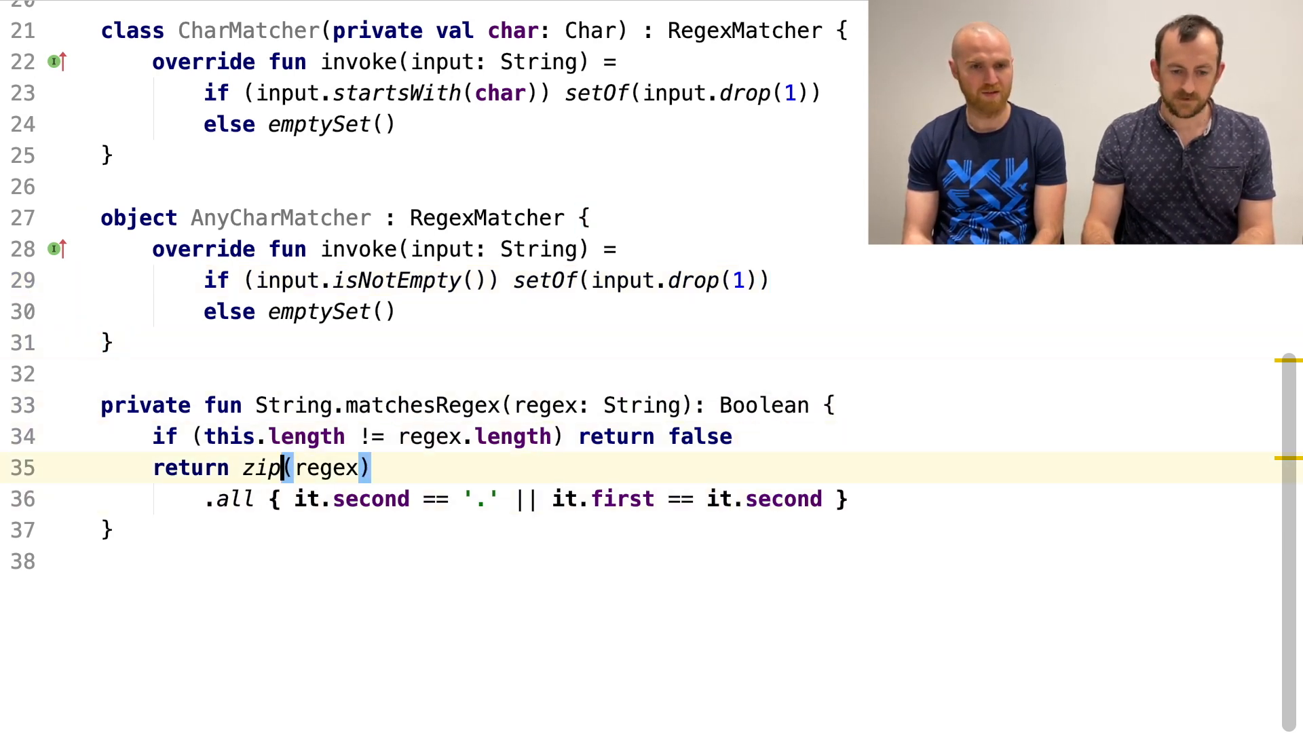
- Inside regex.map add when (it): '.' -> AnyCharMatcher, else -> CharMatcher(it)
text(map)
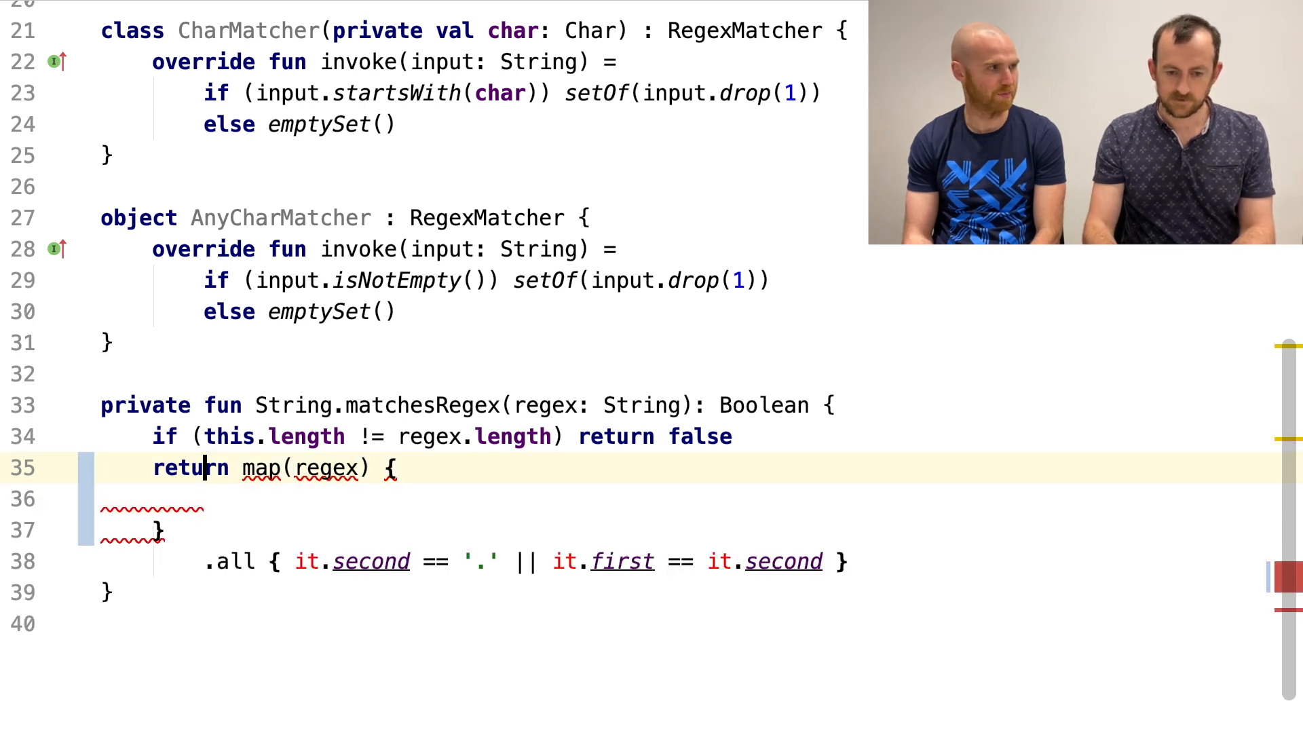
key(Backspace)
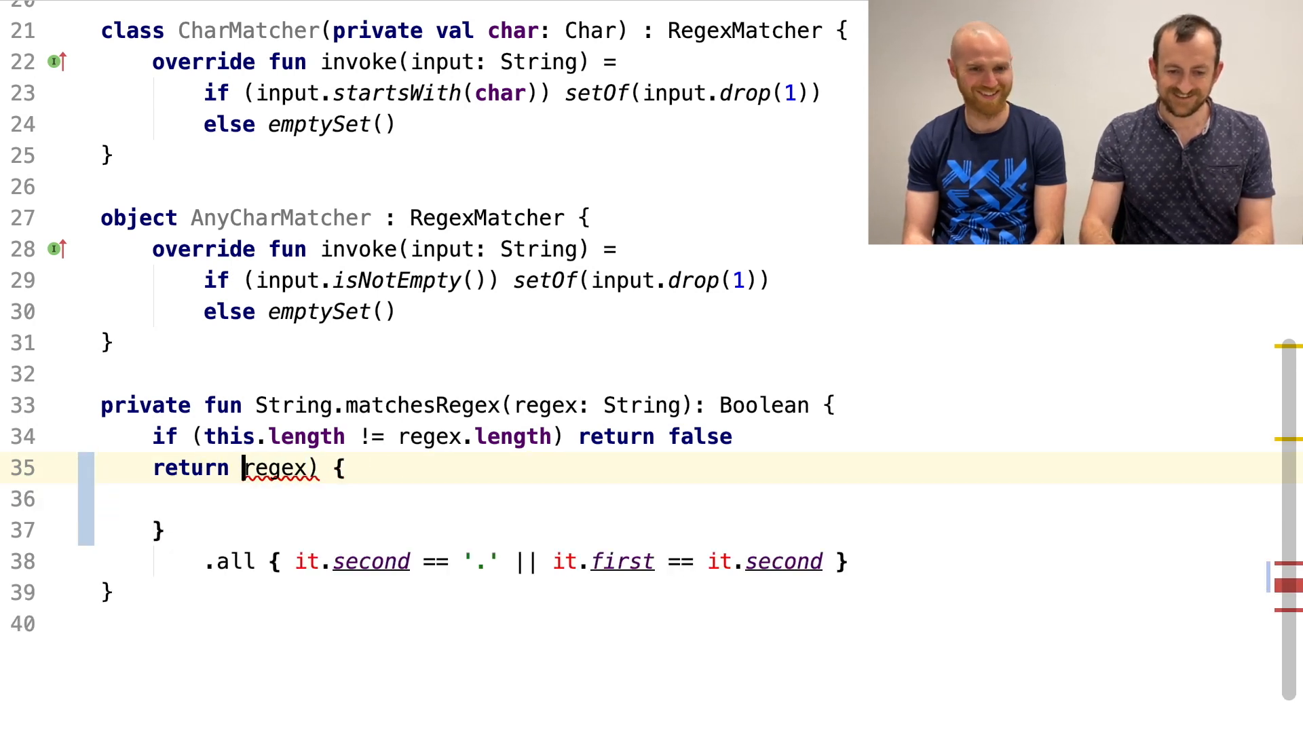
text(map)
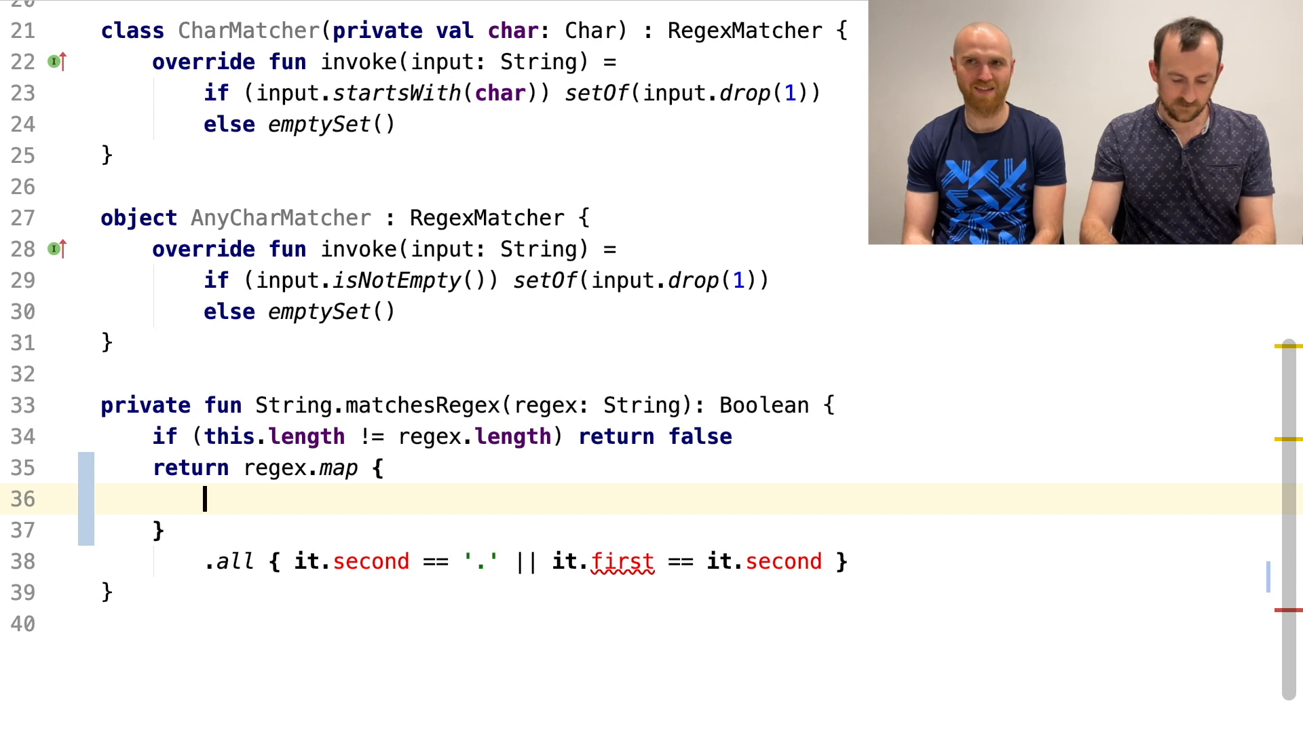
text(when (it) {)
text('.' )
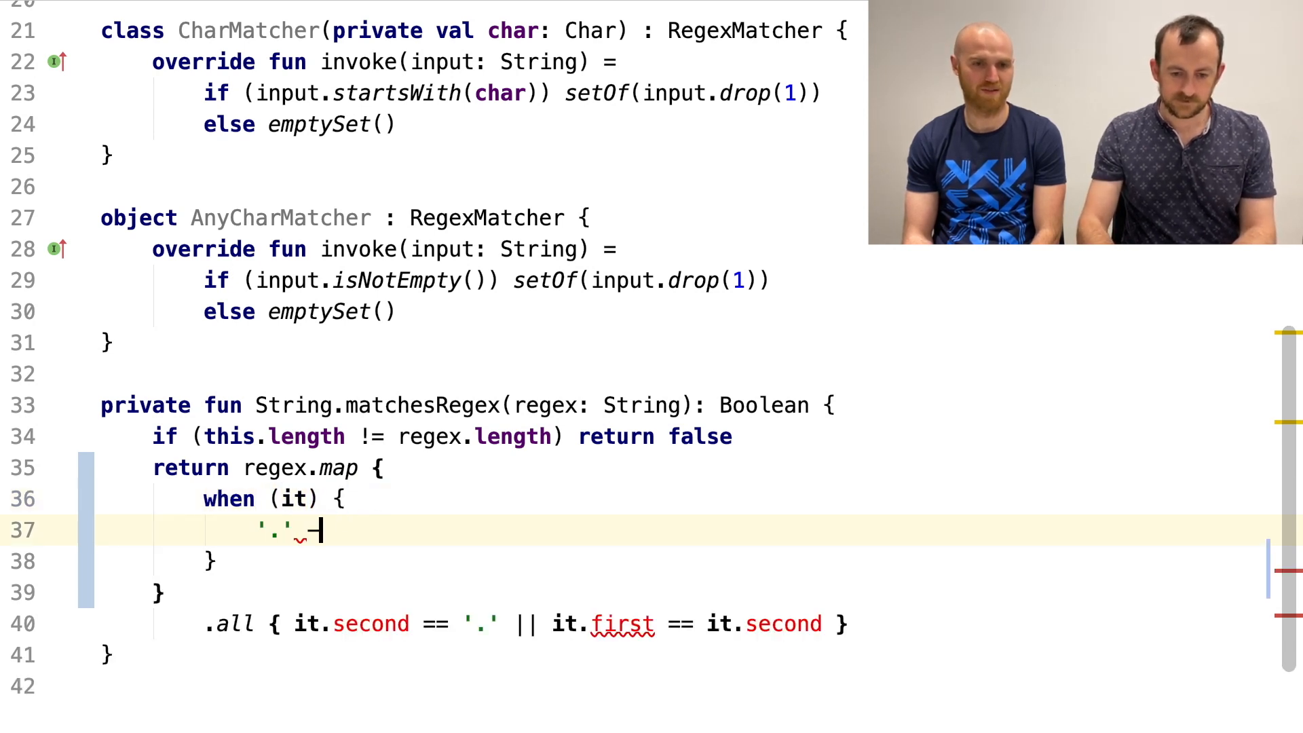
text(-> AnyCharMatcher)
text(else -0)
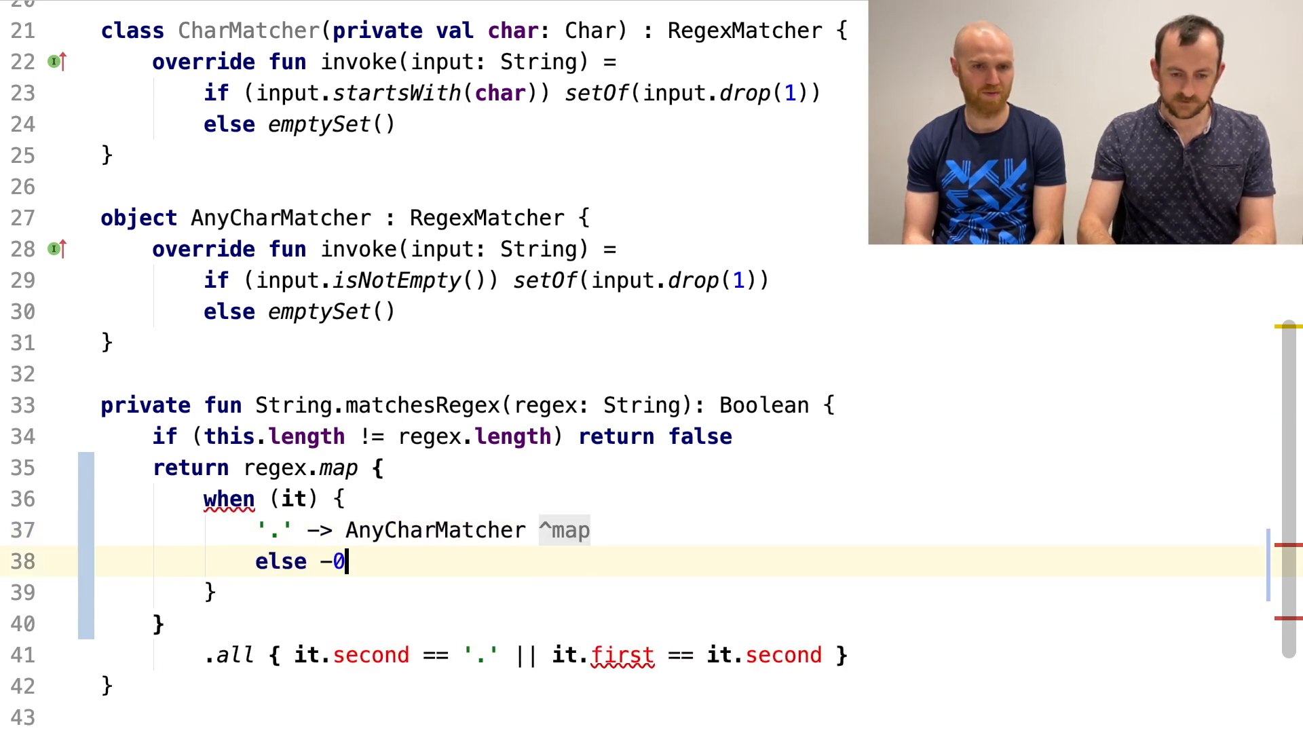
text(> cha)
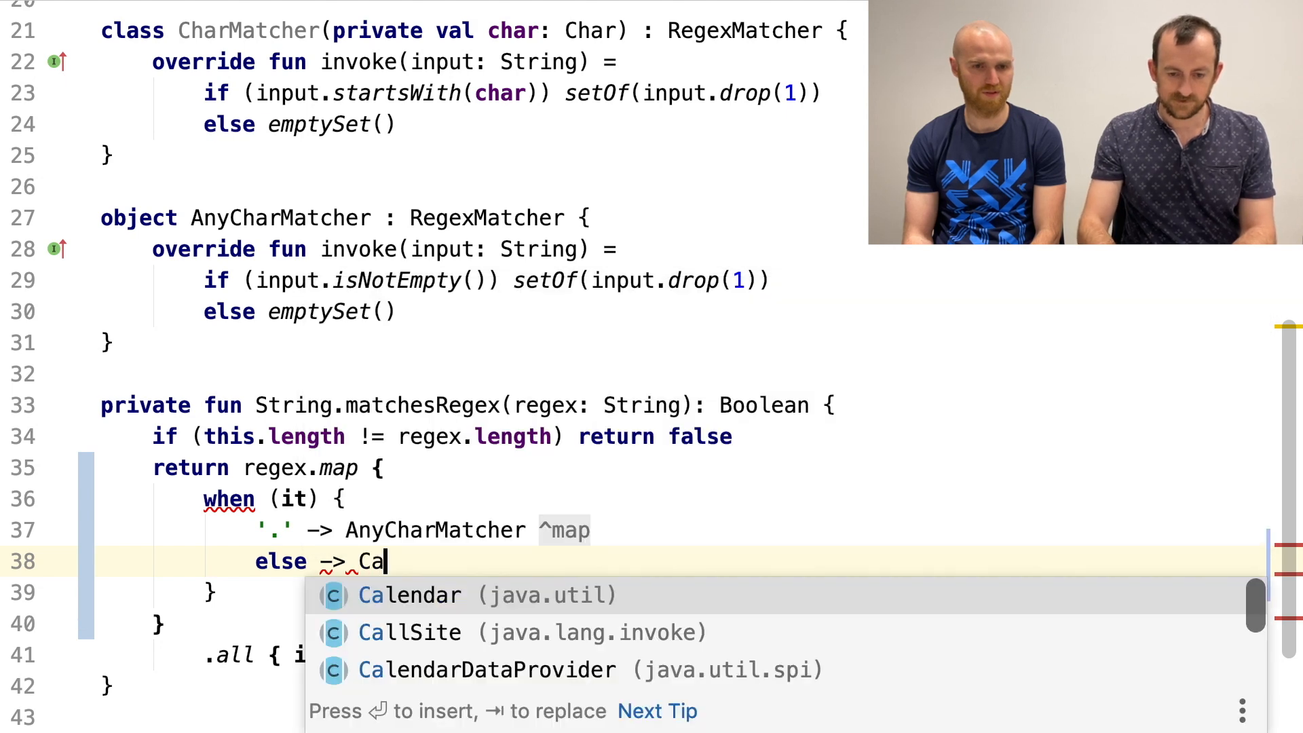
text(harMatcher)
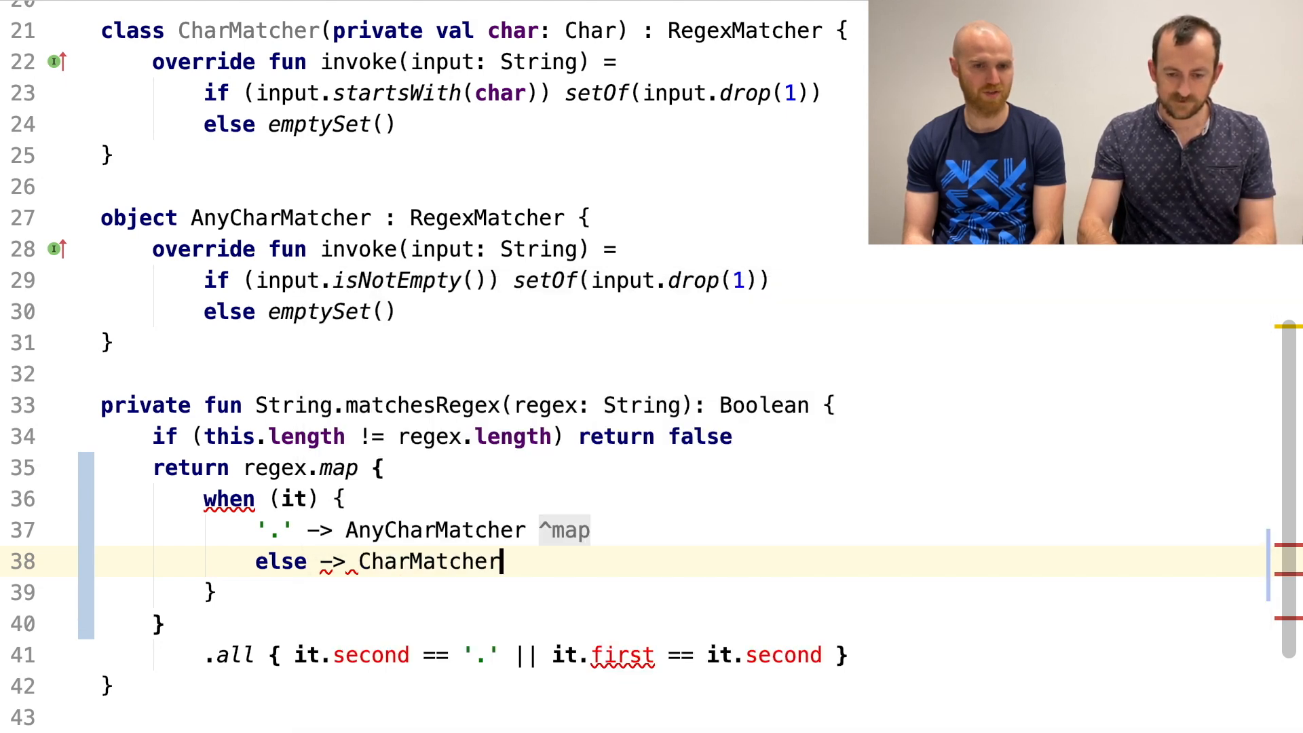
text((it))
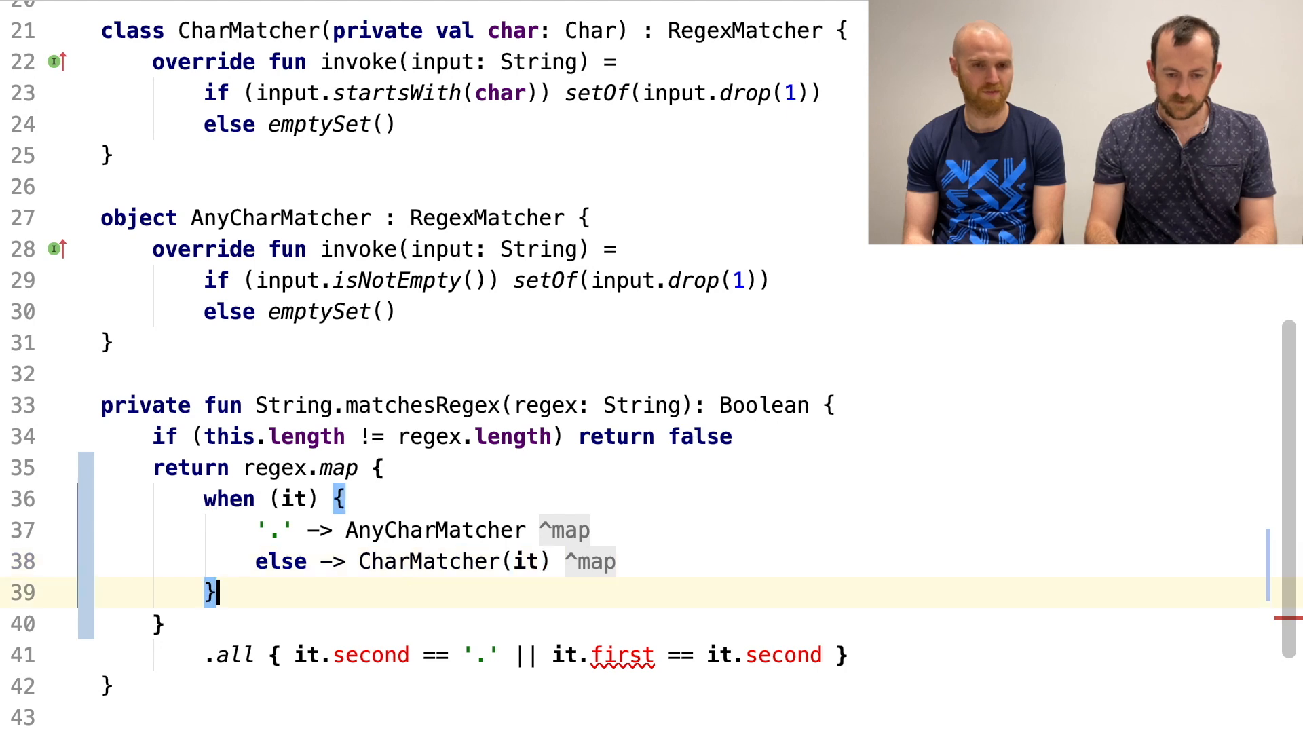
text(.al)
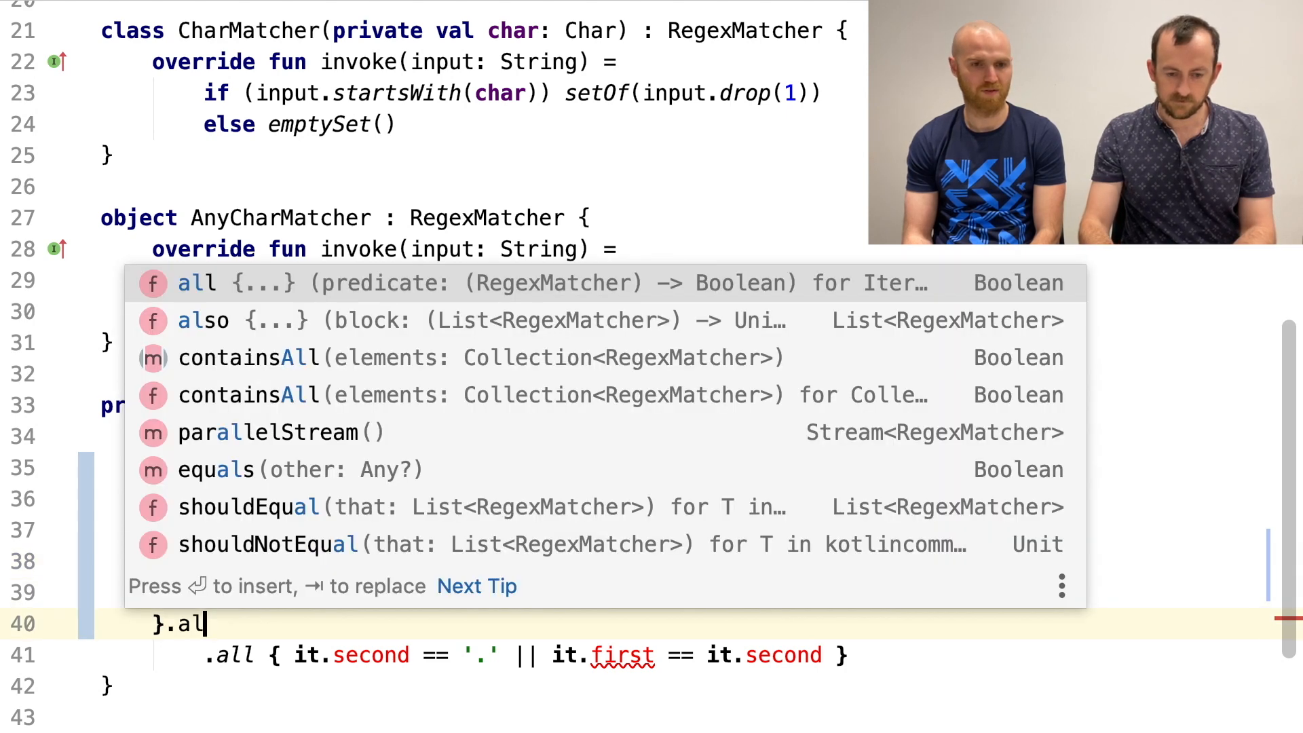
key(Escape)
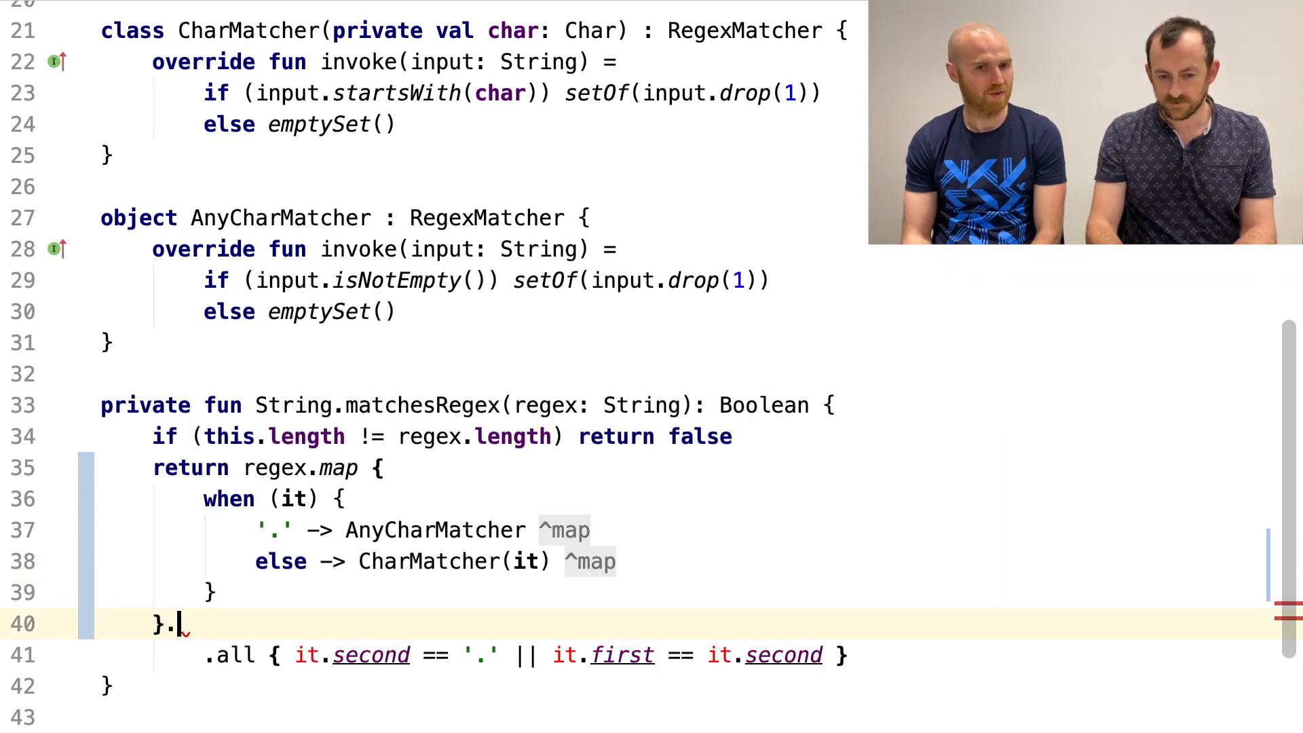
- Chain .zip(this) after the mapped matchers, removing the stray dot and joining the all line
text(zip)
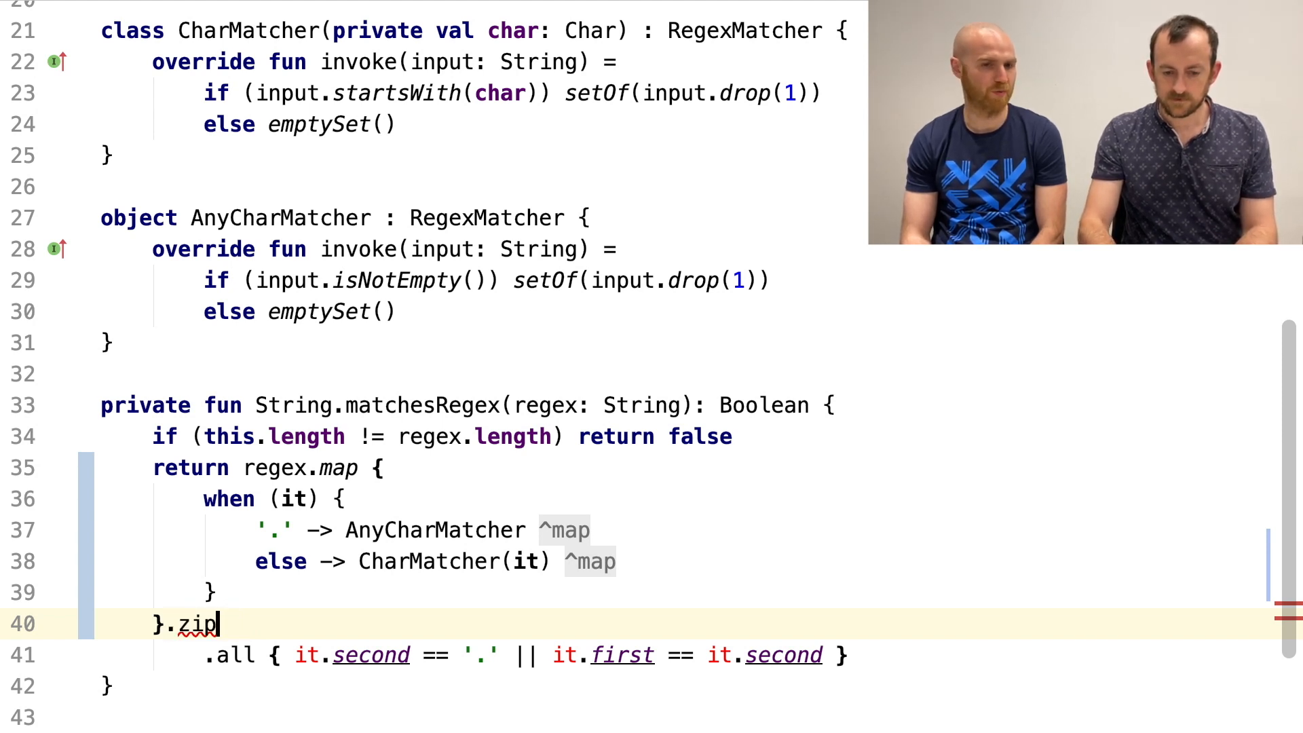
text(())
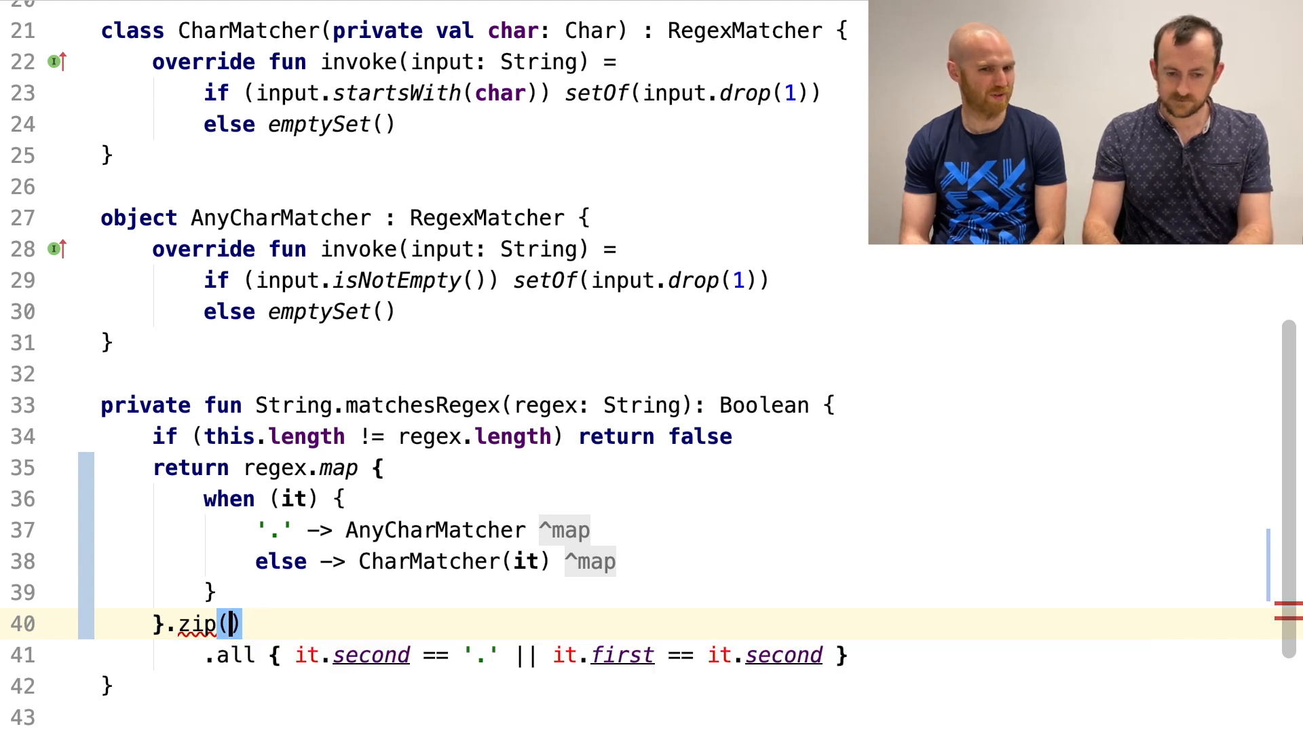
text(this)
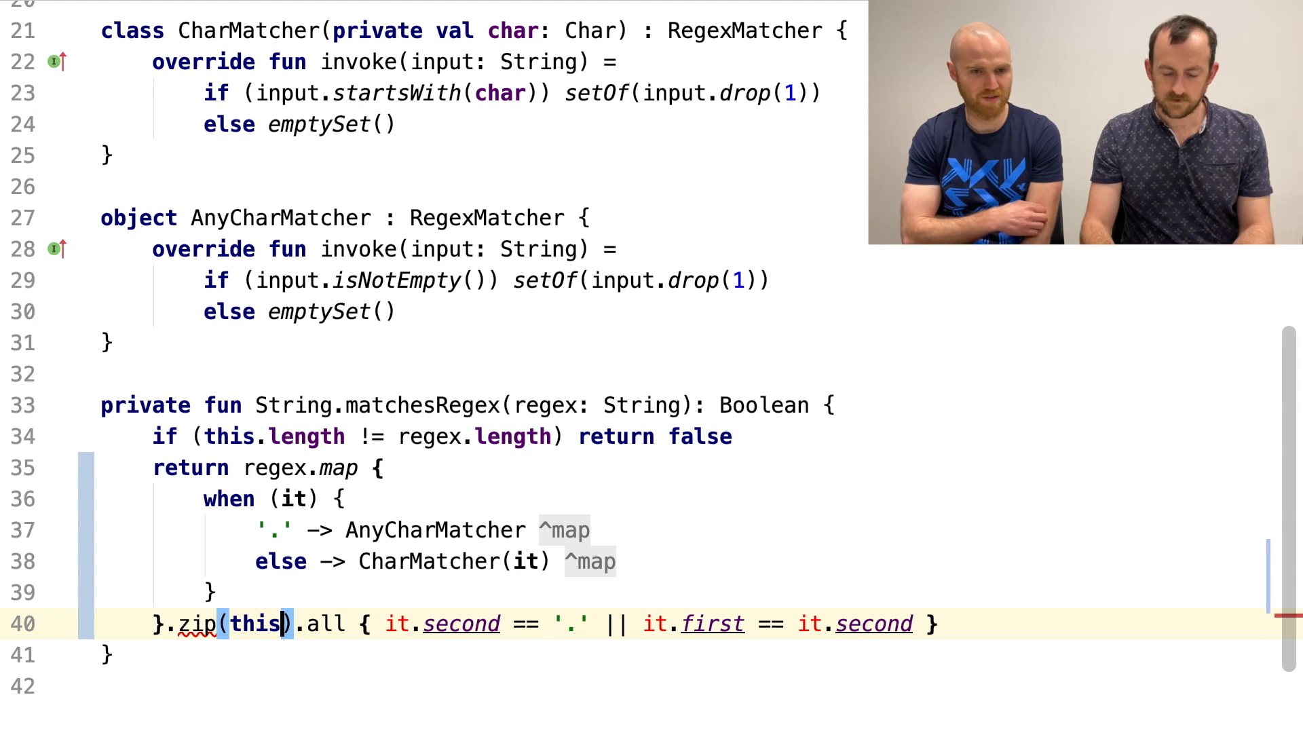
text(.)
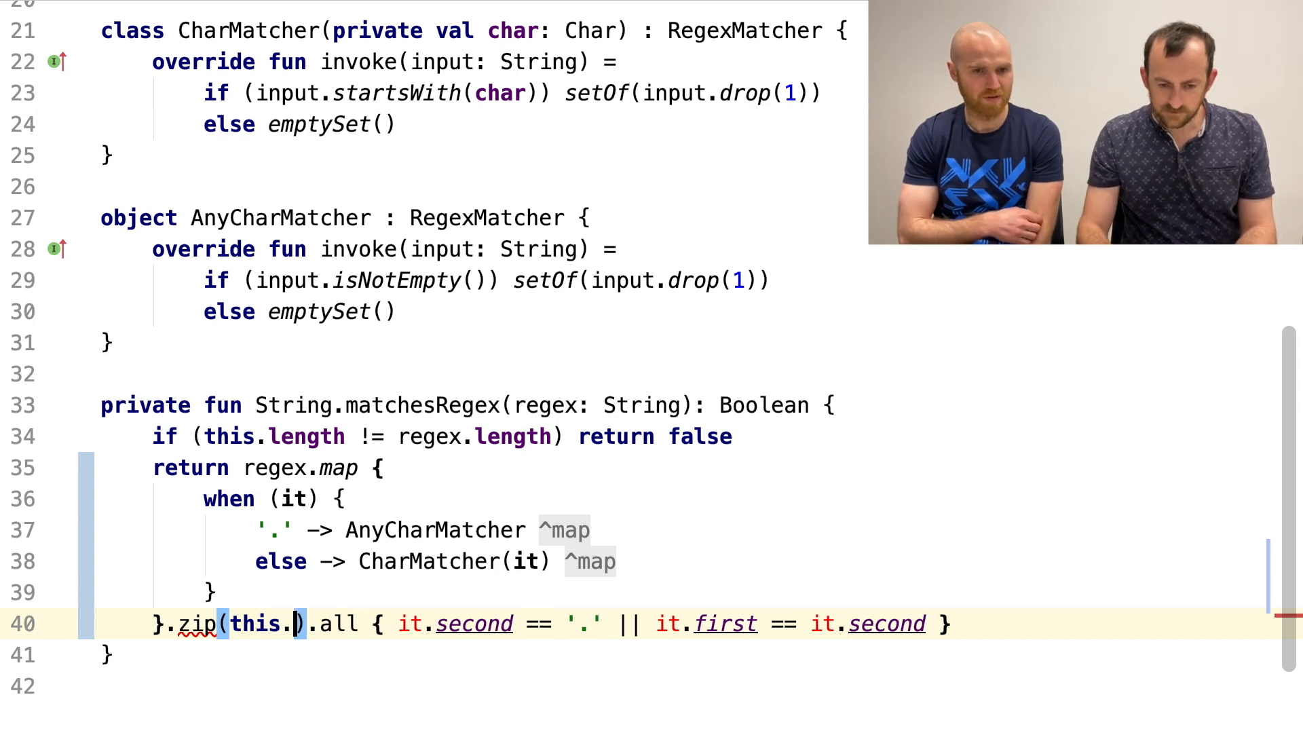
key(Backspace)
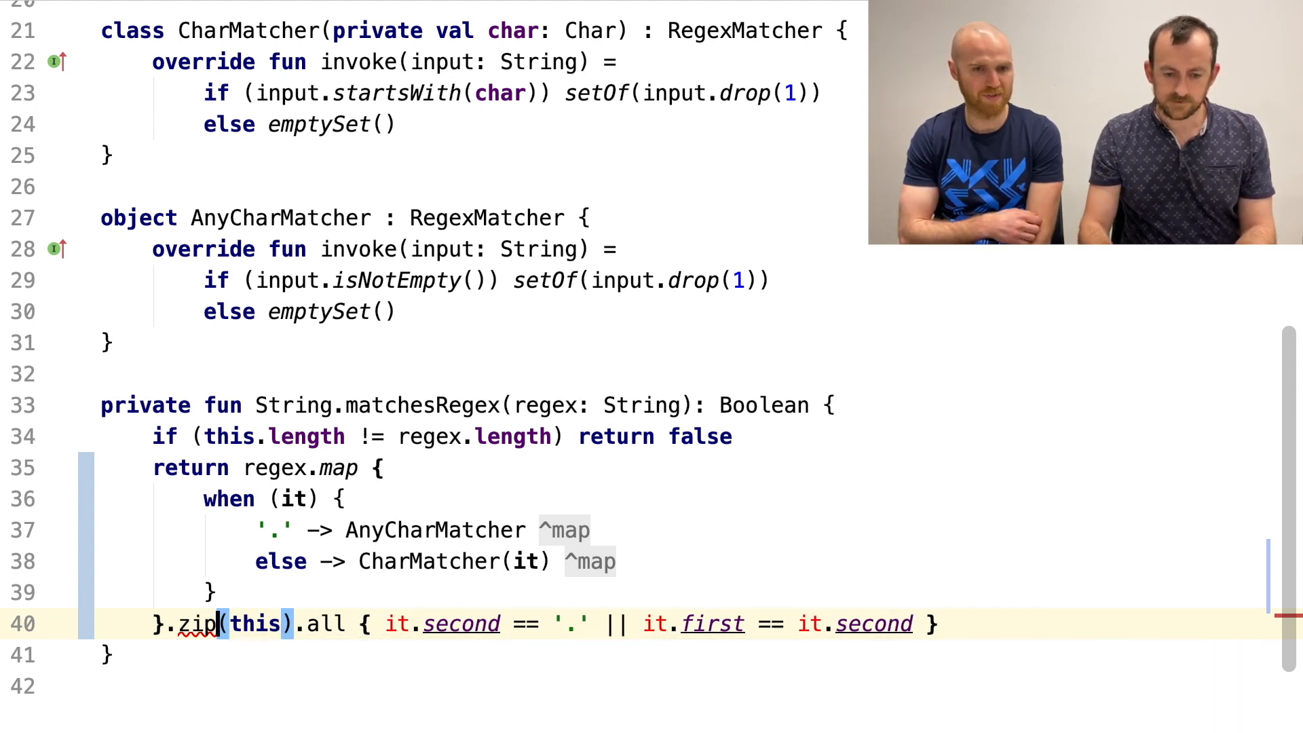
double_click(233, 625)
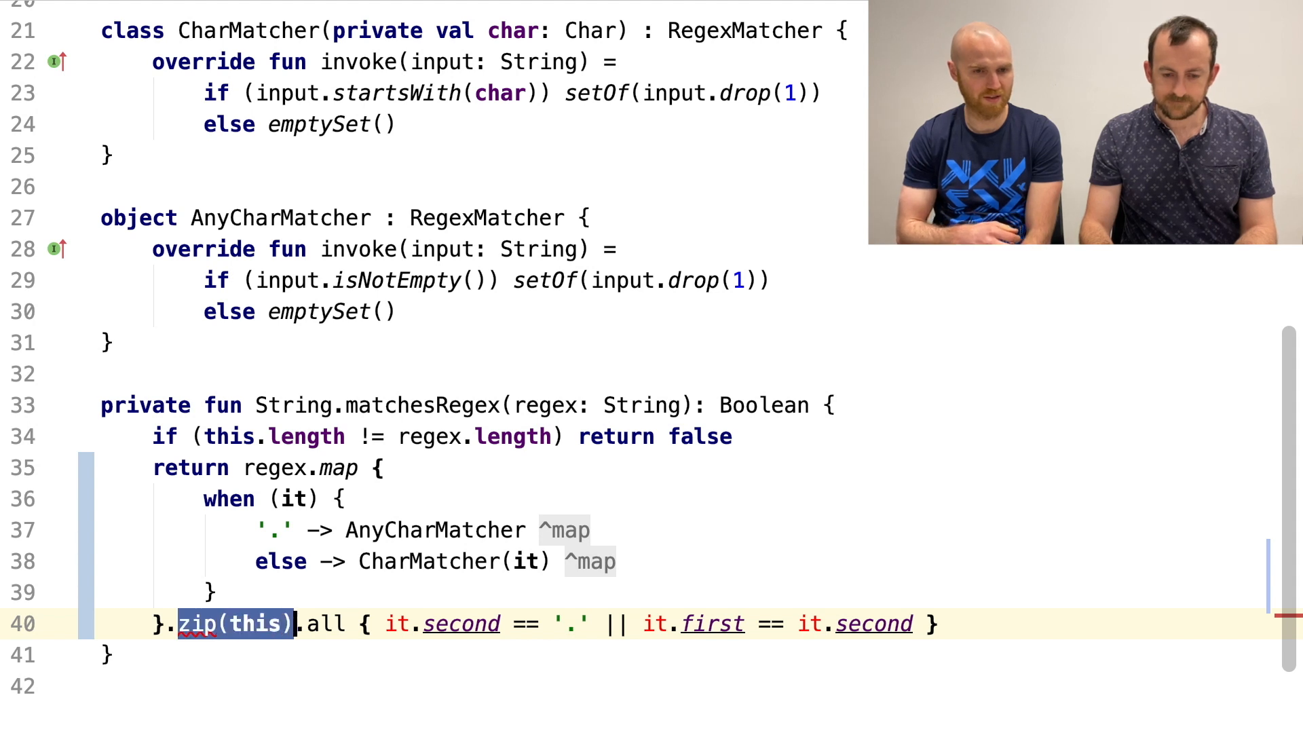
click(257, 624)
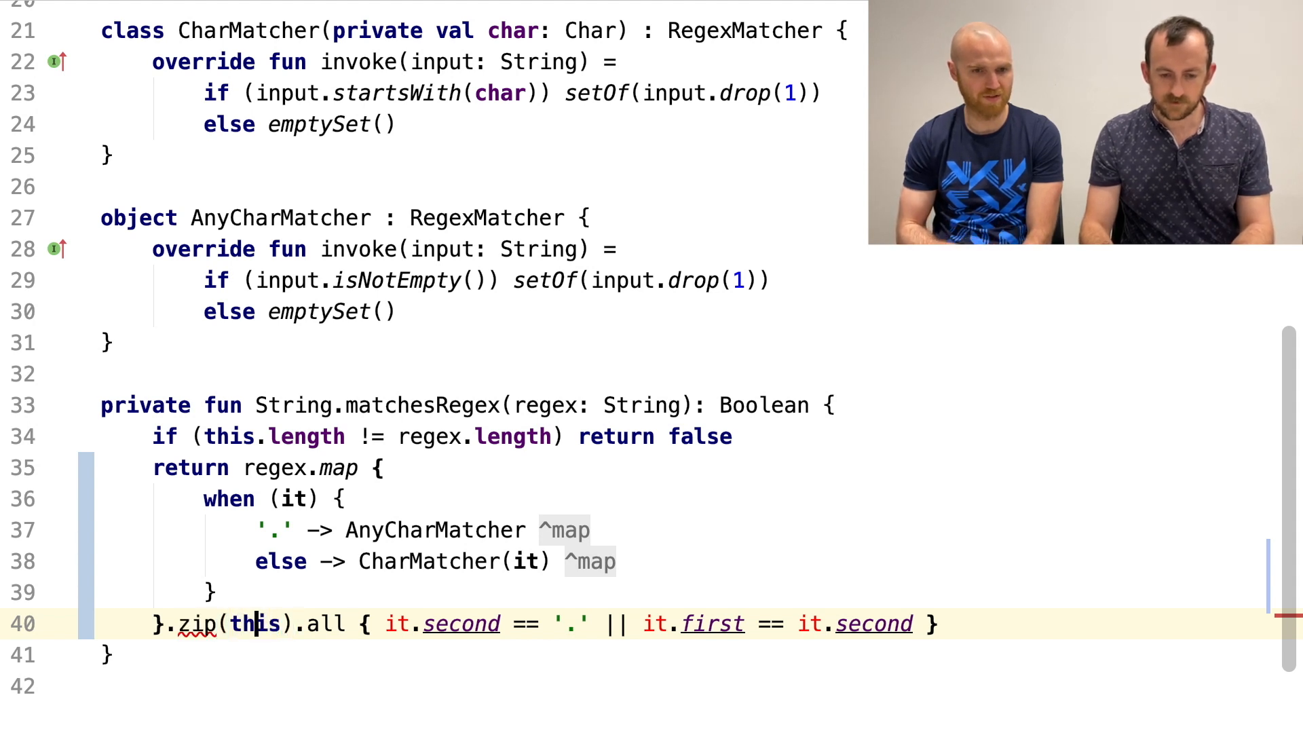
double_click(253, 625)
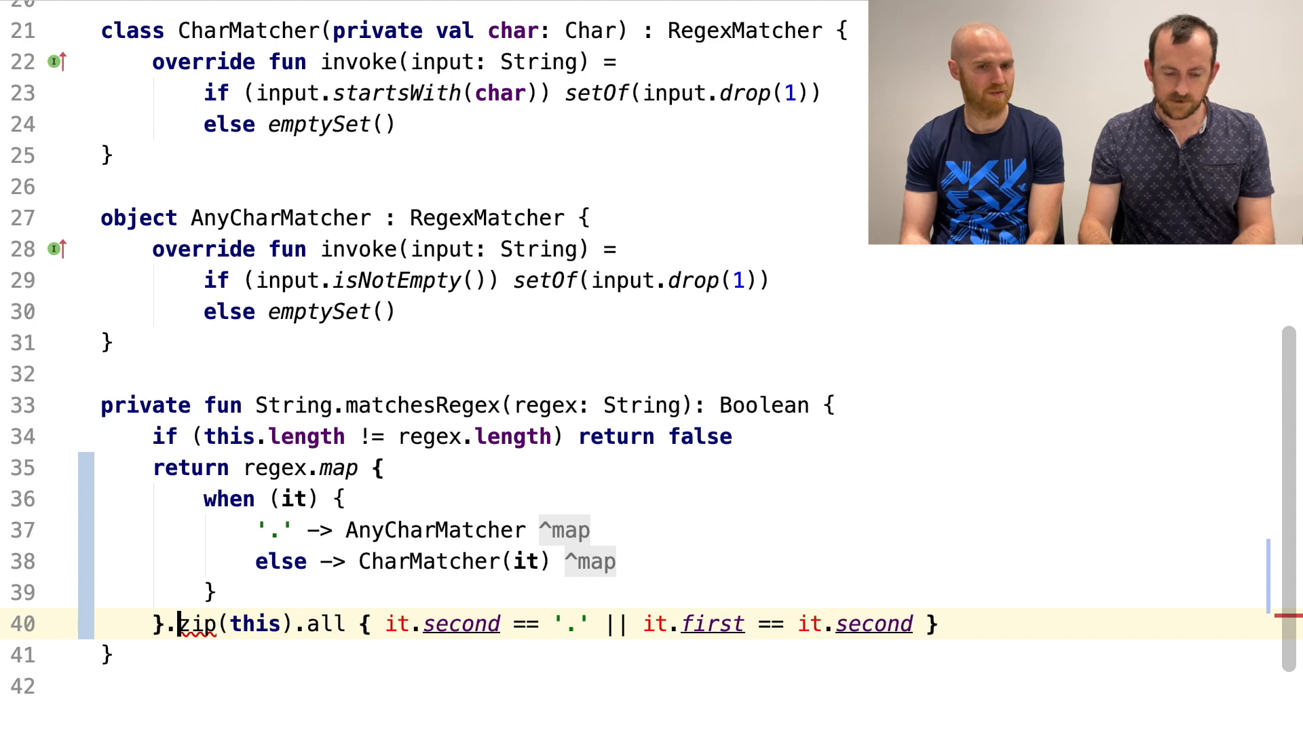
- Replace zip with fold(setOf(this)) and begin its lambda over the possible inputs
double_click(197, 622)
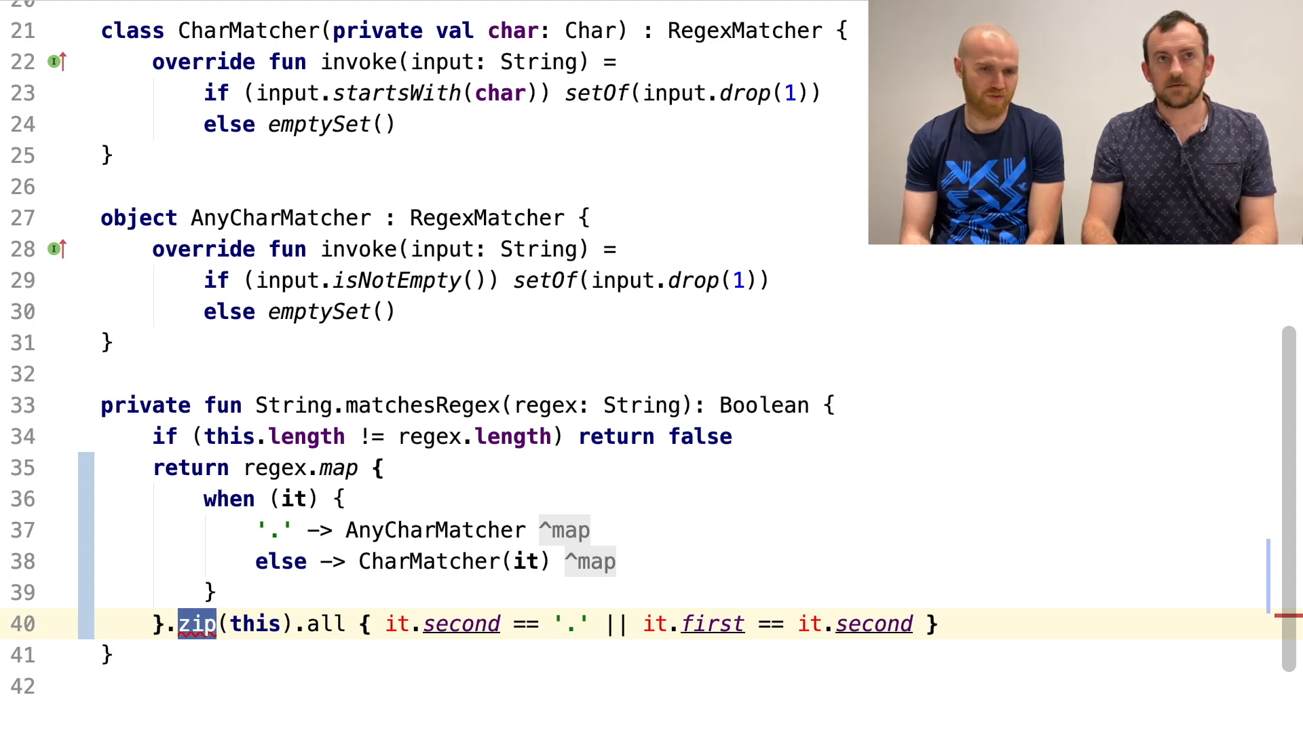
text(f)
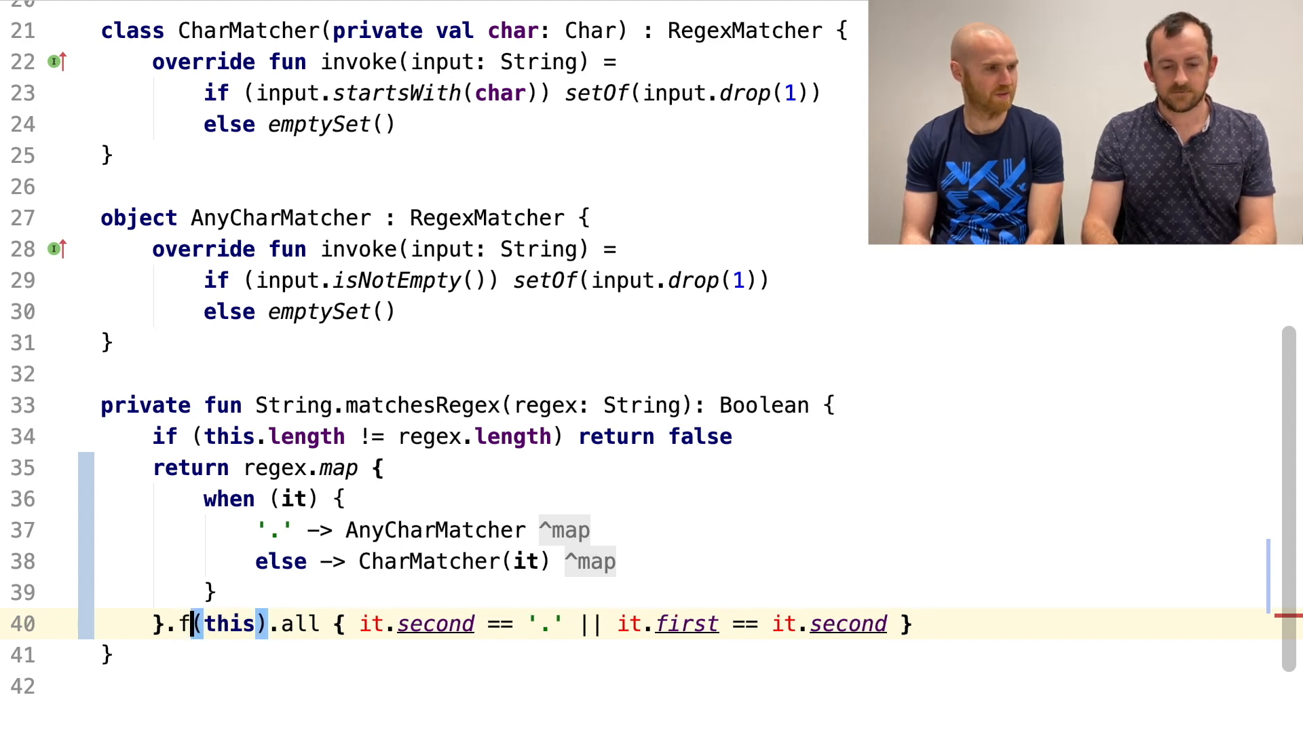
text(old)
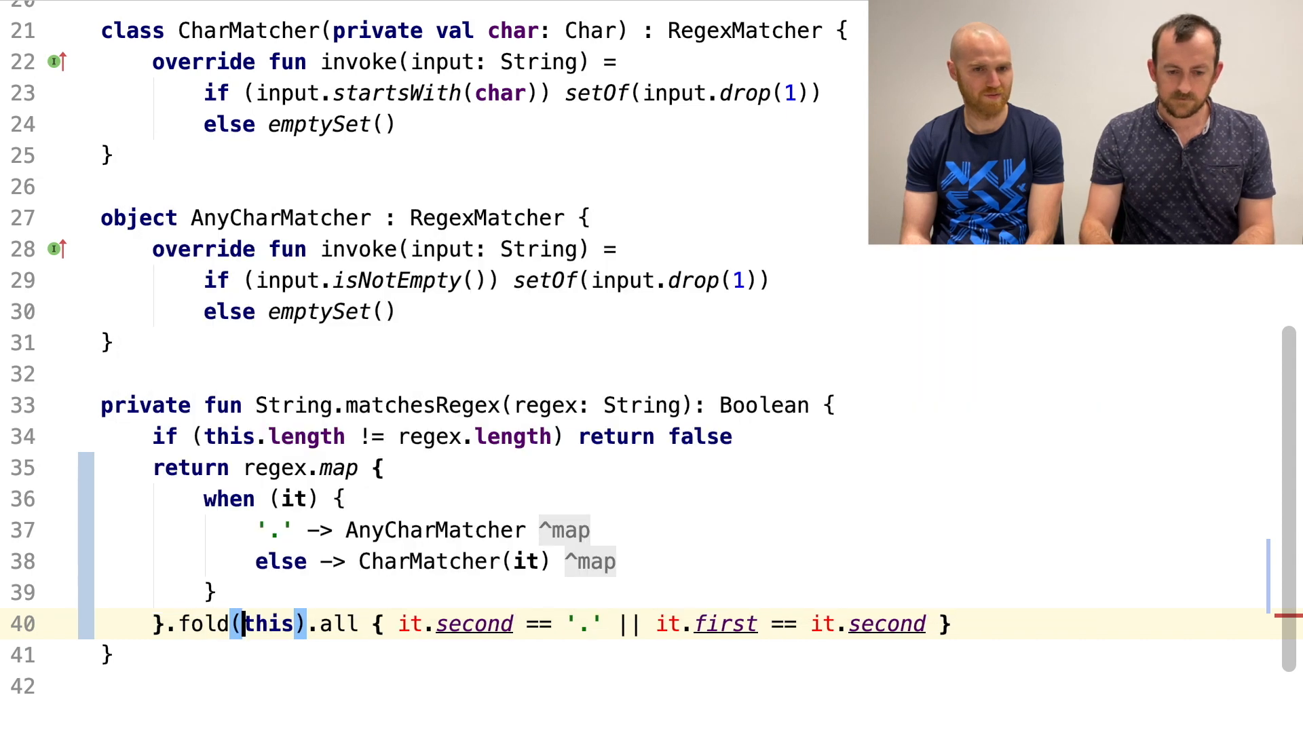
text(s)
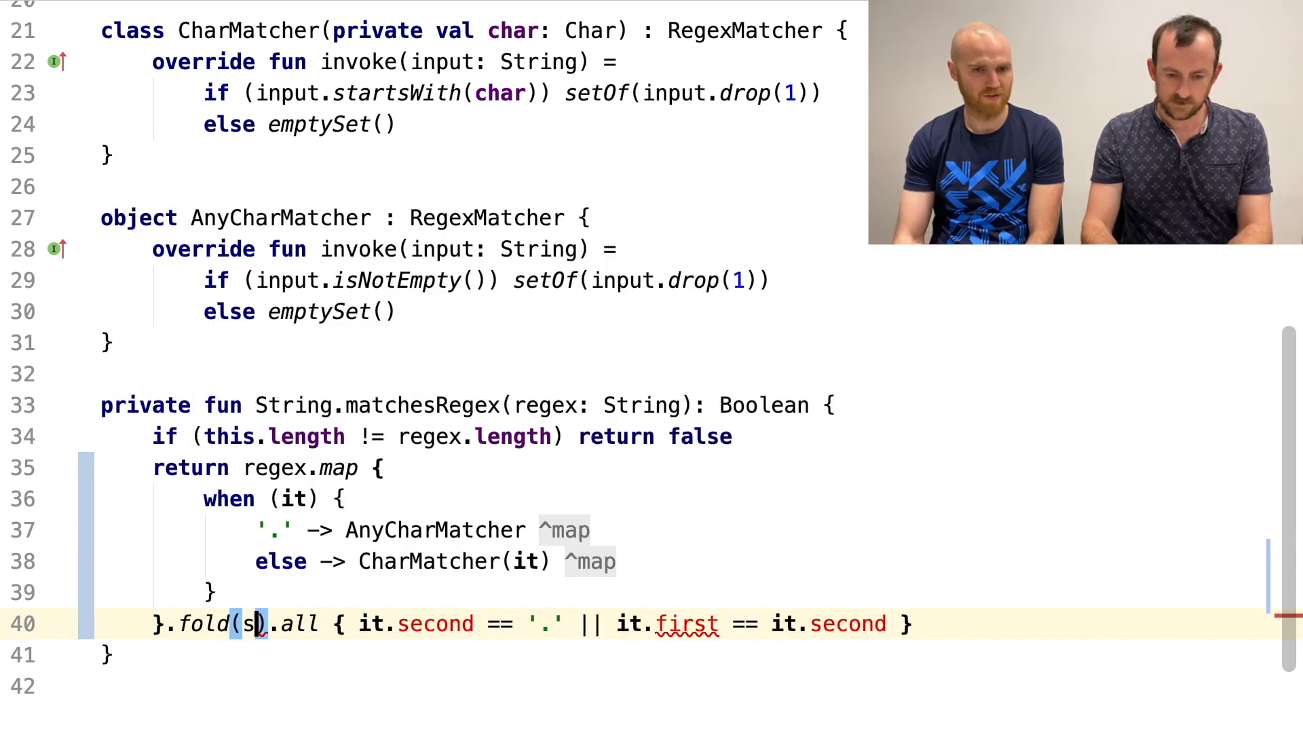
text(etOf(this)
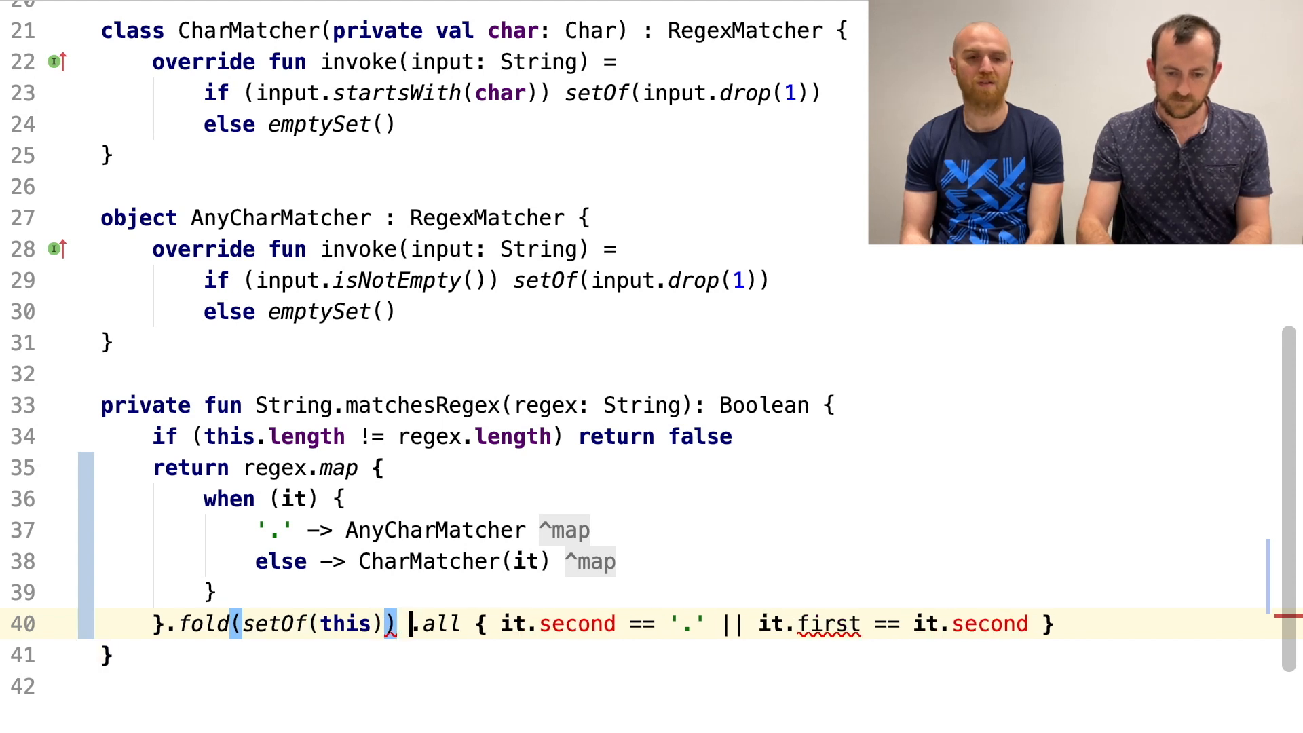
text({ it()
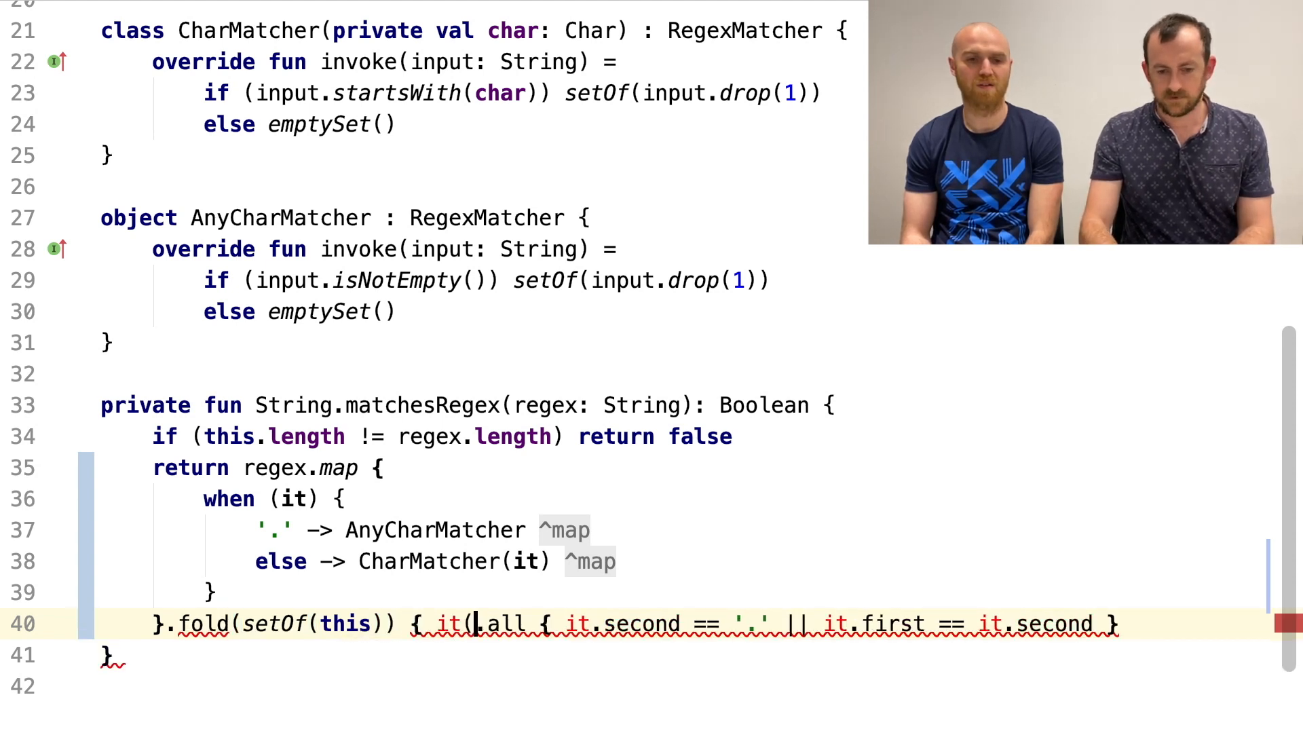
text(a)
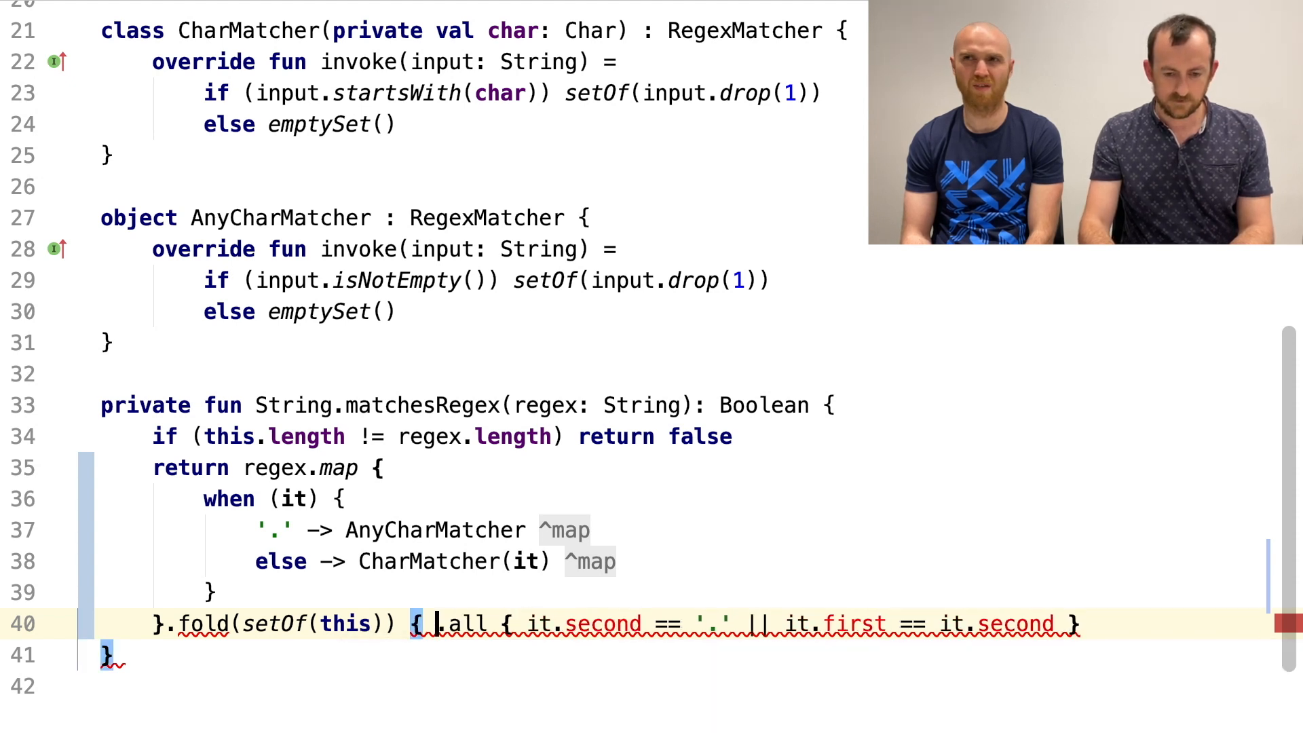
text(possibilities, nextMatcher ->)
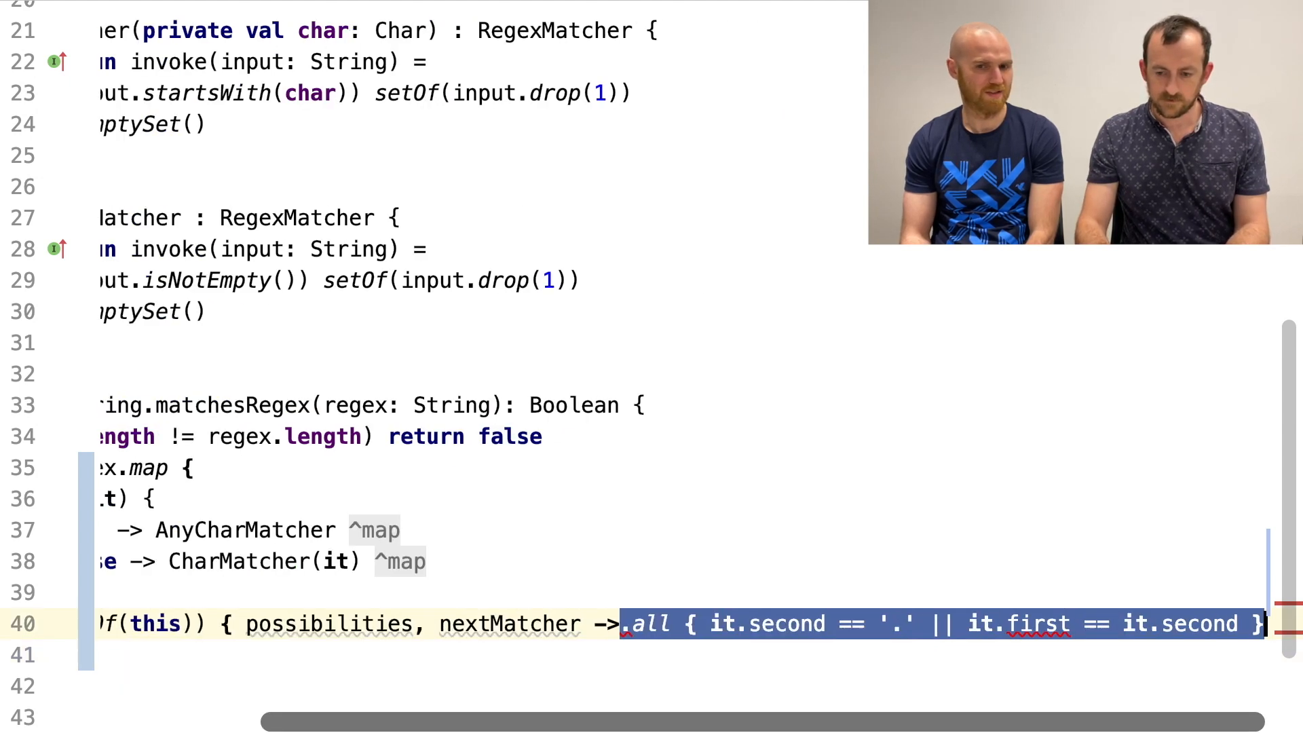
- Replace the old all check with inputs.flatMap(nextMatcher).toSet() as the fold lambda body
scroll(left, 3)
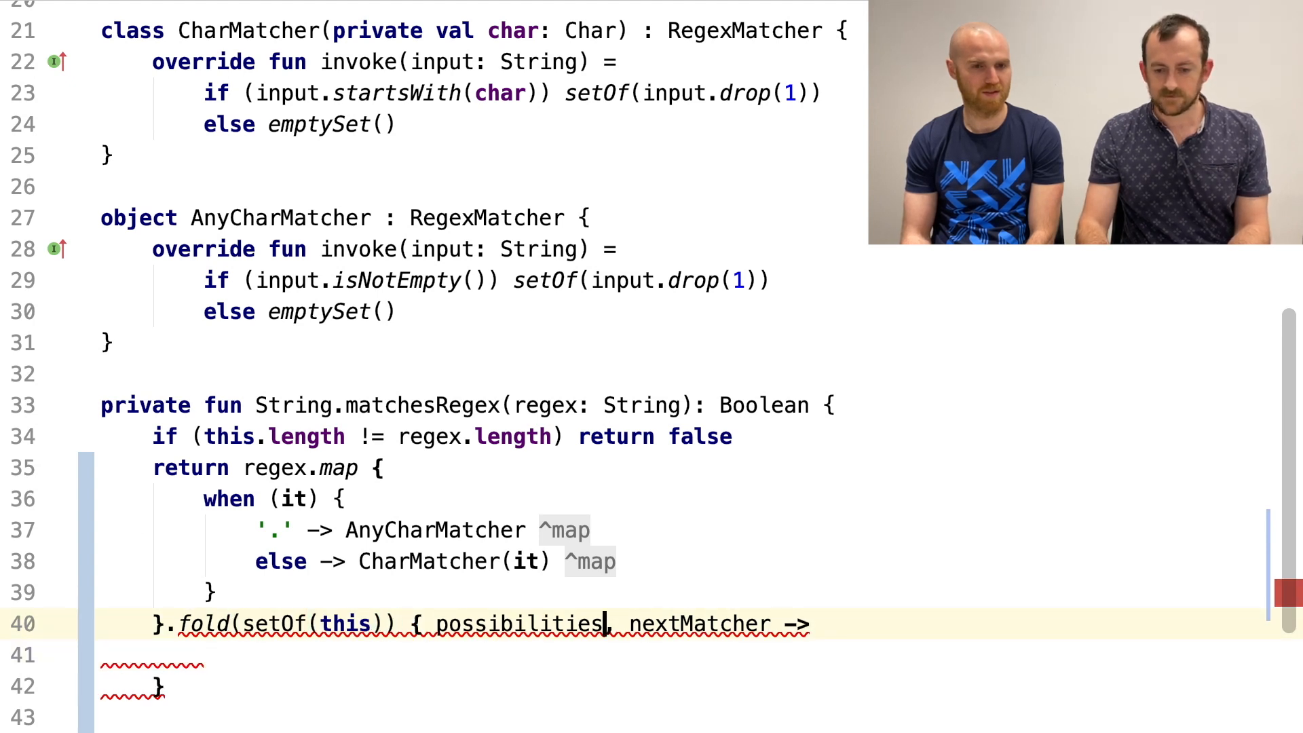
key(Backspace)
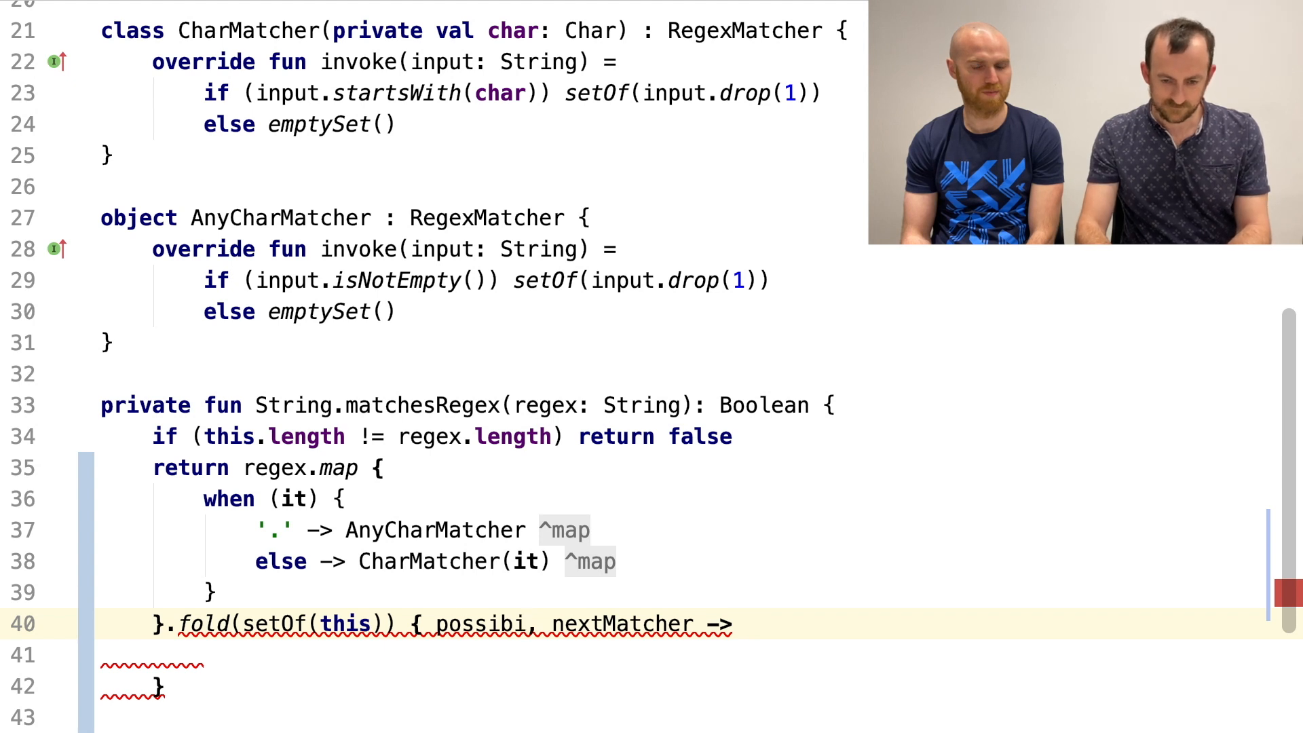
text(i)
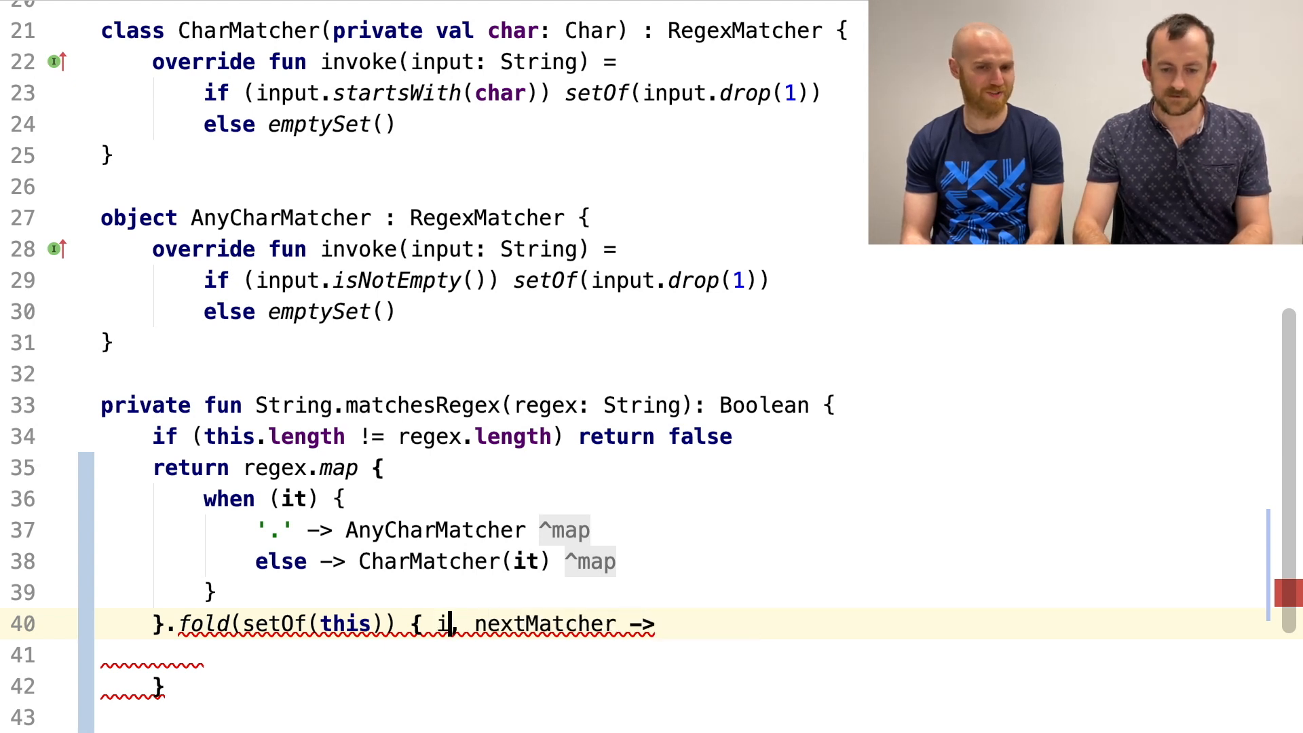
text(nputs)
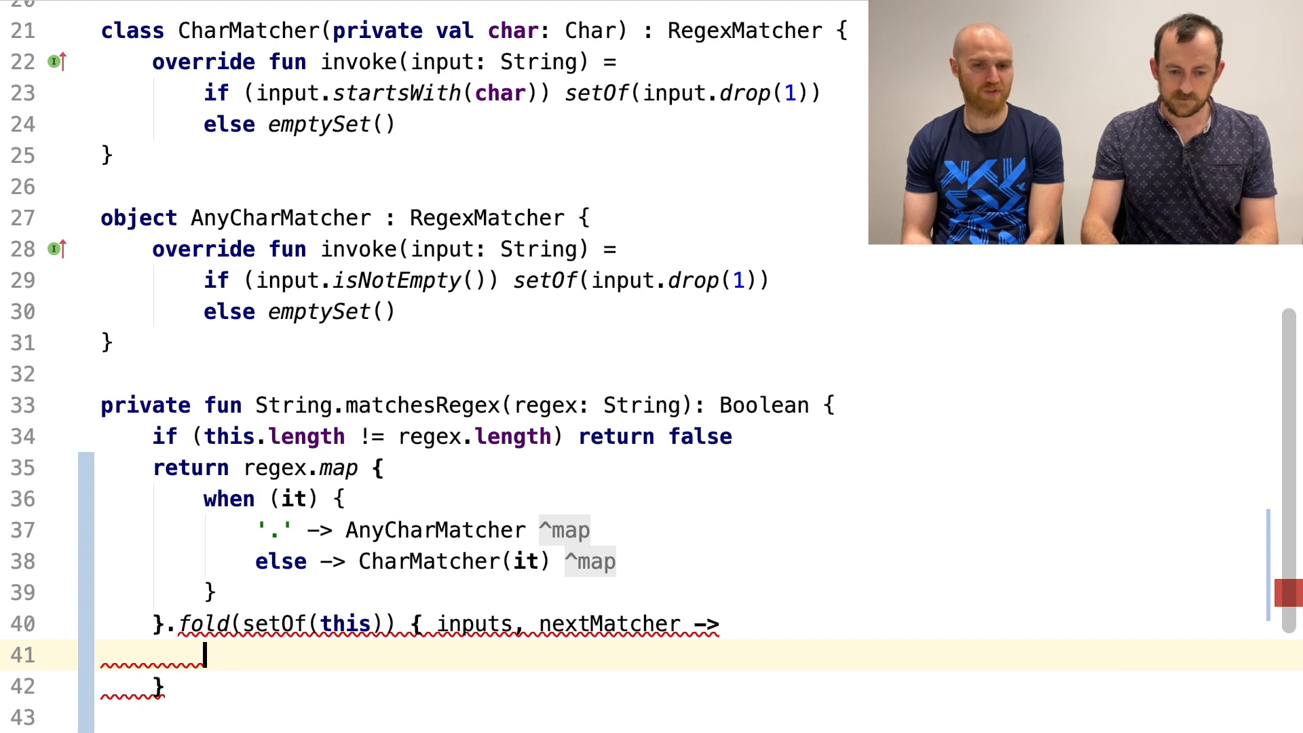
text(i)
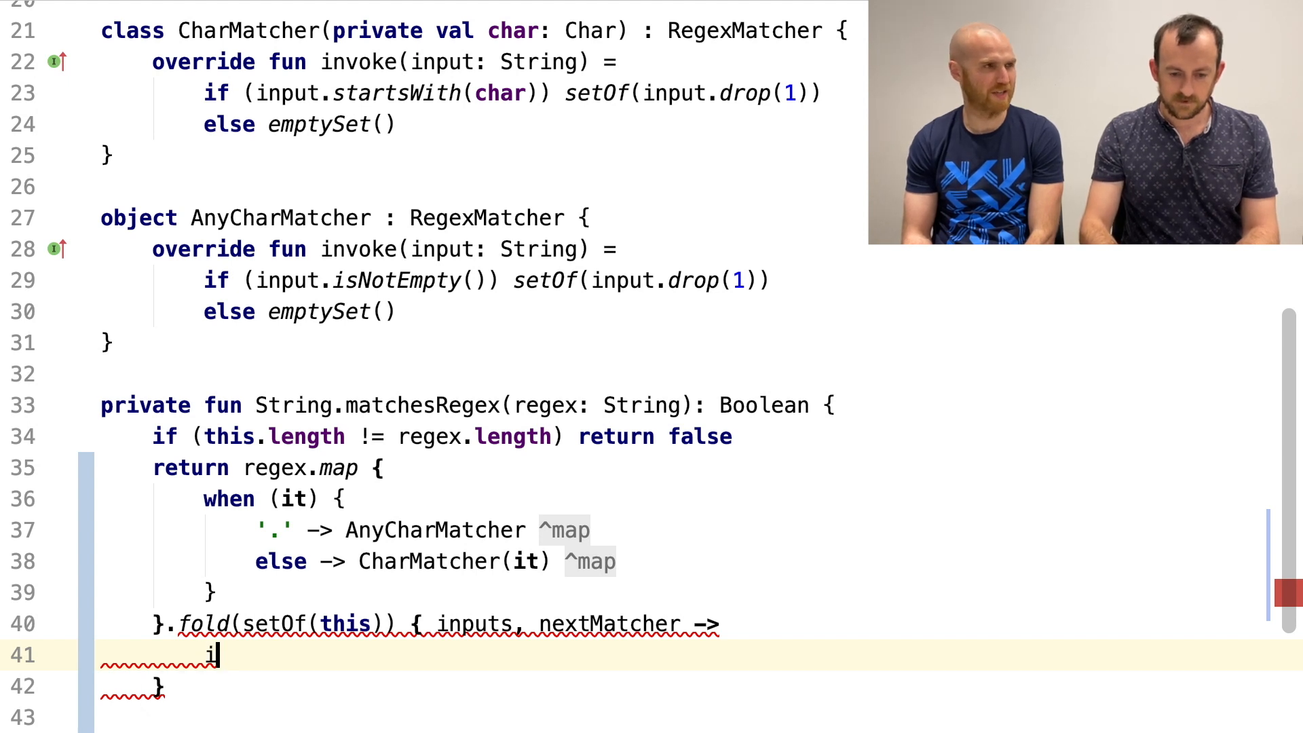
key(Backspace)
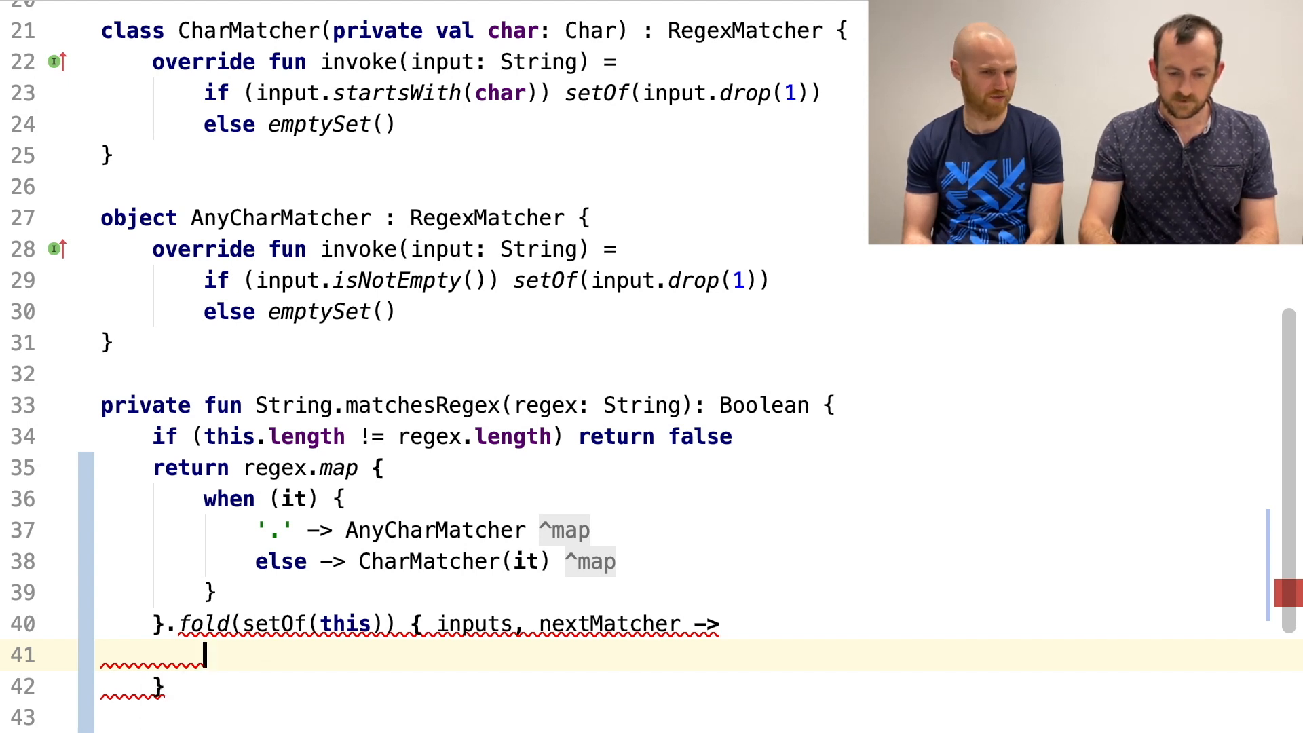
text(inputs.fla)
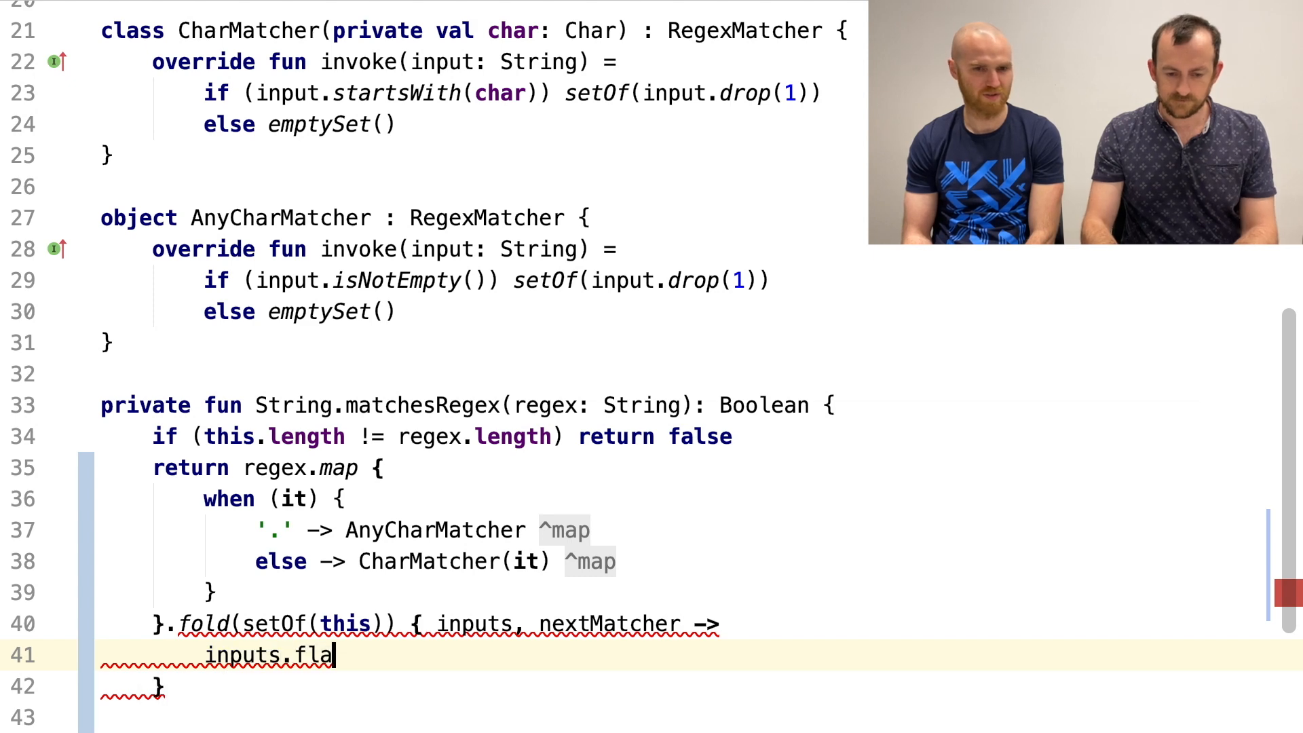
text(tMap(nextMatcher))
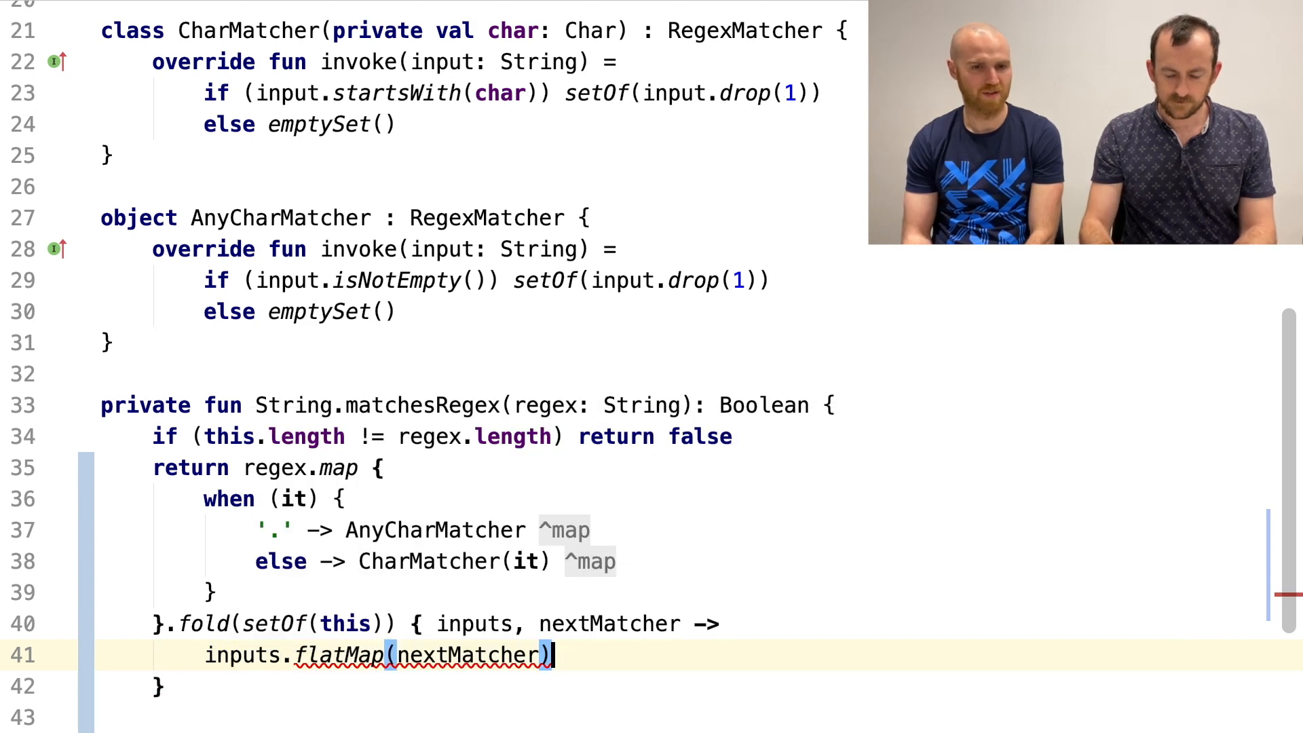
text(.)
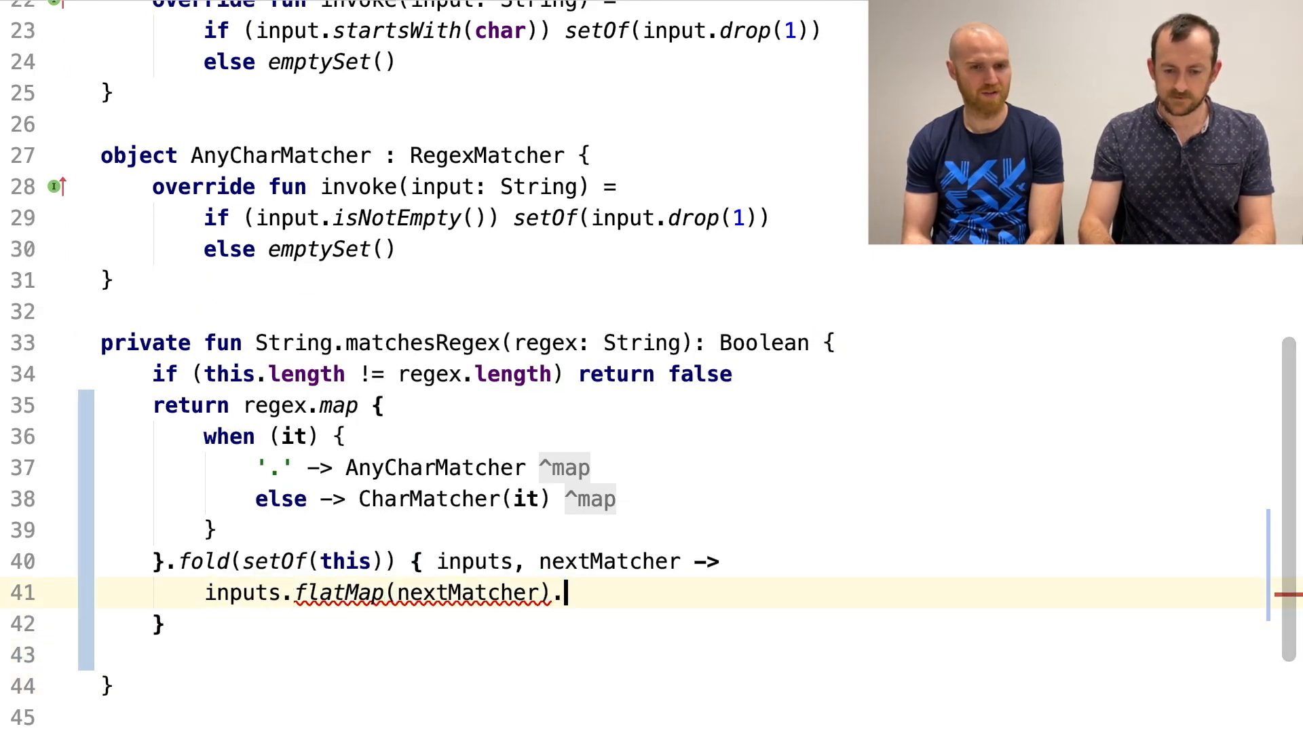
text(toSet())
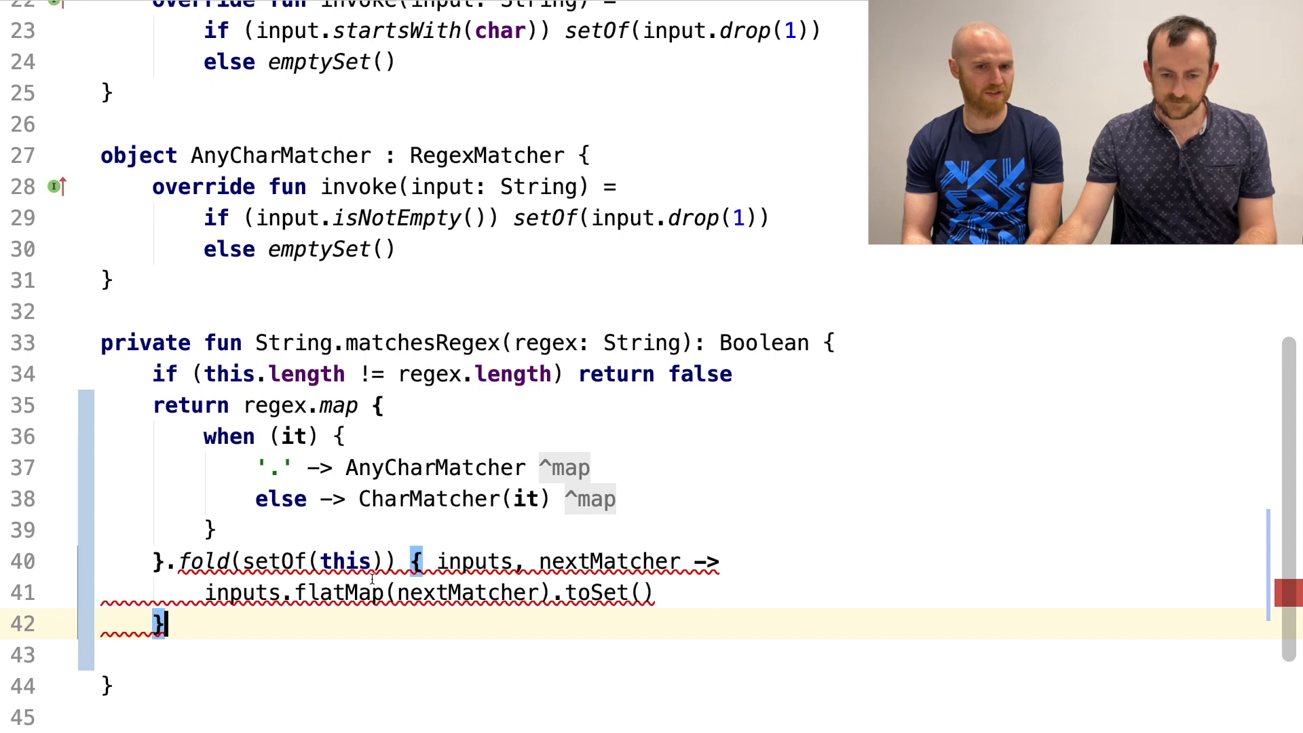
- Append .any { it == "" } to the fold and delete the extra blank line
scroll(up, 3)
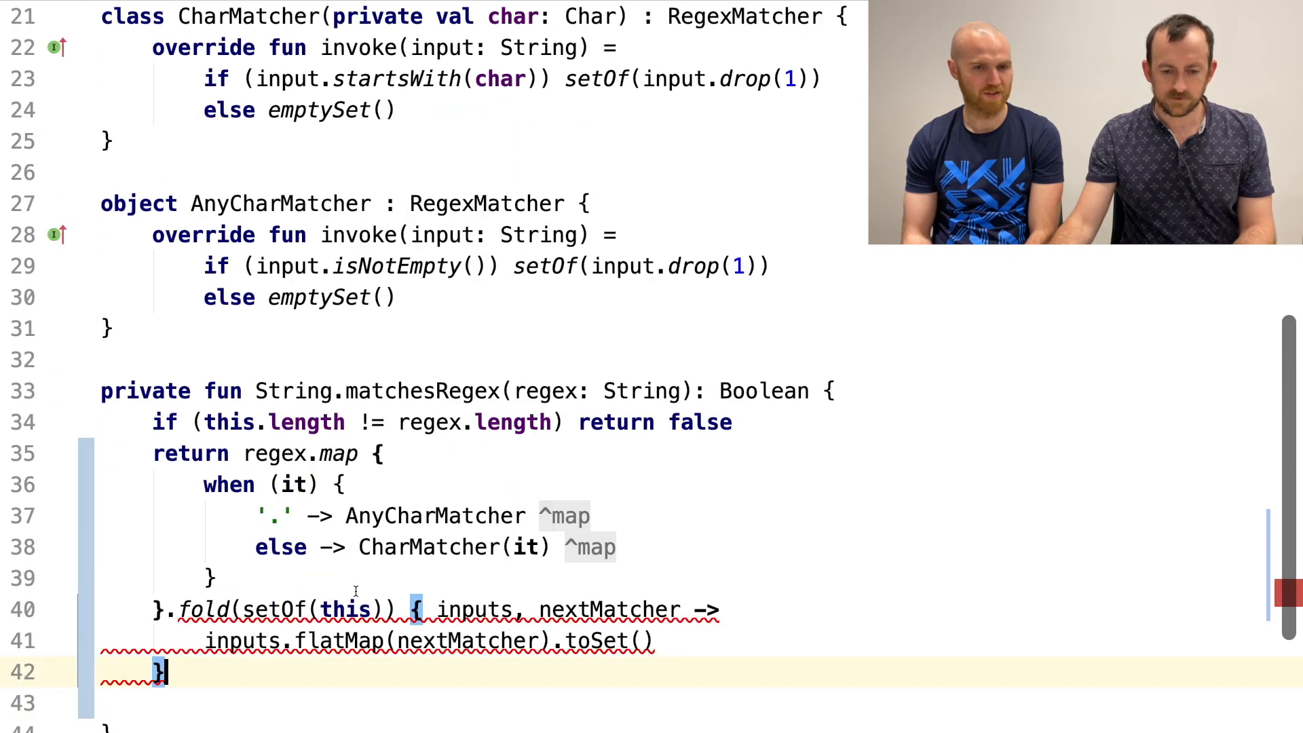
scroll(down, 3)
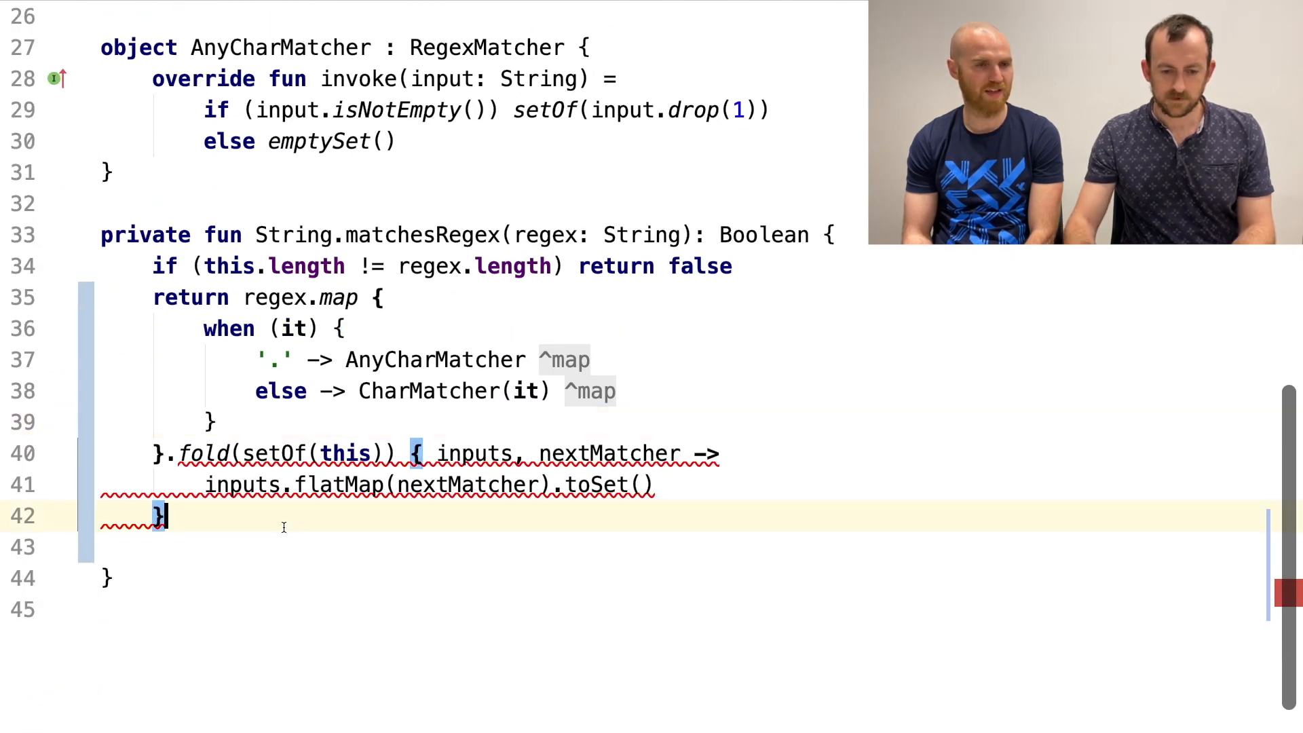
text(.)
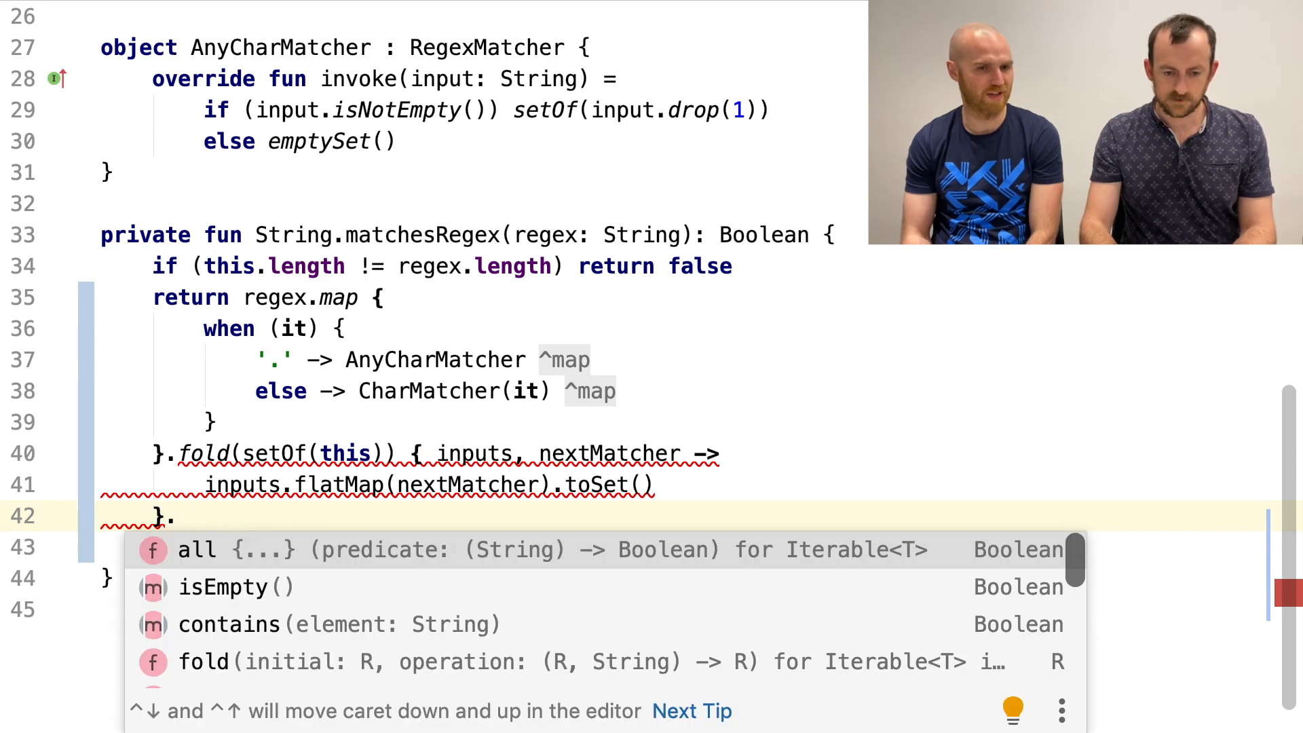
text(any { it)
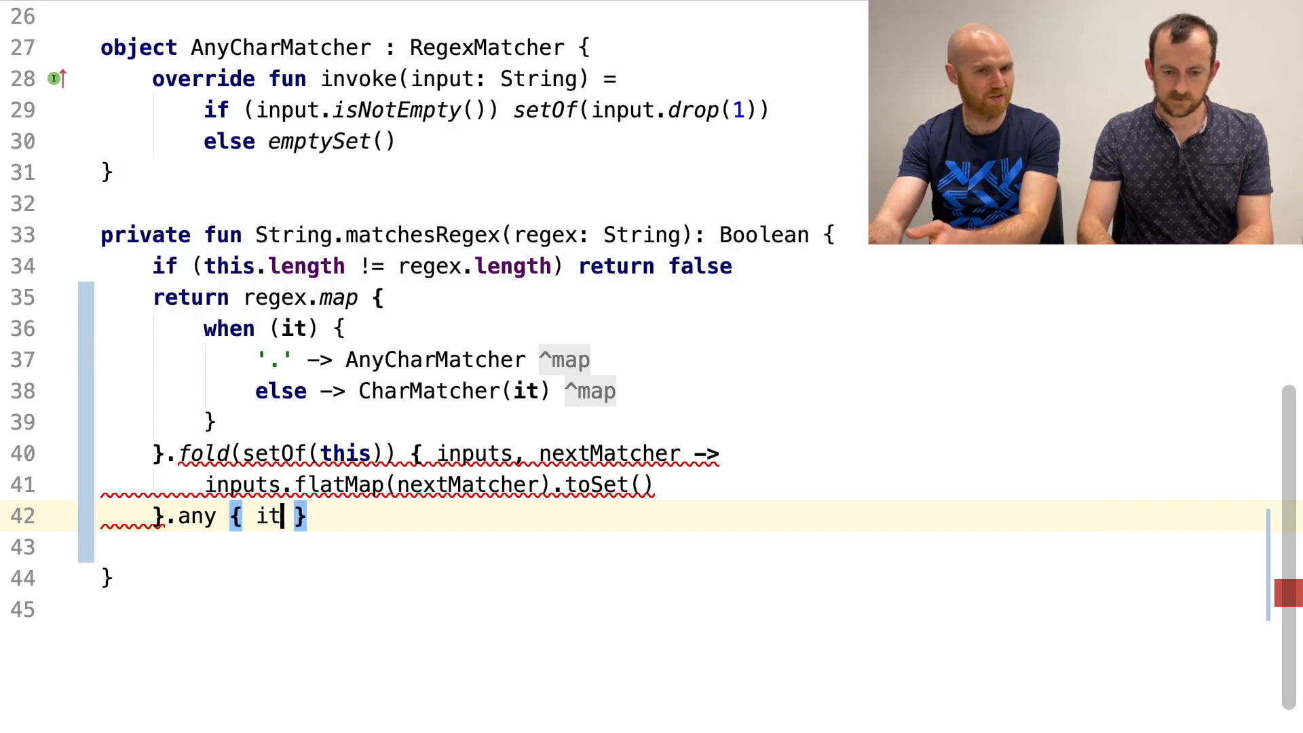
text(== "")
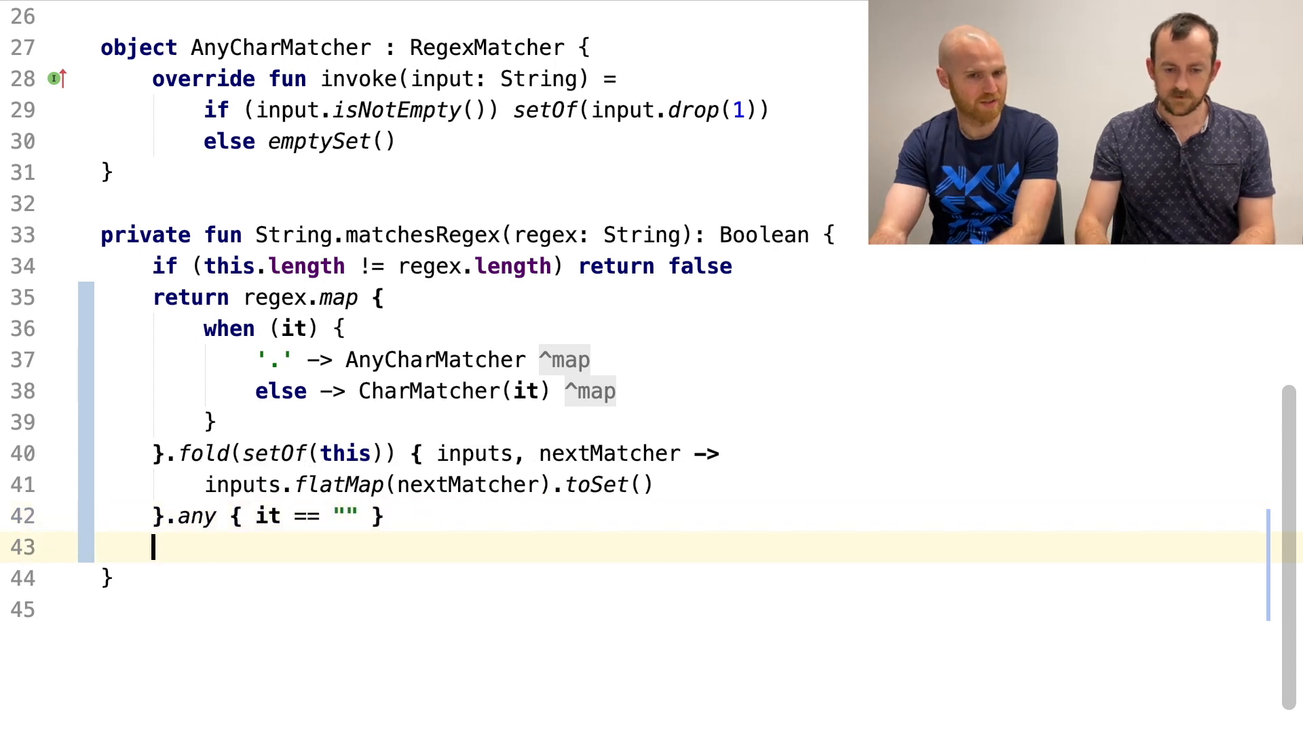
key(Backspace)
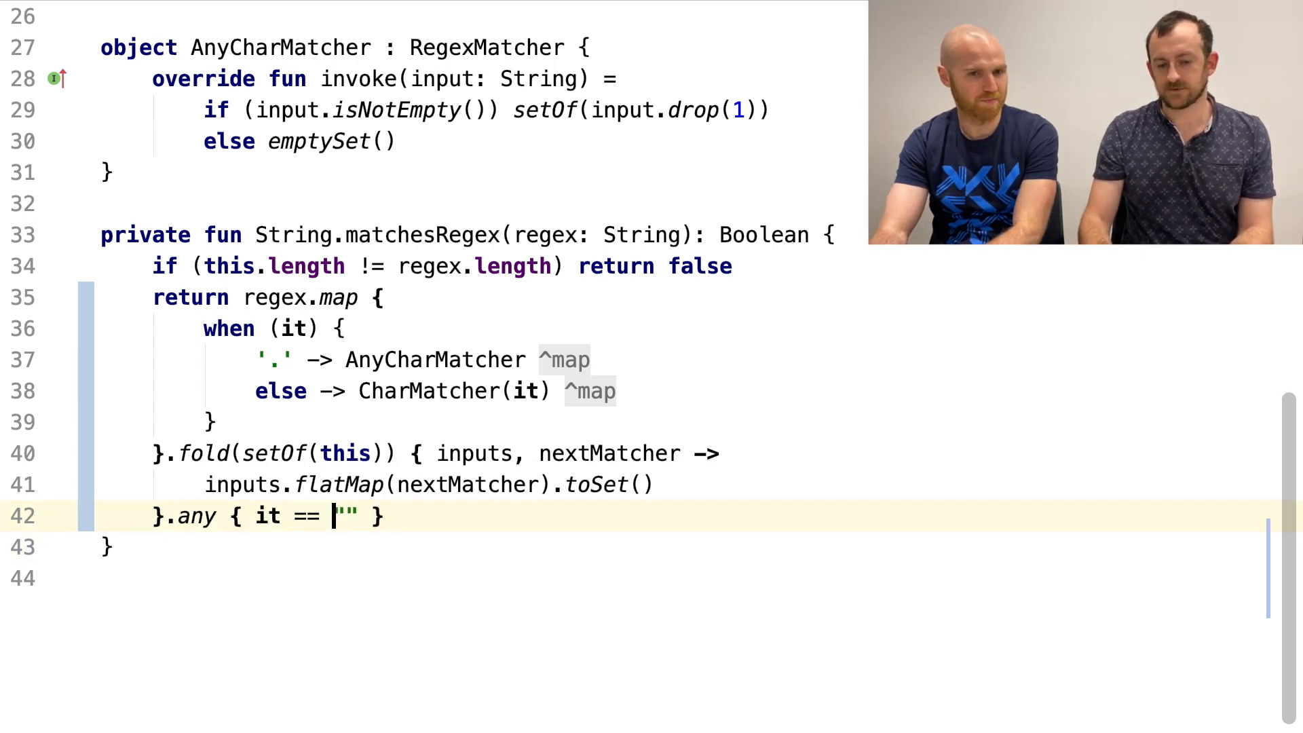
- Delete the 'if (this.length != regex.length) return false' line and run RegexMatcherTests successfully
double_click(345, 516)
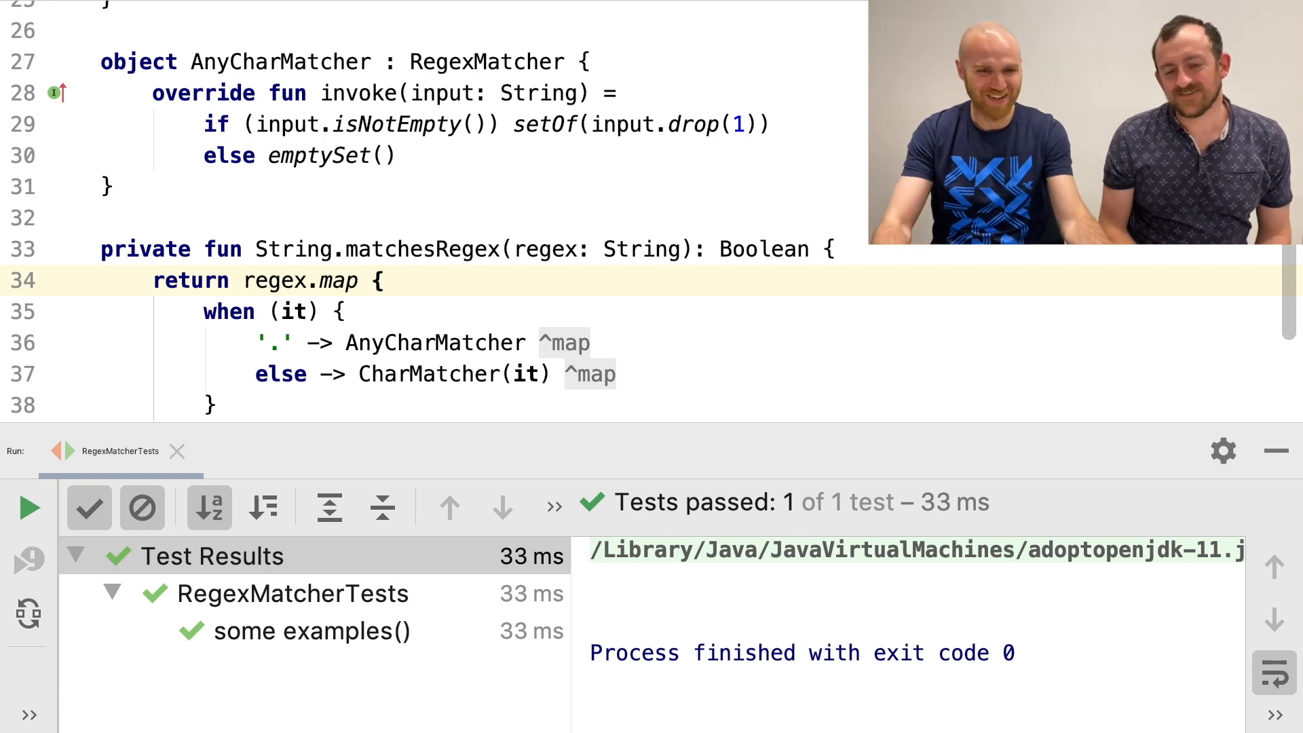
click(1282, 451)
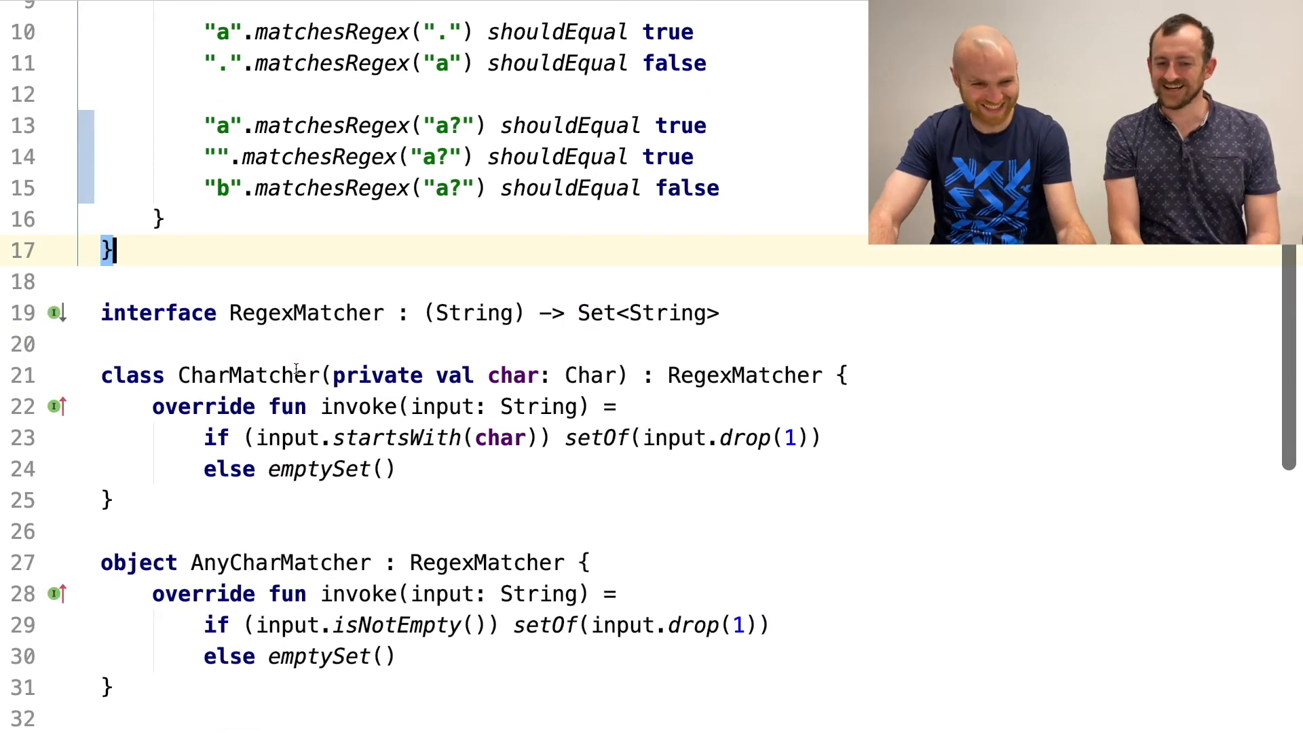
- Rename the CharMatcher copy to OptionalMatcher with a matcher: RegexMatcher parameter and empty invoke
scroll(down, 3)
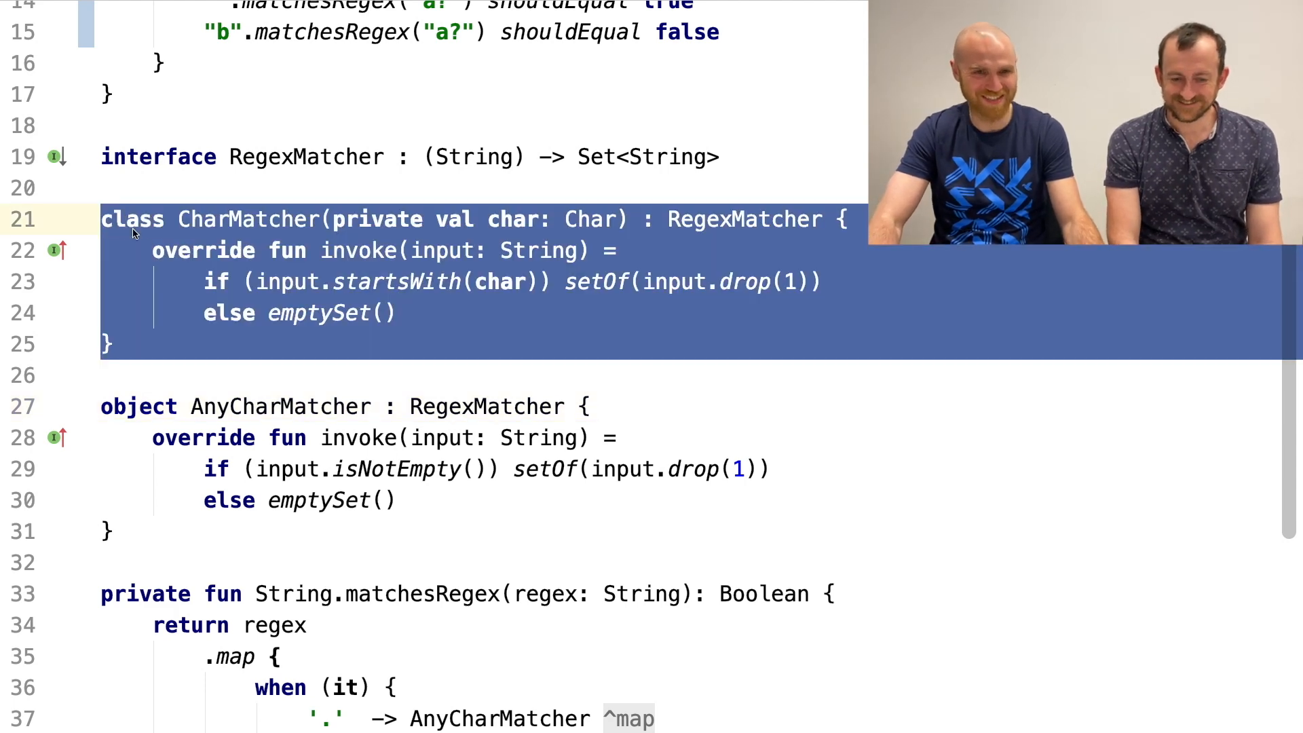
scroll(down, 3)
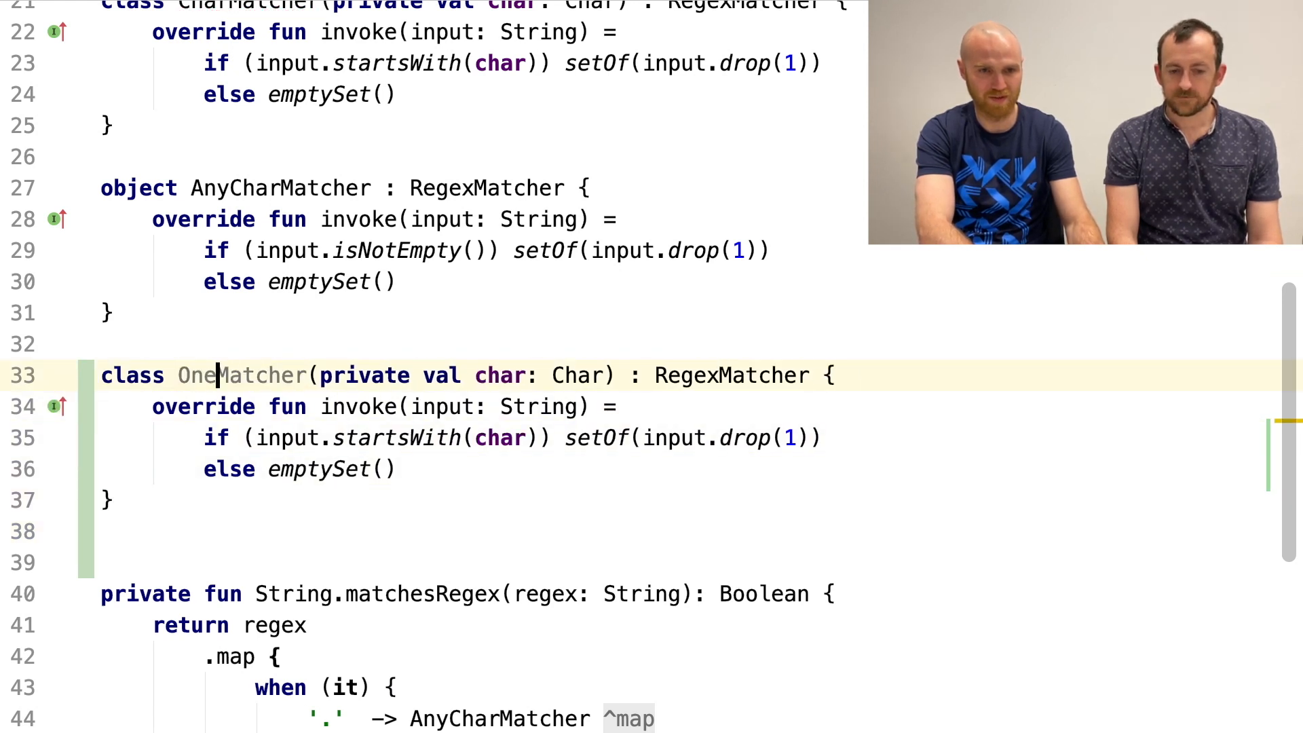
text(Zero)
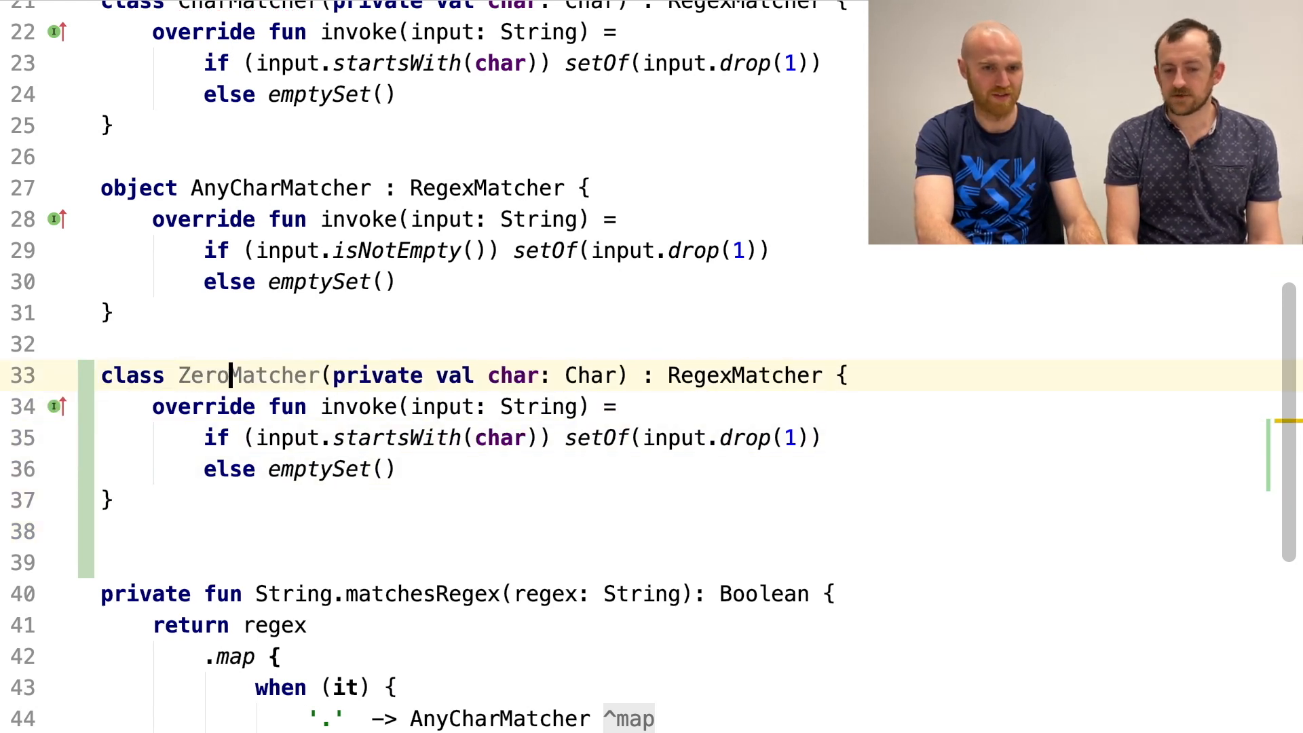
text(Or)
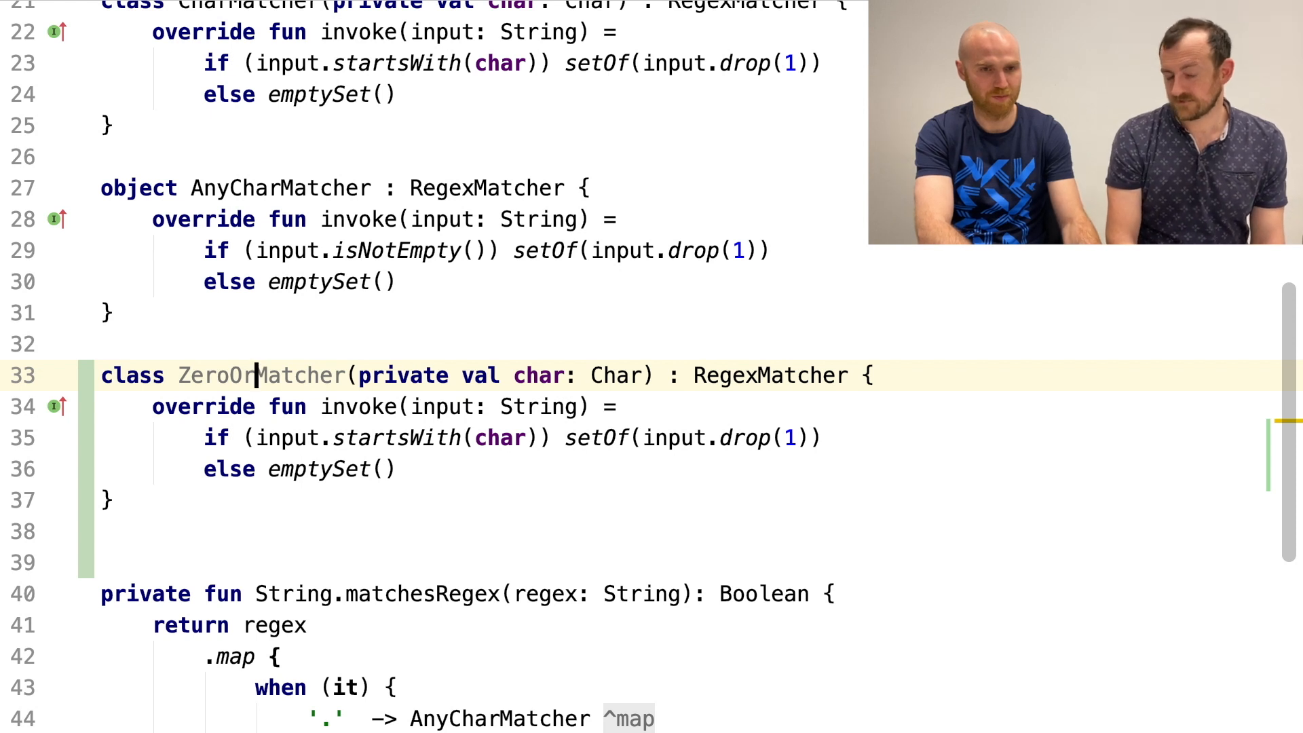
text(Optional)
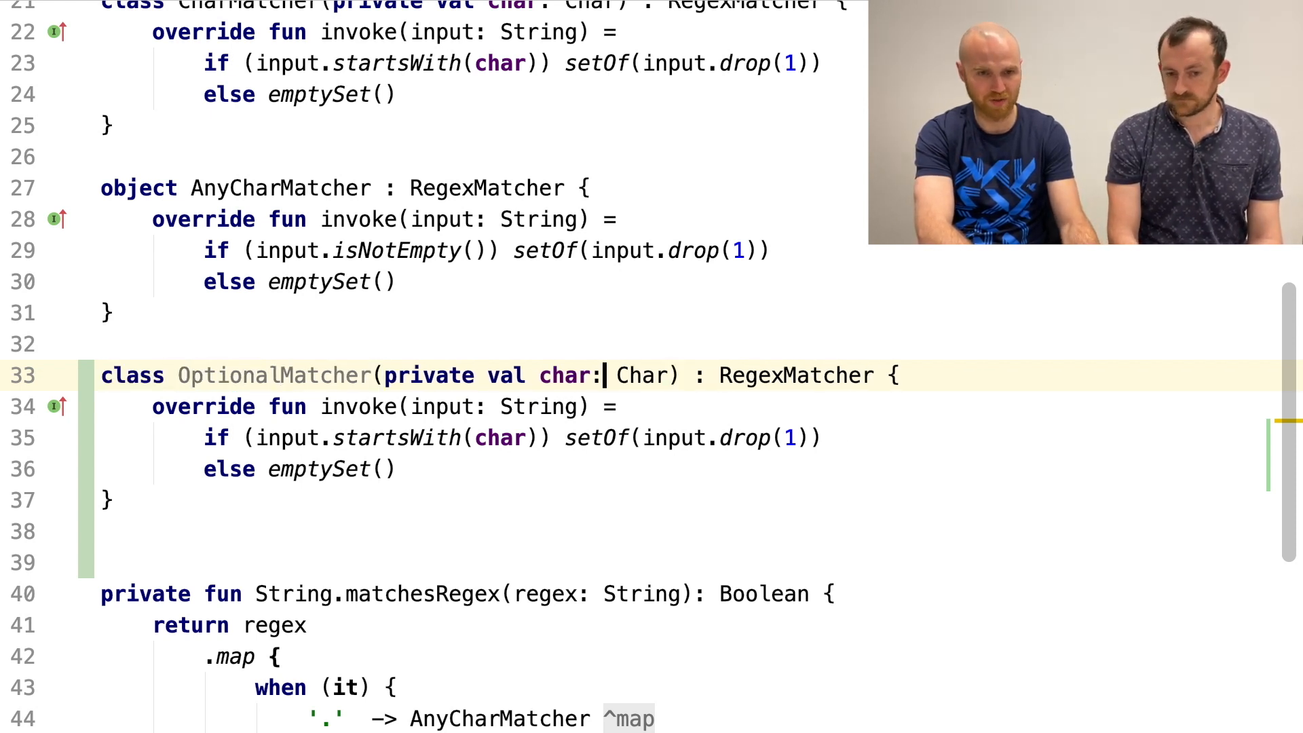
click(539, 406)
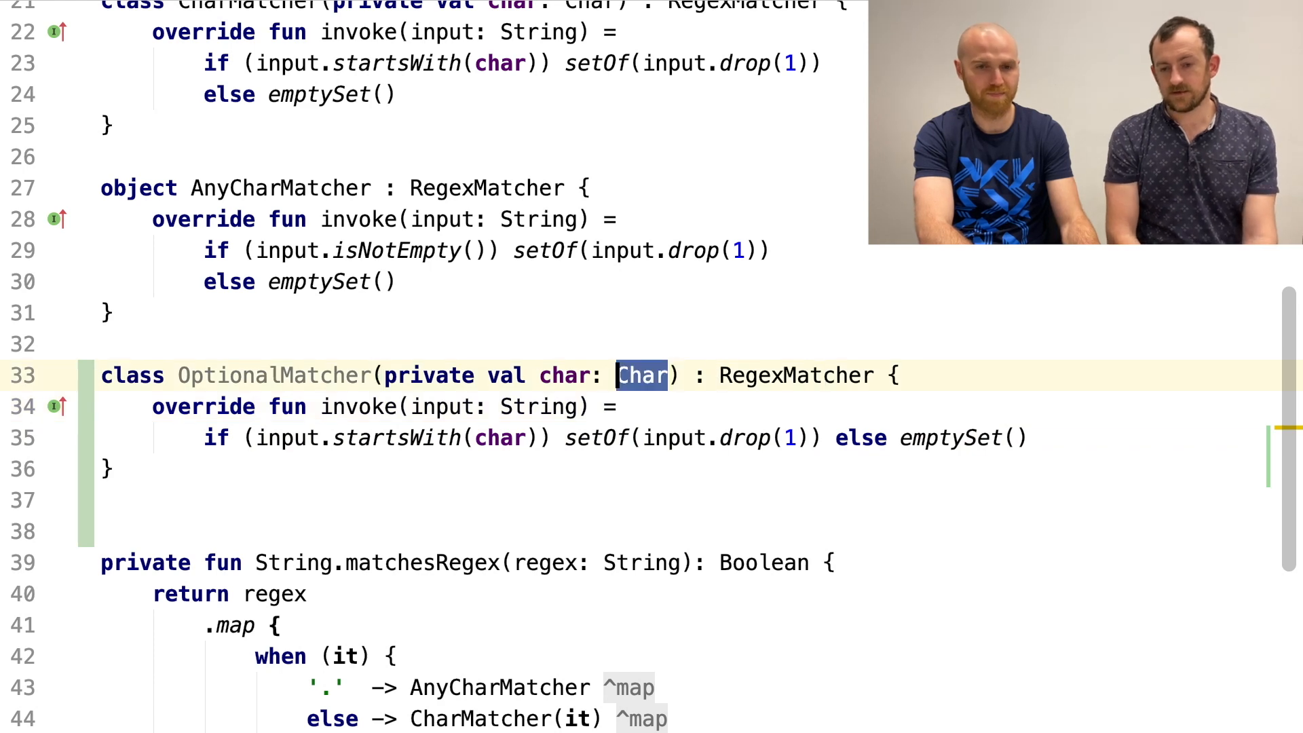
text(matcher)
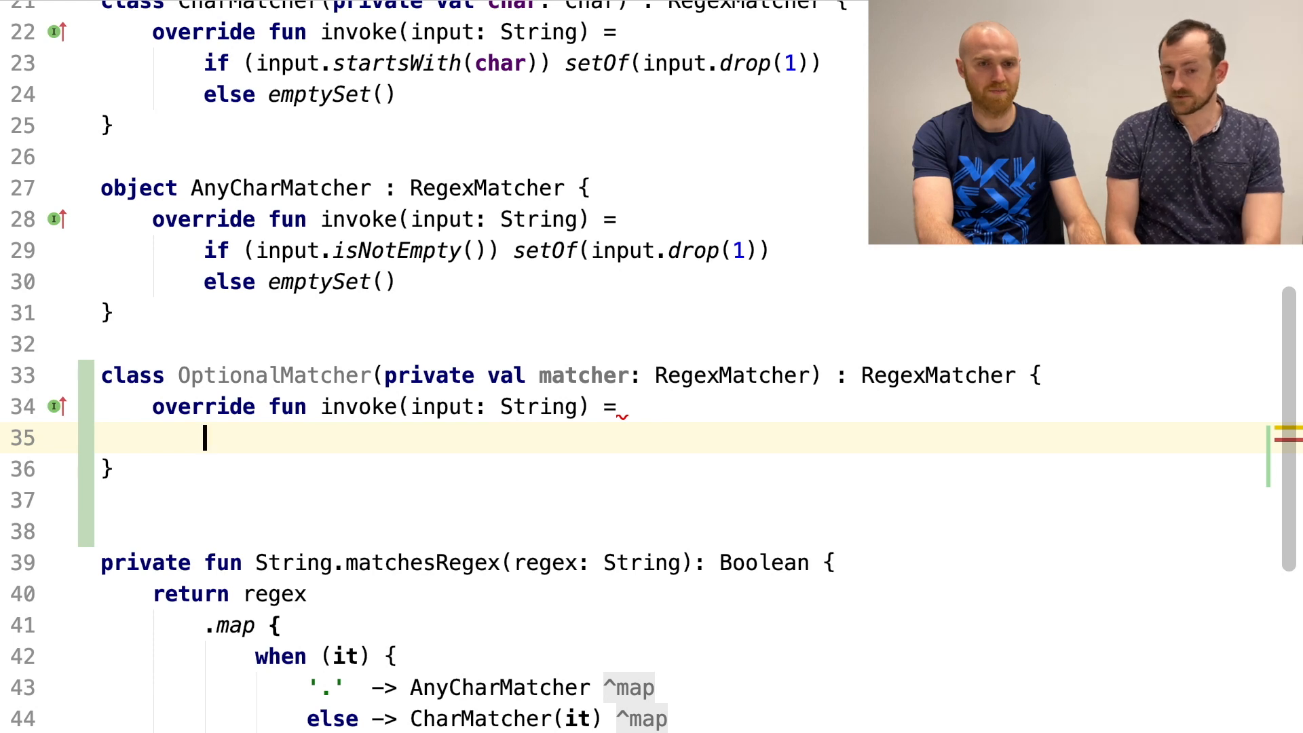
- Make OptionalMatcher return setOf(input) + matcher(input) and add a '?' branch using AnyCharMatcher
text(setOf())
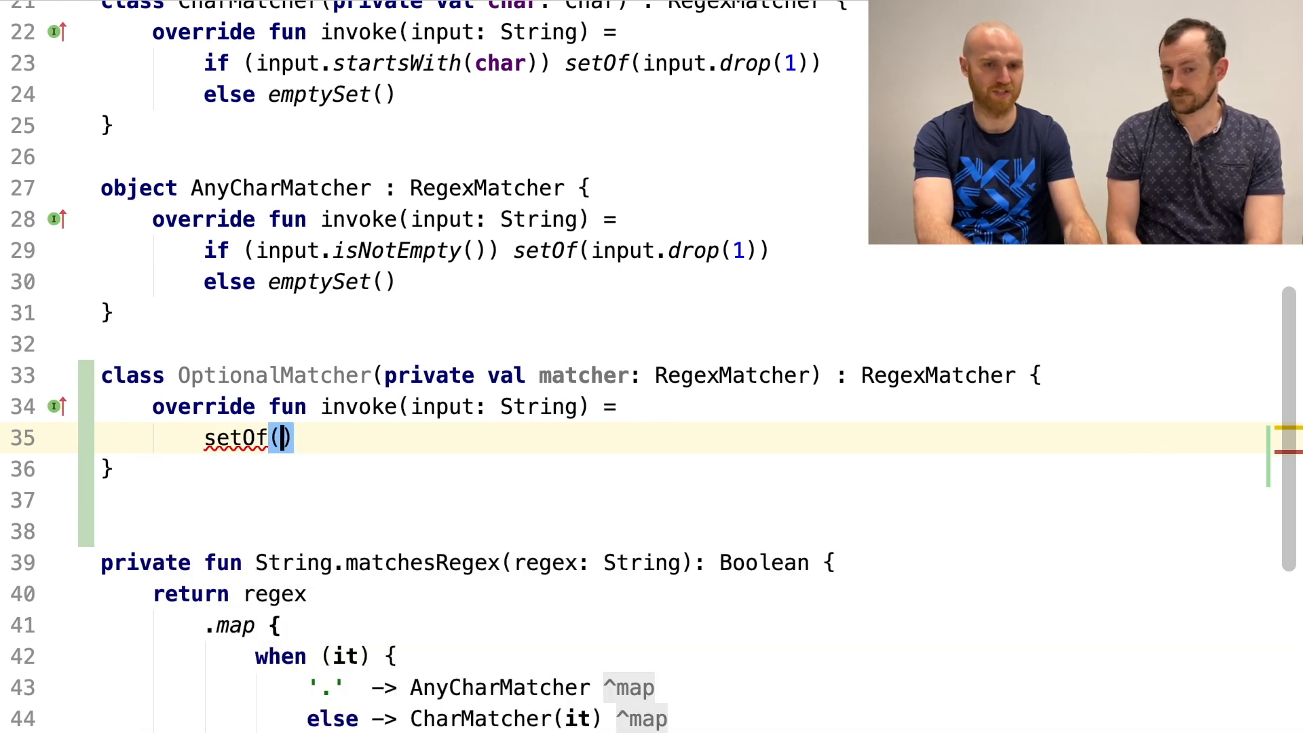
text(input) + me)
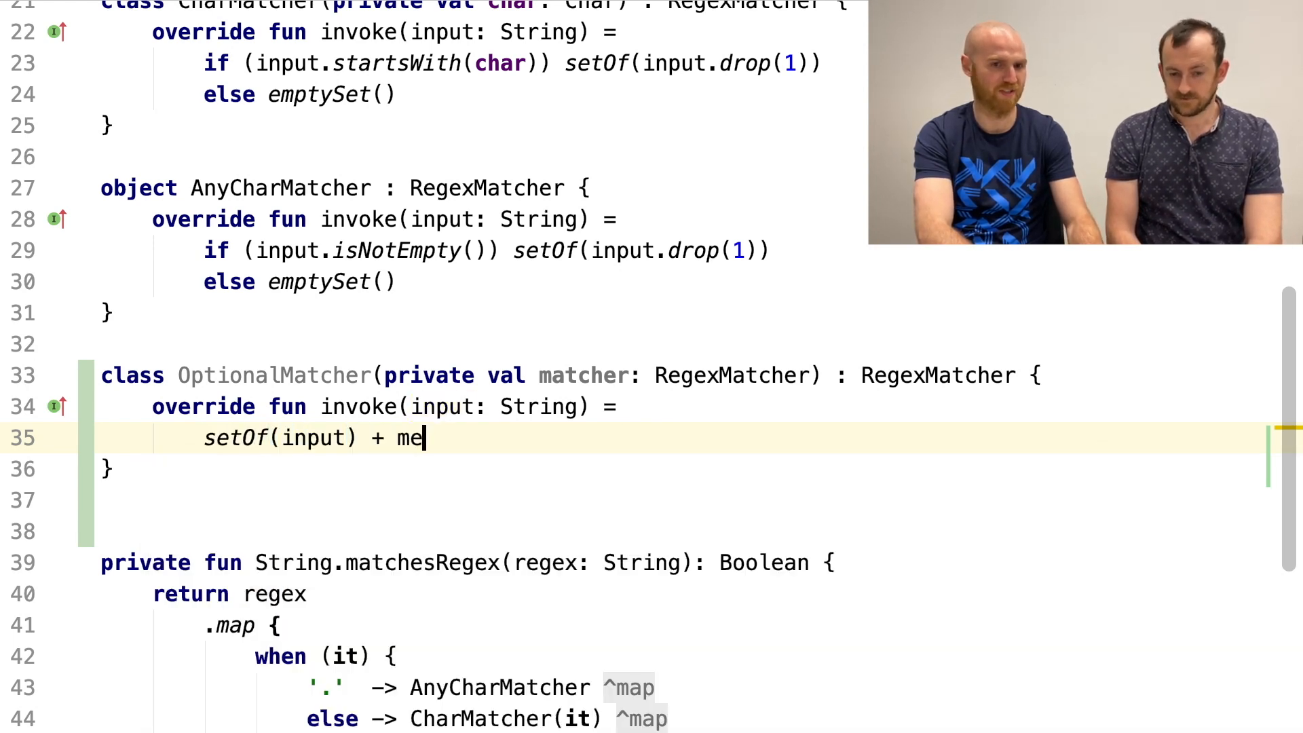
text(atcher.invoke())
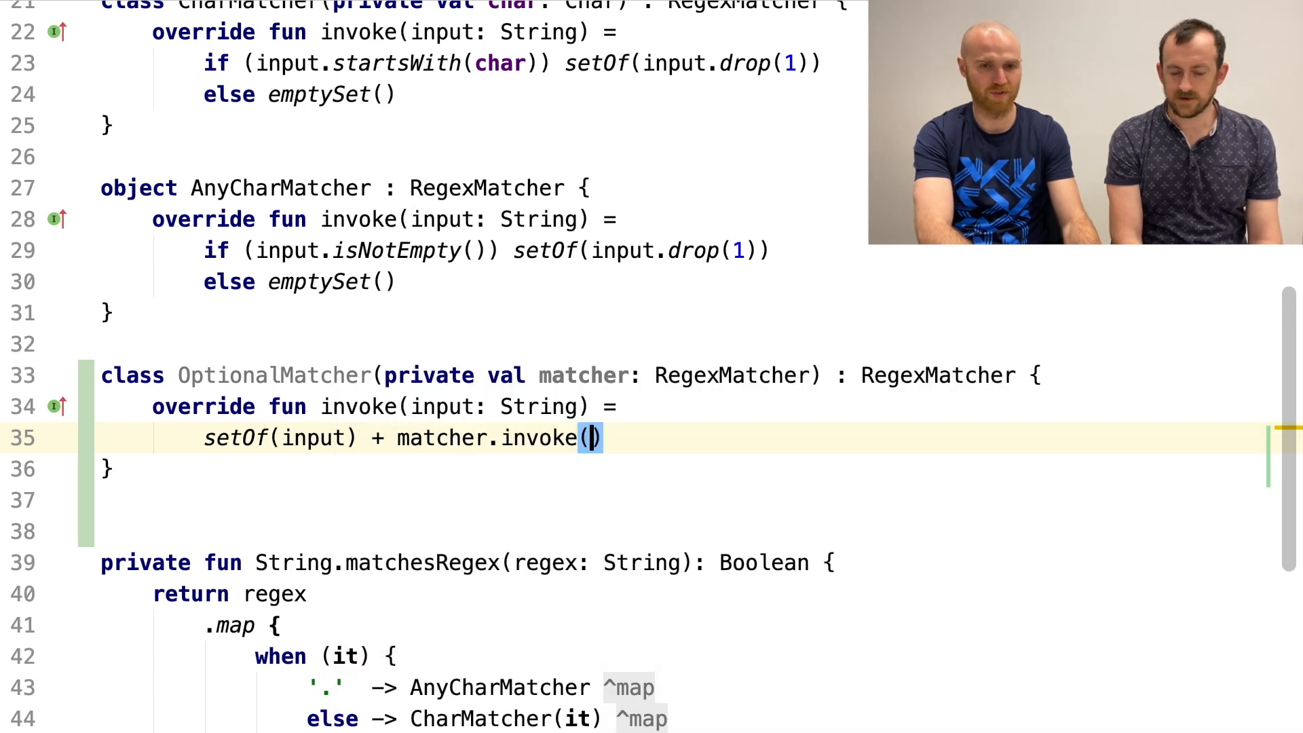
text(input)
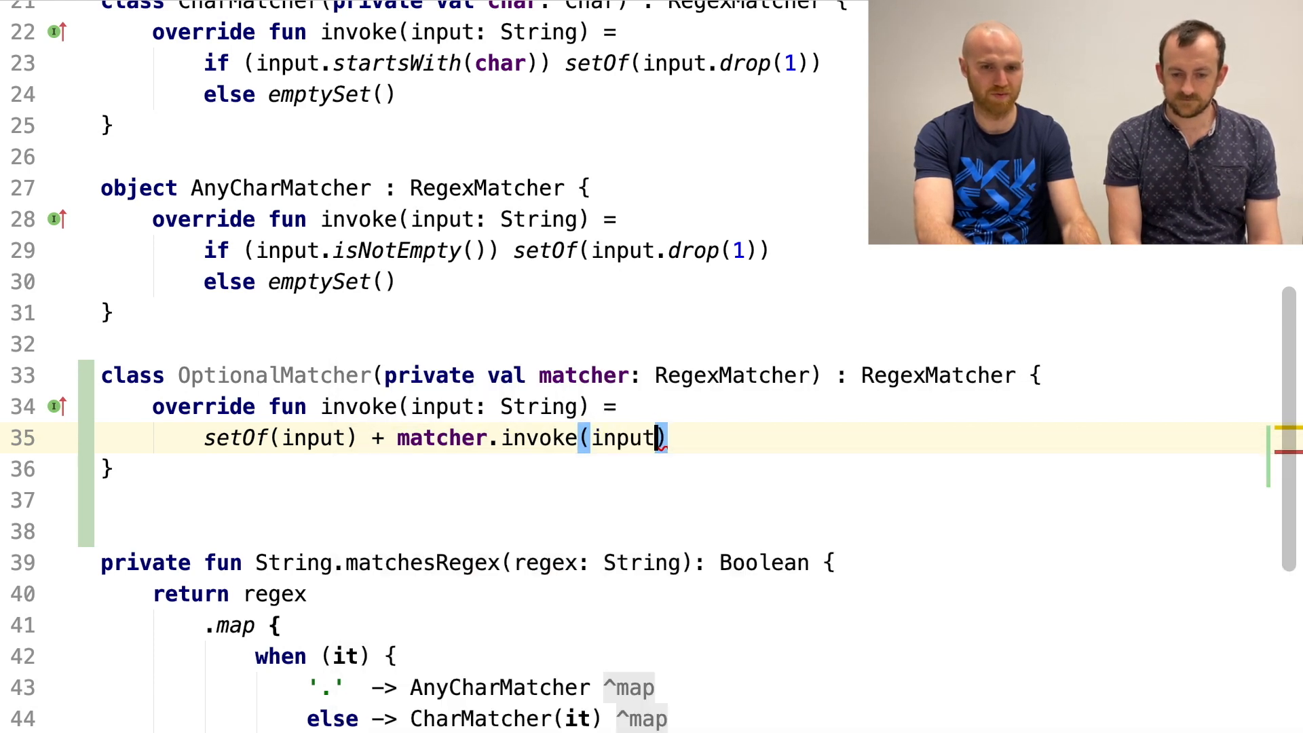
key(BackSpace)
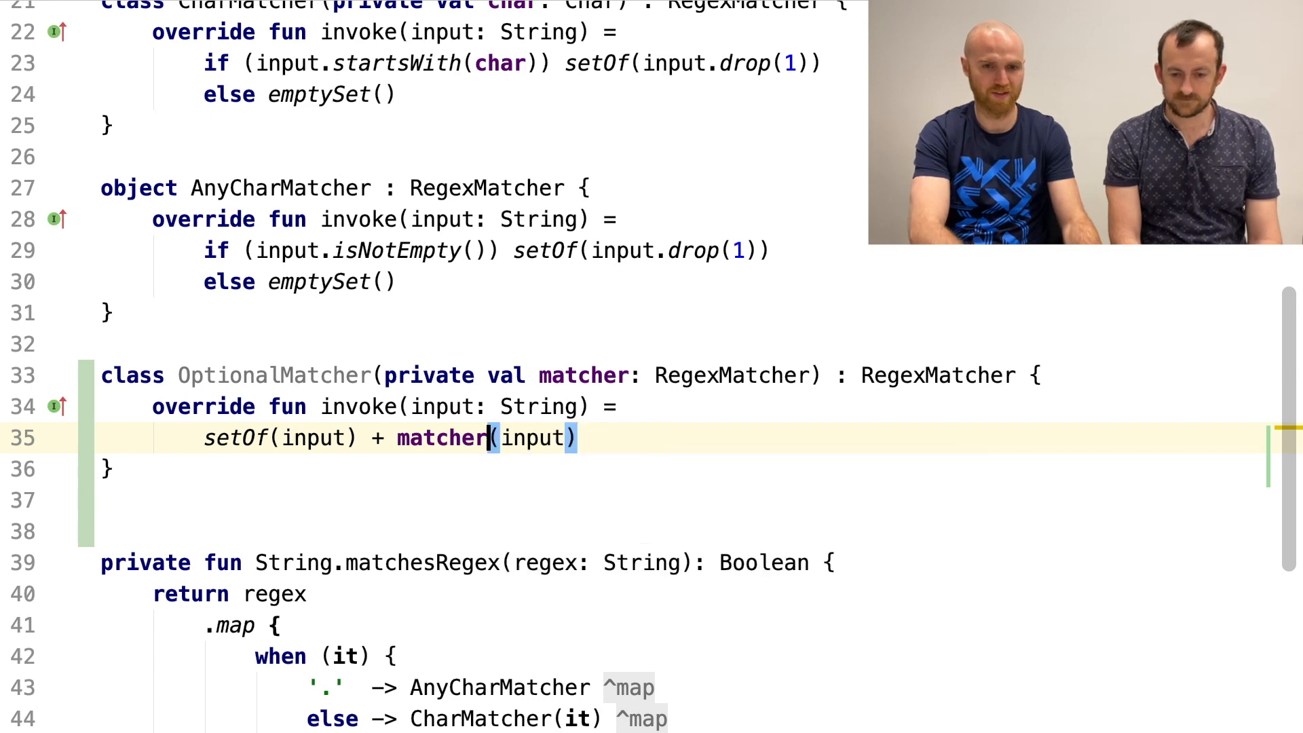
scroll(down, 3)
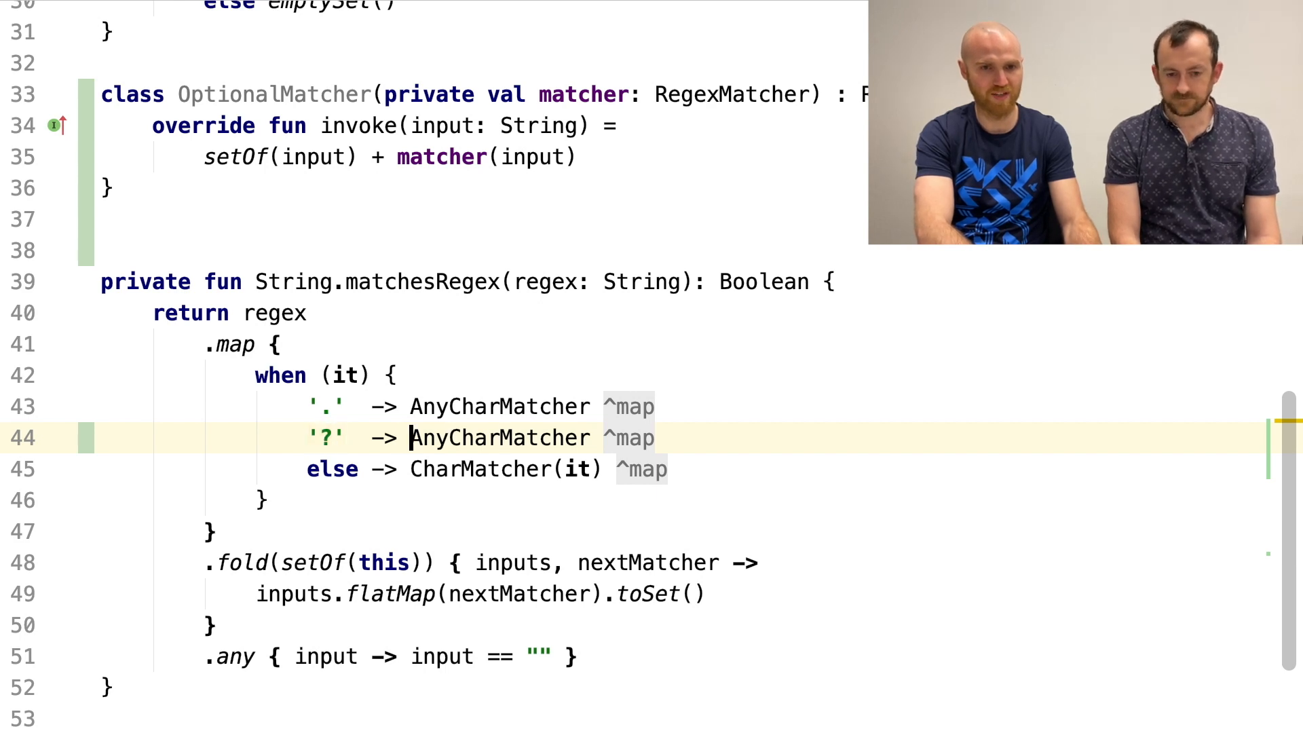
- Change the '?' branch from AnyCharMatcher to OptionalMatcher(it)
text(Optional)
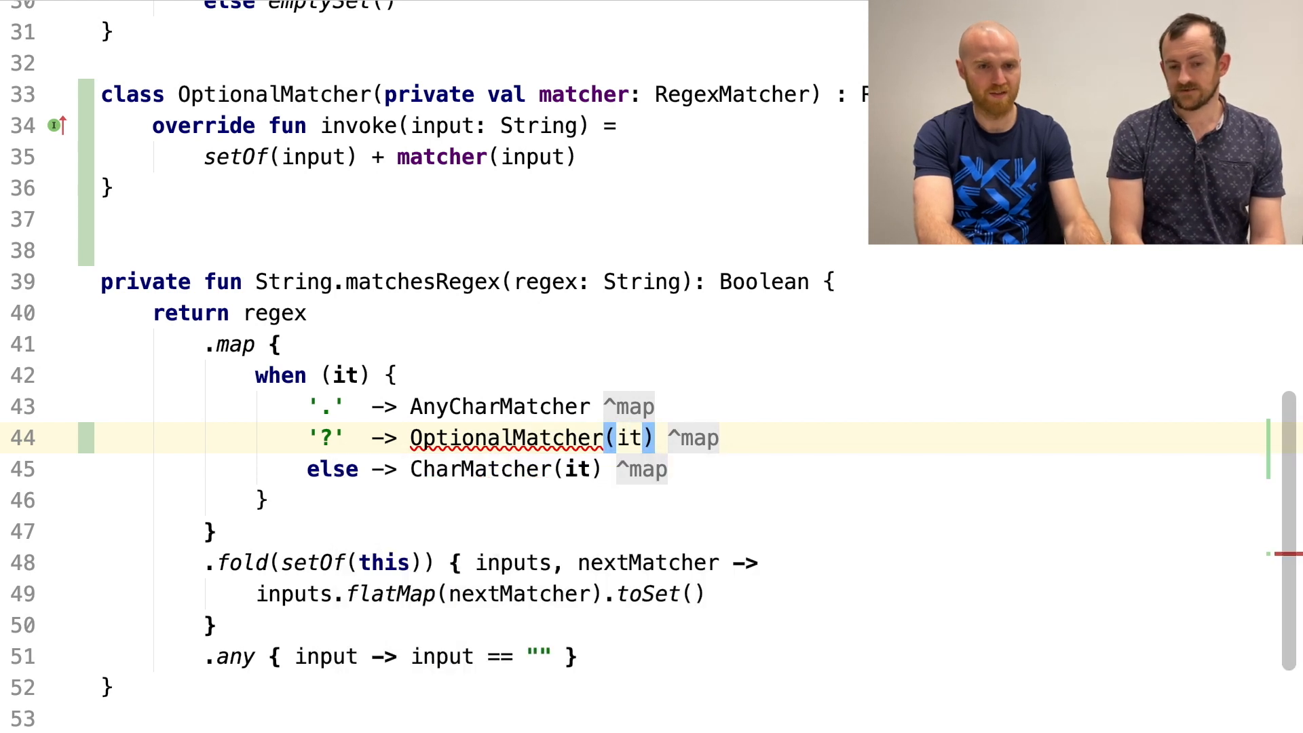
click(241, 313)
text(fold()
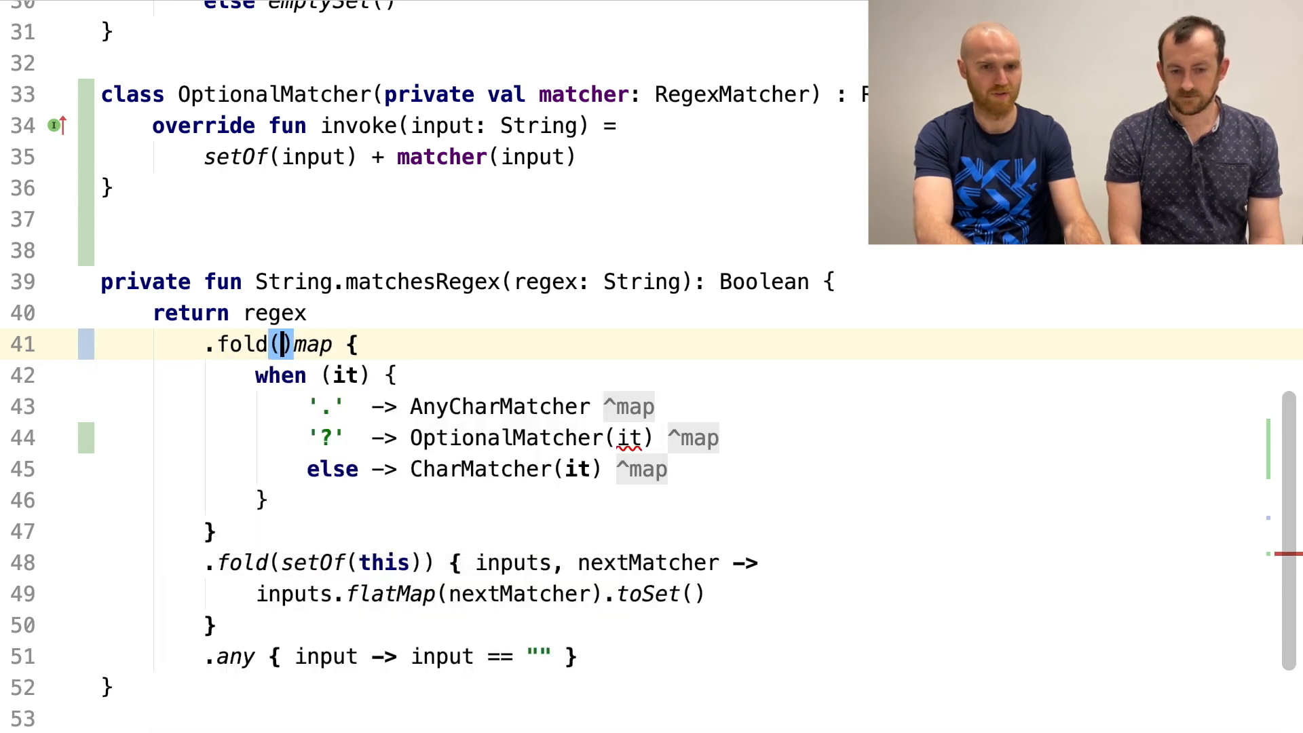
- Start the regex fold from emptyList, with lambda parameters matchers and it
text(emptyList<RegexMatcher>()
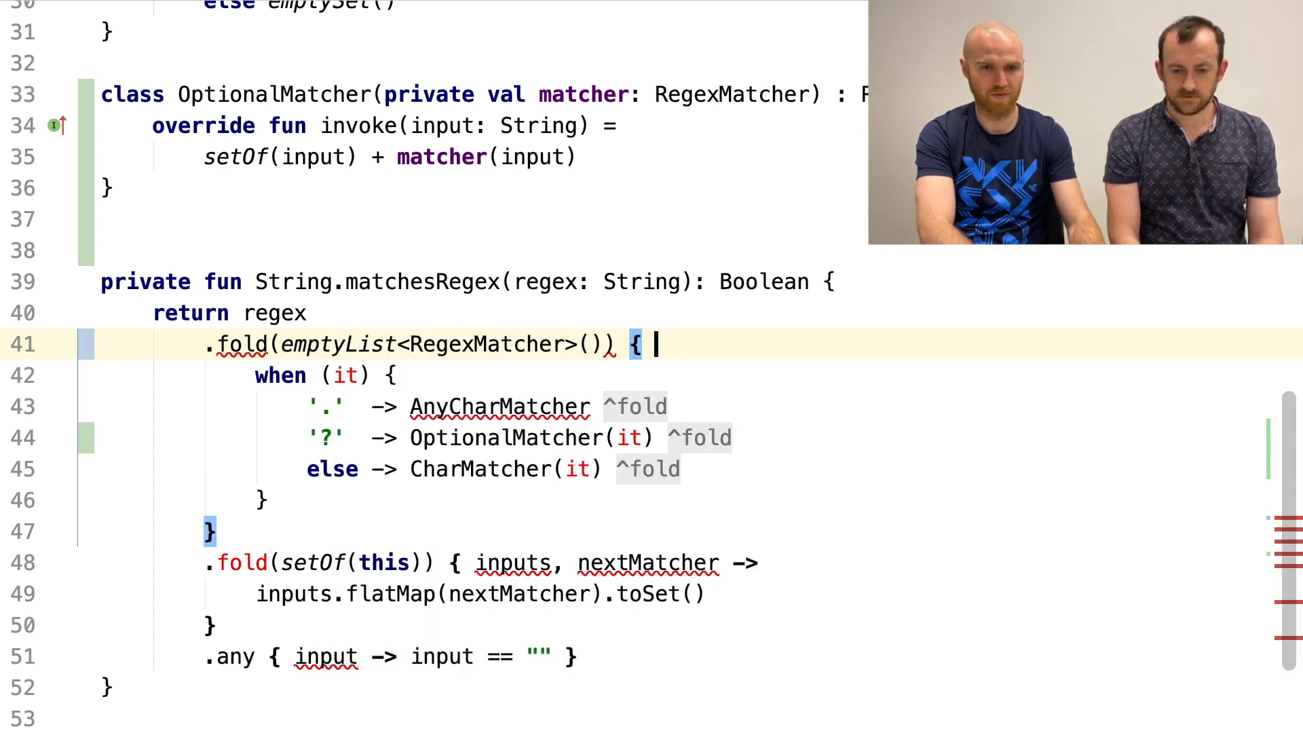
text(ma)
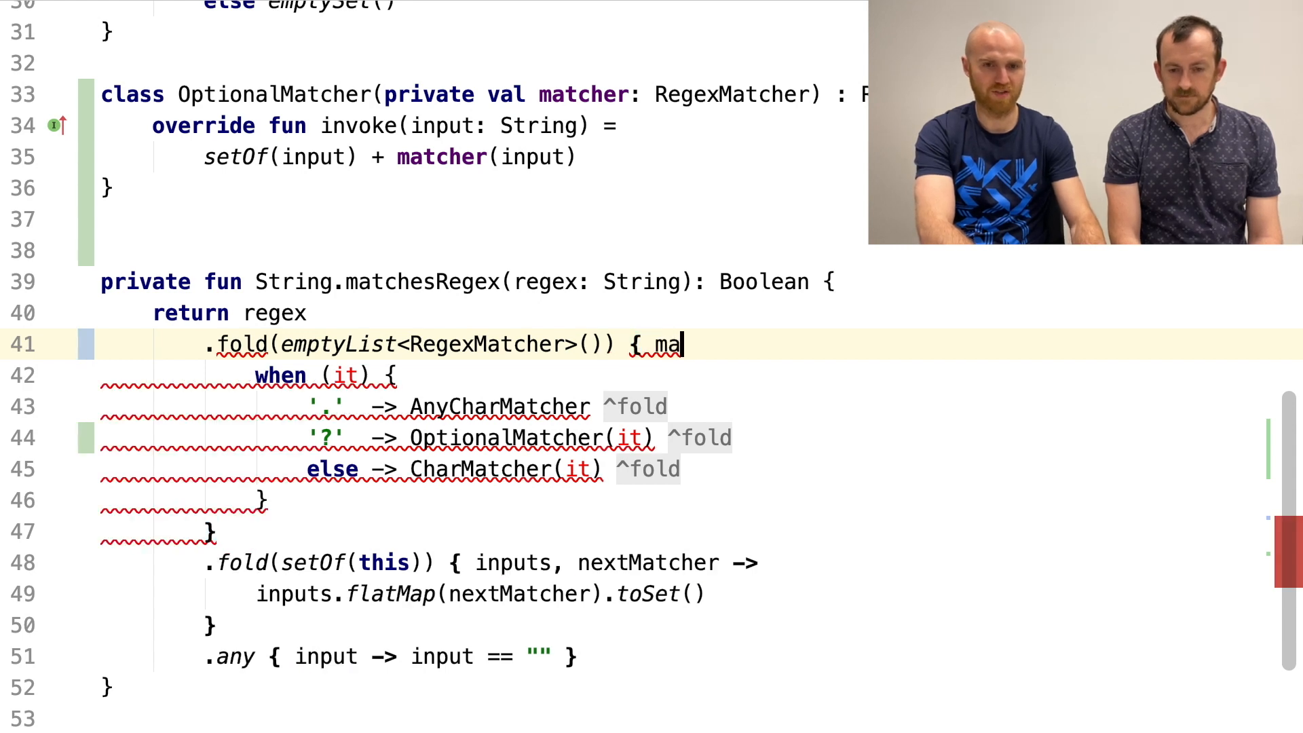
text(tchers ->)
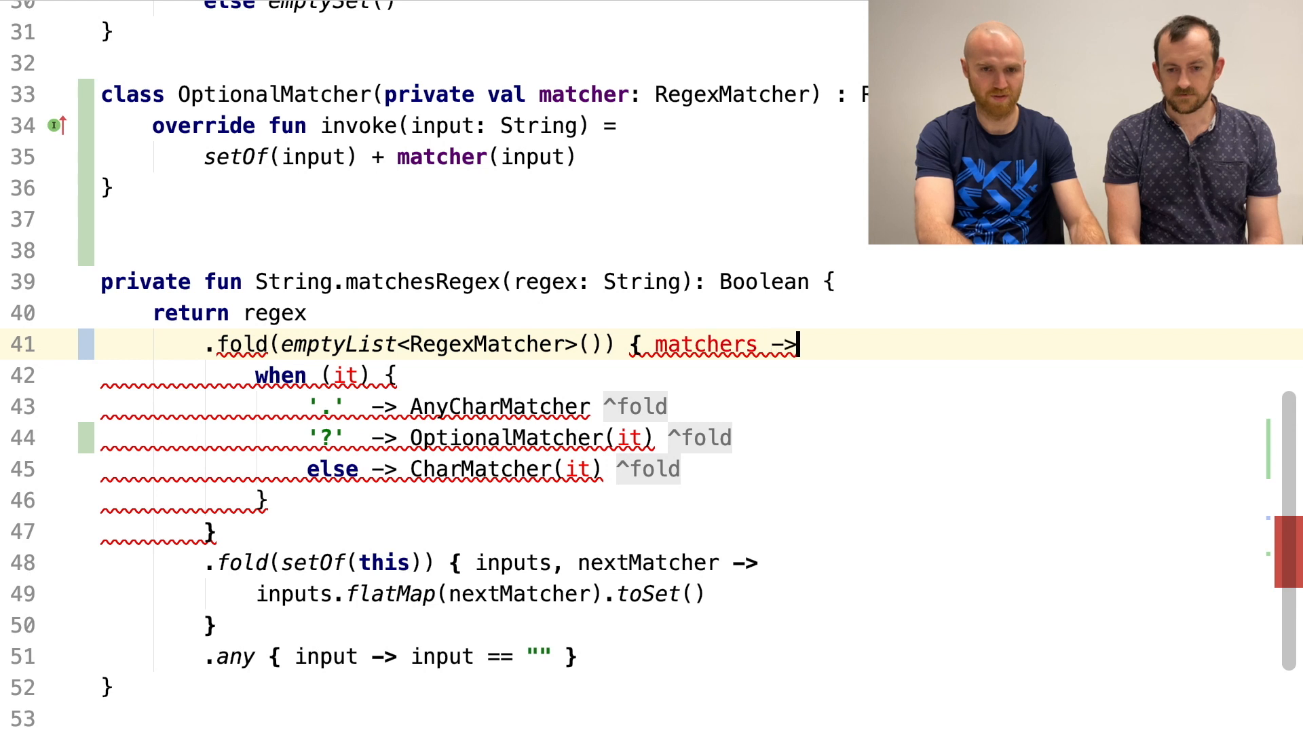
text(,)
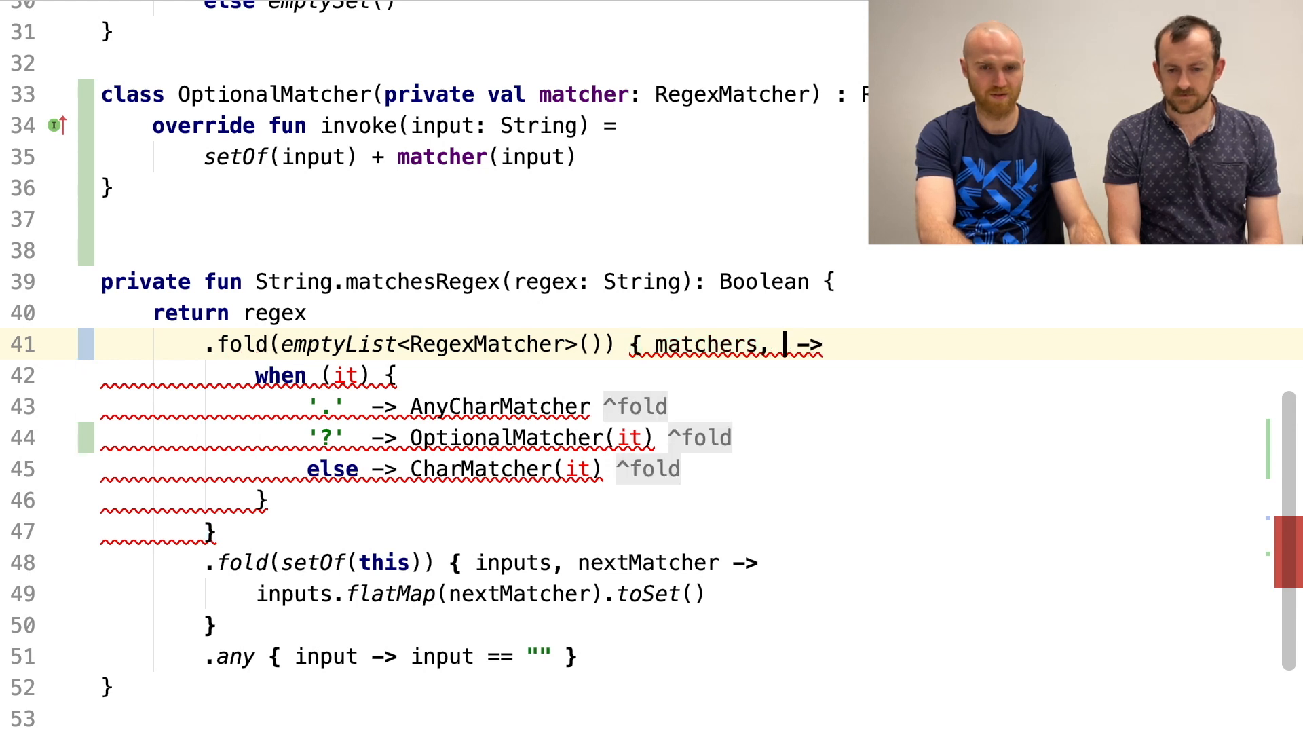
text(c)
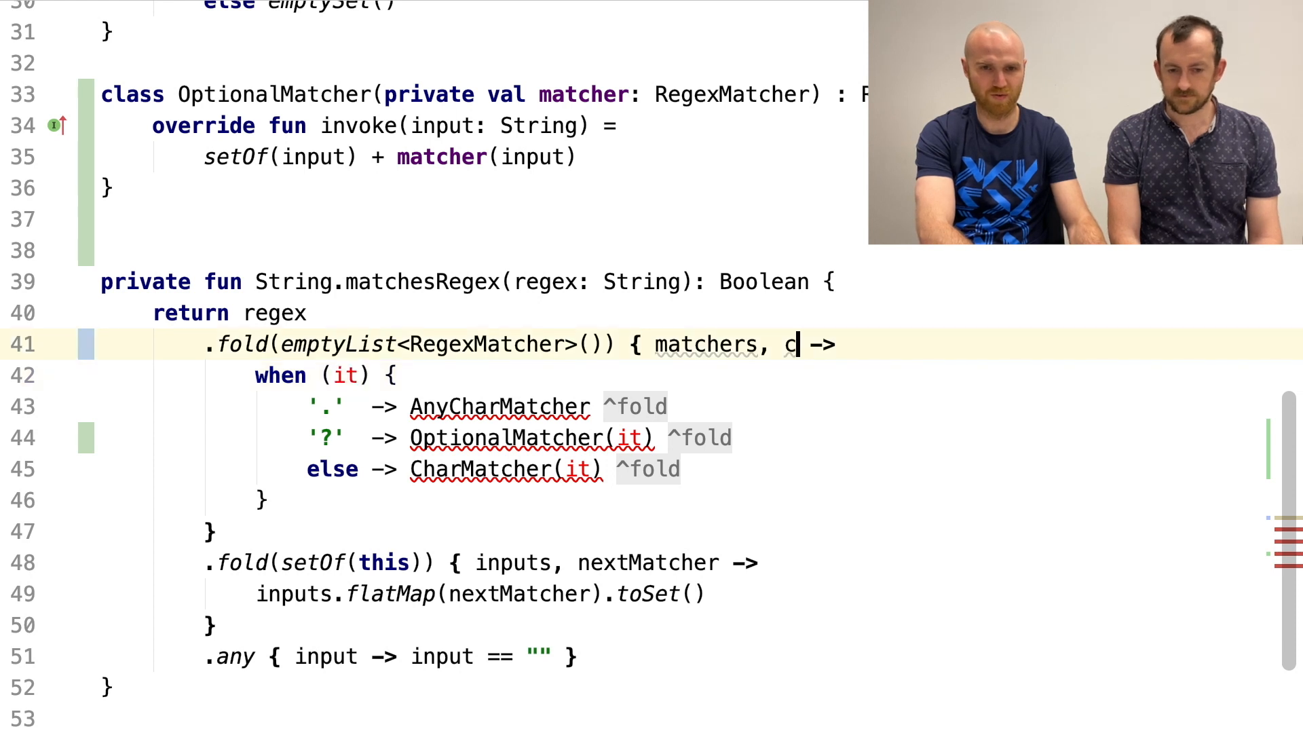
text(it)
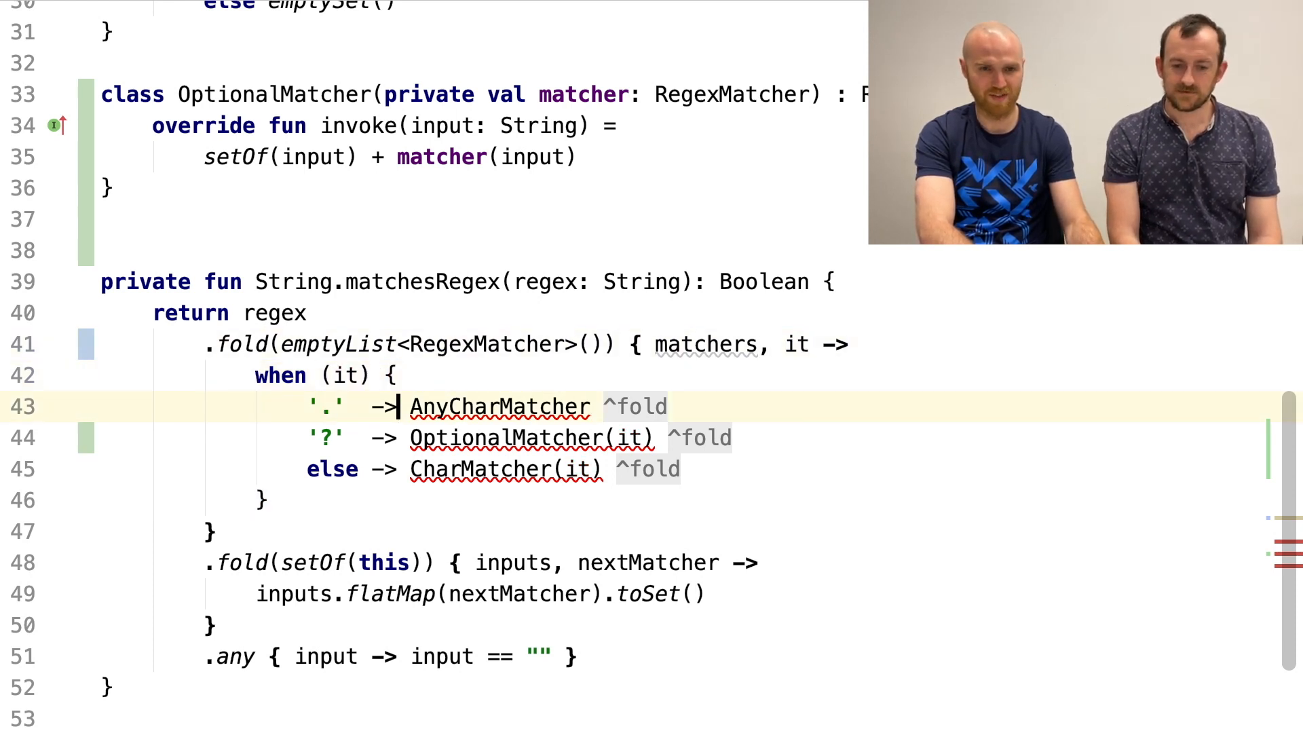
- Append matchers for '.' and chars; for '?', use dropLast(1) + OptionalMatcher(matchers.last())
text(matchers+)
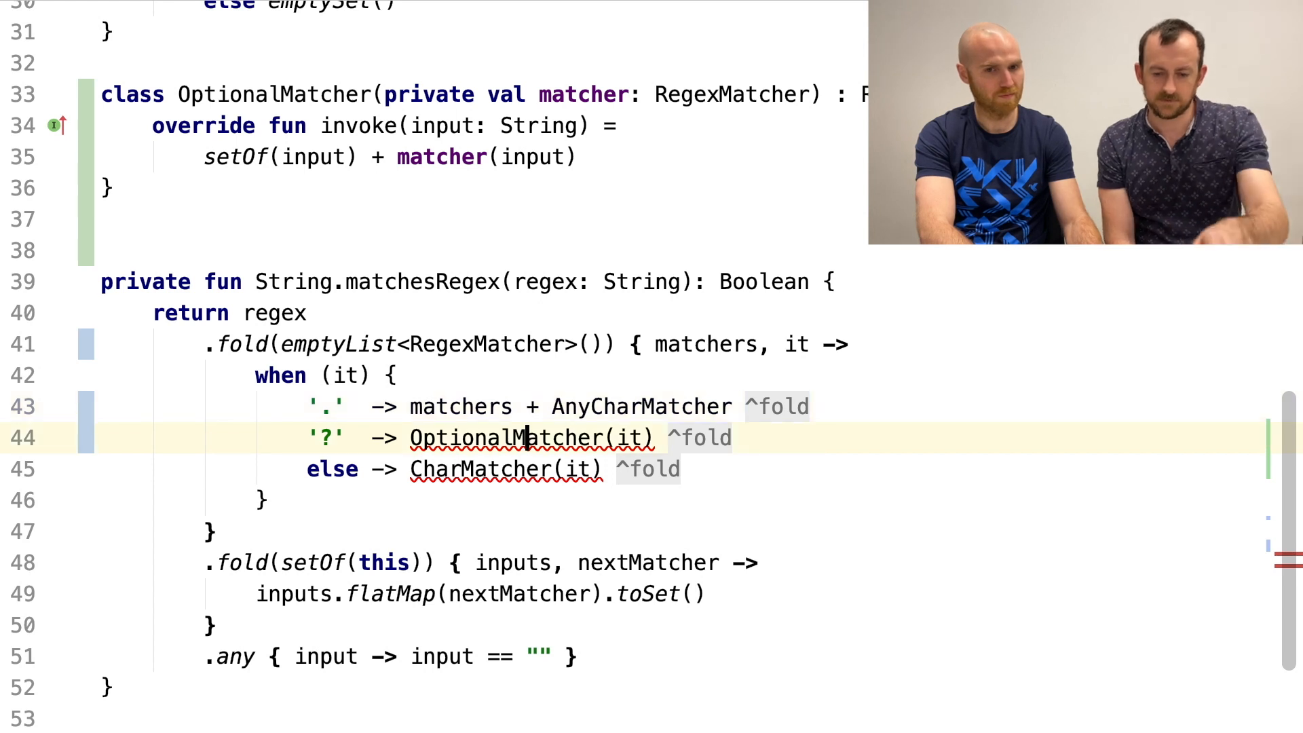
text(matchers+)
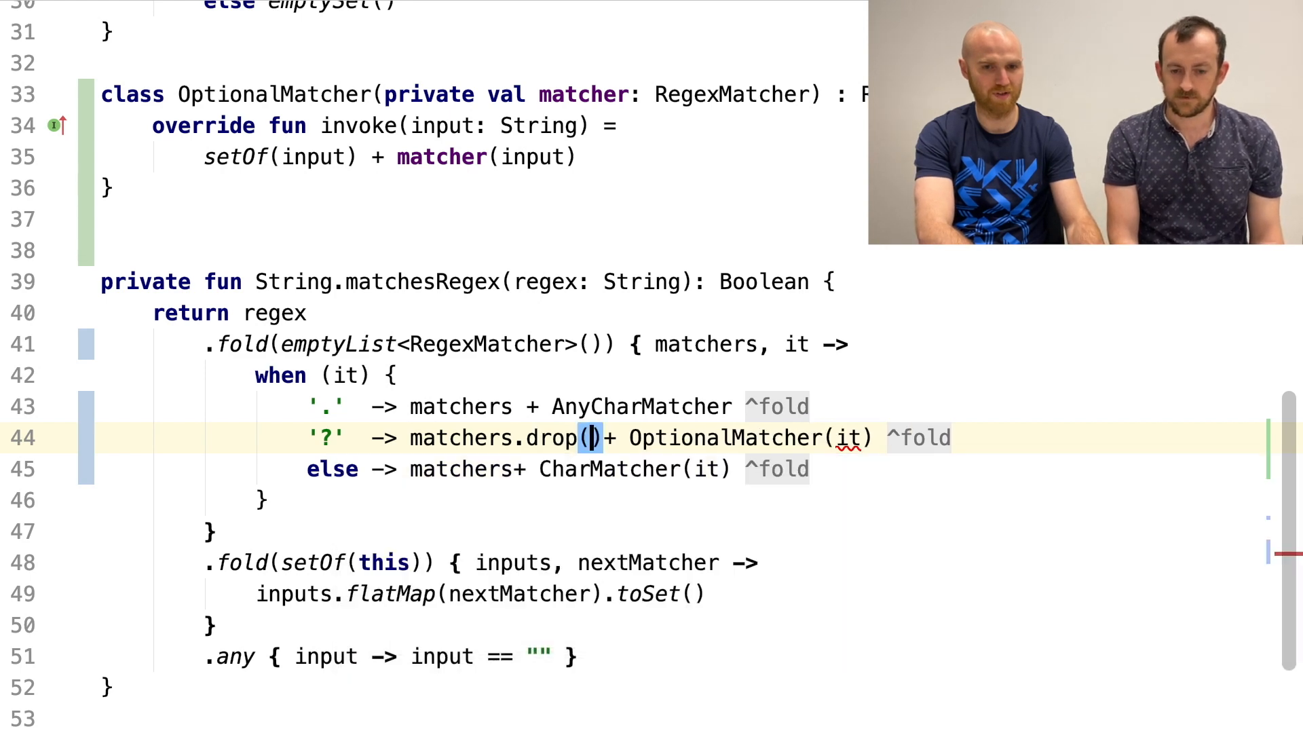
text(Last)
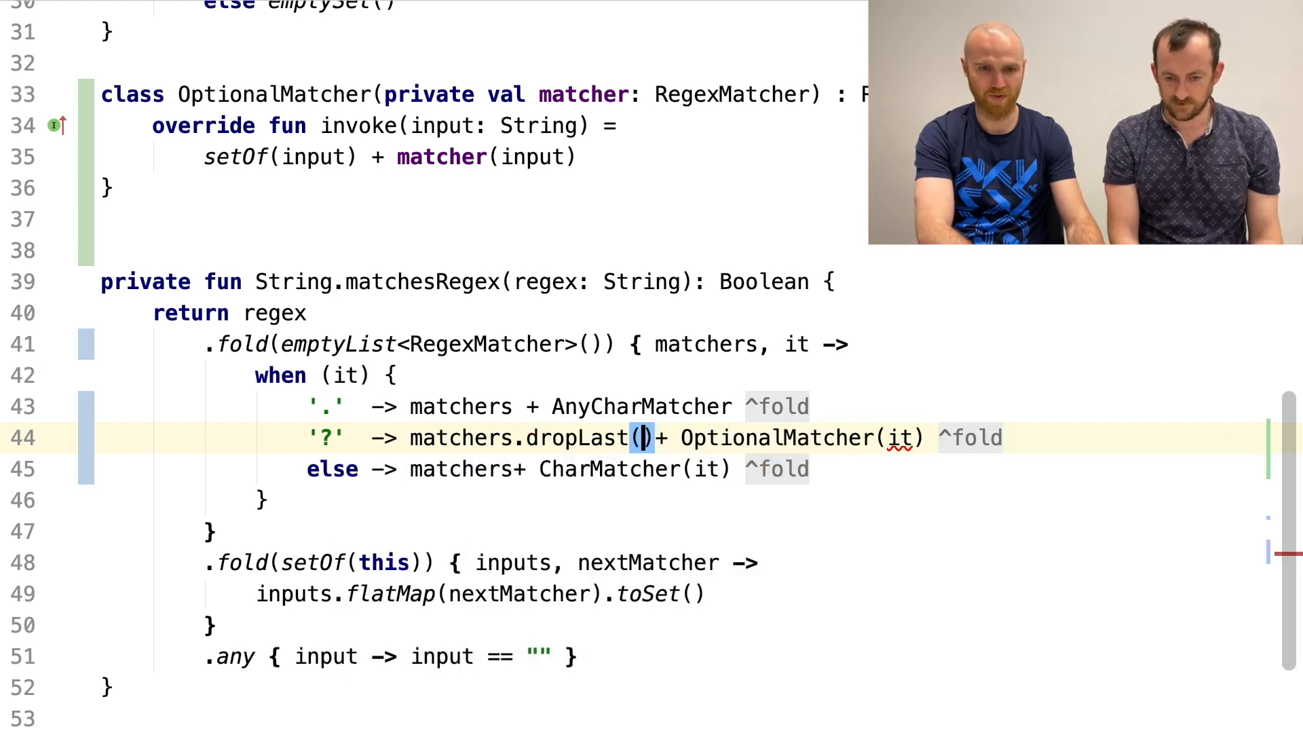
text(1)
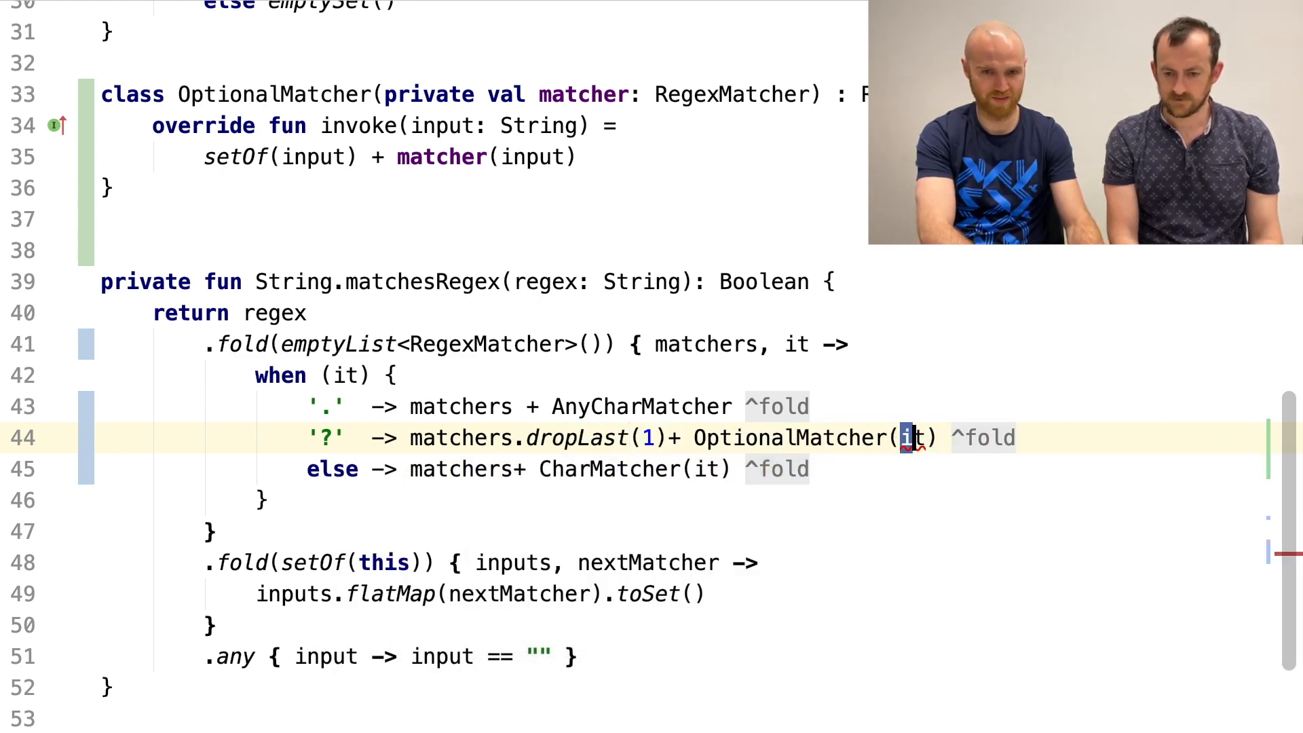
text(matchers)
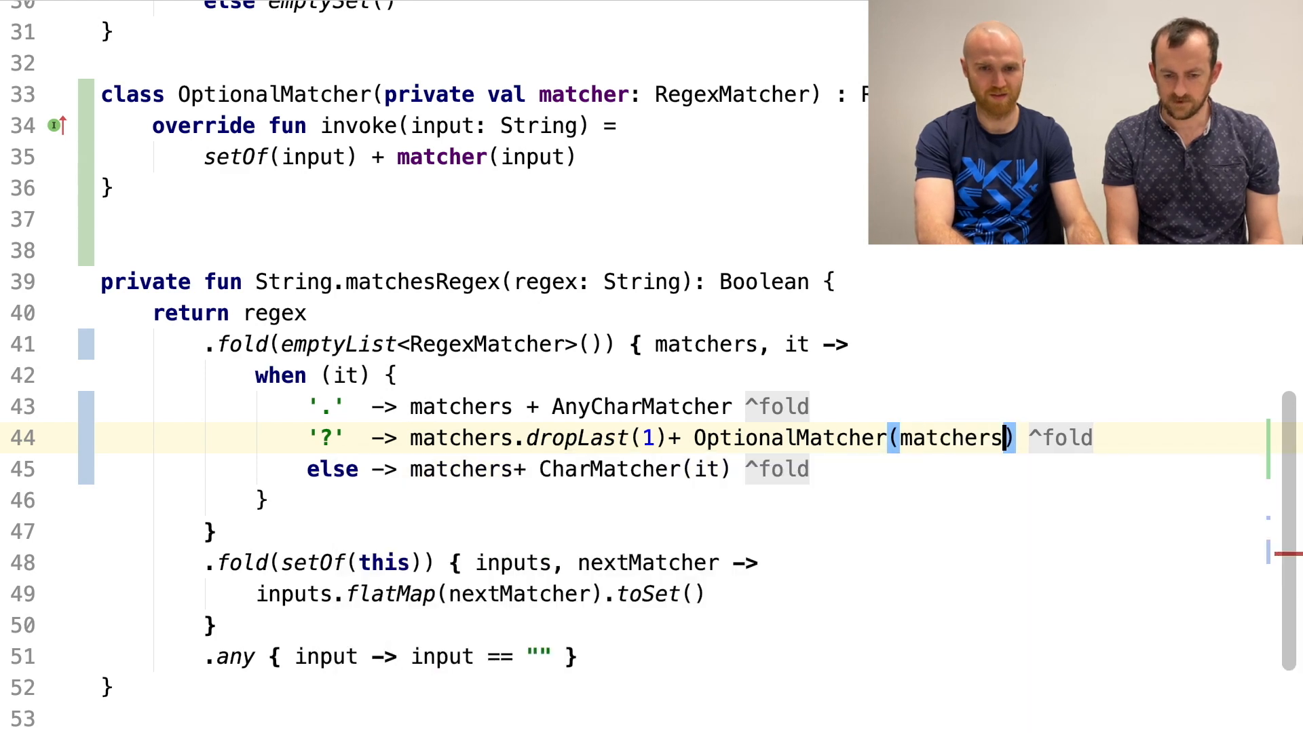
text(.last())
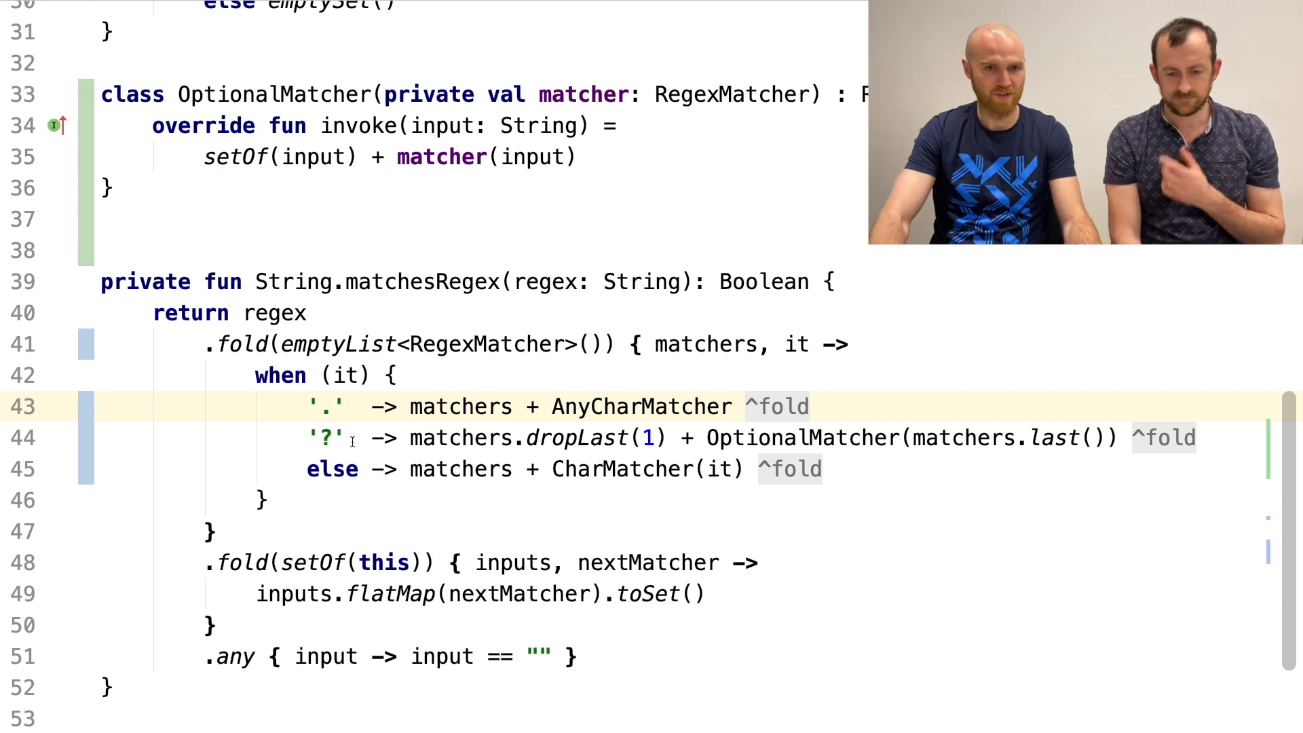
scroll(up, 3)
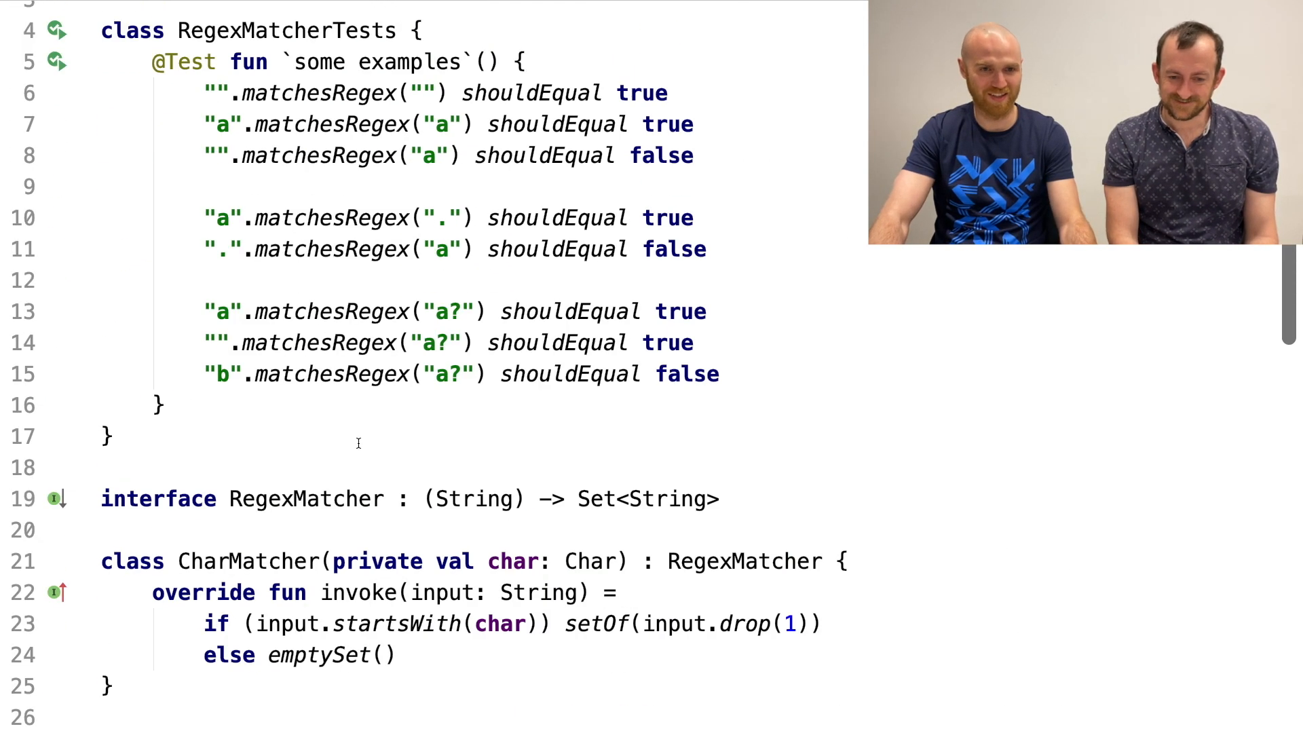
- Add test lines after the 'a?' examples, starting with "b".matchesRegex(".?") shouldEqual false
click(358, 342)
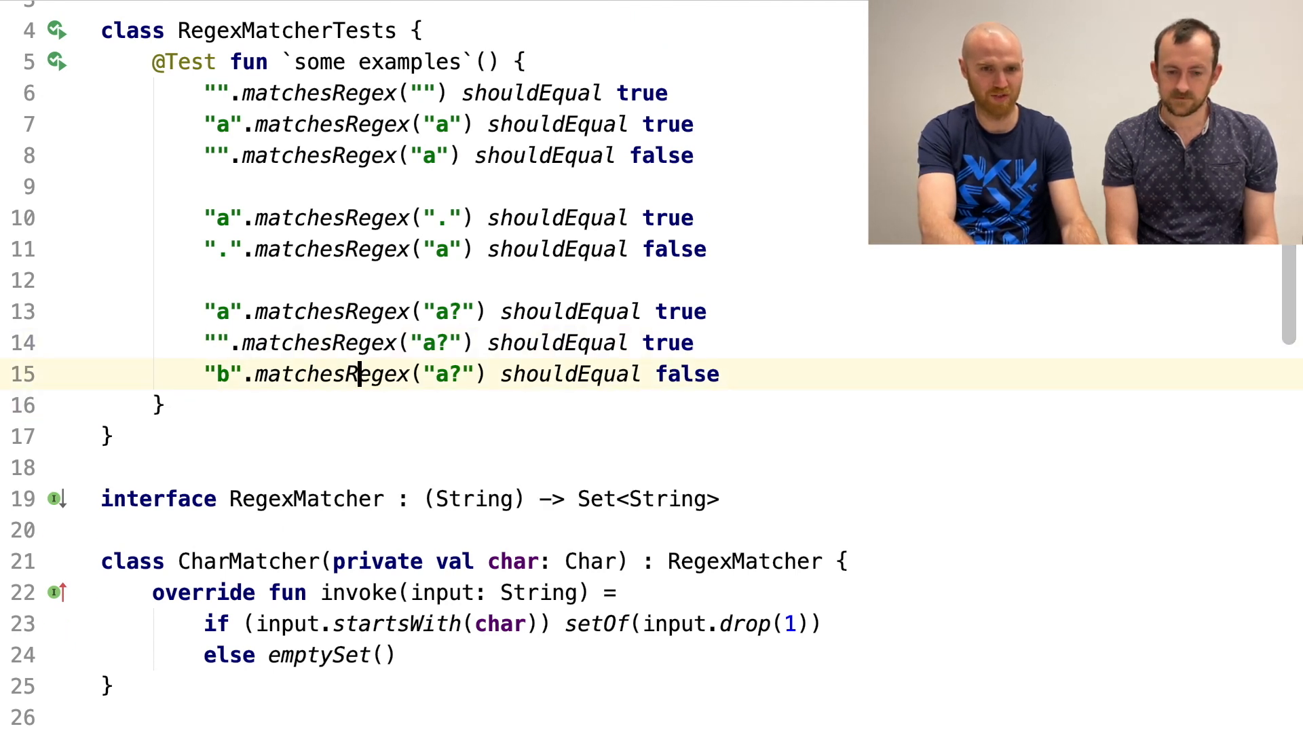
text("b".matchesRegex(".?") shouldEqual false)
text("abc".matchesRegex("*?") shouldEqual true)
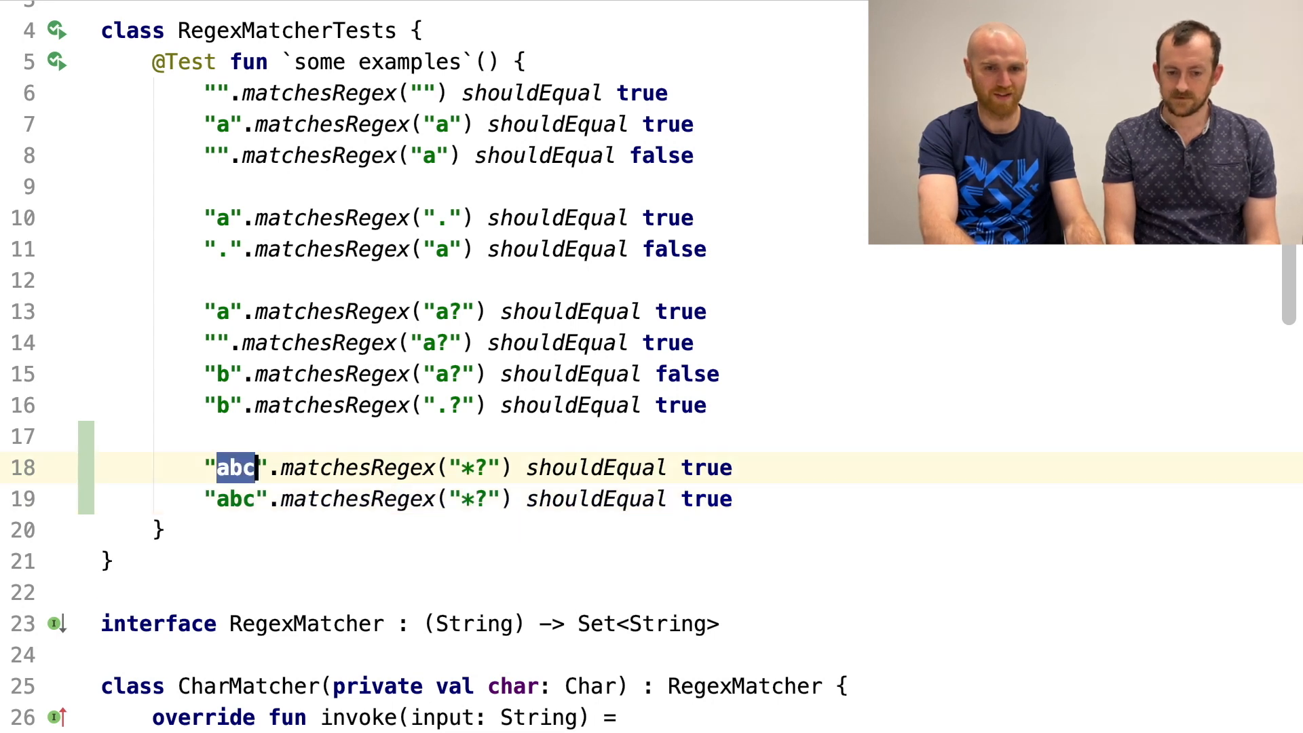
text("")
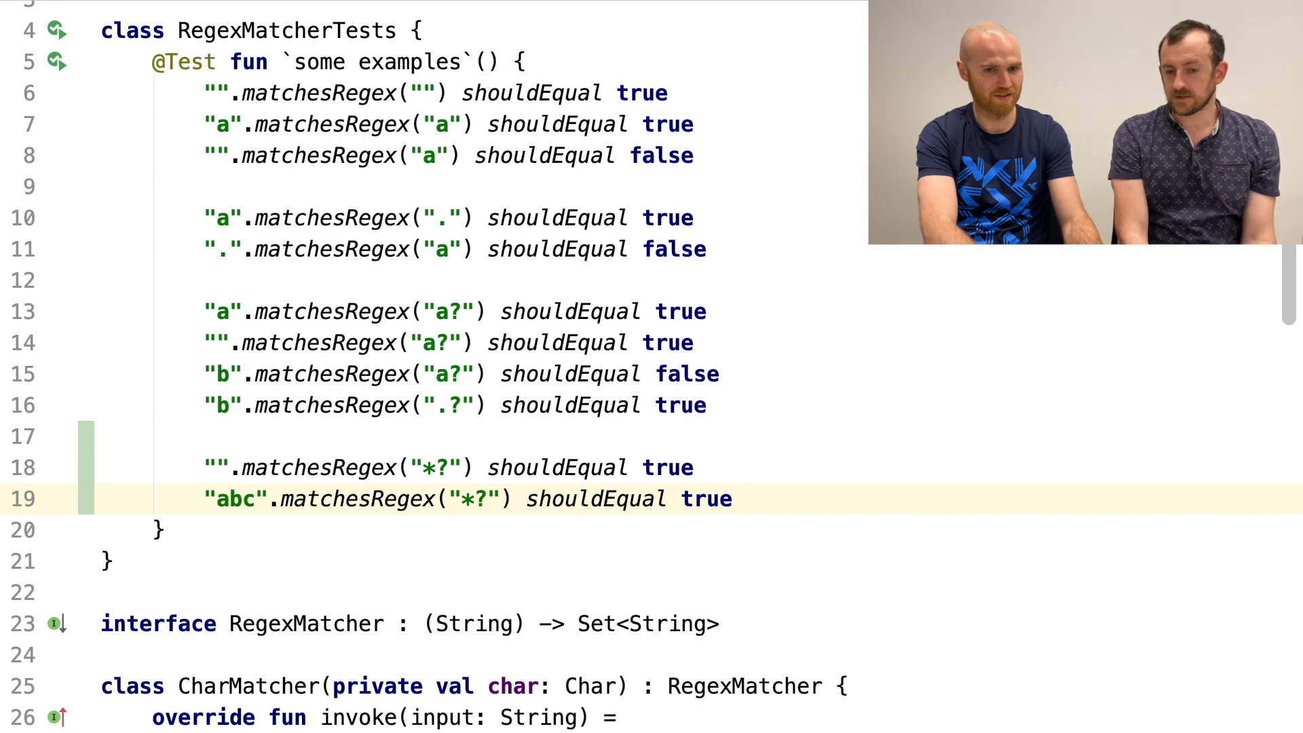
- Turn the new tests into '.*' and '.*x' cases, then duplicate OptionalMatcher
click(486, 466)
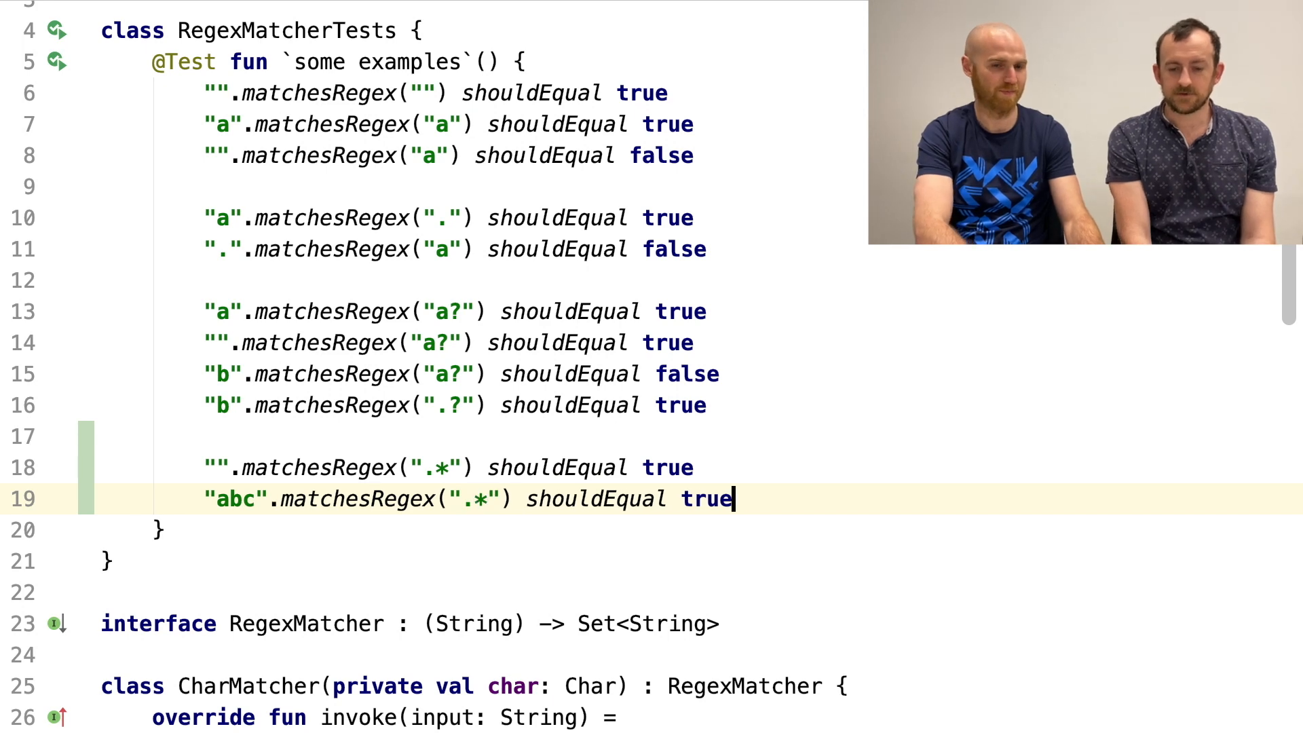
scroll(down, 3)
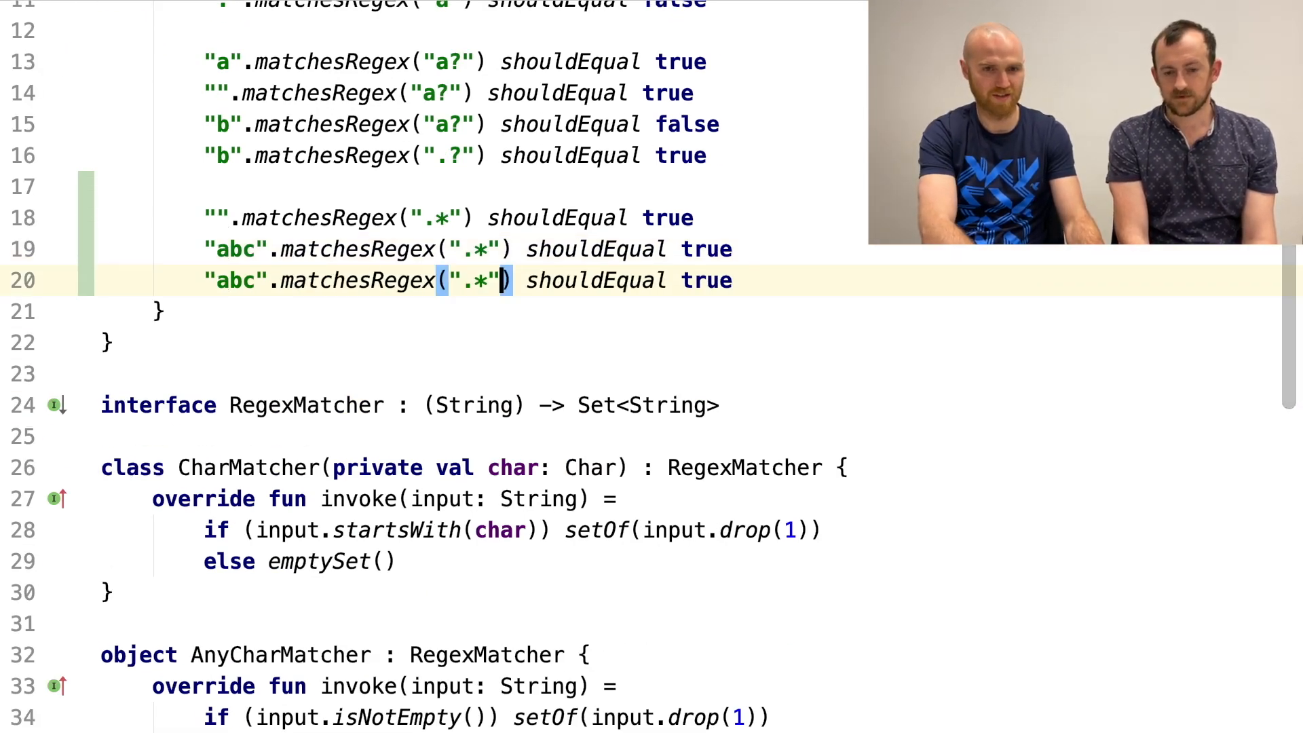
text(x)
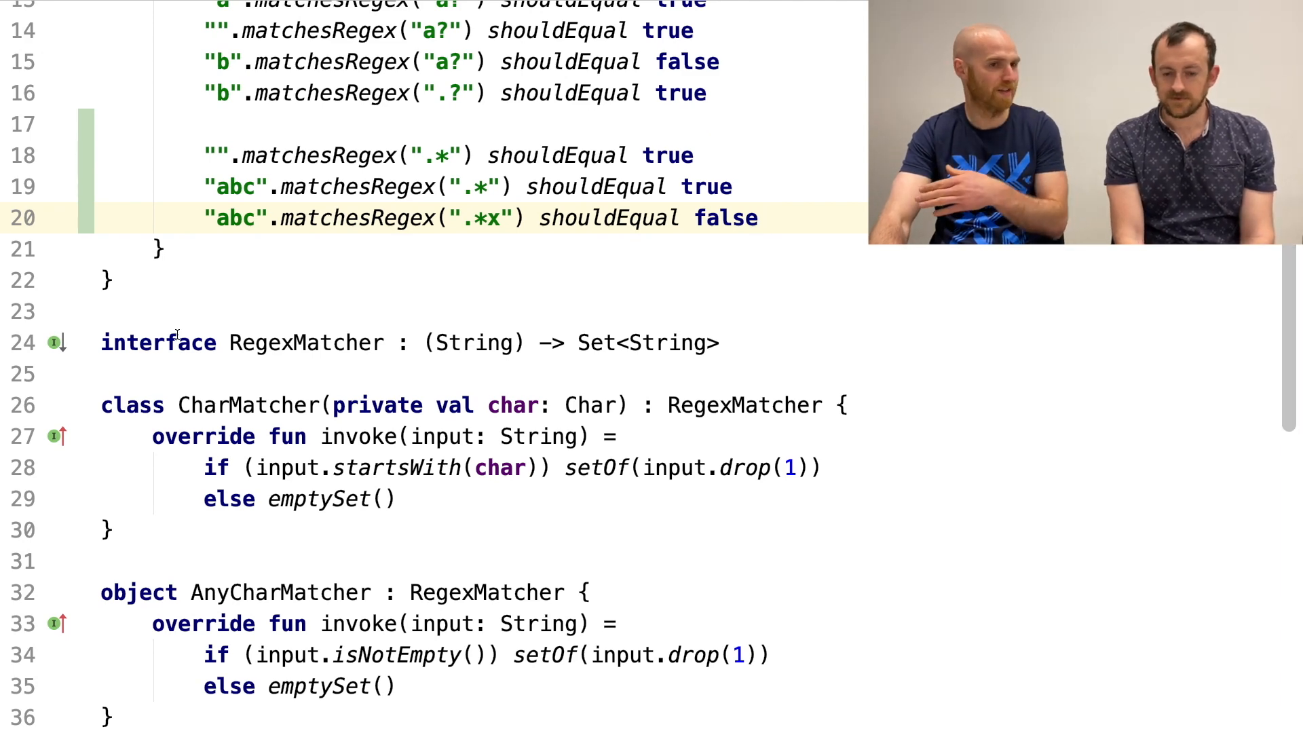
scroll(down, 3)
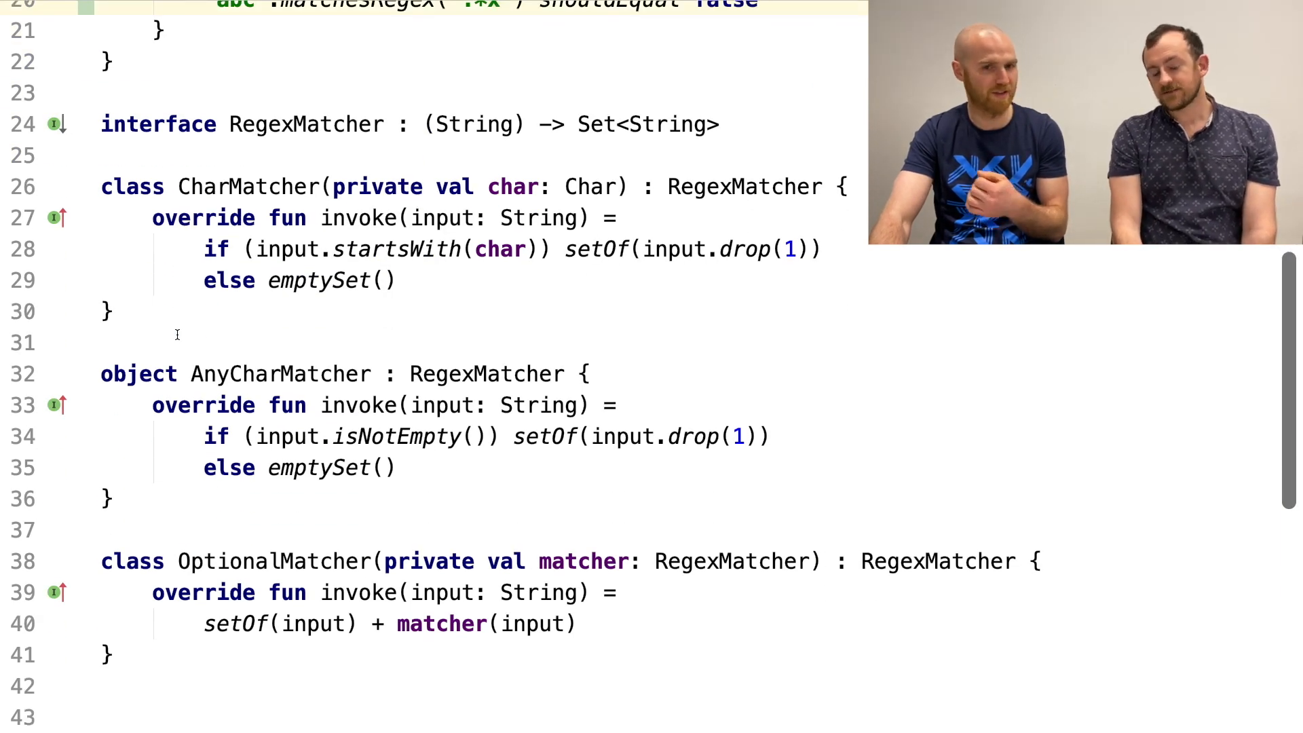
scroll(up, 3)
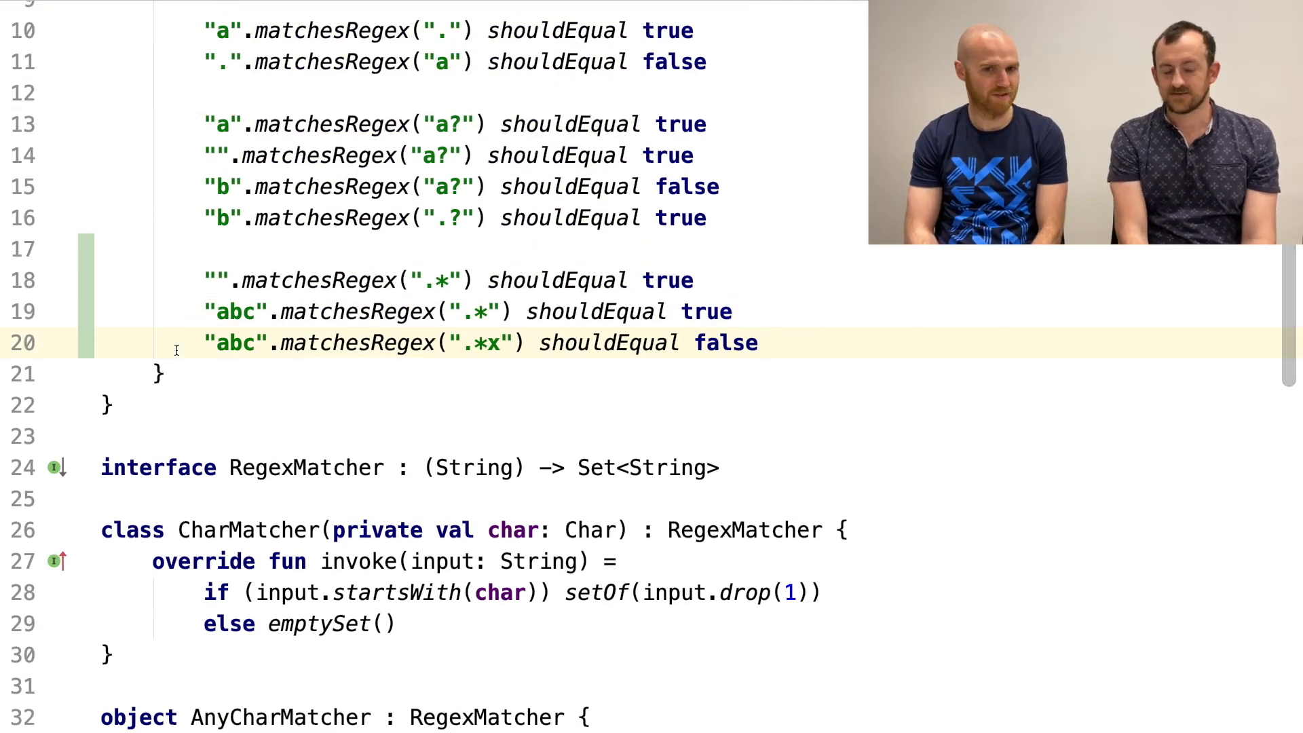
scroll(down, 3)
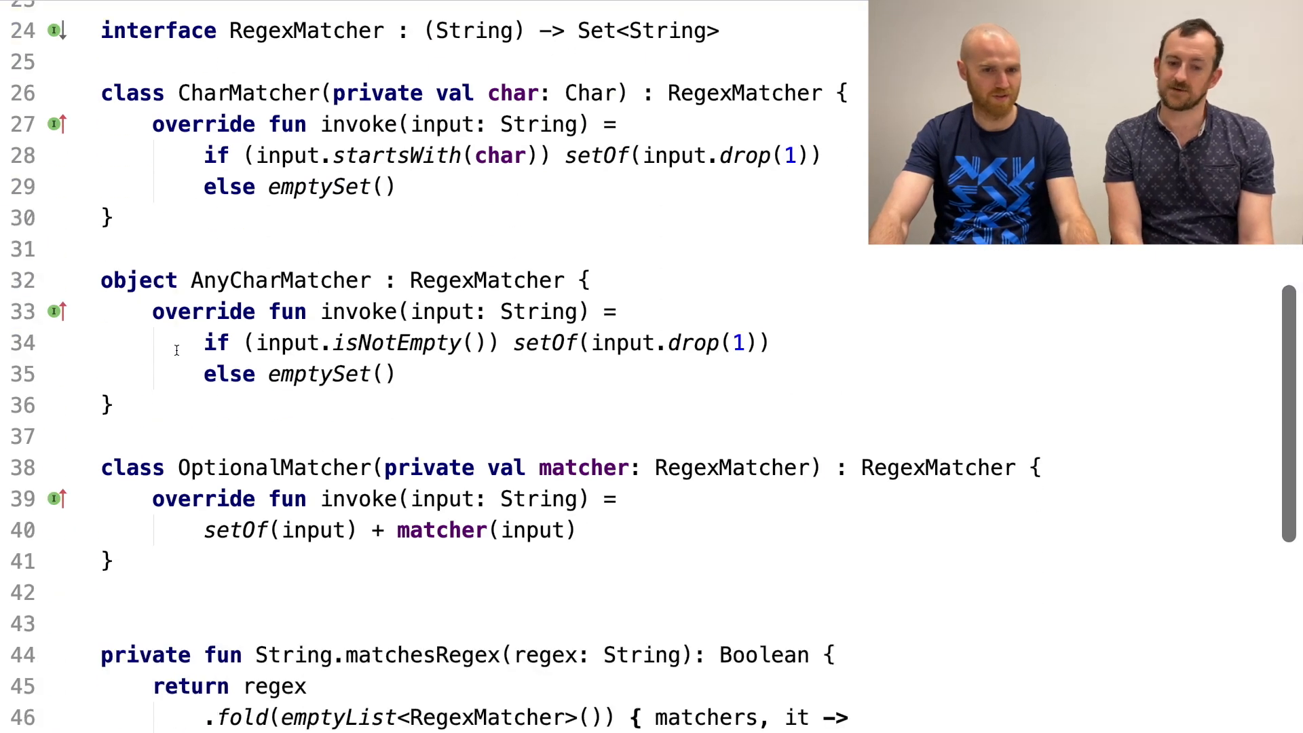
scroll(down, 3)
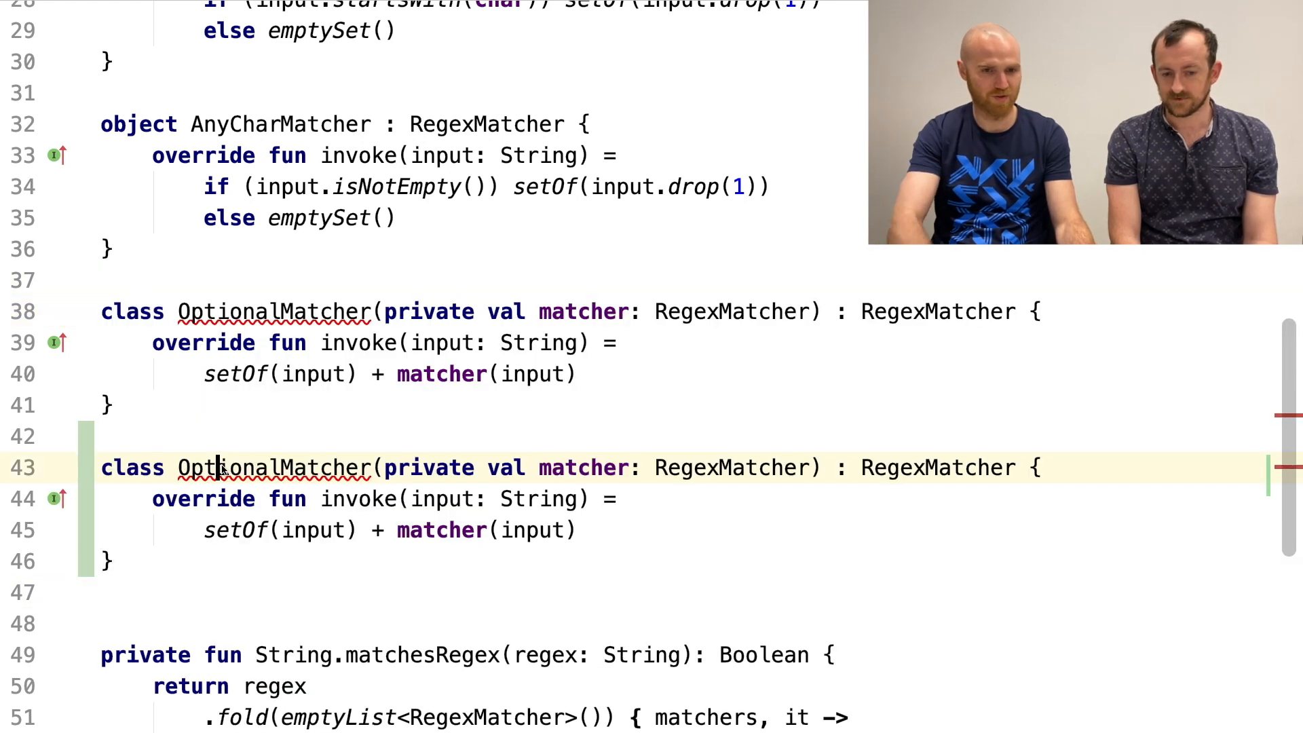
- Rename the copied class ZeroOrMoreMatcher and start the '*' branch that uses ZeroOrMoreMatcher
double_click(225, 467)
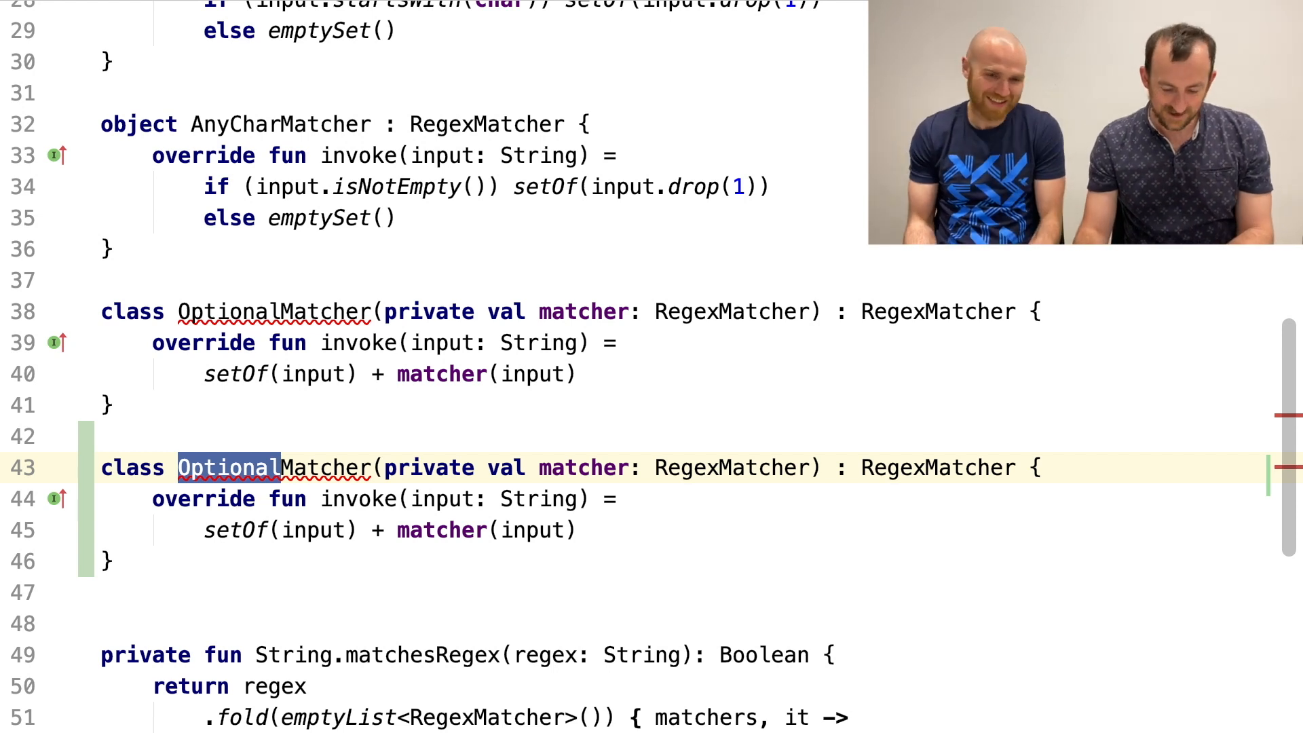
text(Z)
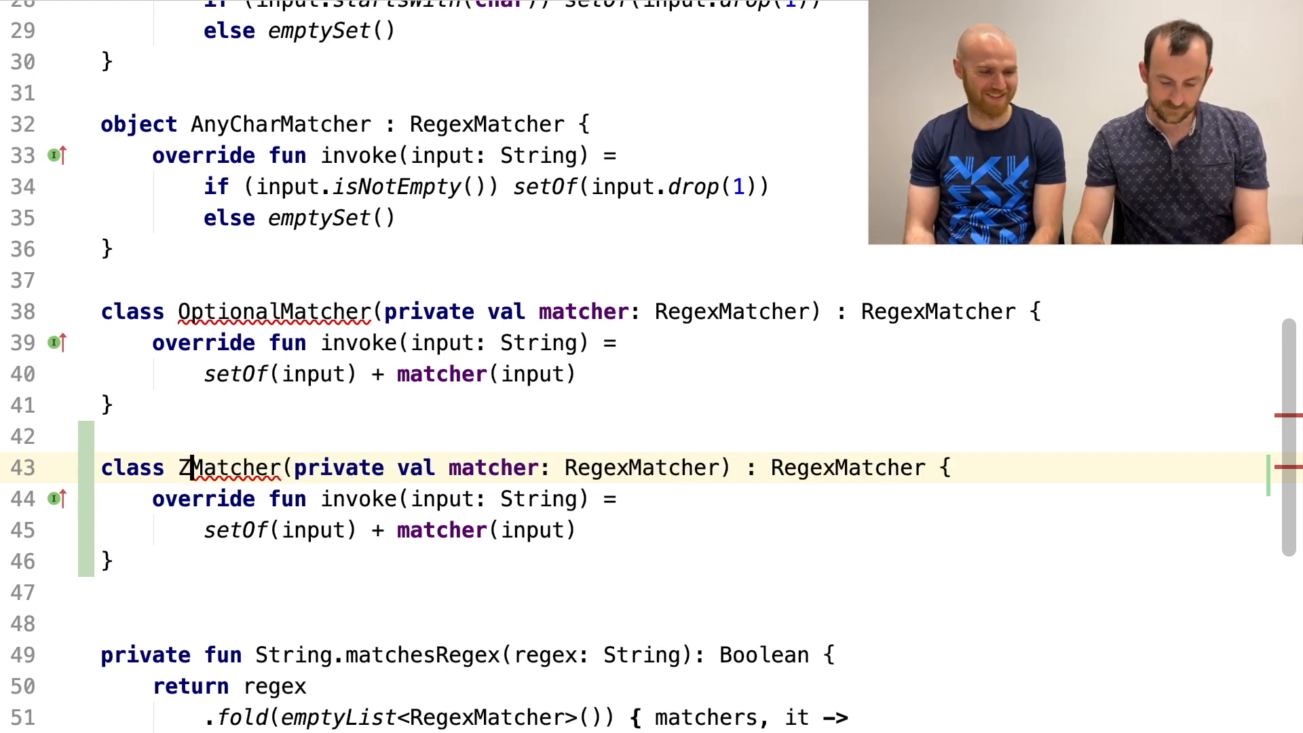
text(eroOr)
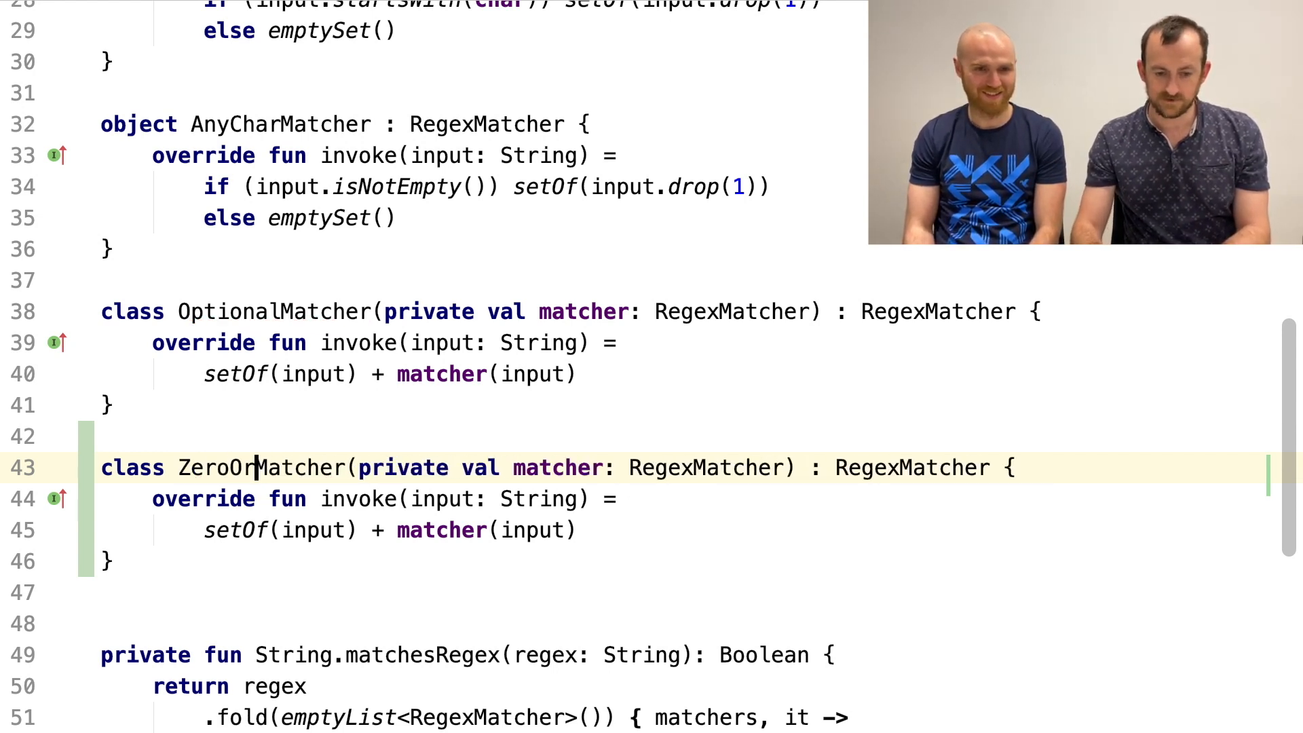
text(More)
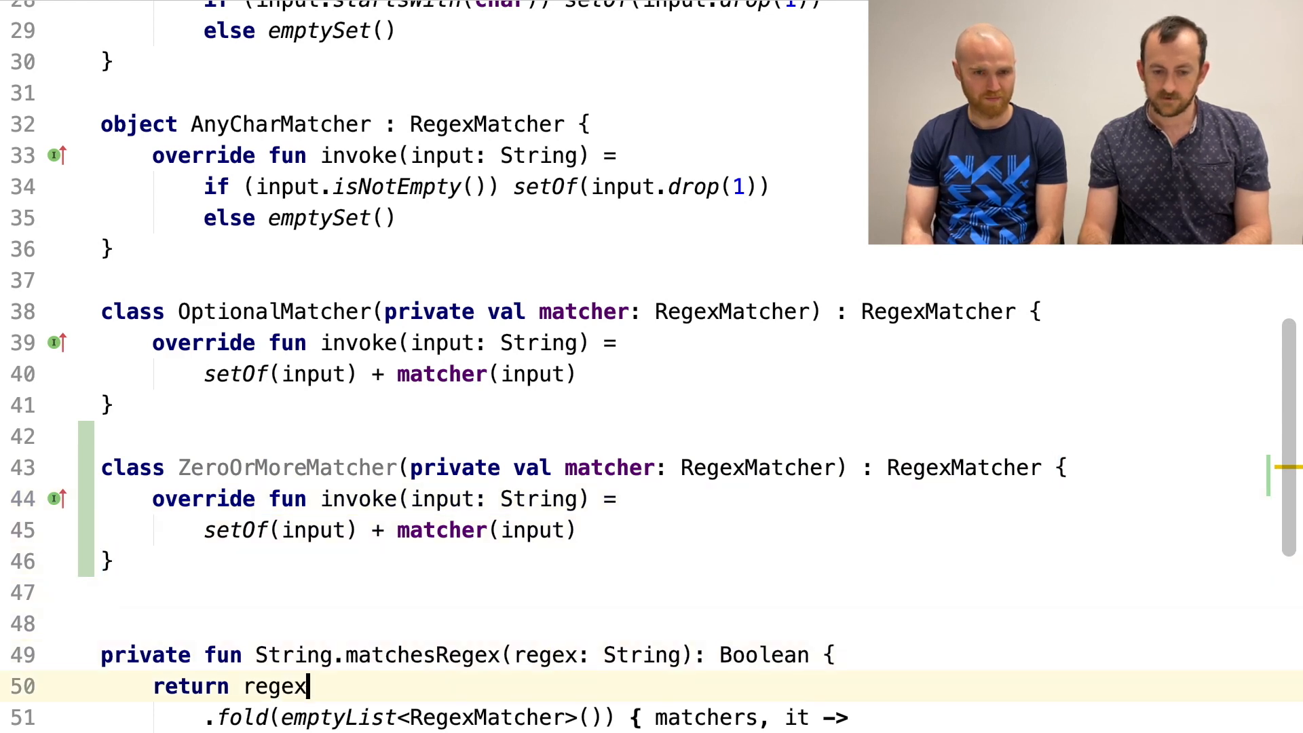
scroll(down, 3)
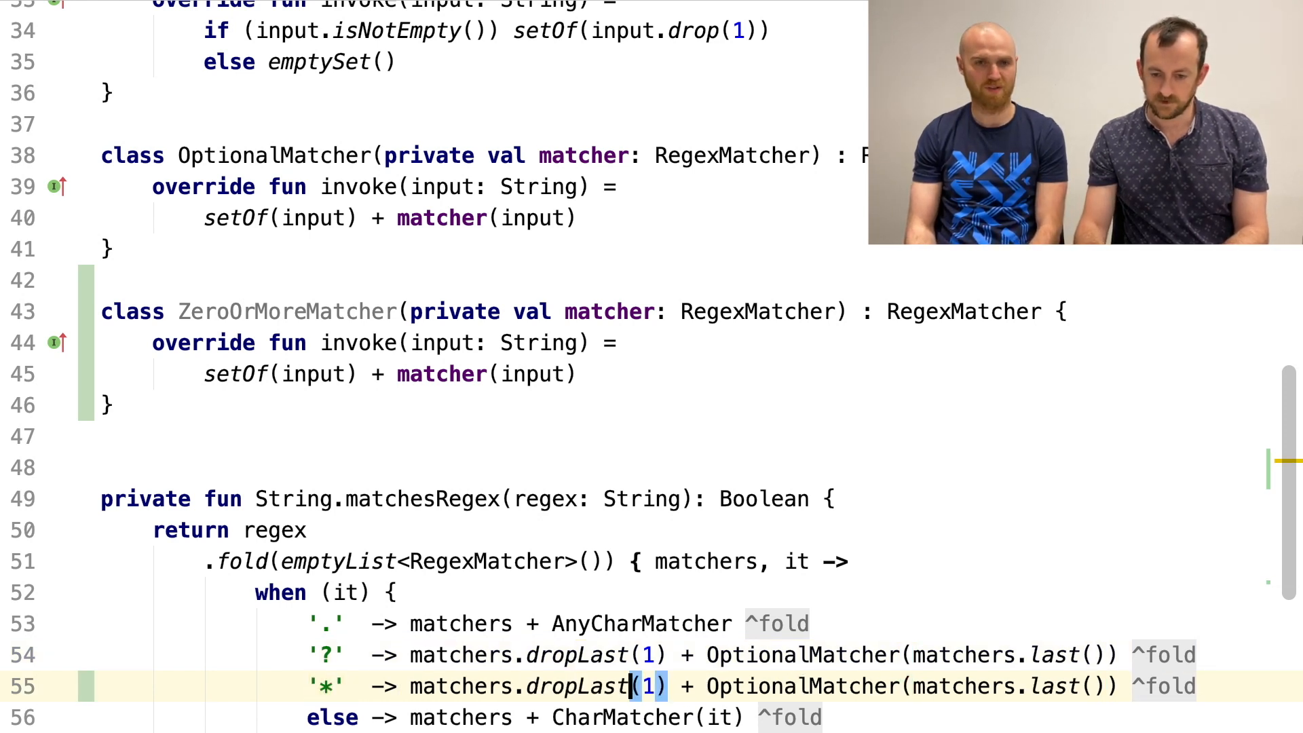
text(ZeroOrMore)
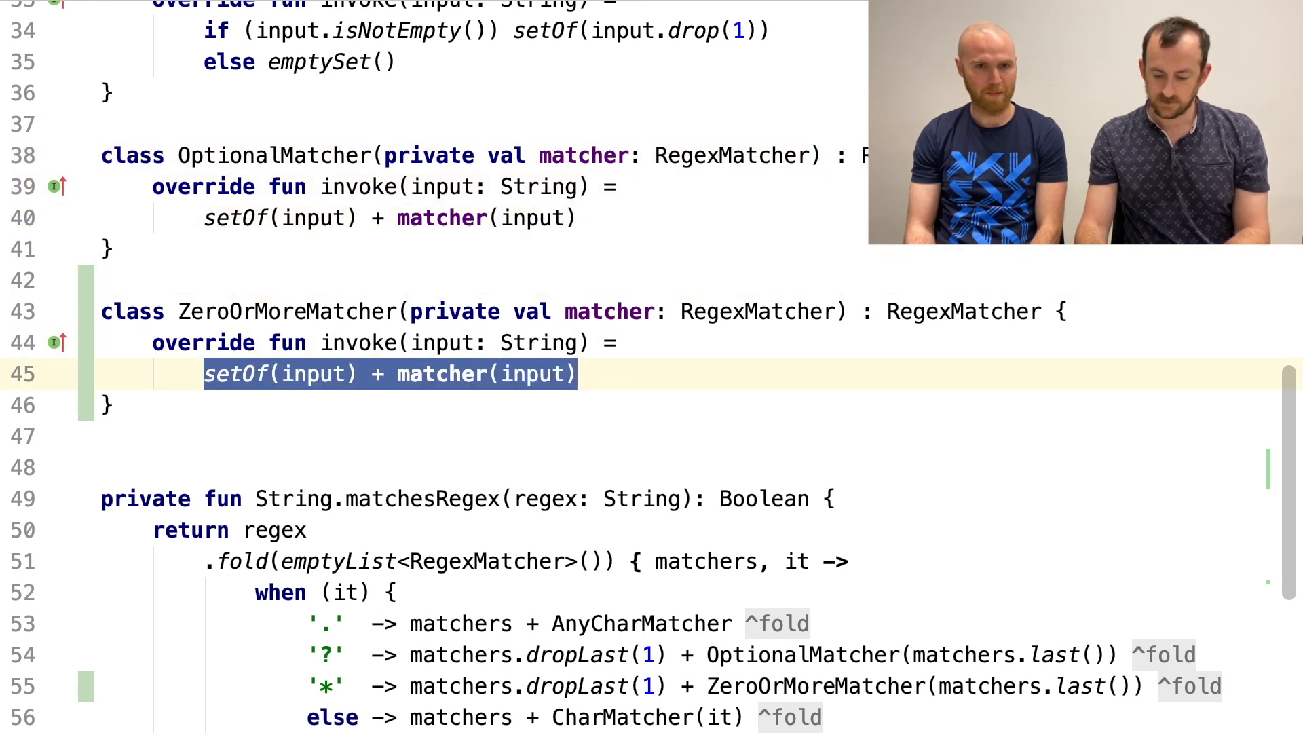
- Make ZeroOrMoreMatcher.invoke apply flatMap(this) to its matcher's remaining inputs
click(205, 373)
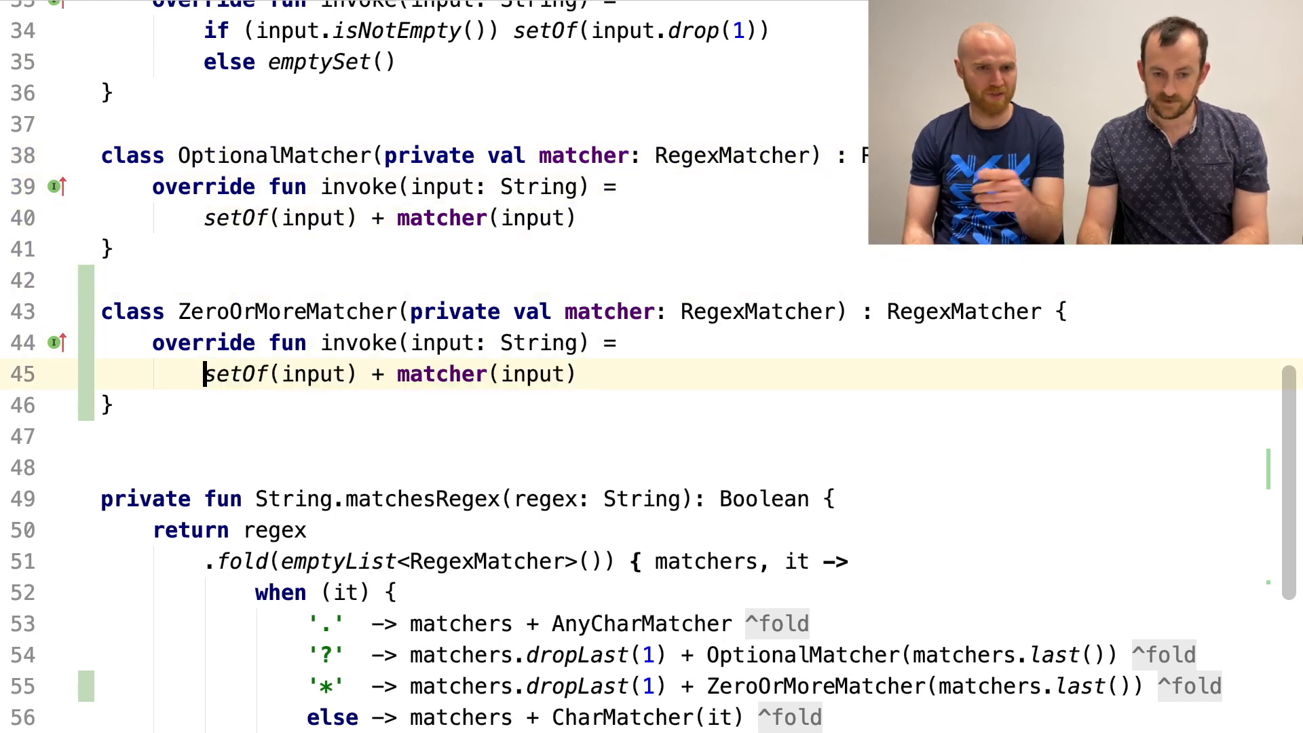
double_click(241, 374)
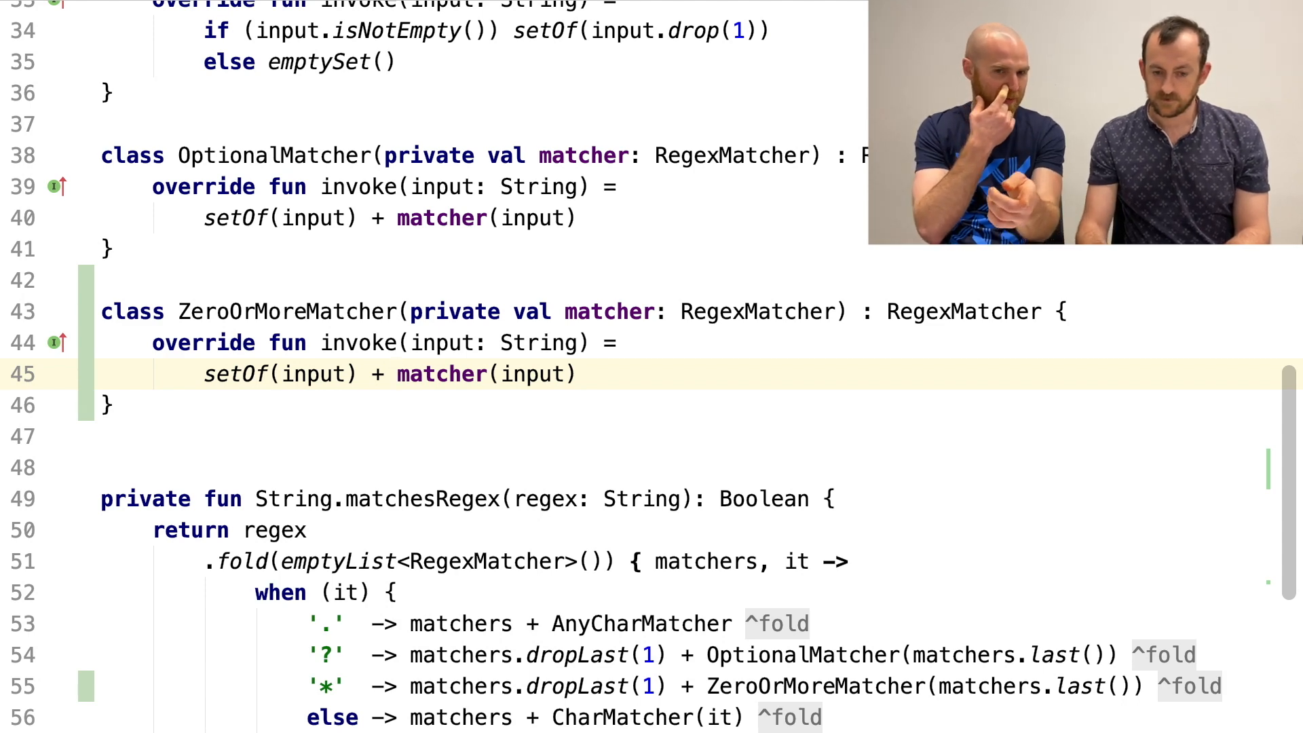
text(.flatMap {)
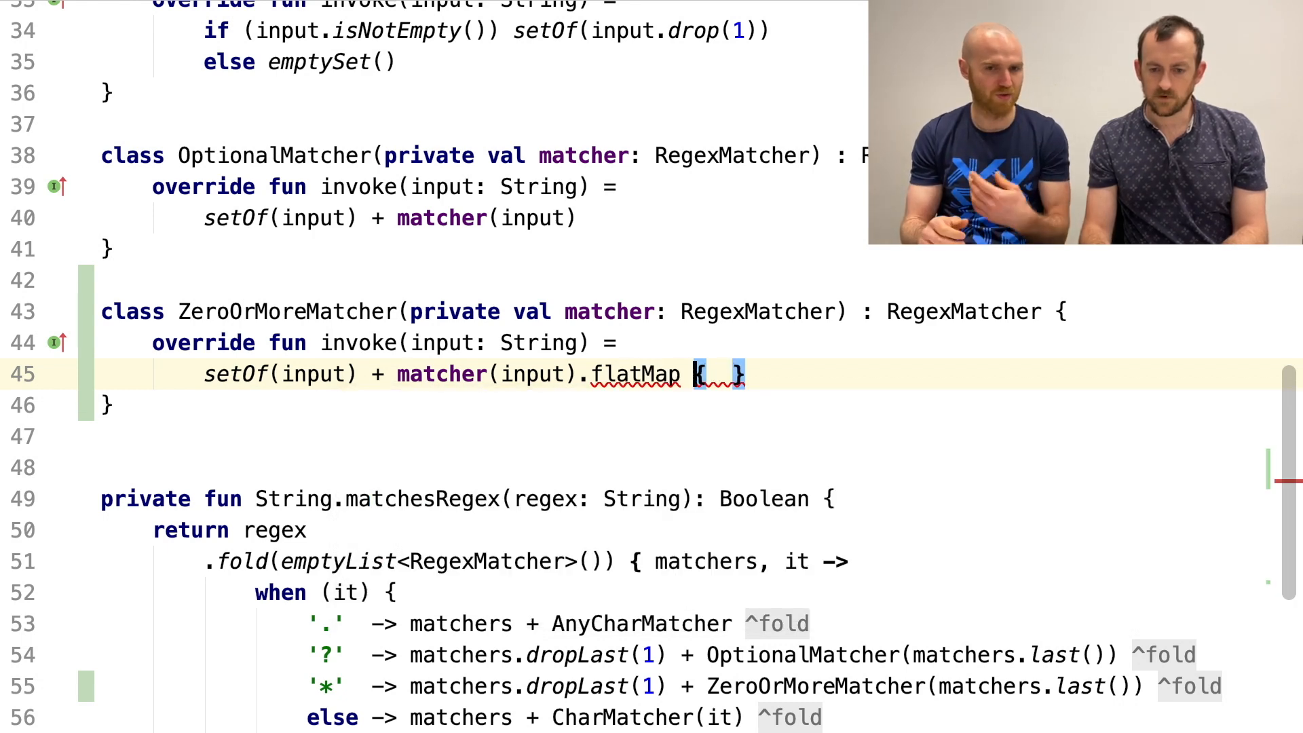
text(()
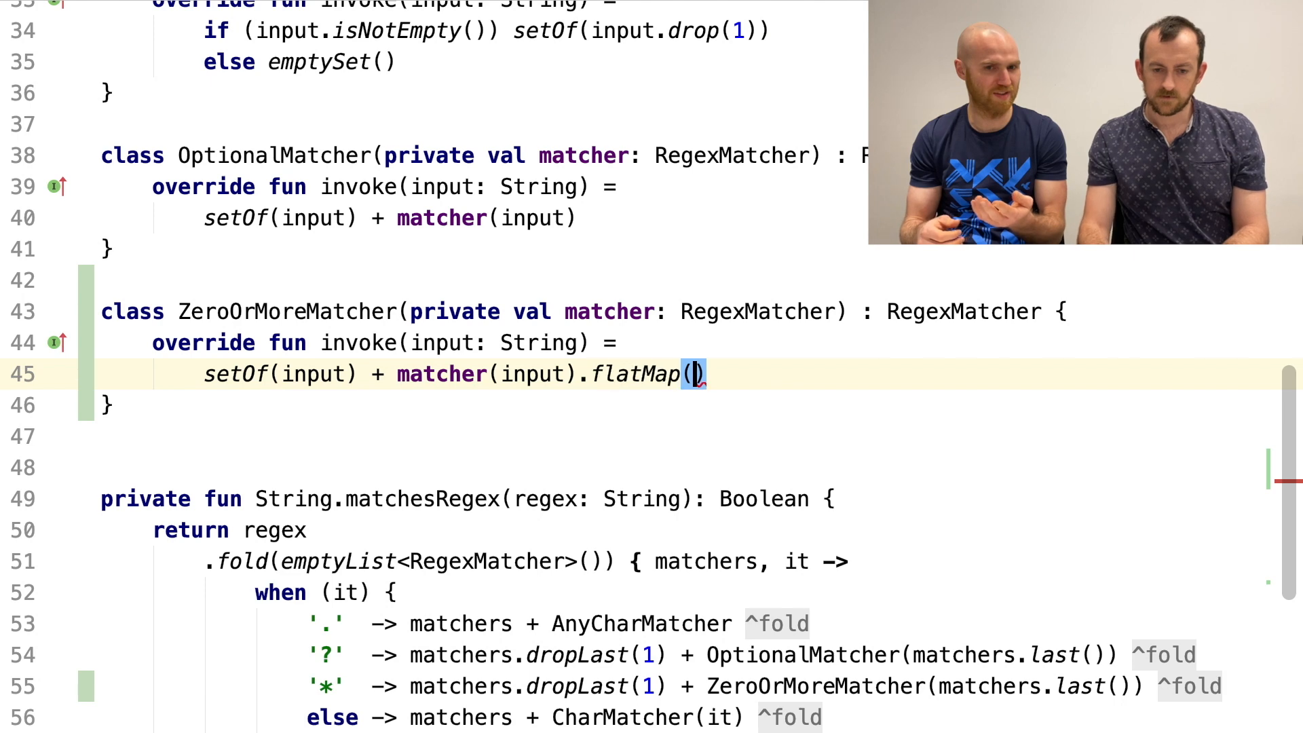
text(i)
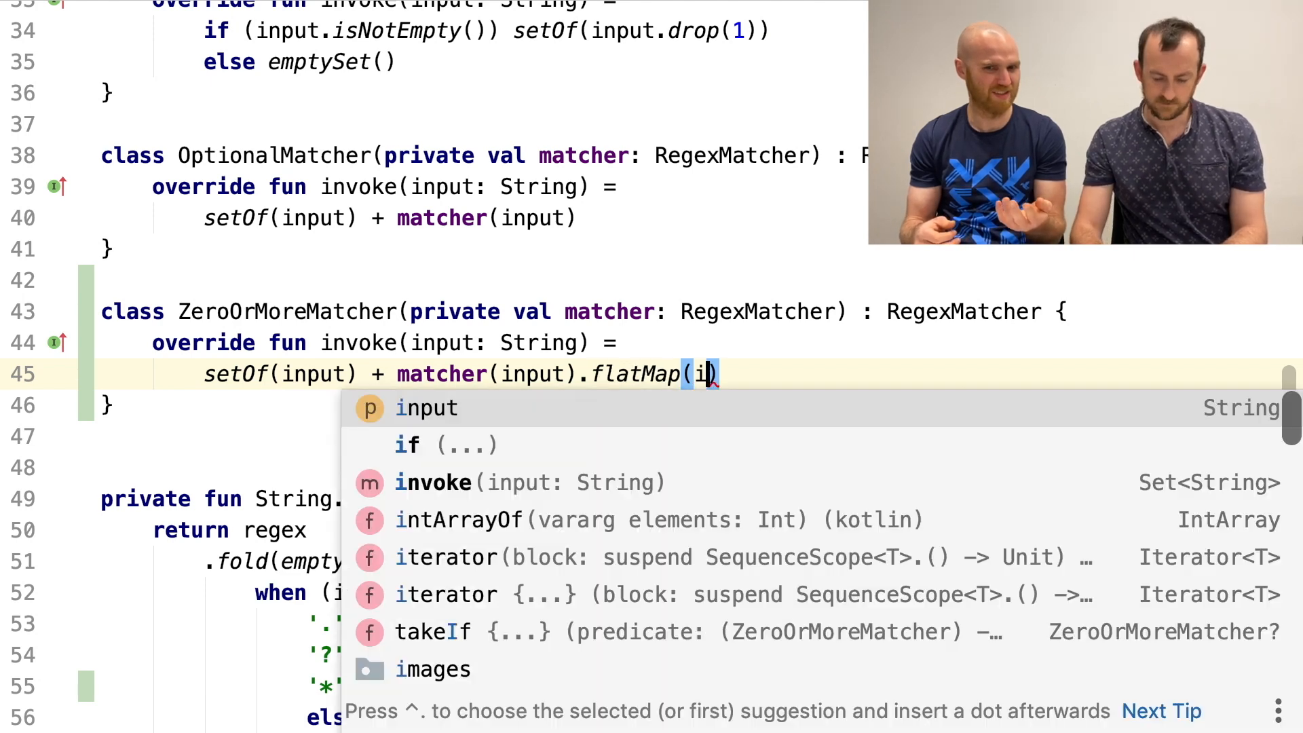
text(th)
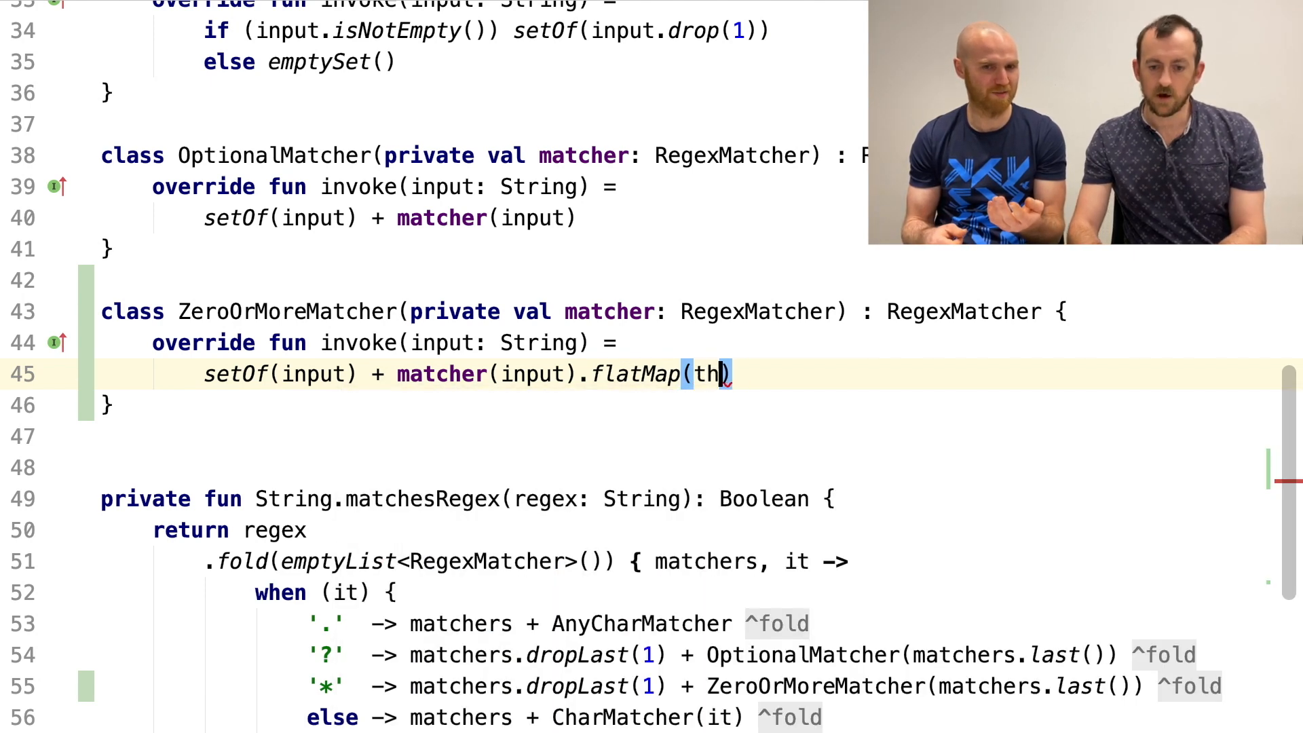
text(is)
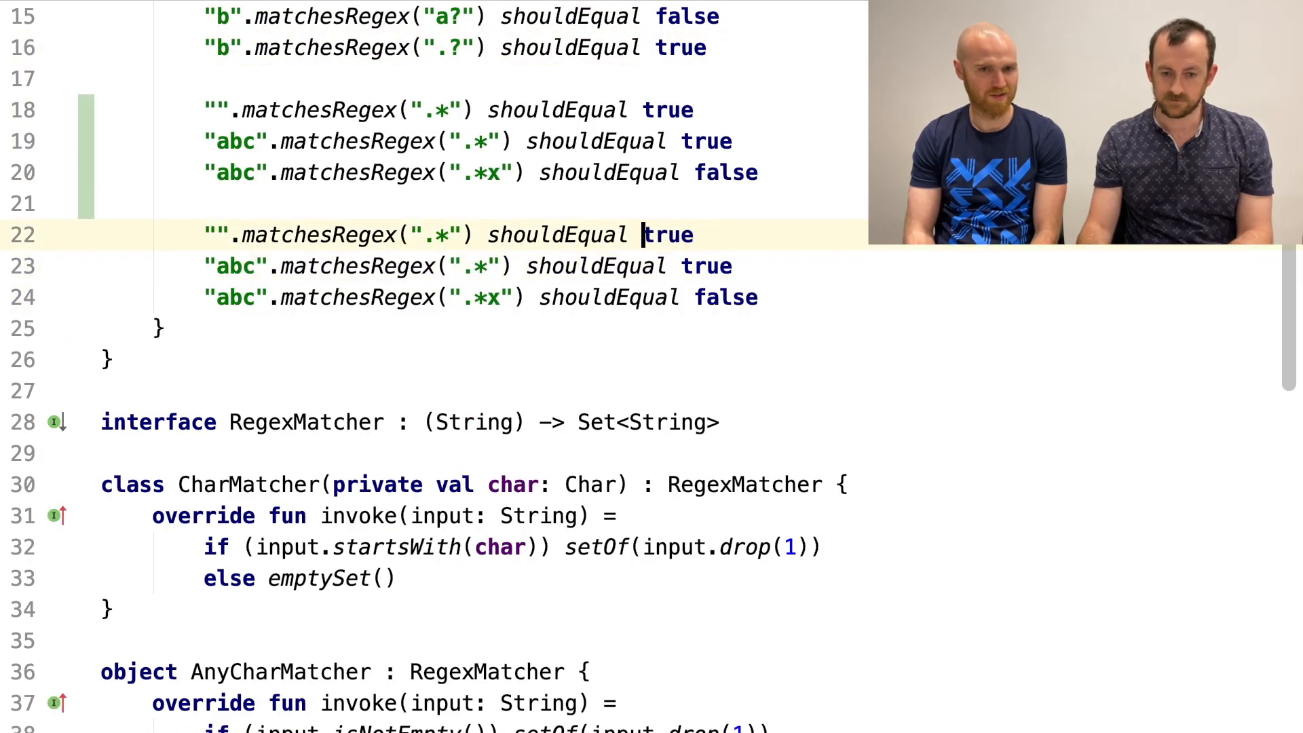
- Change the copied tests from '*' to '+' and expect the empty string to be false
text(+)
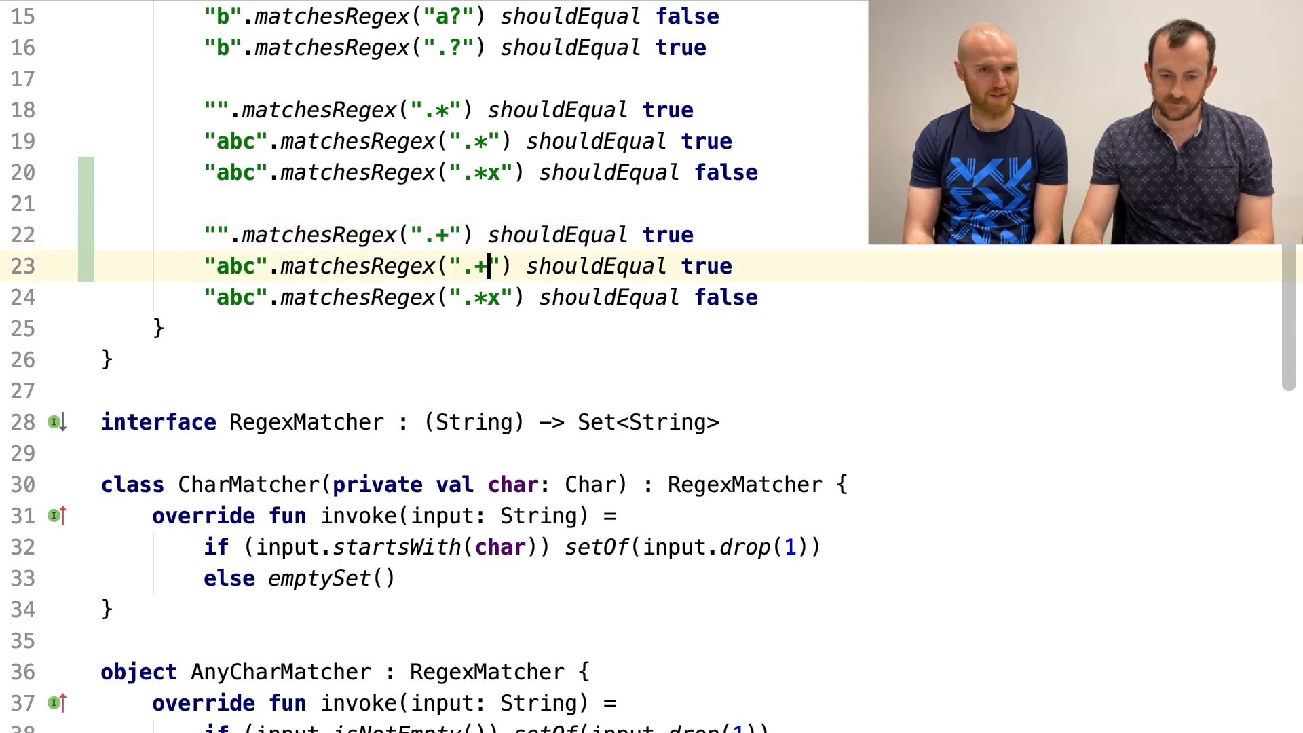
text(+)
click(481, 235)
text(f)
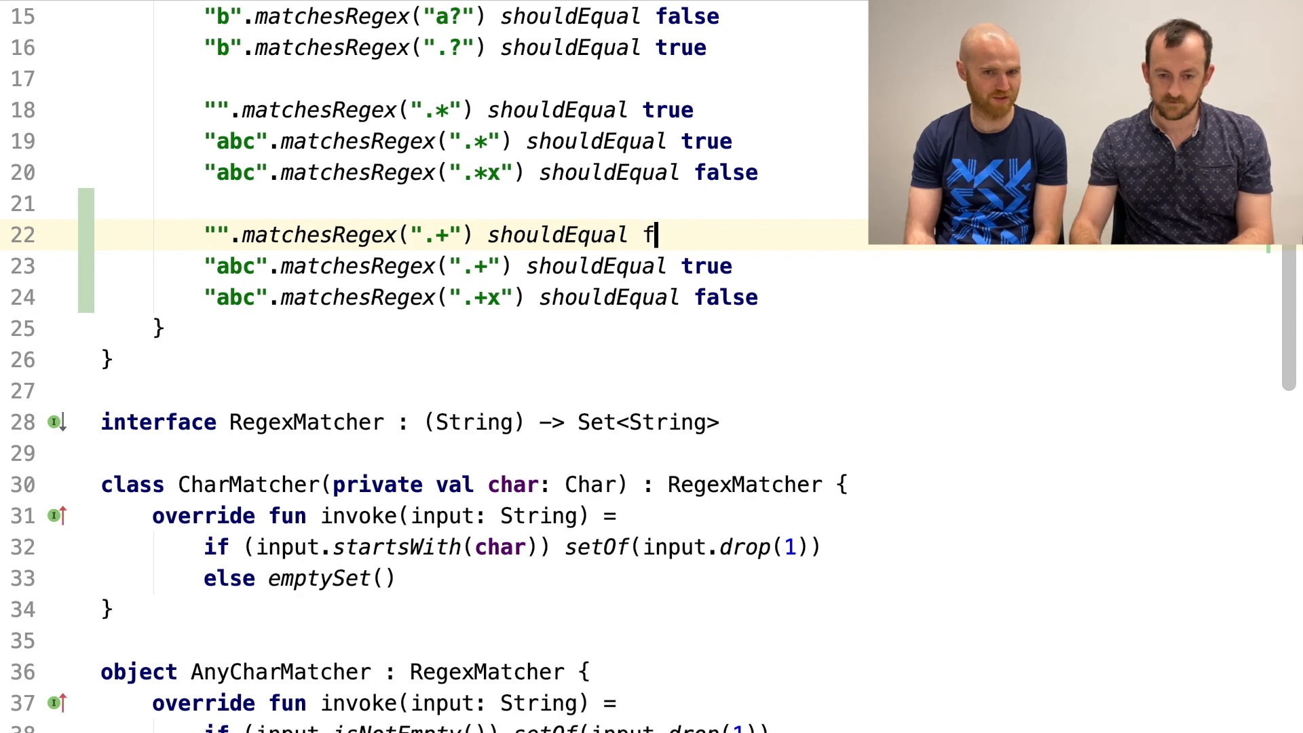
text(alse)
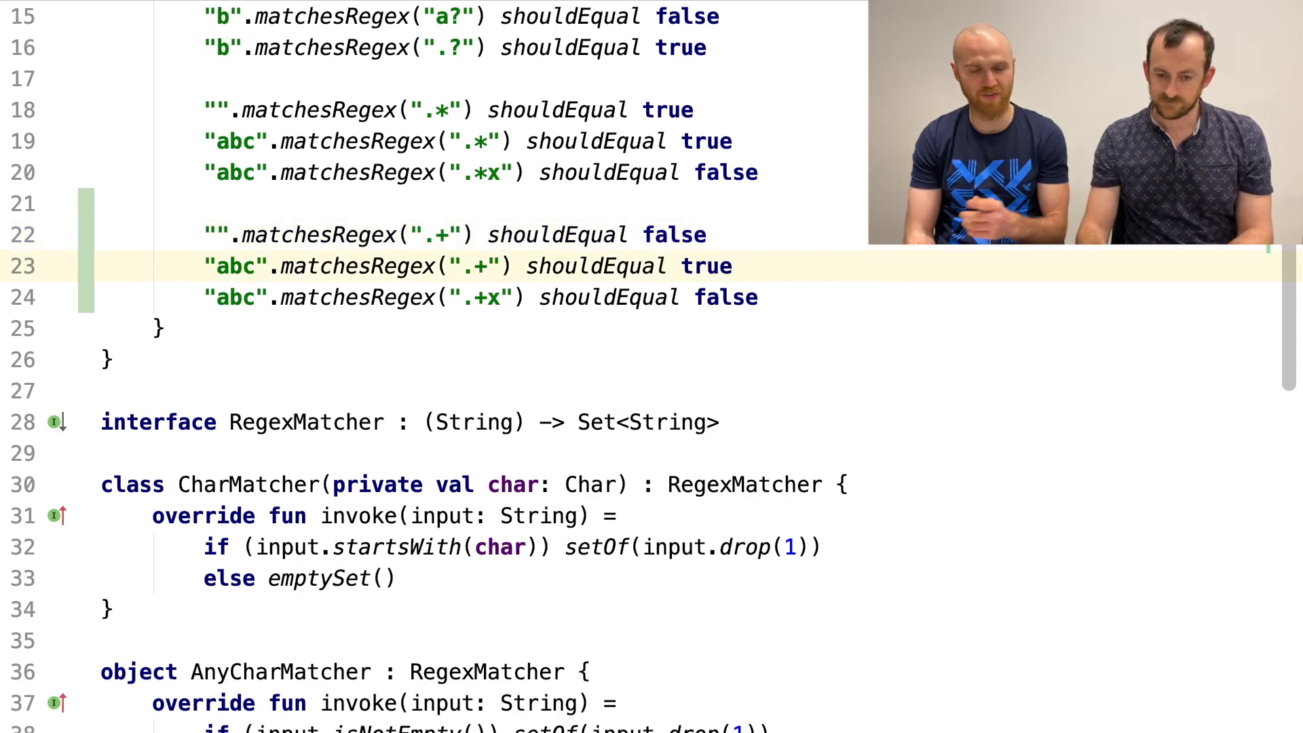
scroll(down, 3)
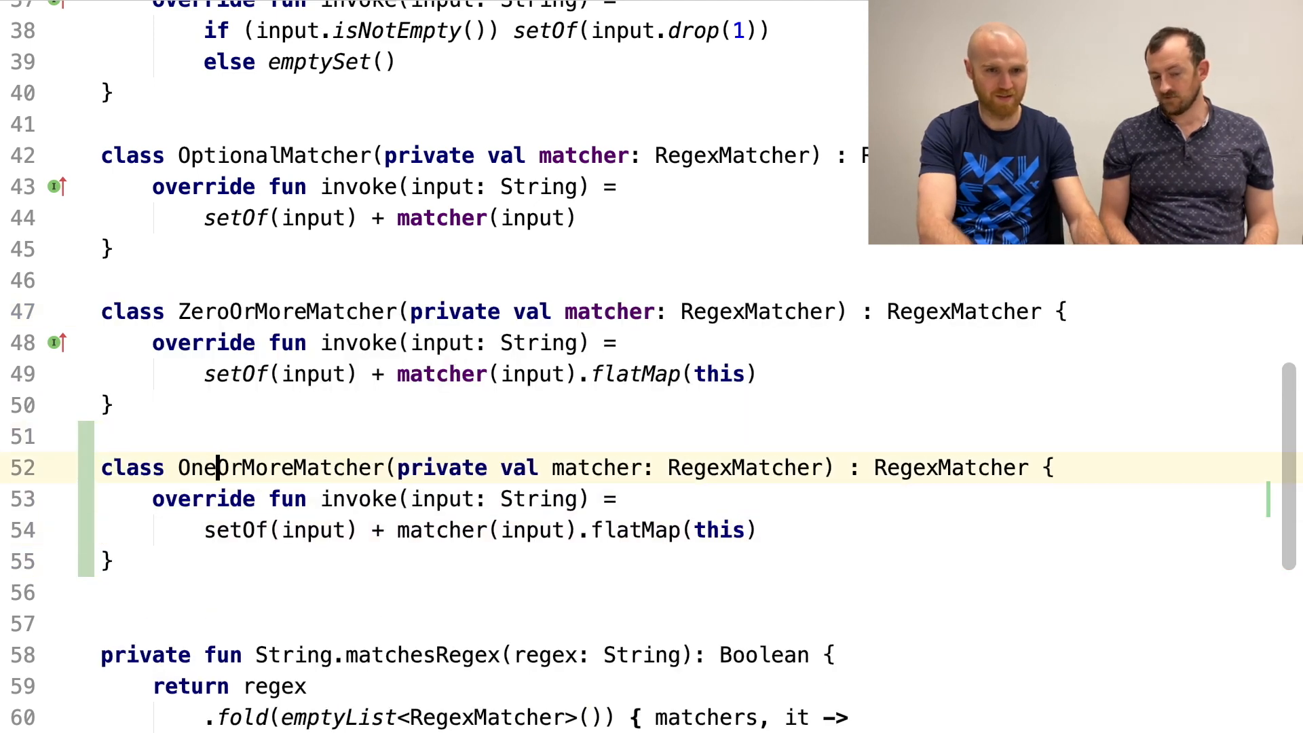
- Rewrite OneOrMoreMatcher.invoke as an if-expression on input
scroll(down, 3)
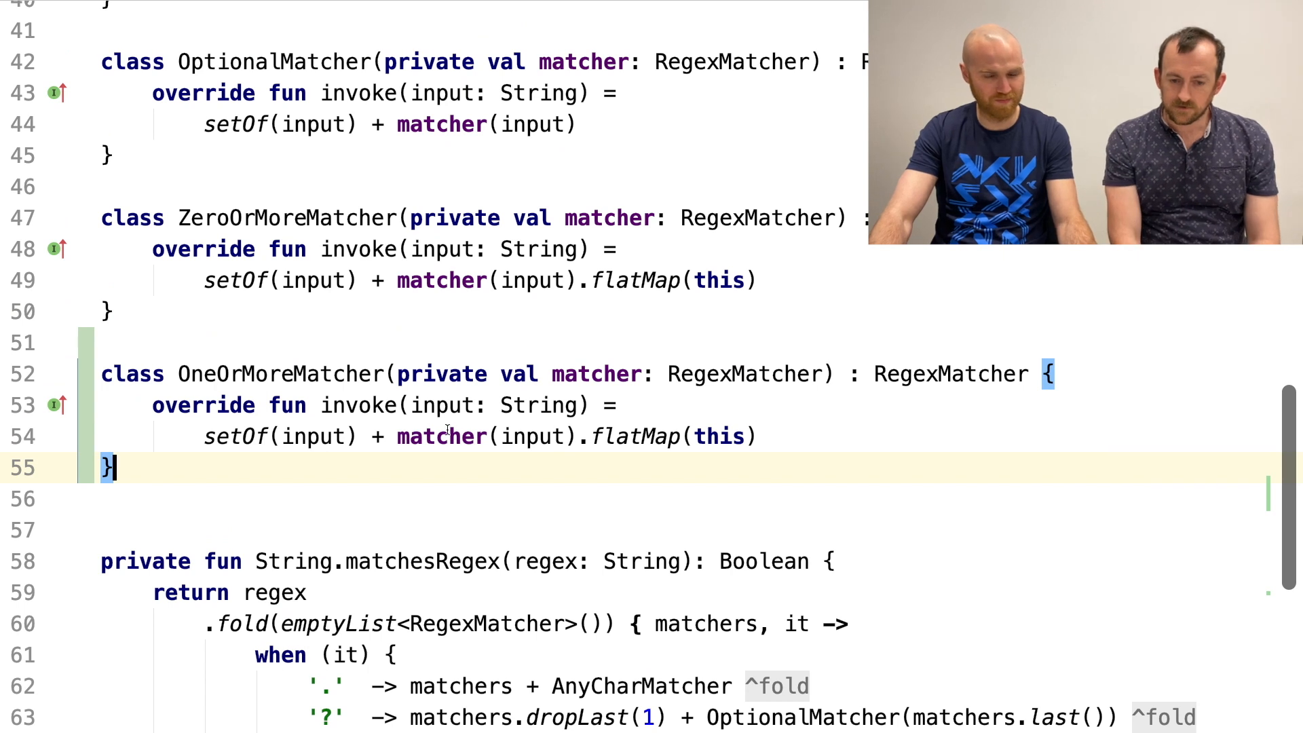
click(292, 436)
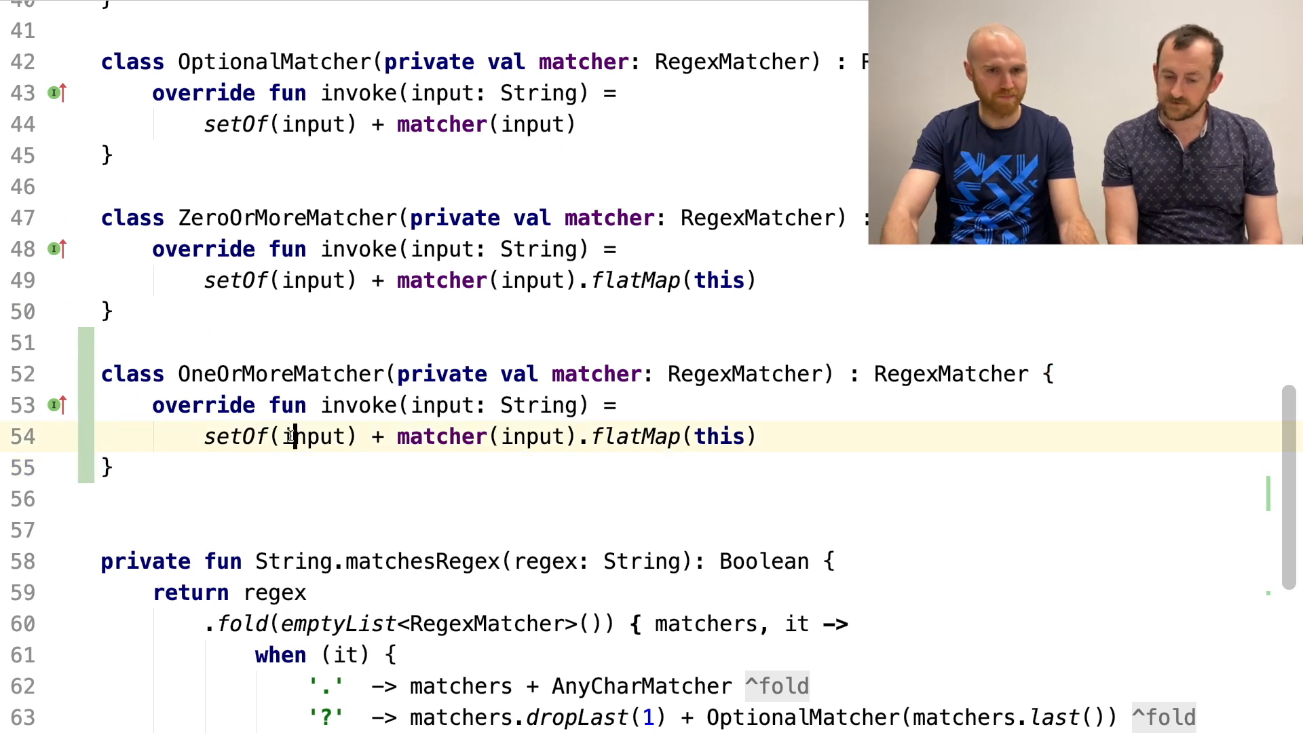
text(if)
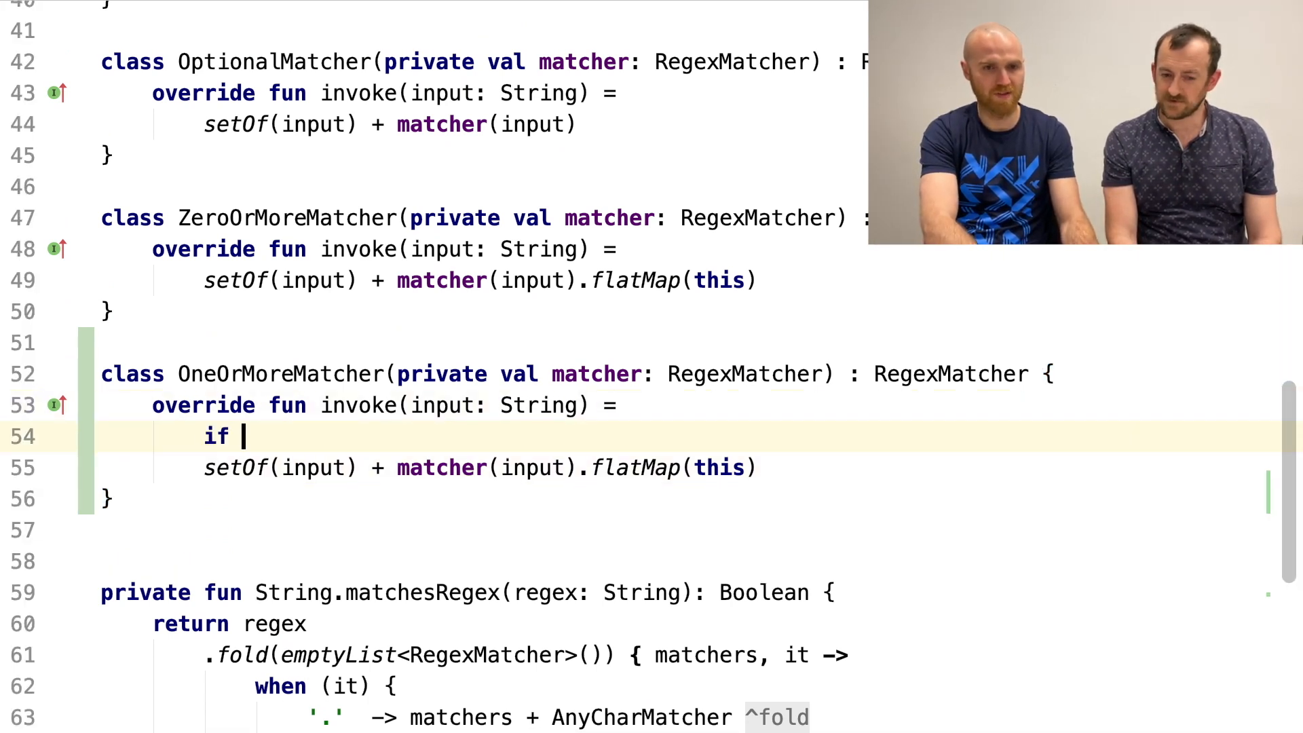
text(())
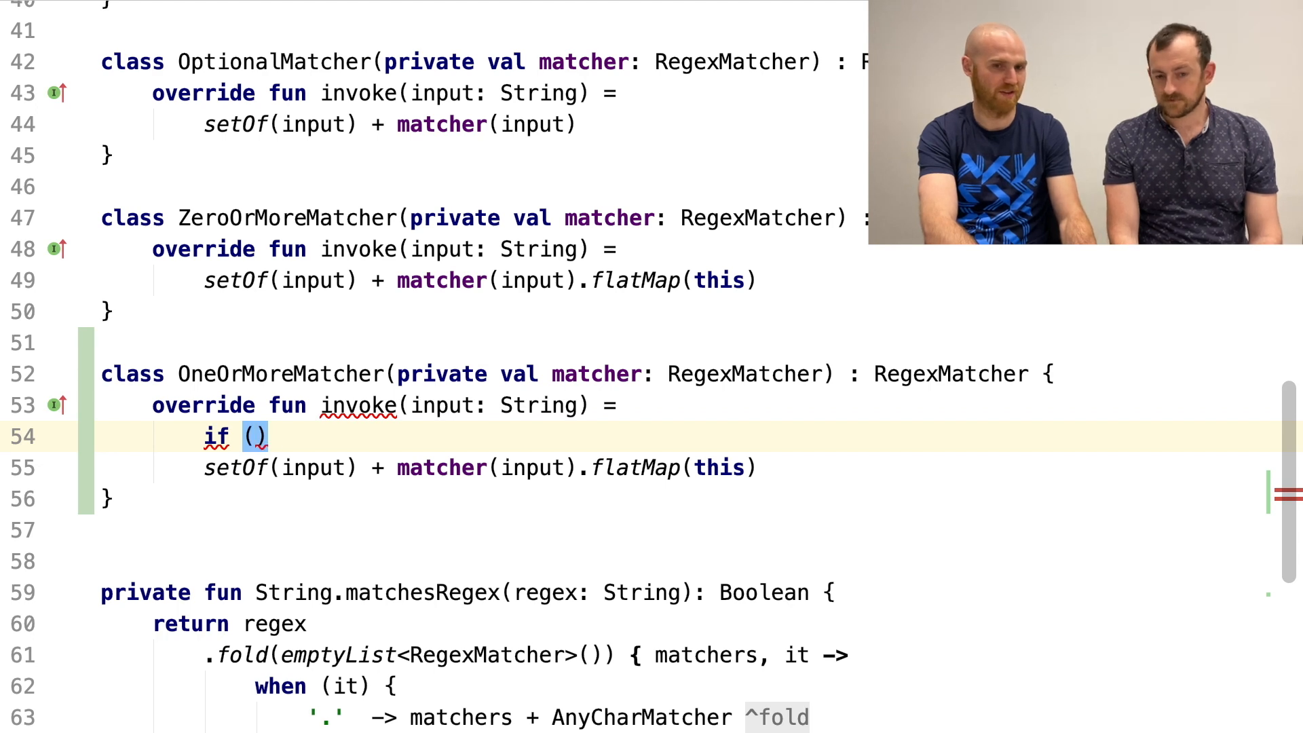
text(input.)
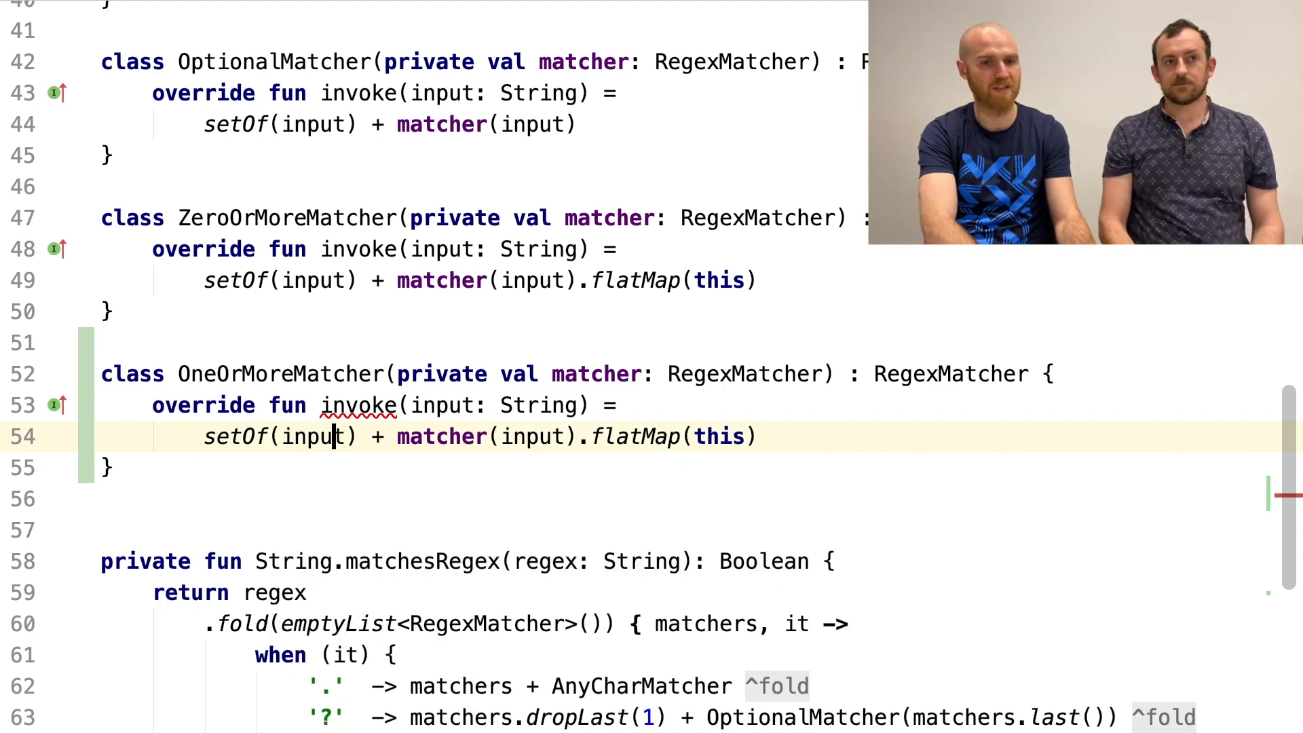
- Abandon that rewrite and select the OneOrMoreMatcher class for deletion
scroll(up, 3)
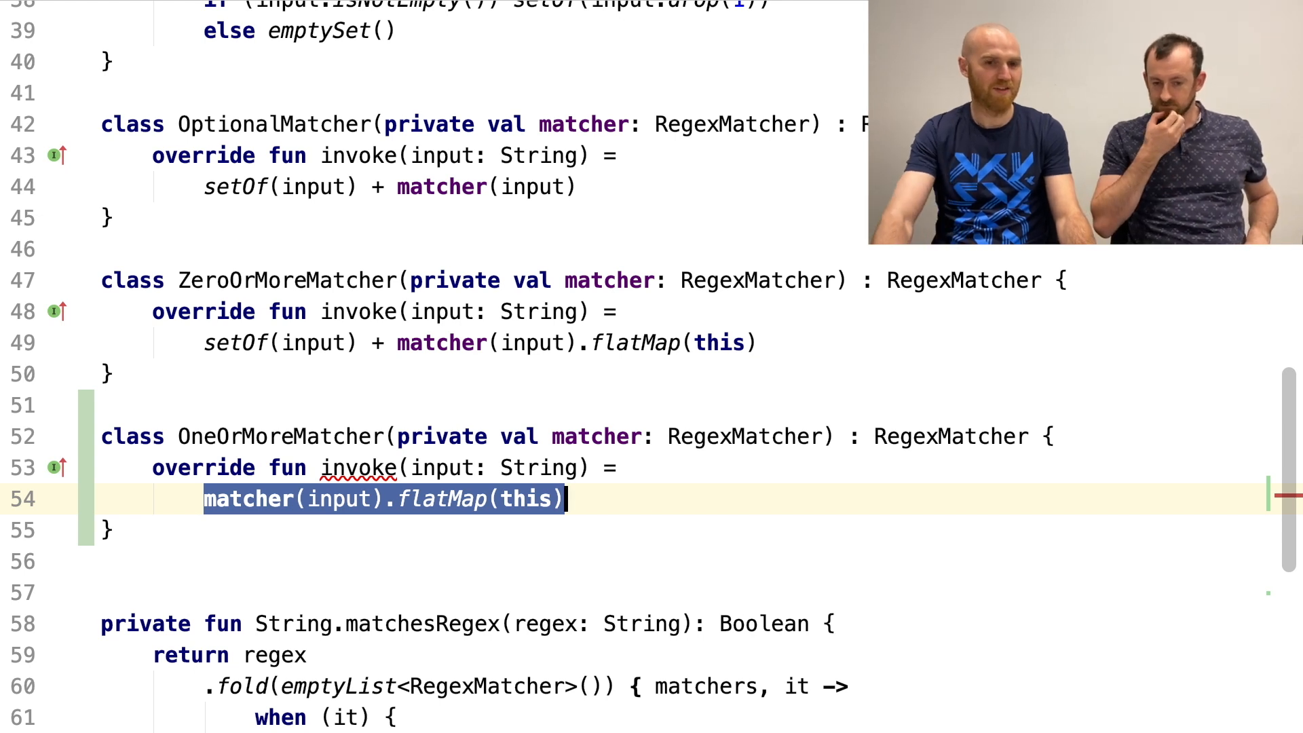
click(208, 436)
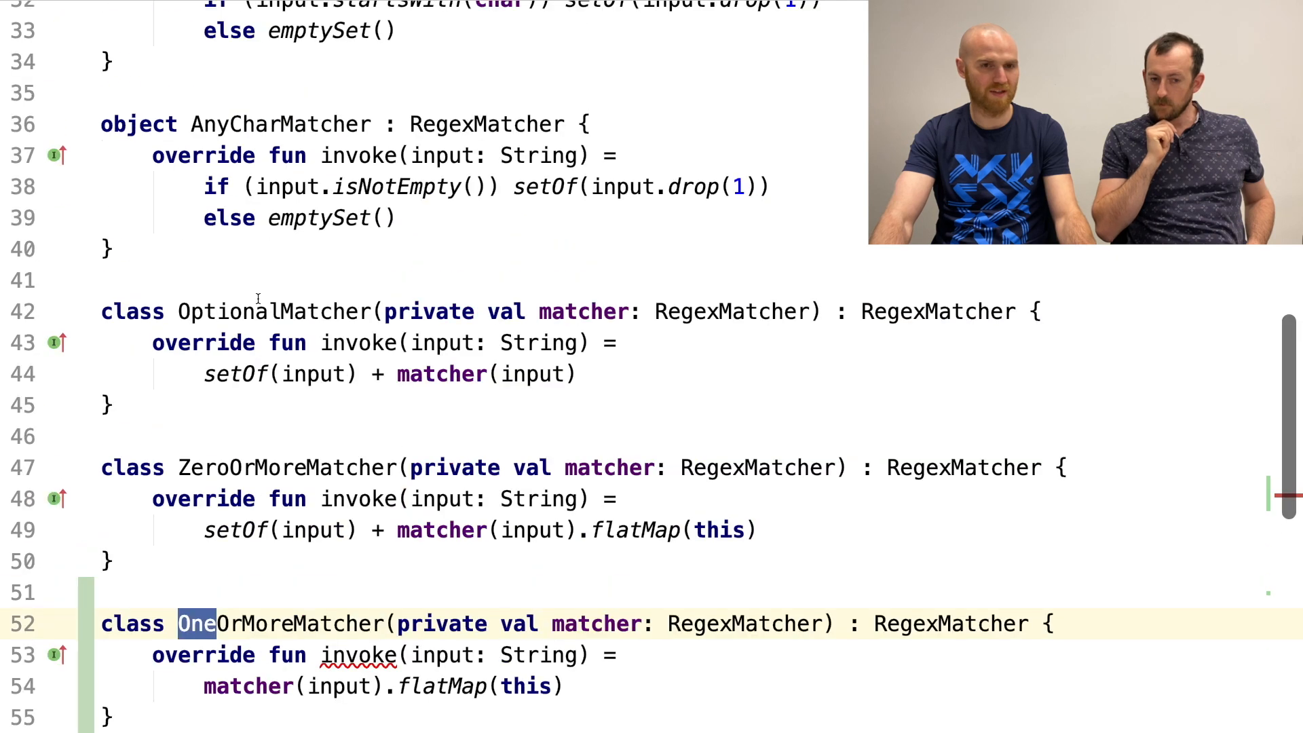
scroll(down, 3)
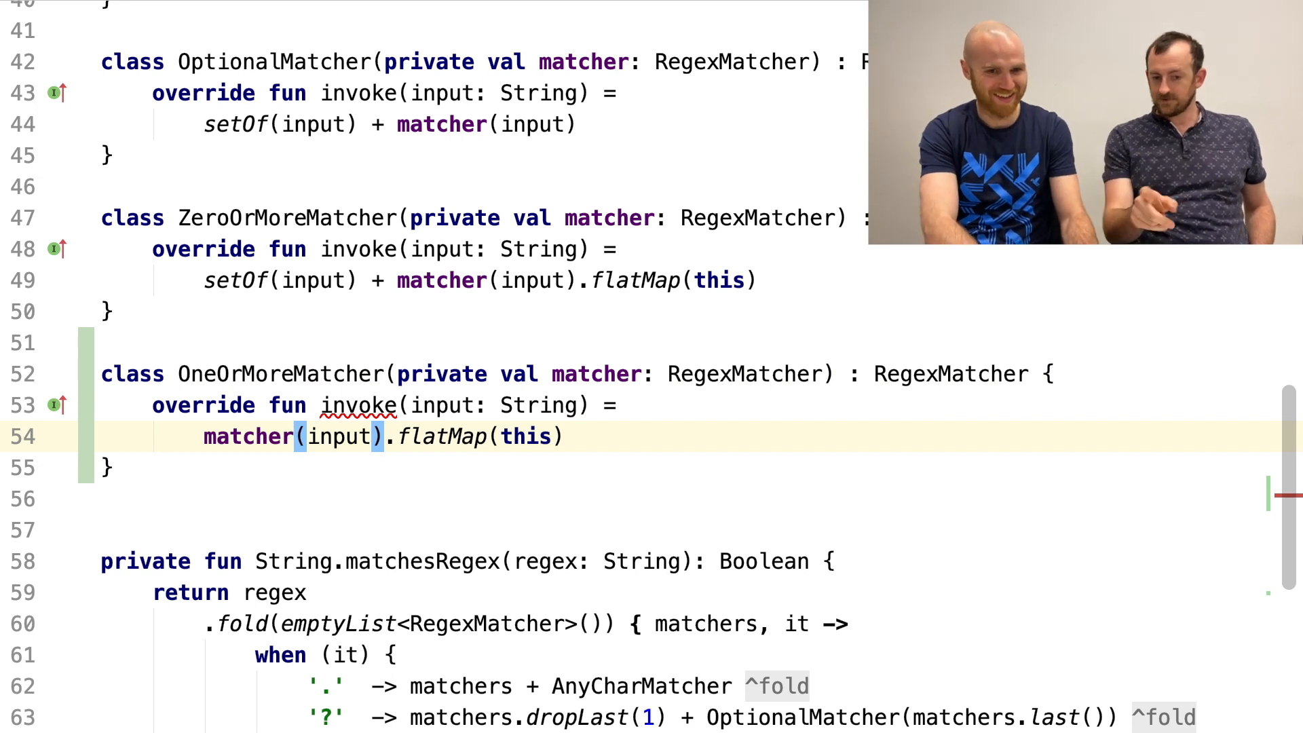
triple_click(382, 437)
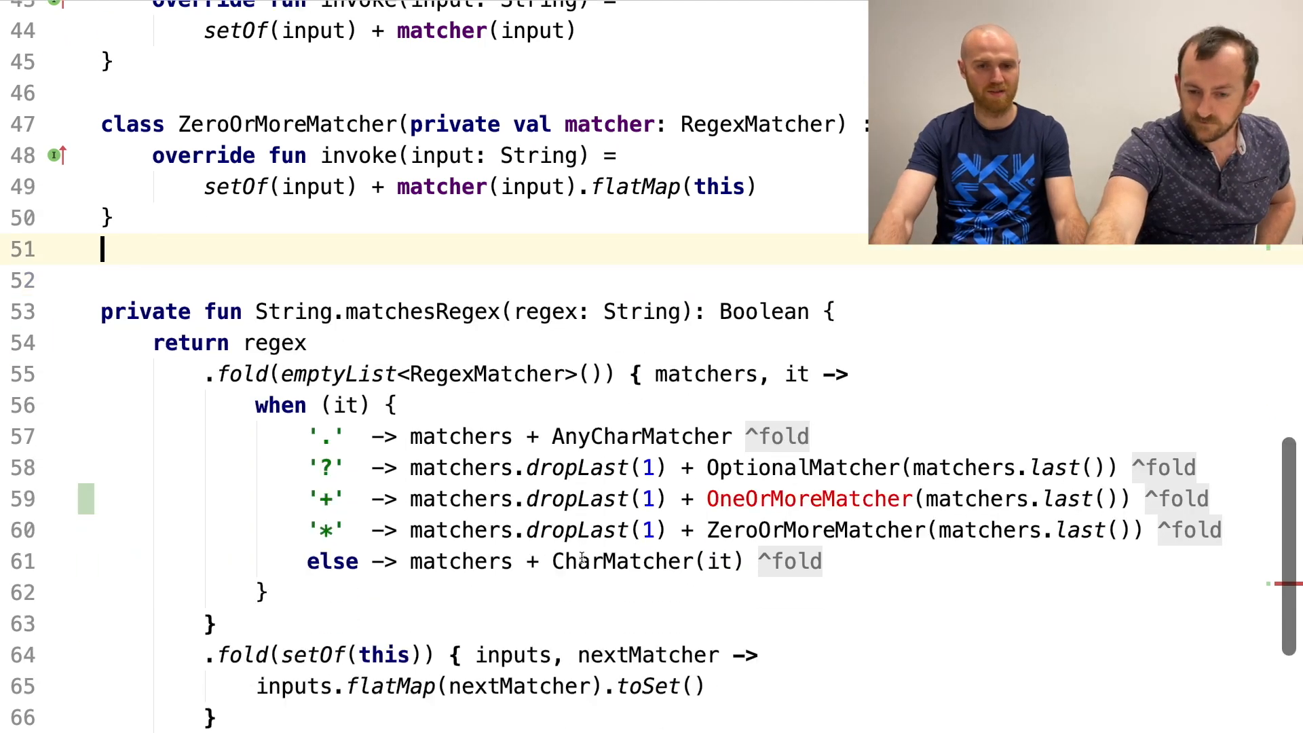
- Rewrite the '+' branch as matchers + ZeroOrMoreMatcher(matchers.last()), removing OptionalMatcher and dropLast(1)
click(745, 499)
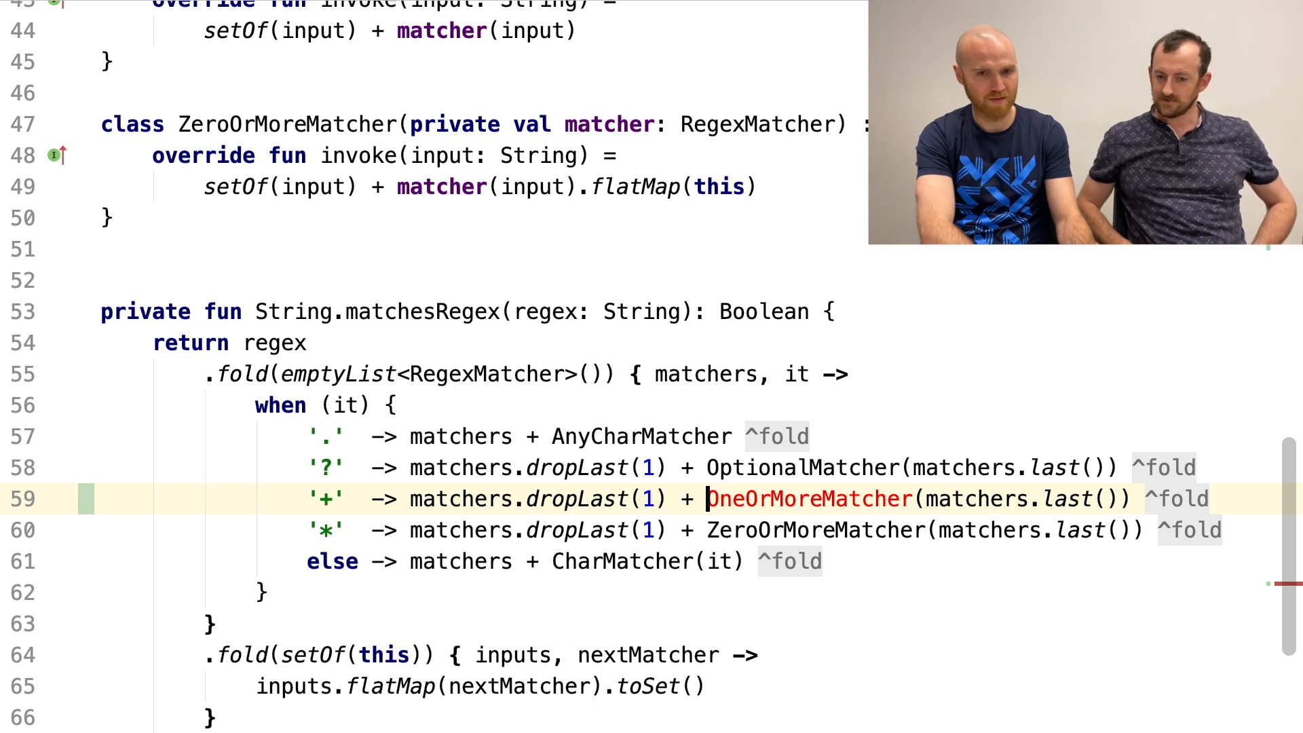
text(Optional)
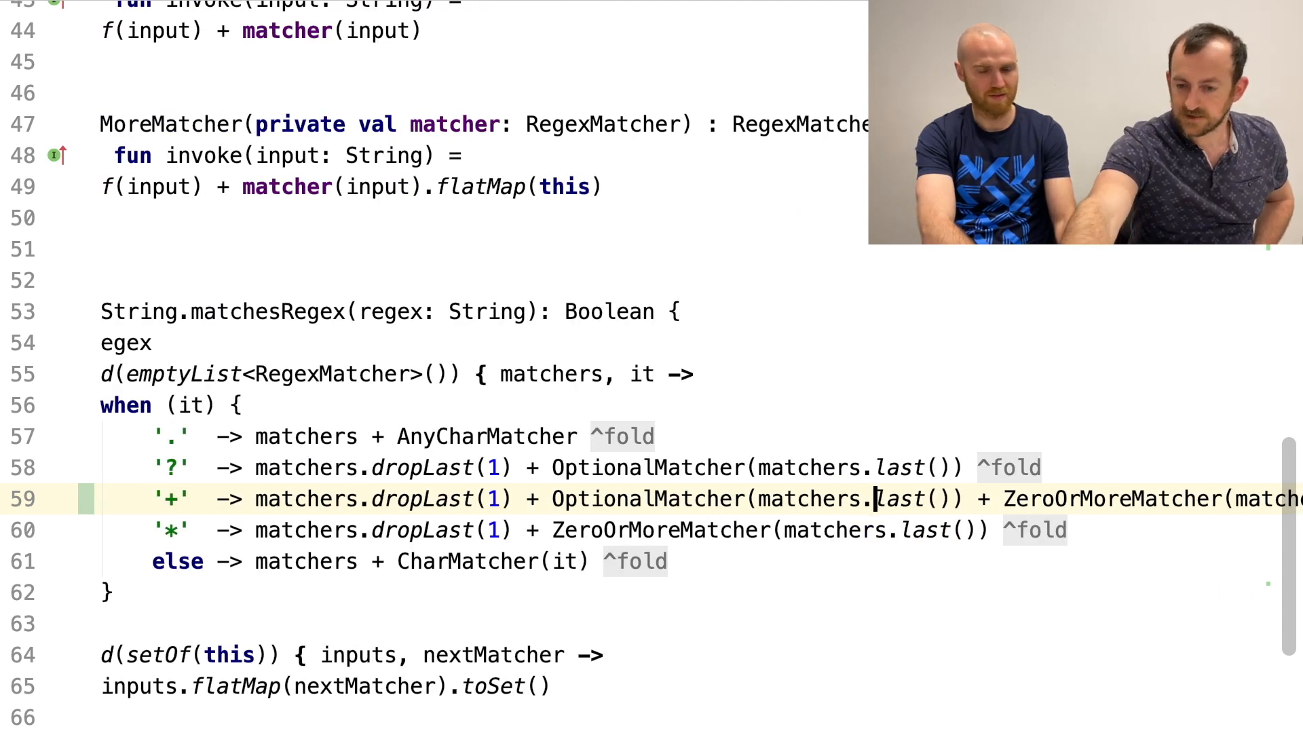
scroll(right, 3)
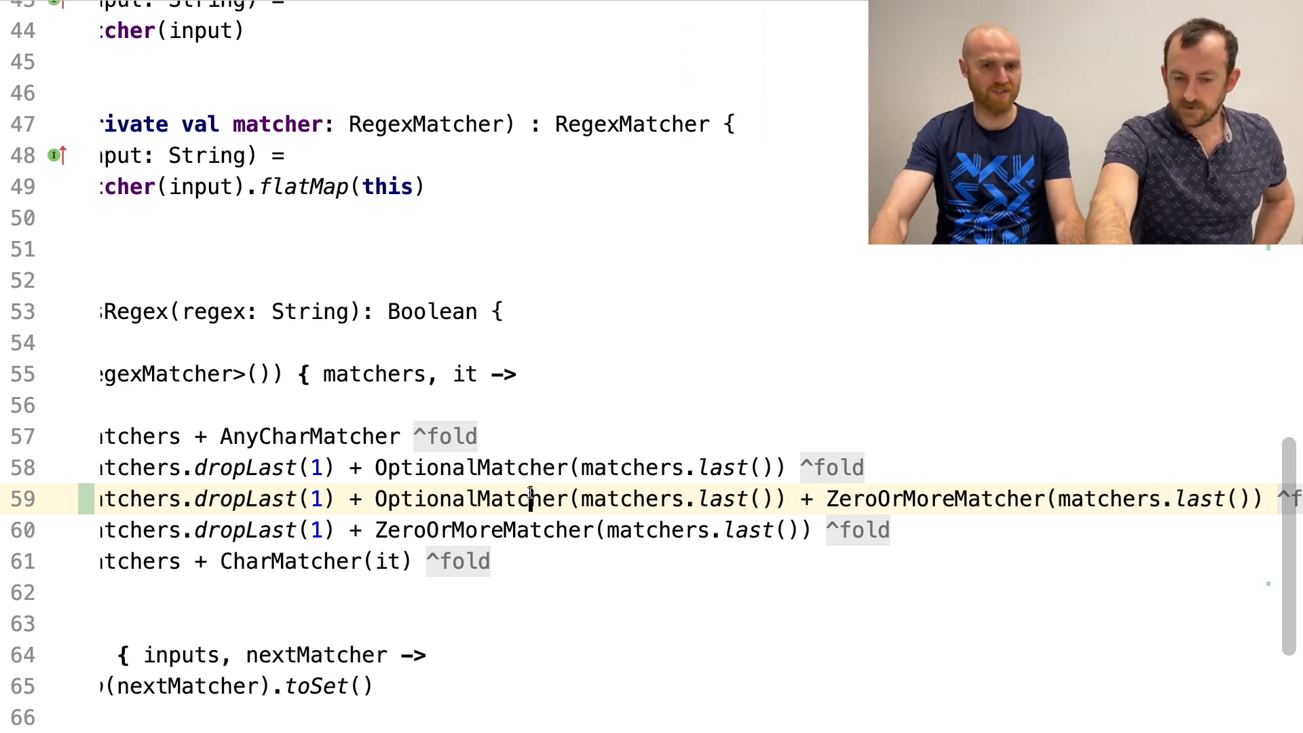
double_click(424, 499)
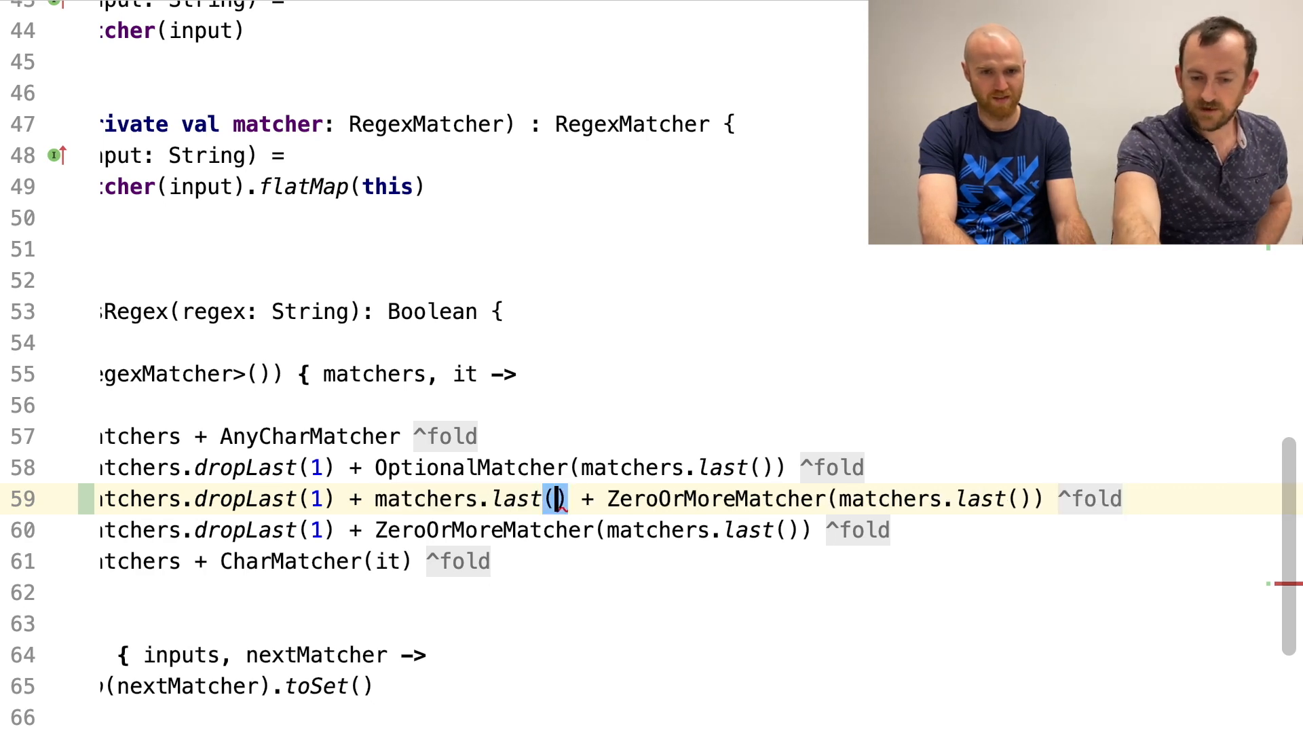
scroll(left, 3)
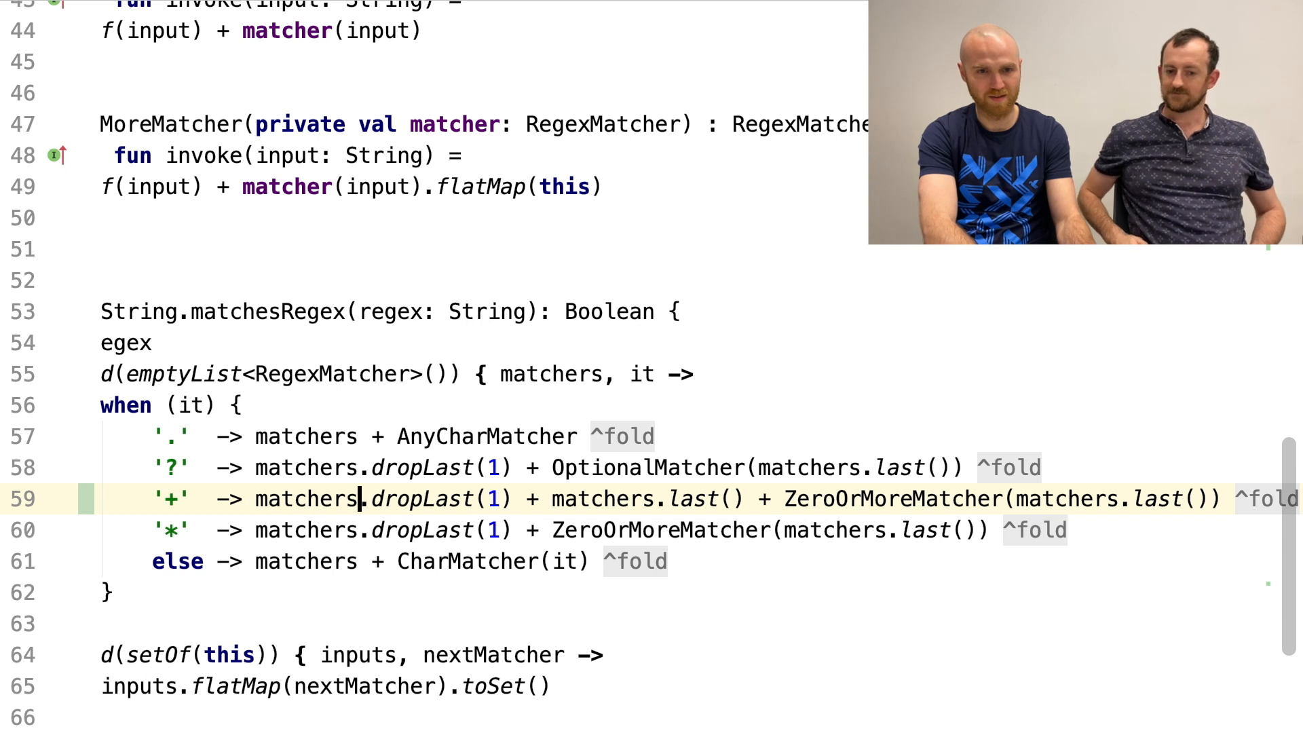
double_click(419, 499)
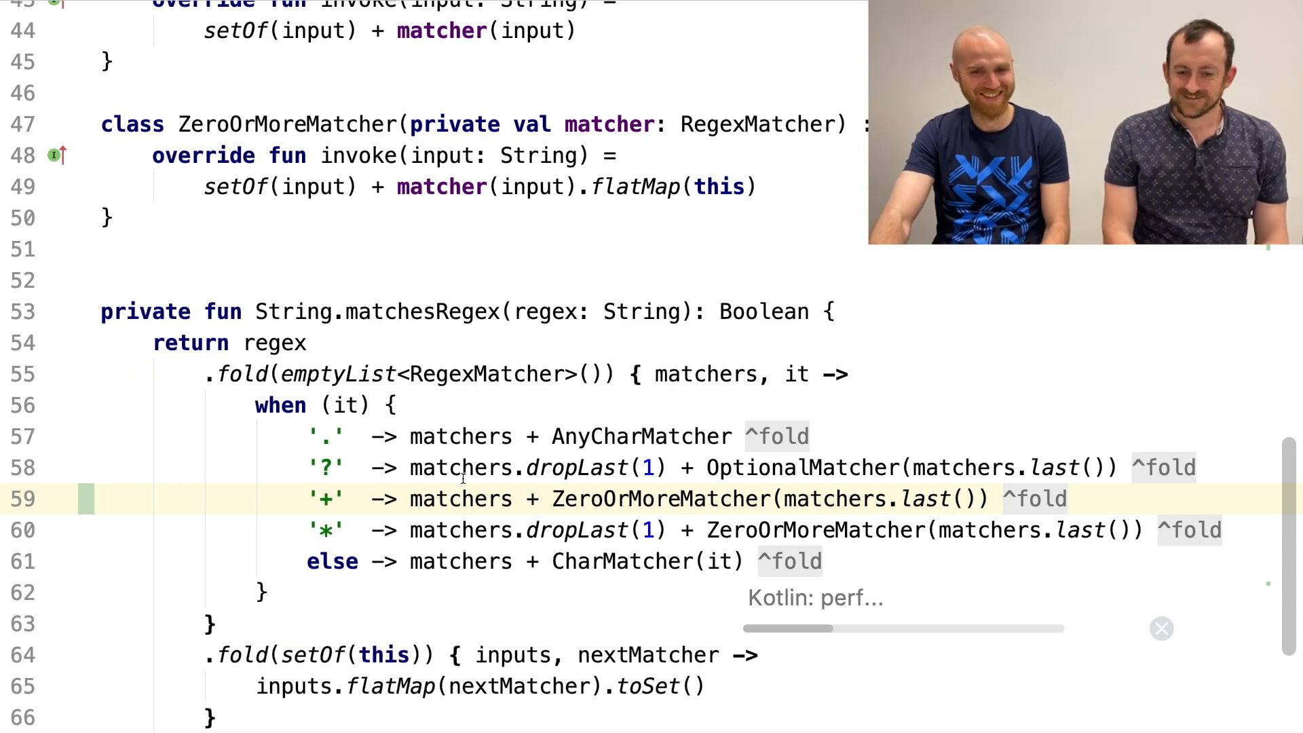
click(31, 508)
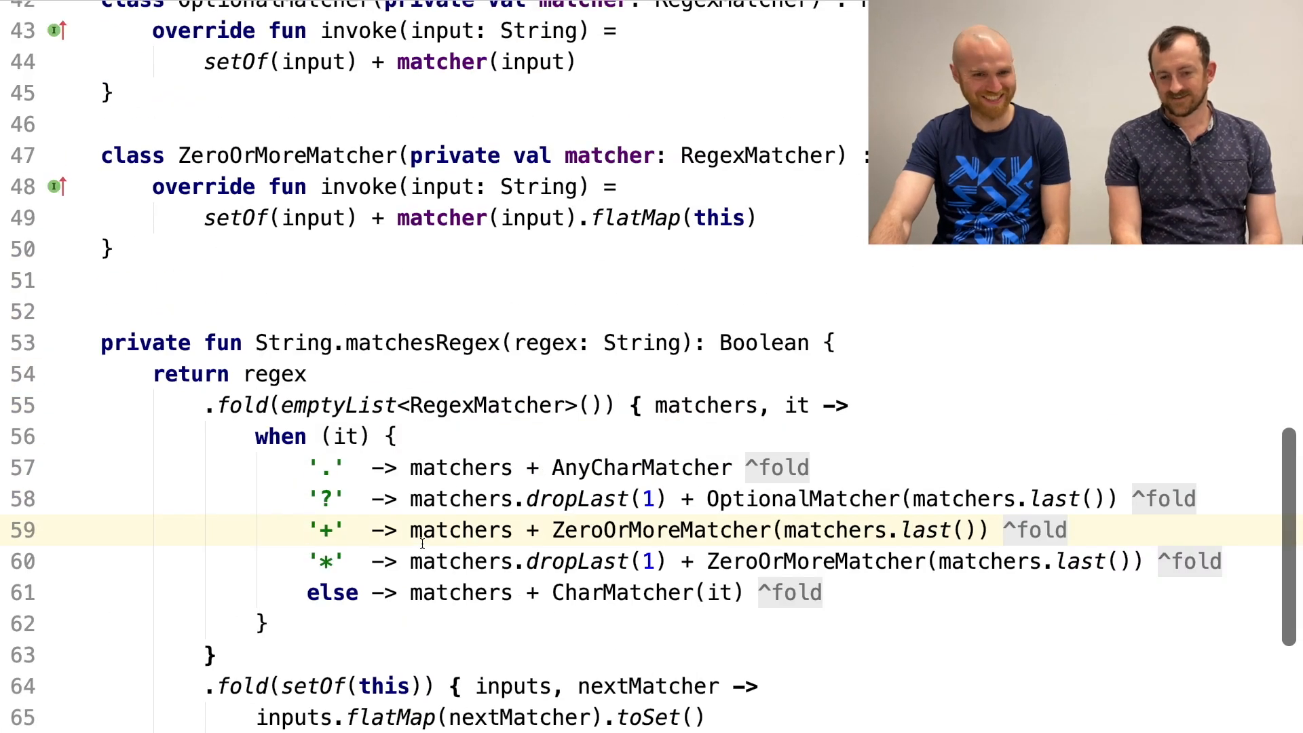
scroll(up, 3)
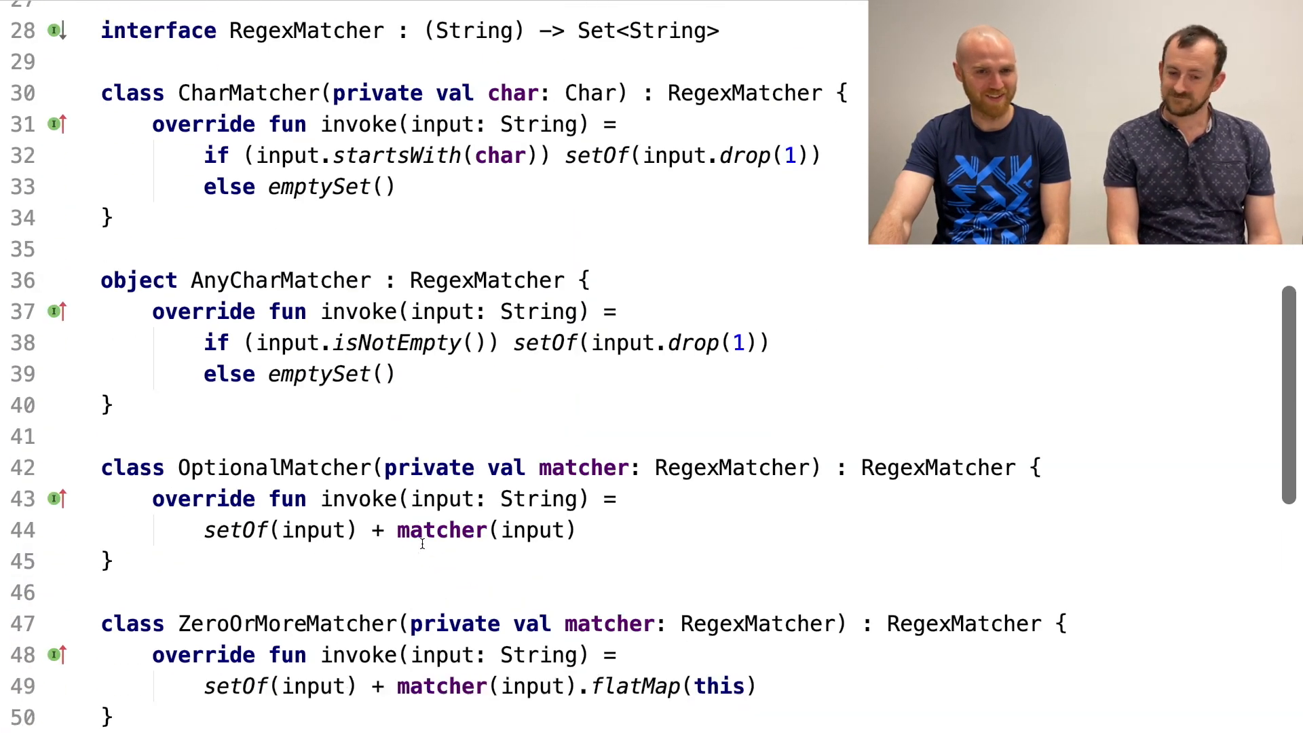